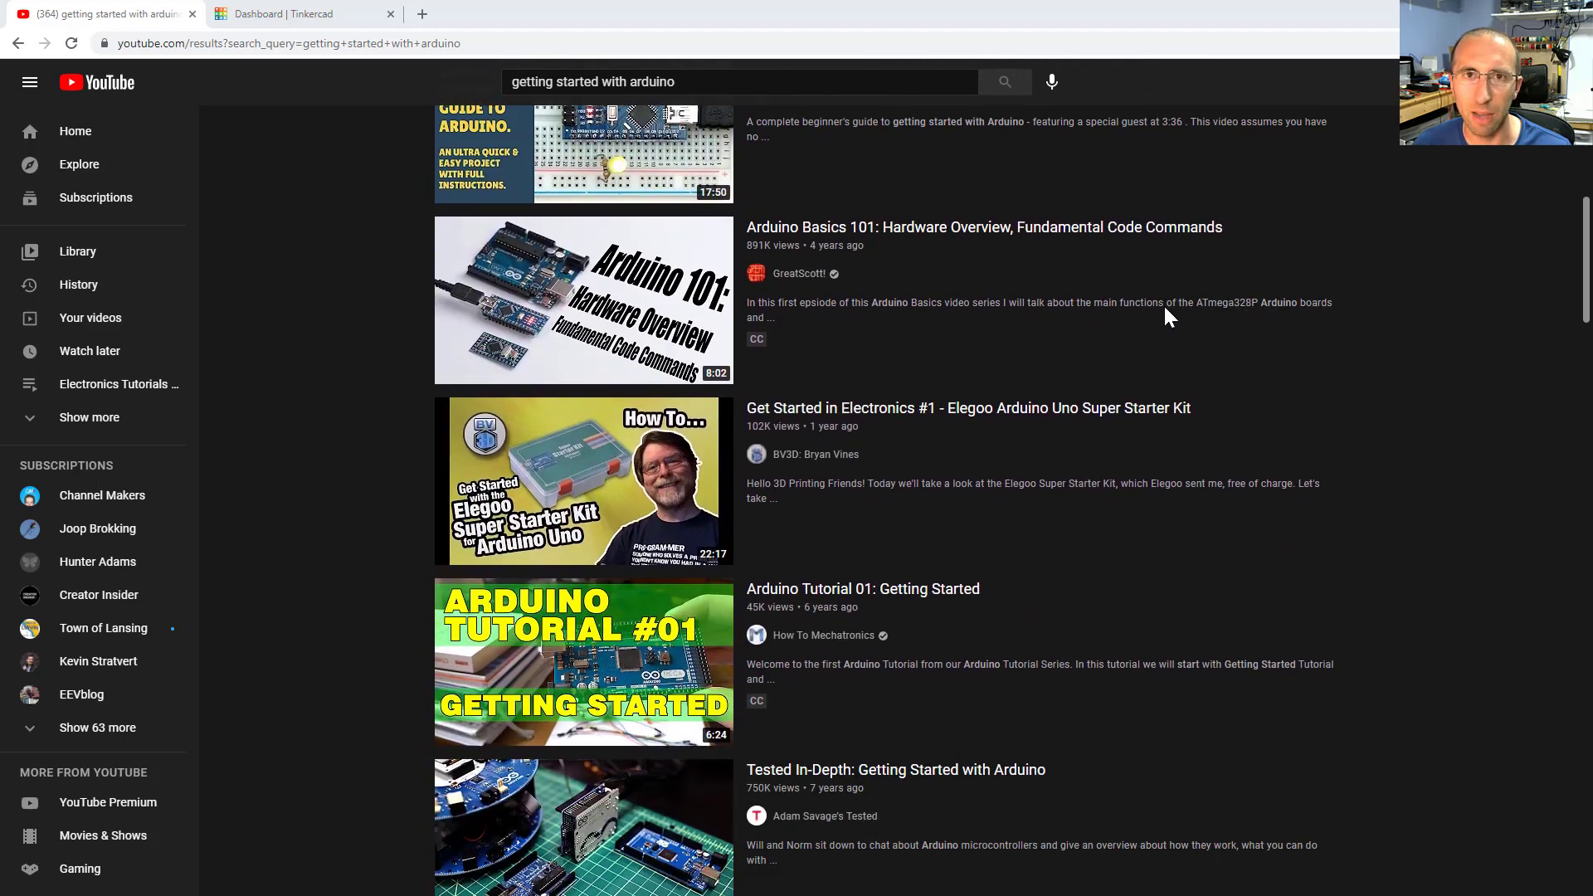
# Scroll through the current page, then bring up the Arduino Uno Rev3 product page
pyautogui.scroll(-3)
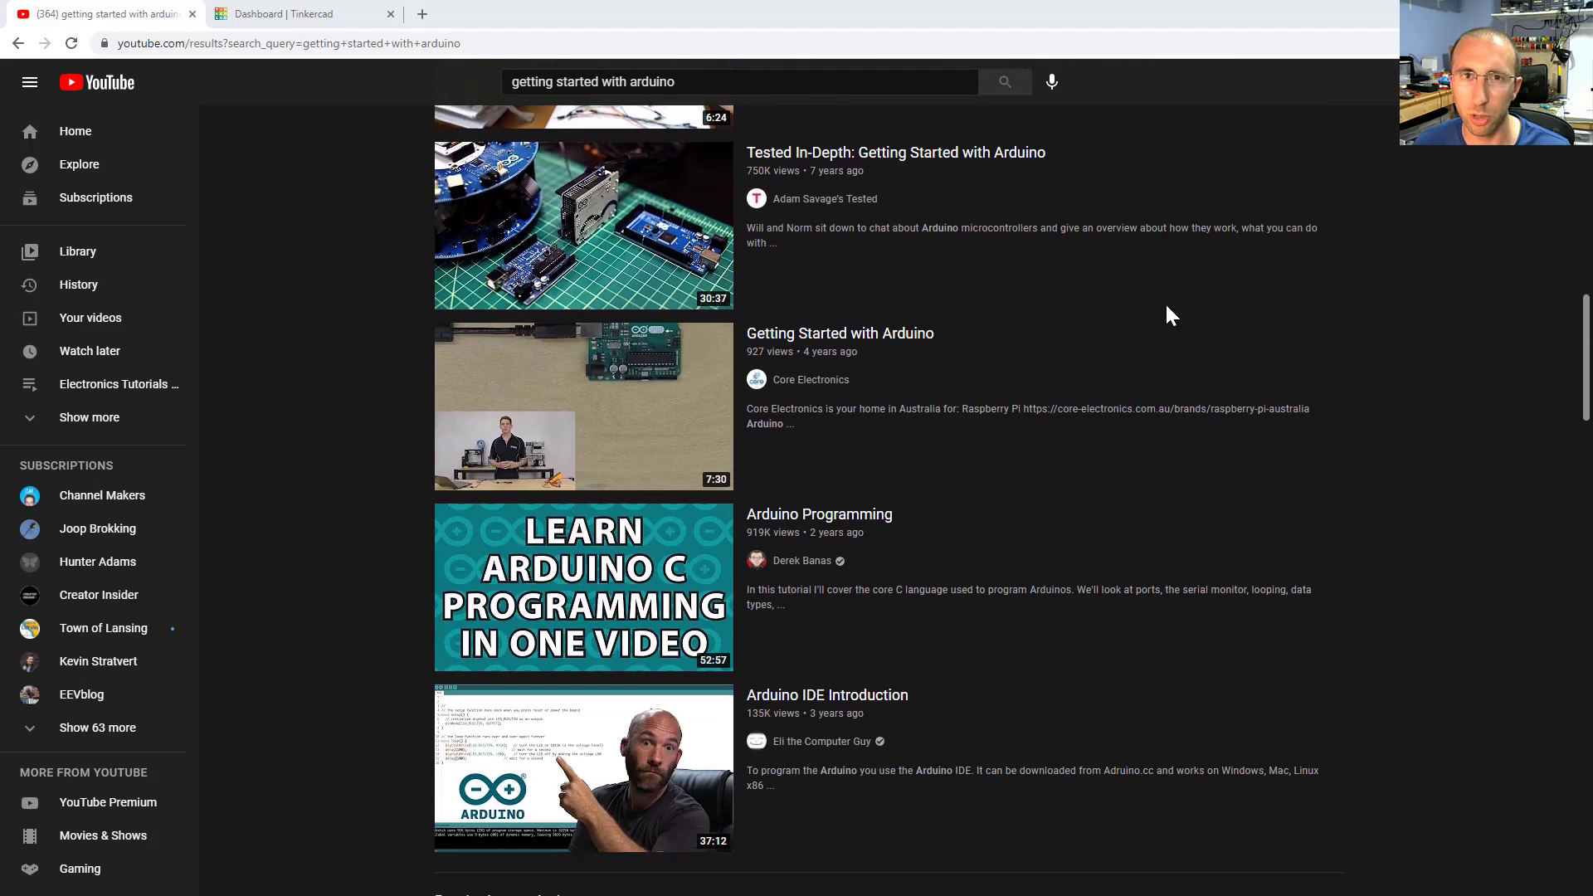
pyautogui.scroll(-3)
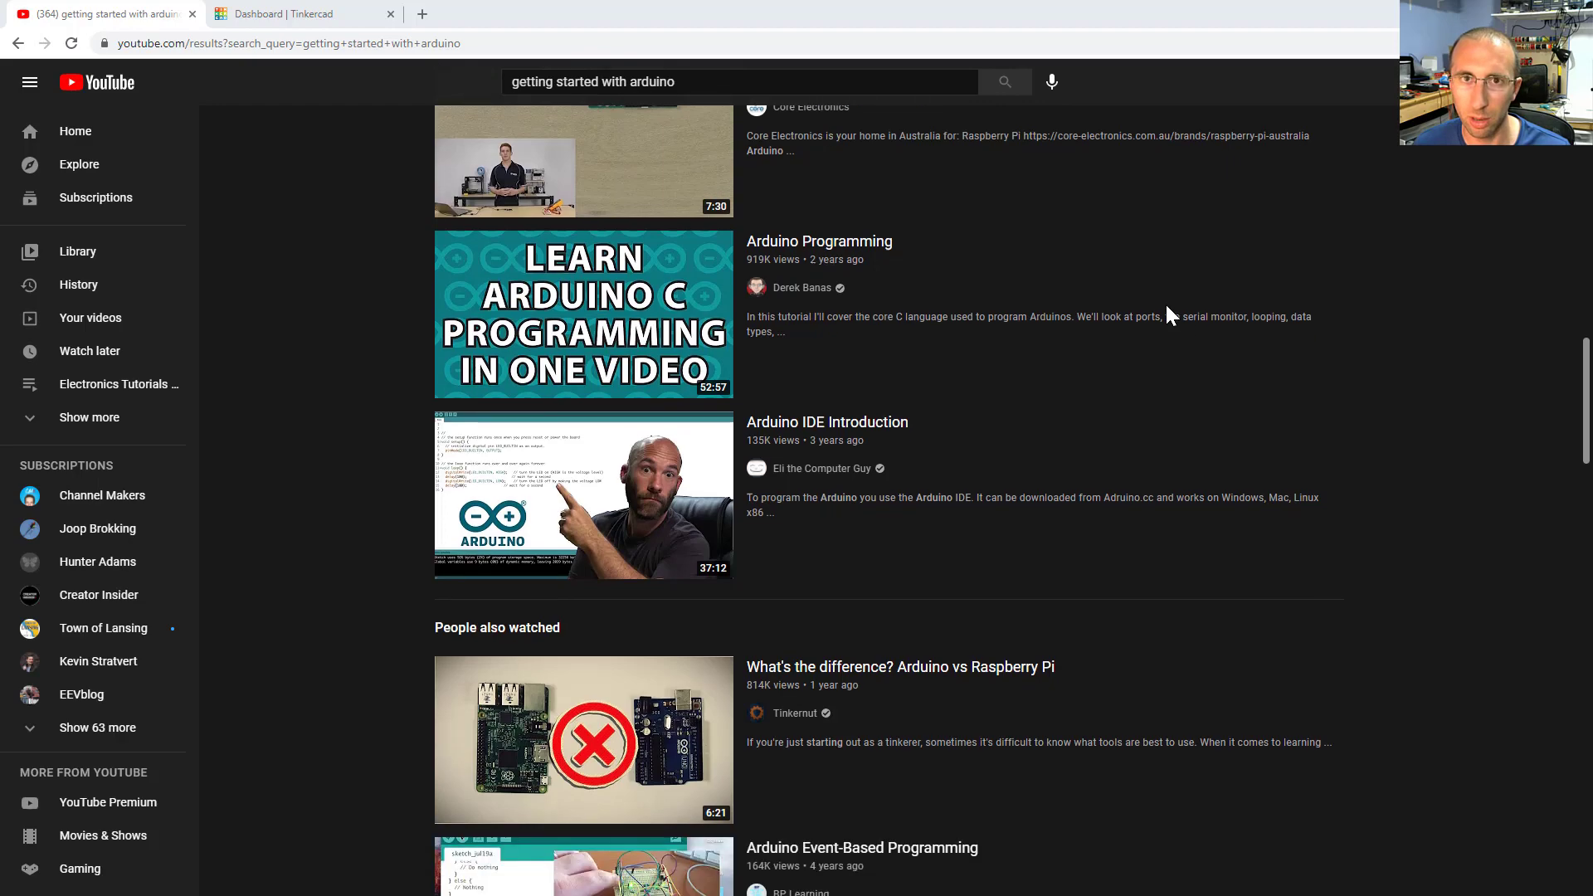
pyautogui.scroll(-3)
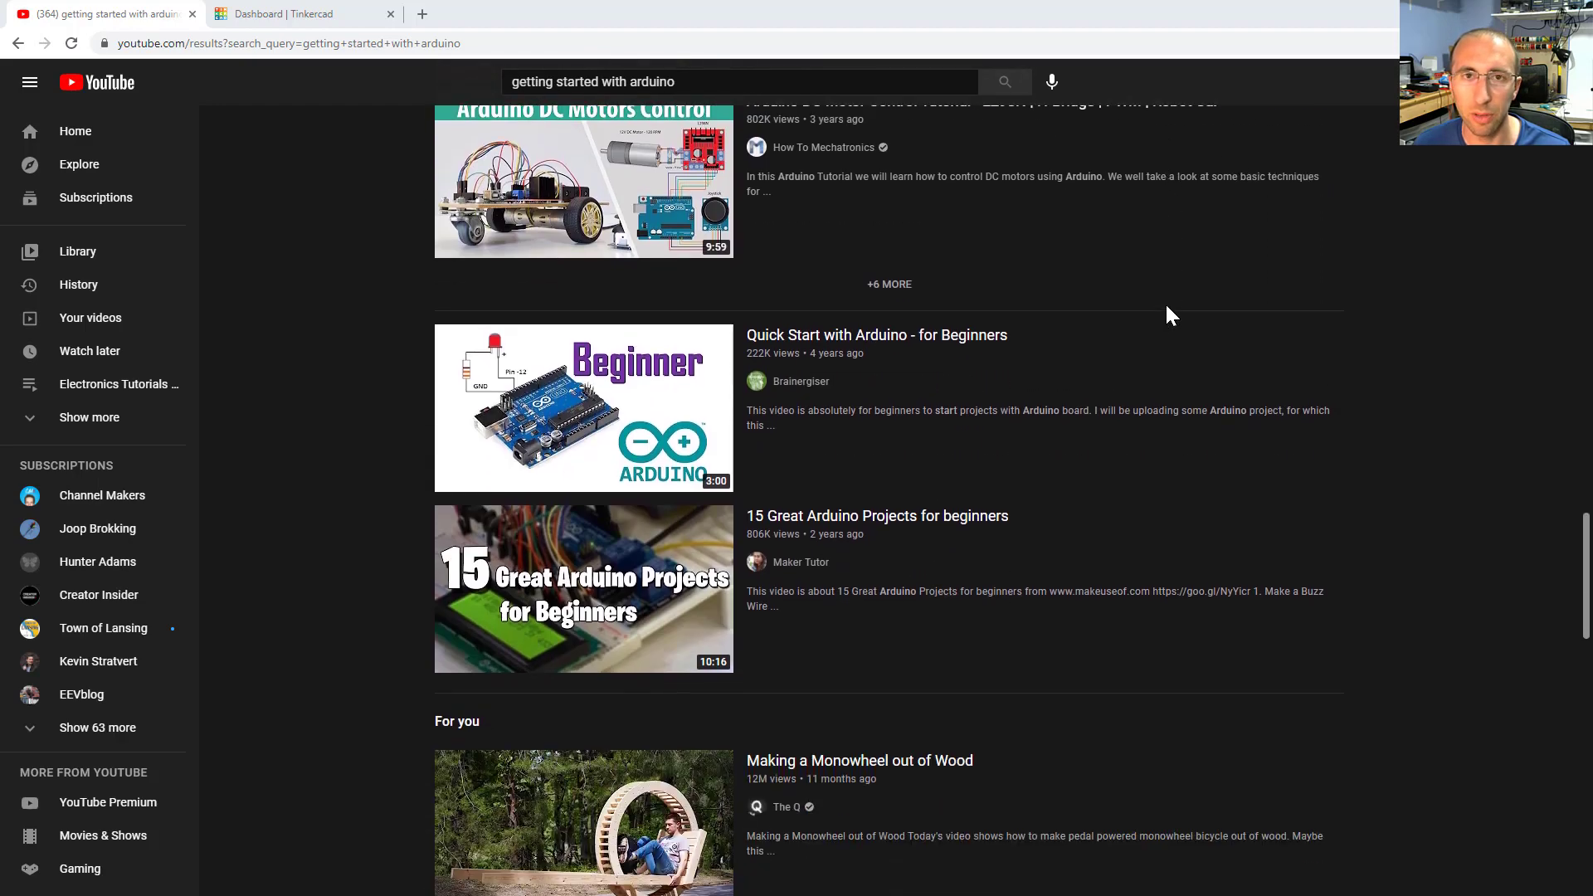
pyautogui.scroll(-3)
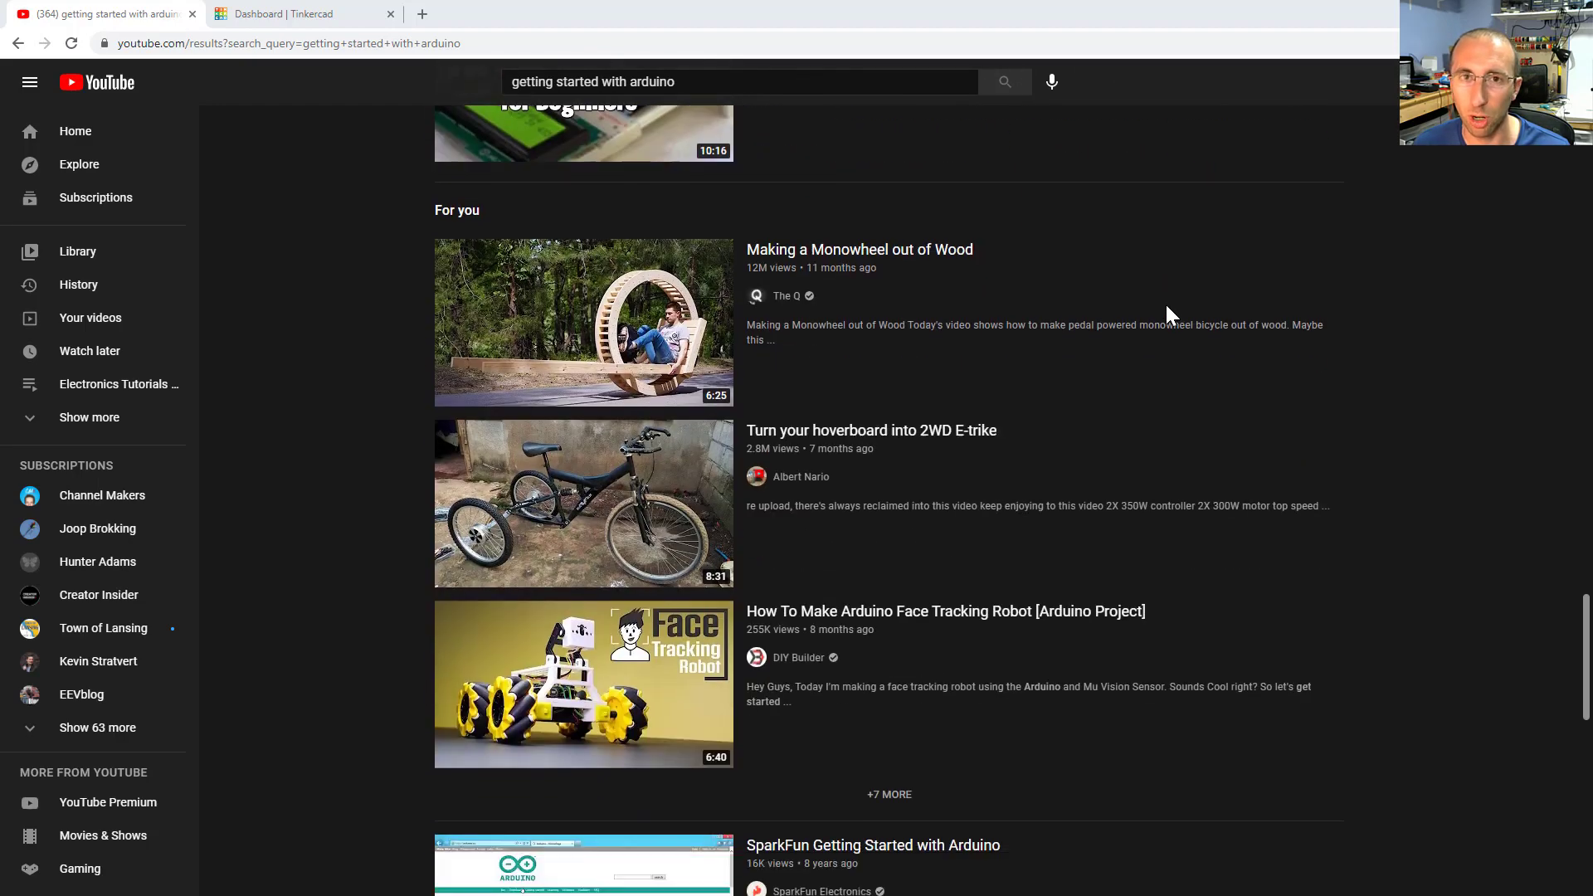
pyautogui.scroll(-3)
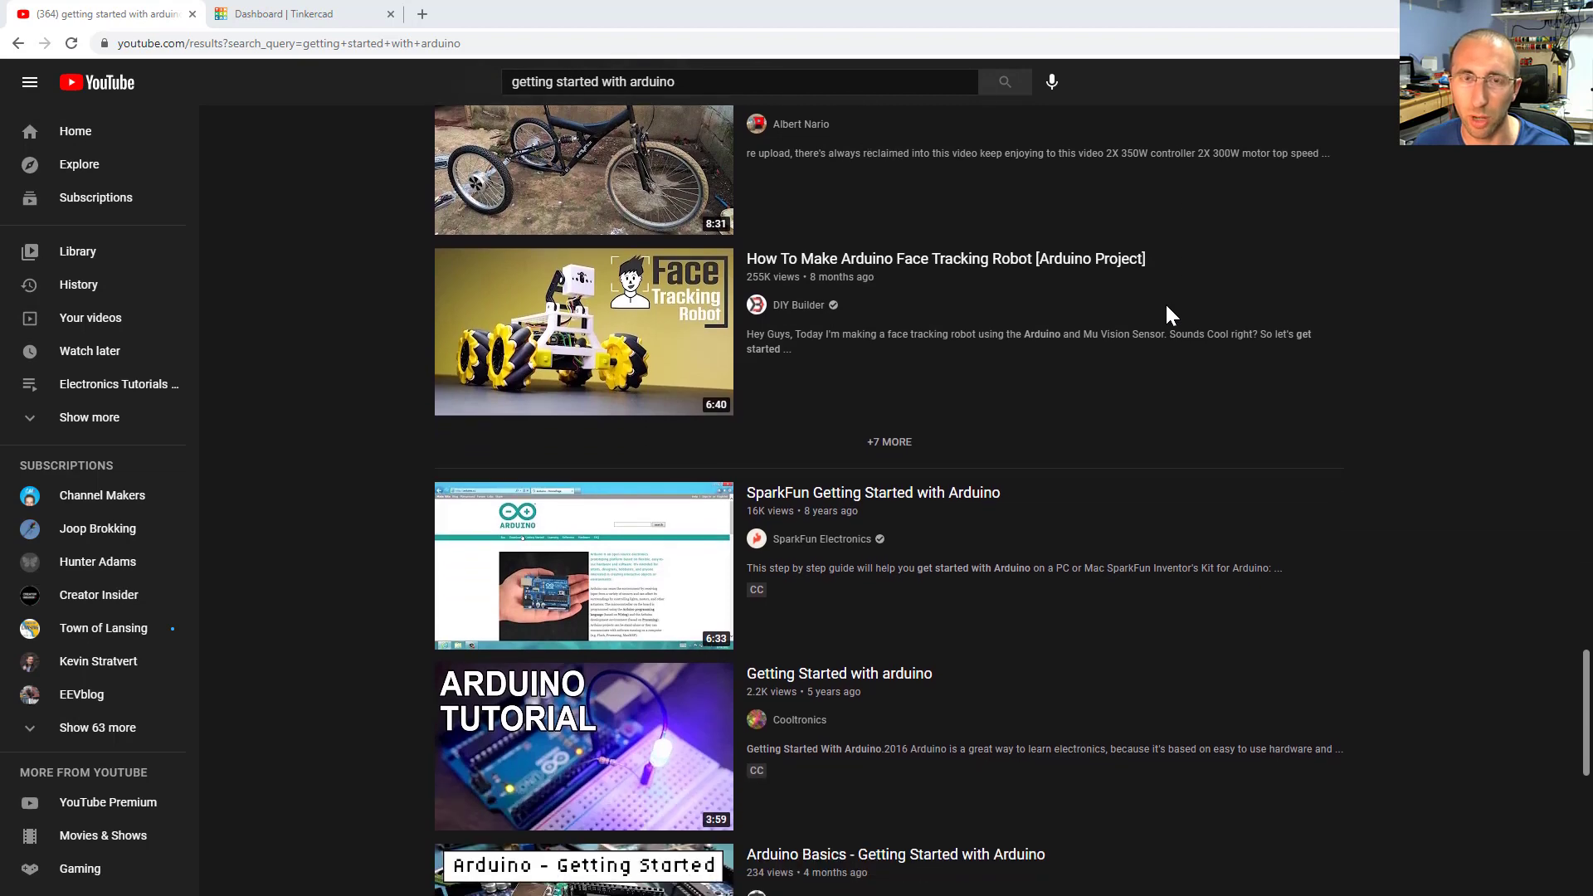
pyautogui.scroll(-3)
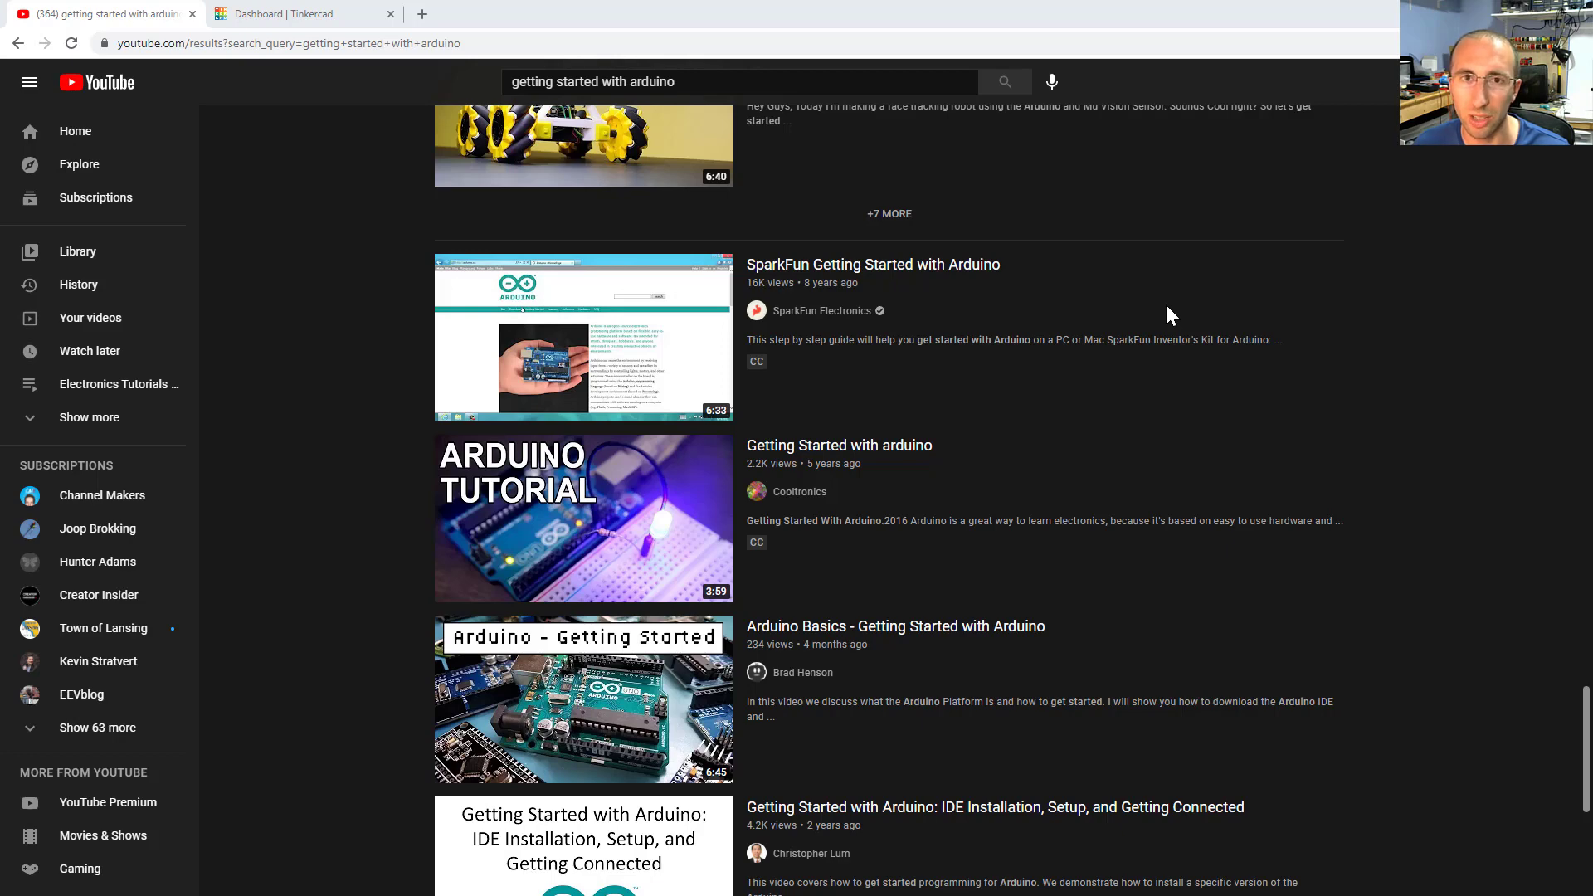
pyautogui.scroll(-3)
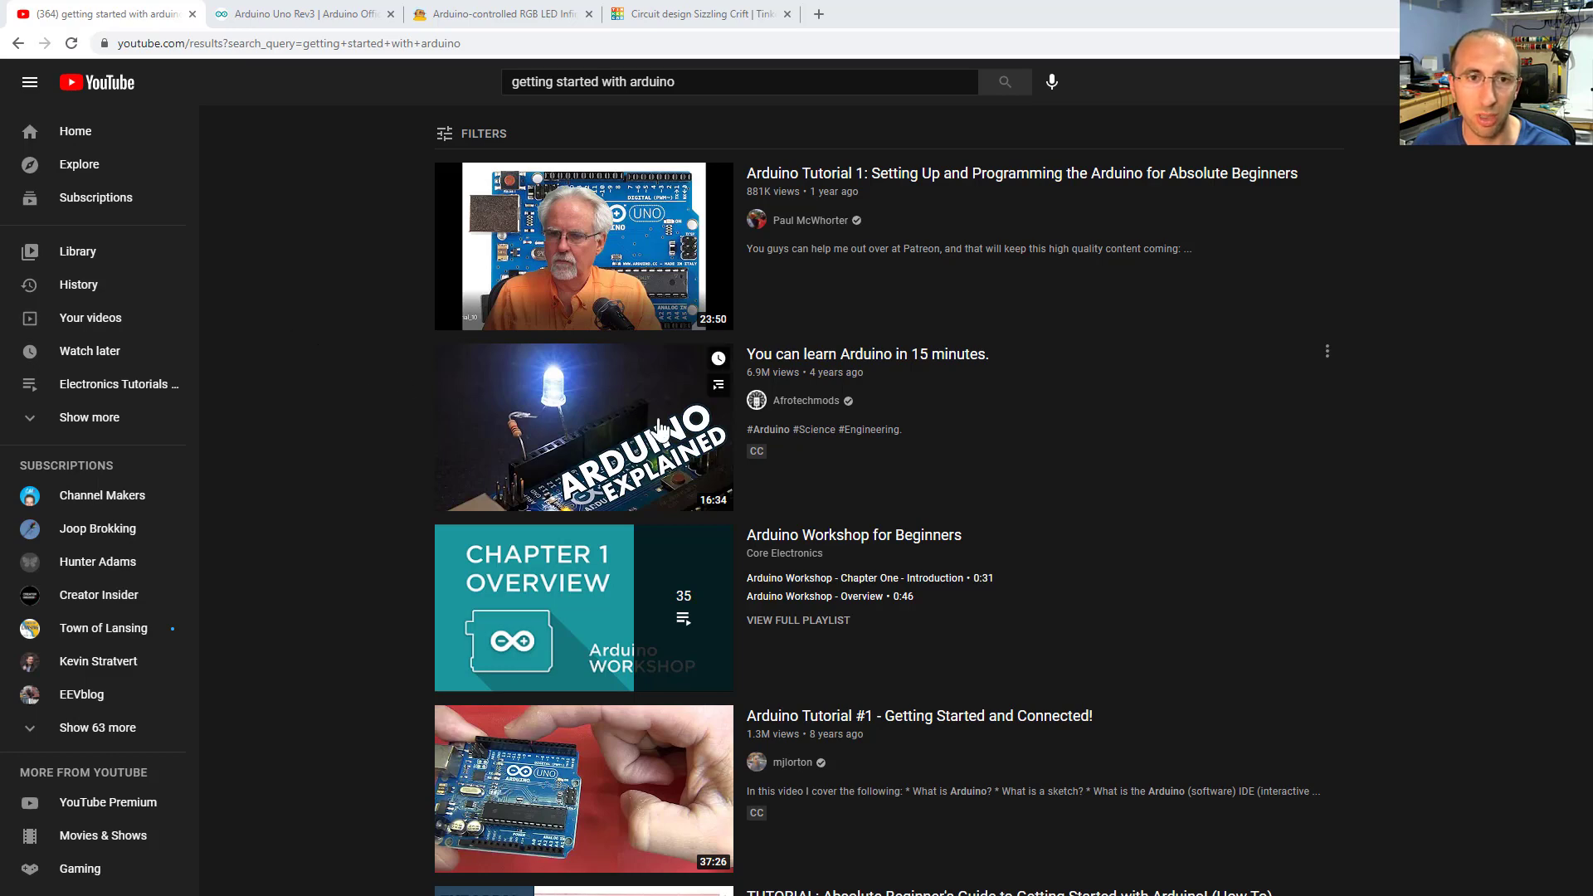
pyautogui.moveTo(914, 371)
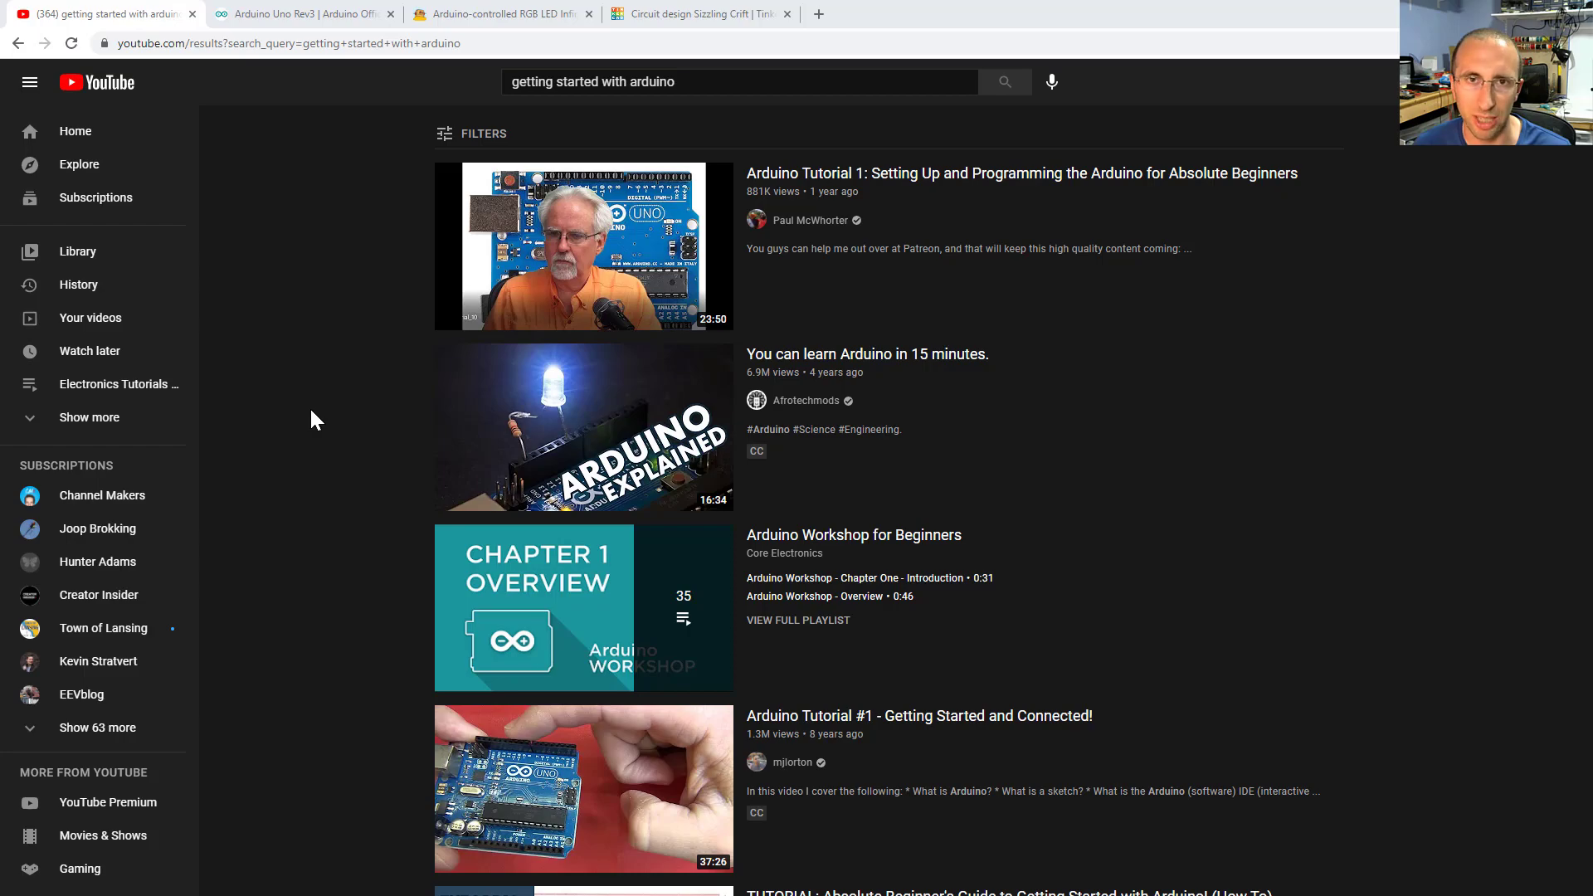
pyautogui.click(299, 13)
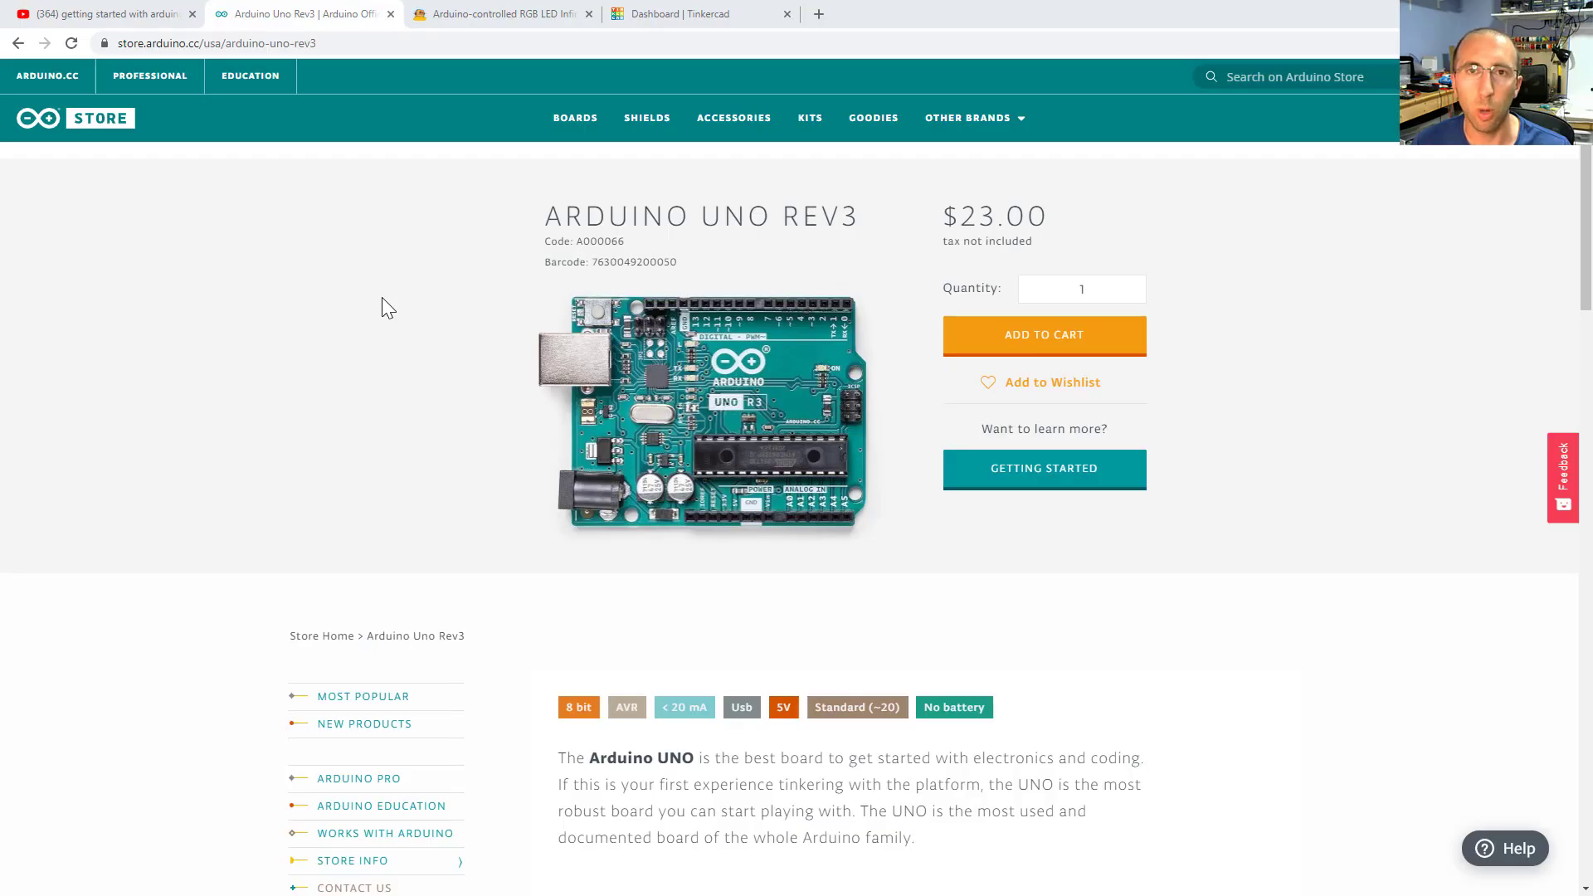
pyautogui.moveTo(492, 417)
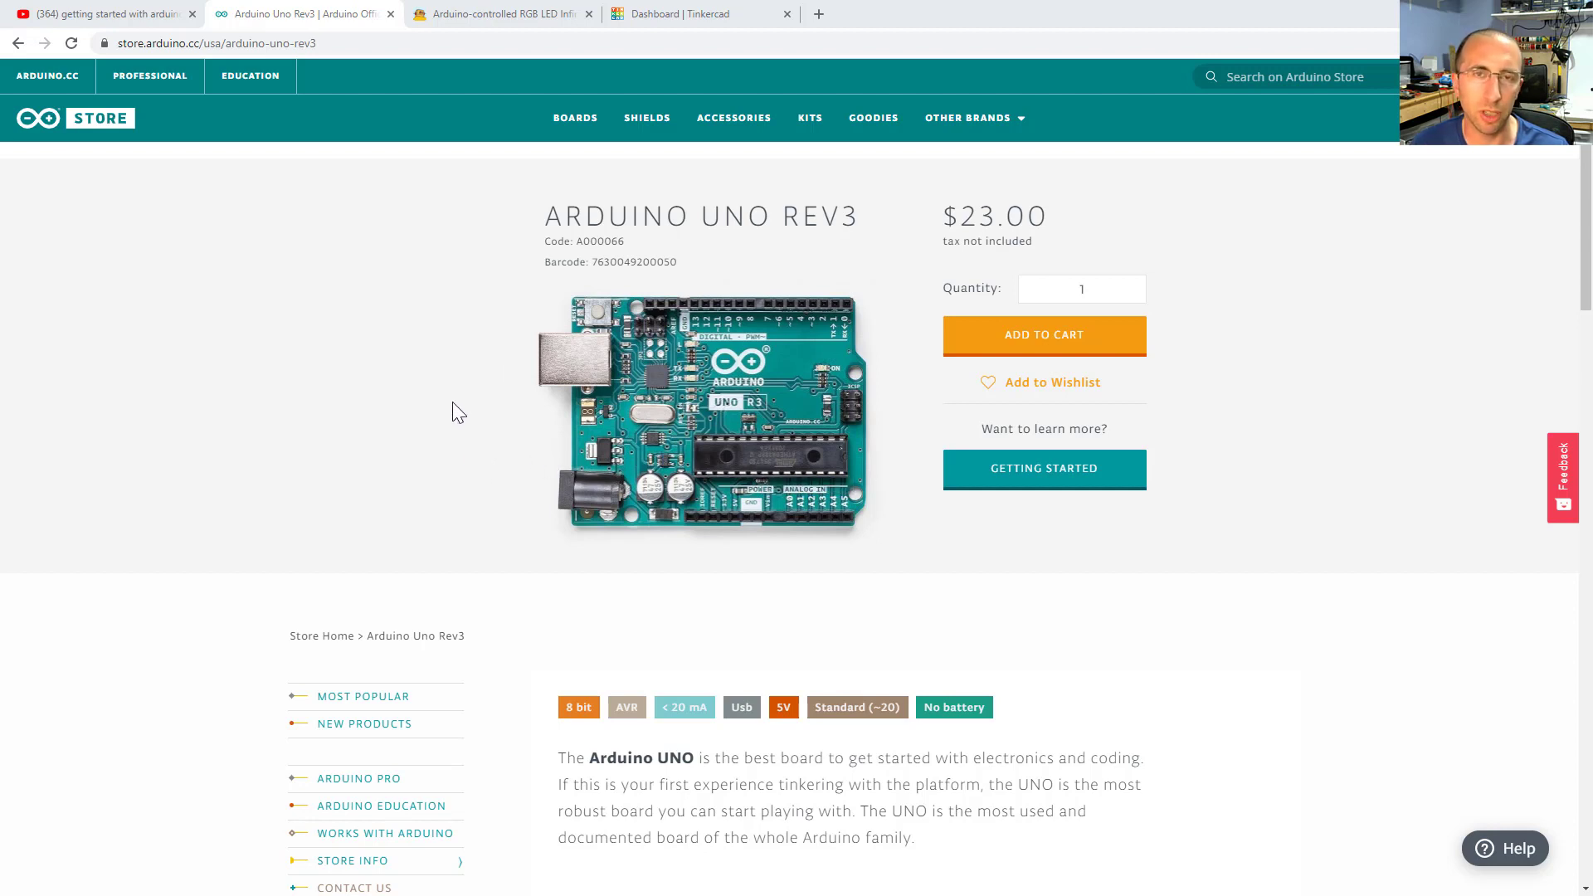
pyautogui.moveTo(449, 411)
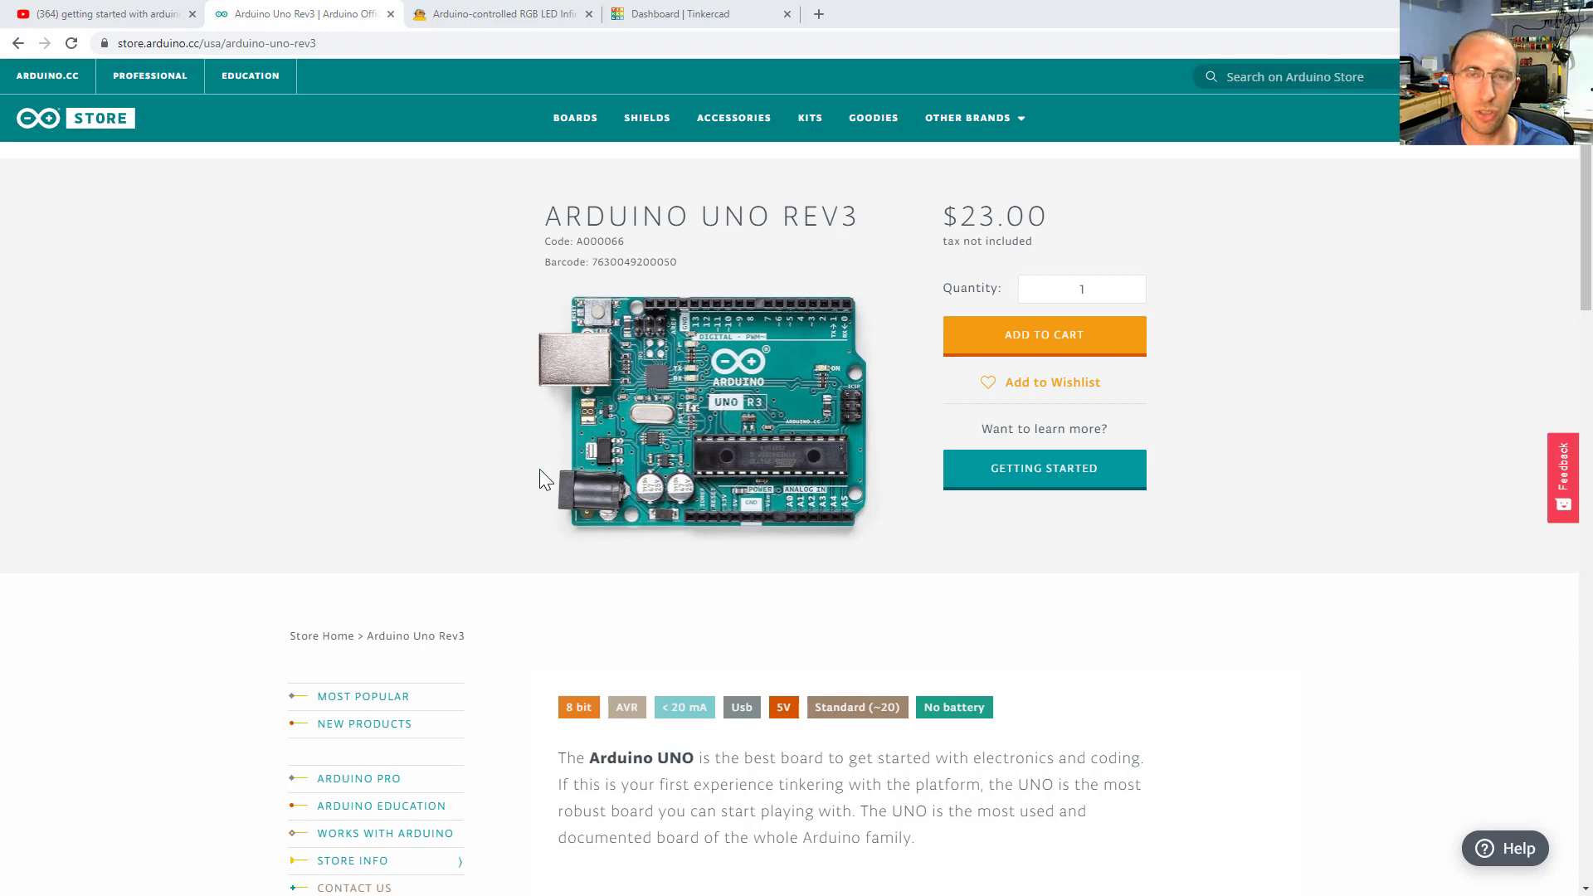
pyautogui.moveTo(442, 380)
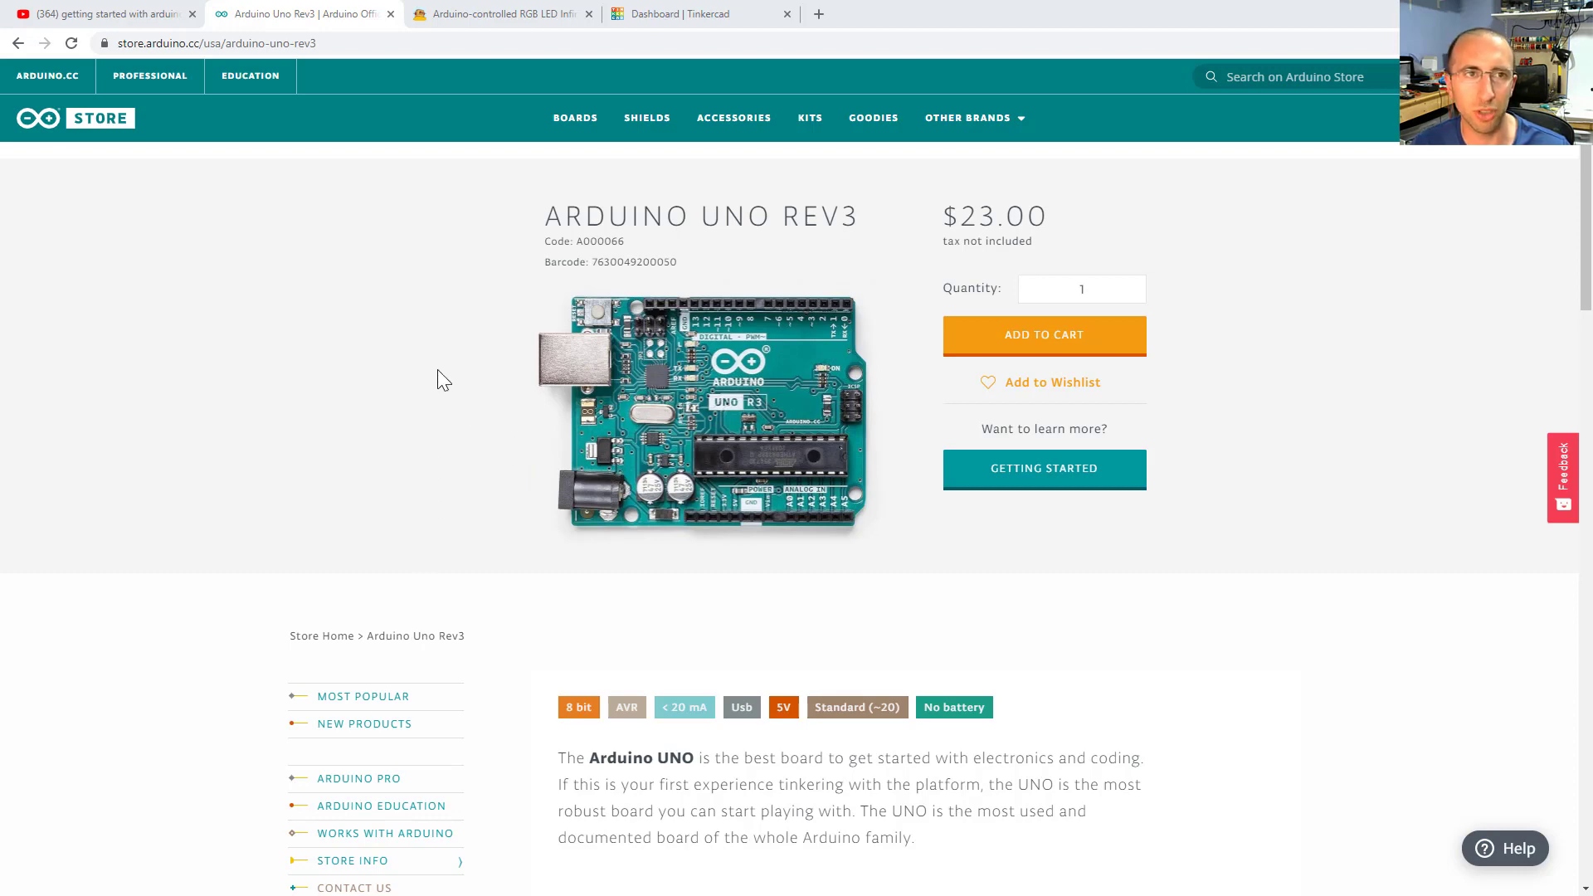
# Glance at the RGB LED infinity mirror project, then return to the Arduino Uno Rev3 page ($23.00)
pyautogui.click(498, 13)
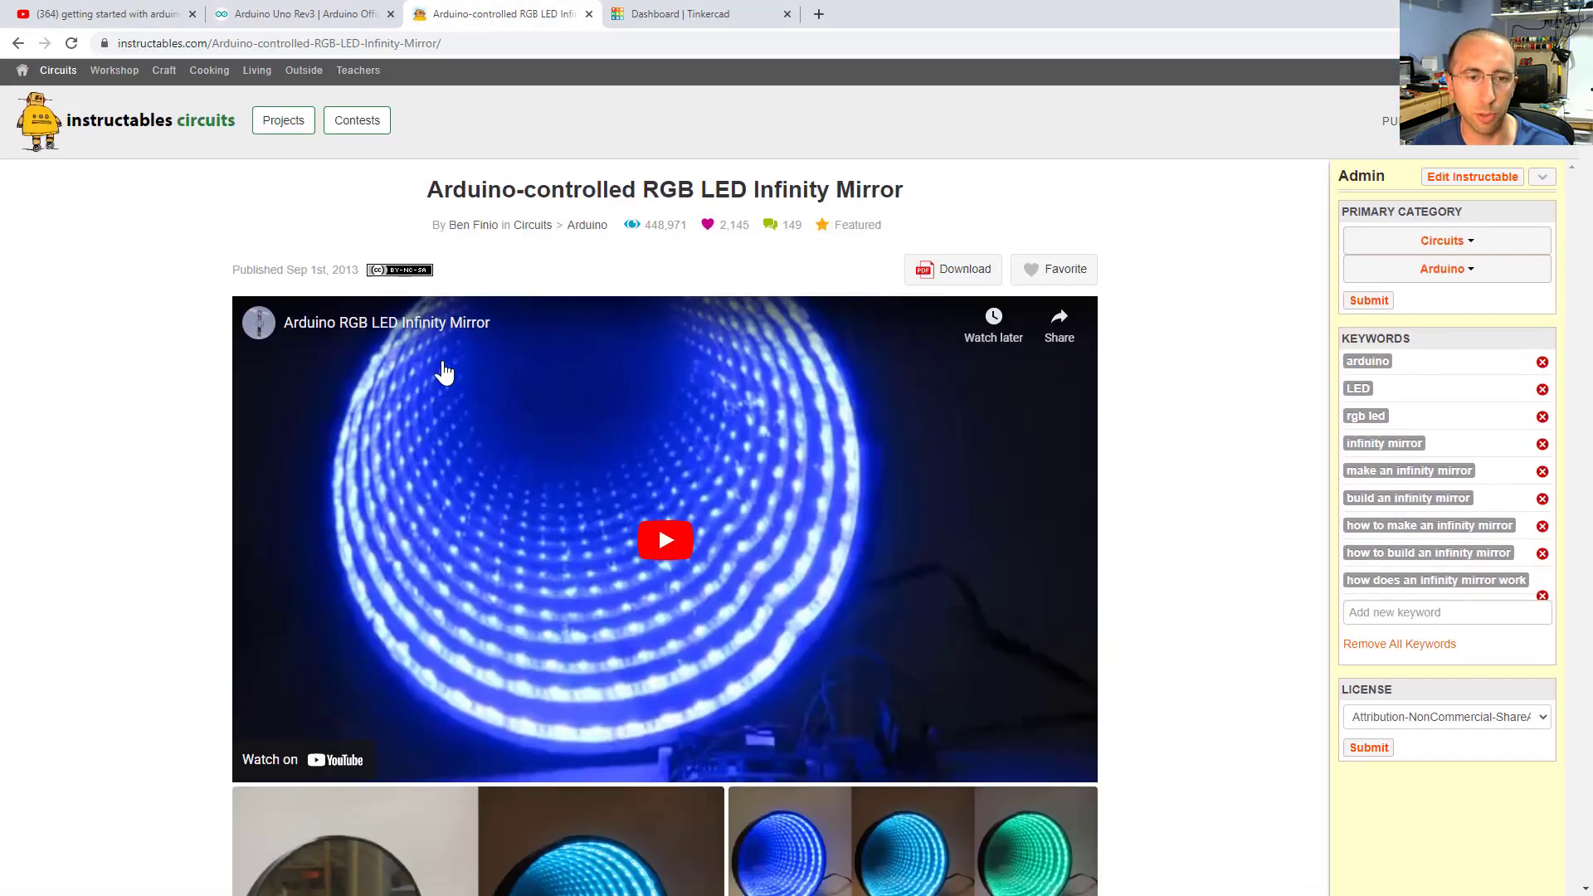
pyautogui.scroll(-3)
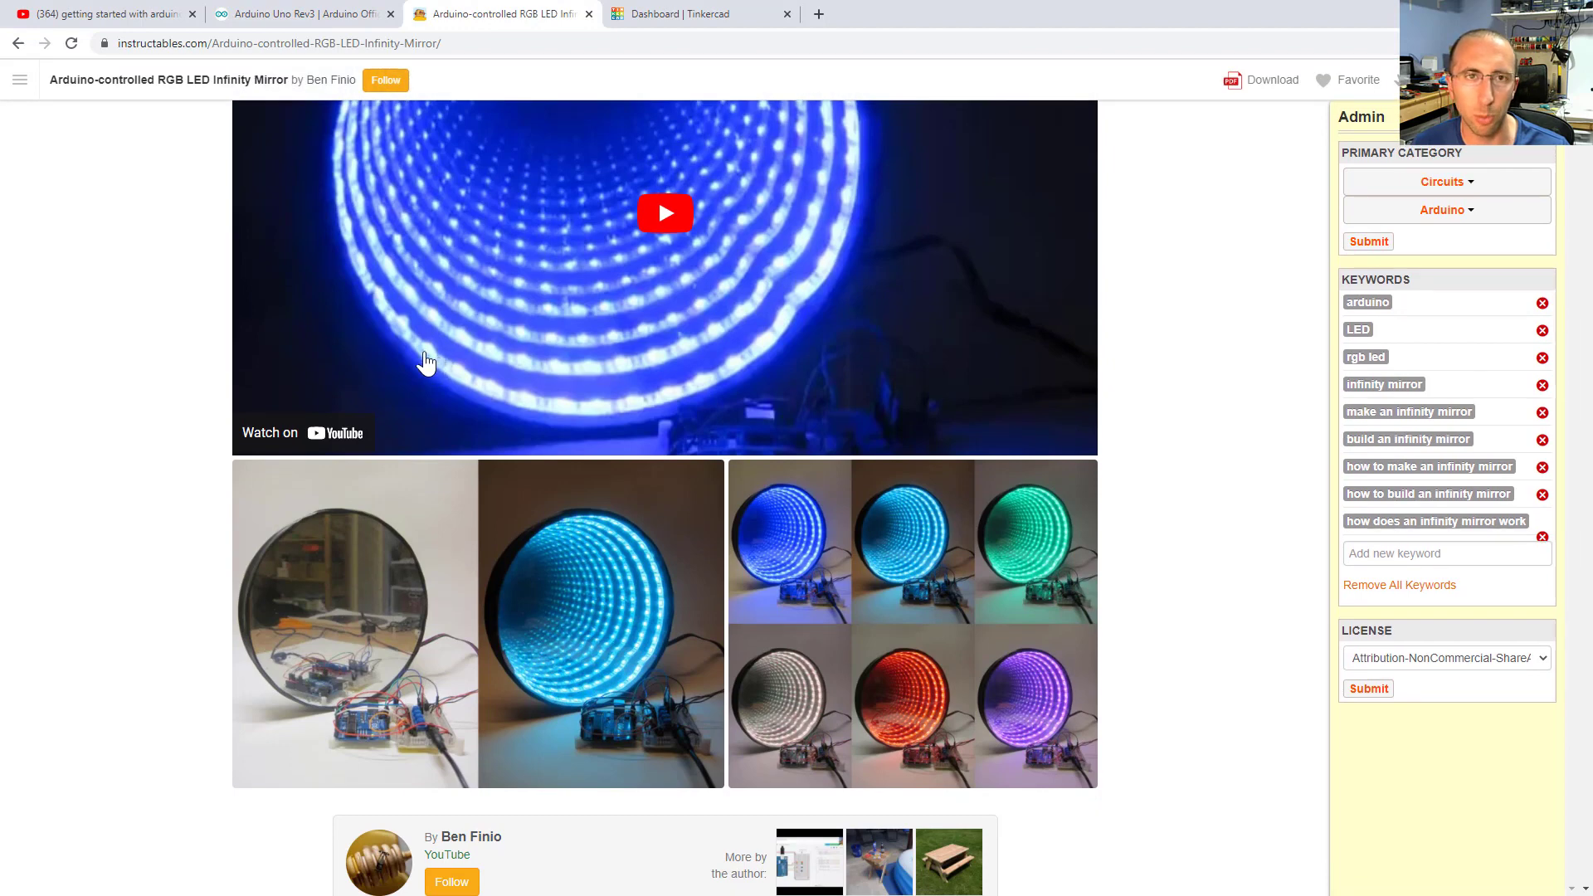
pyautogui.click(300, 14)
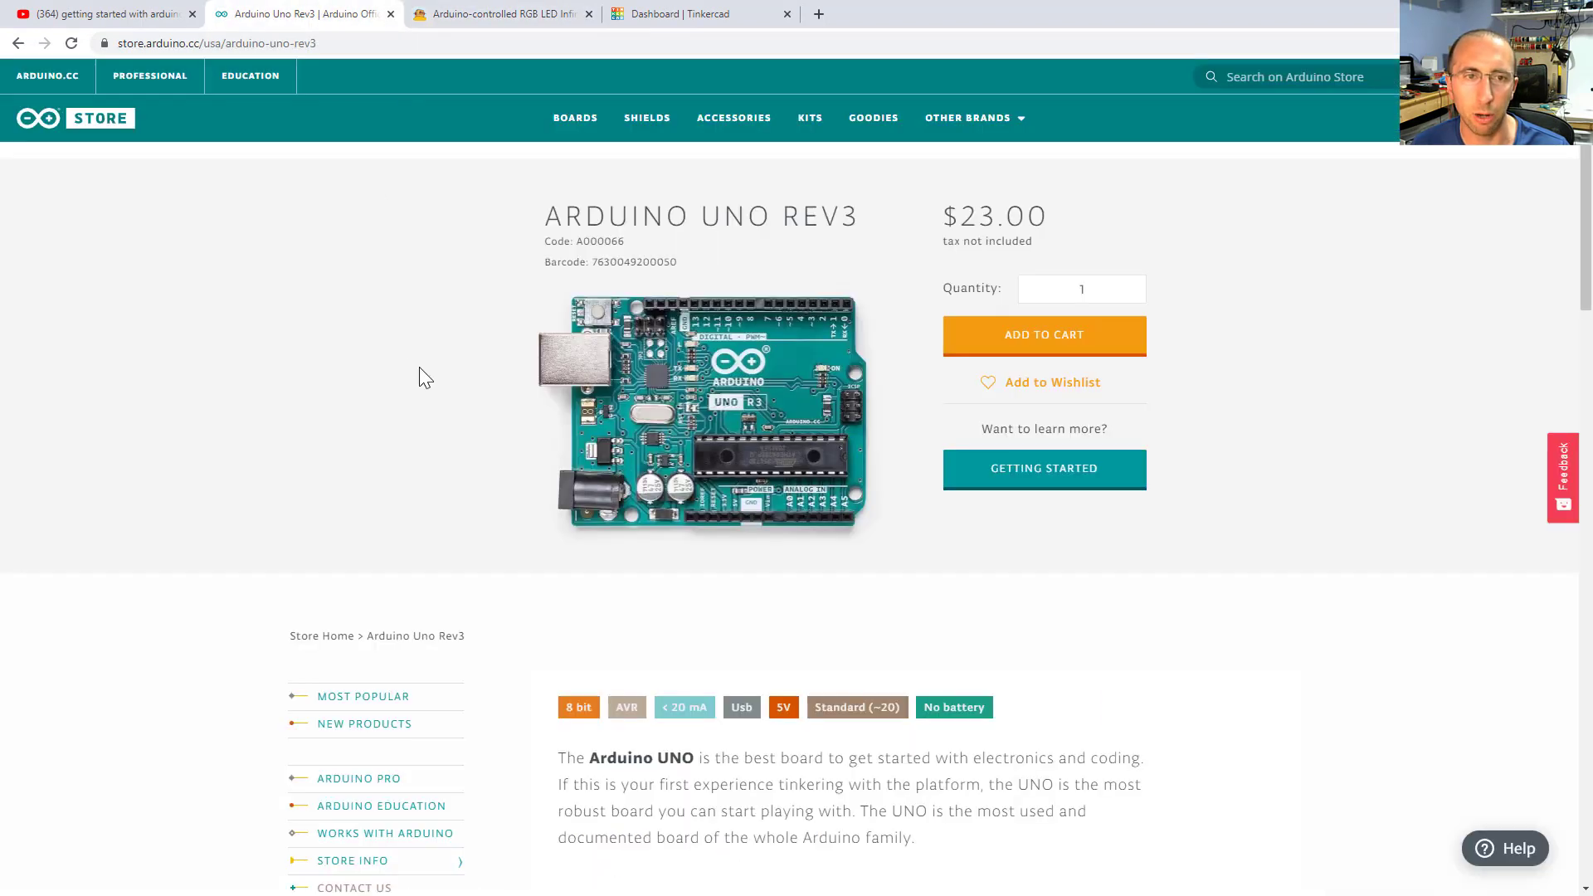
pyautogui.moveTo(558, 424)
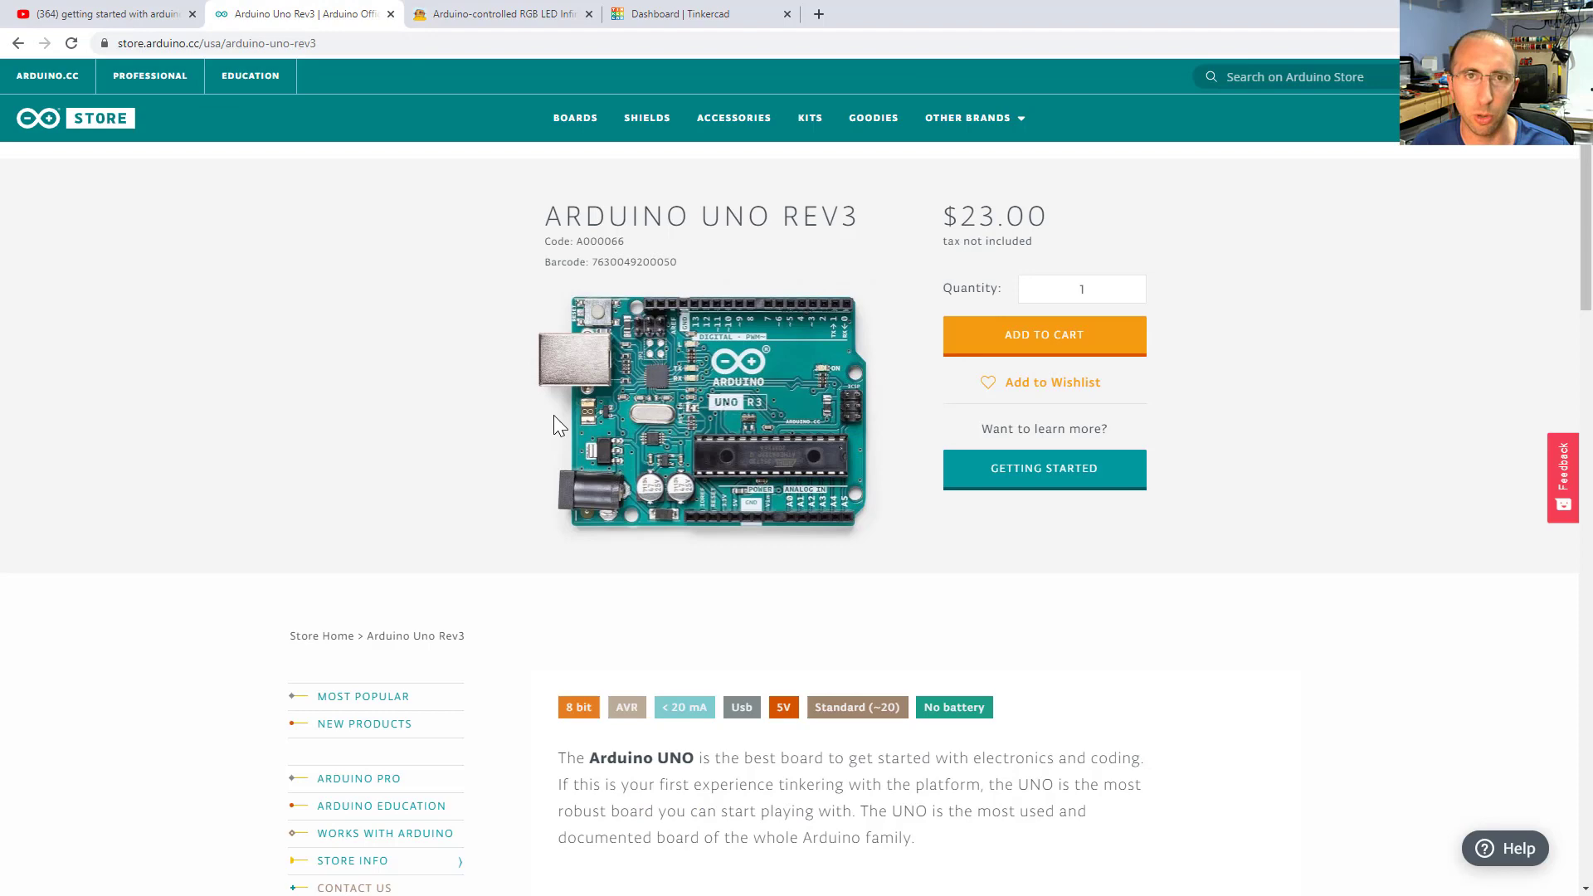
# Switch to the Tinkercad dashboard and show the Circuits designs list
pyautogui.click(698, 14)
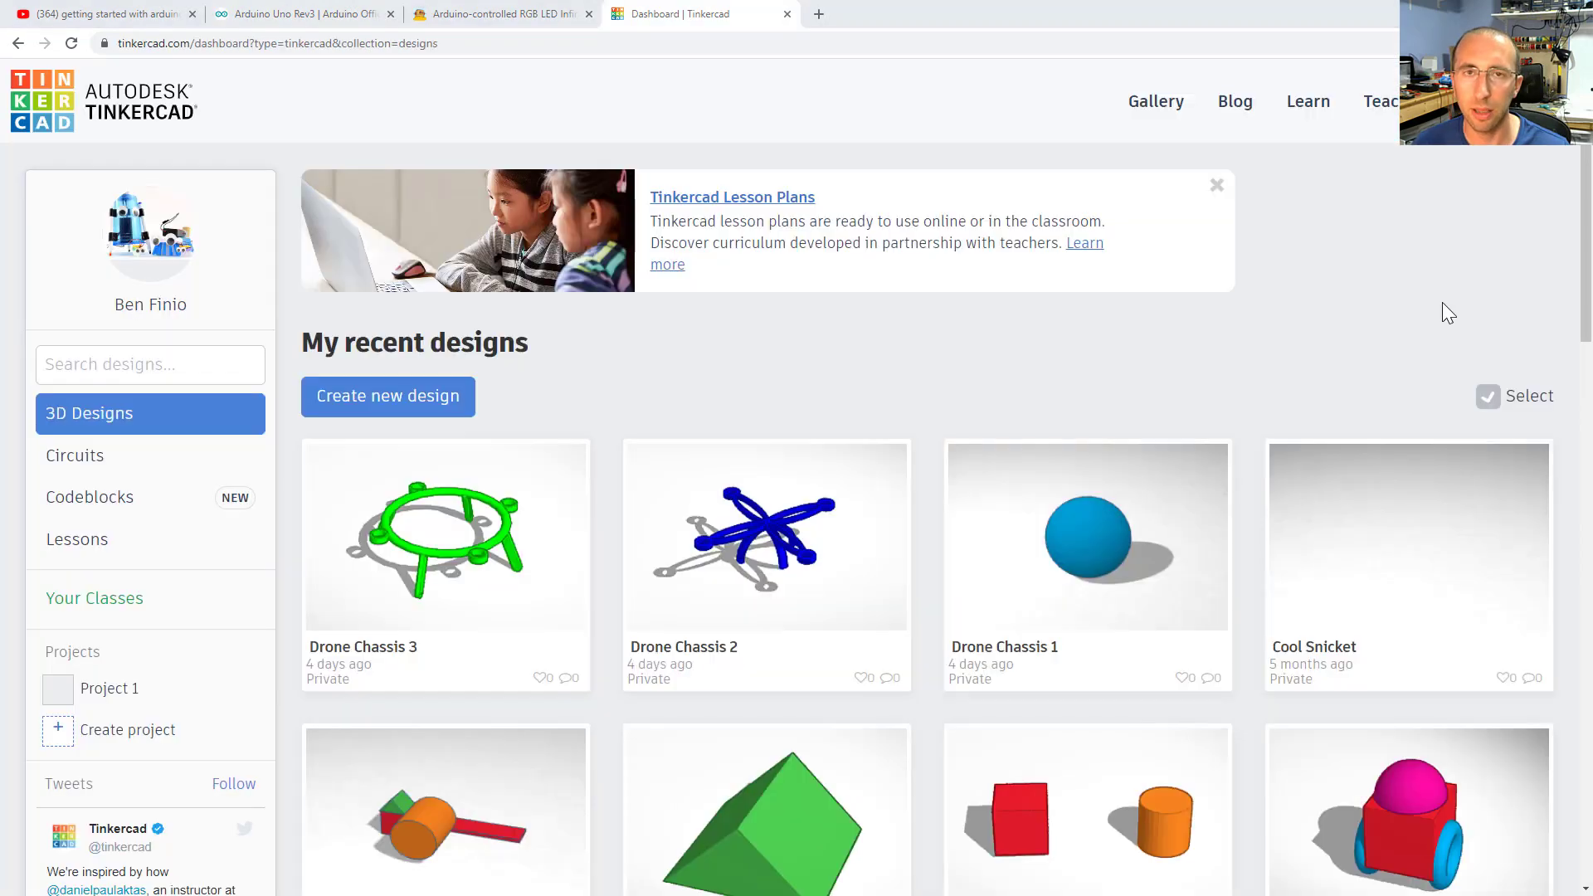
pyautogui.moveTo(706, 199)
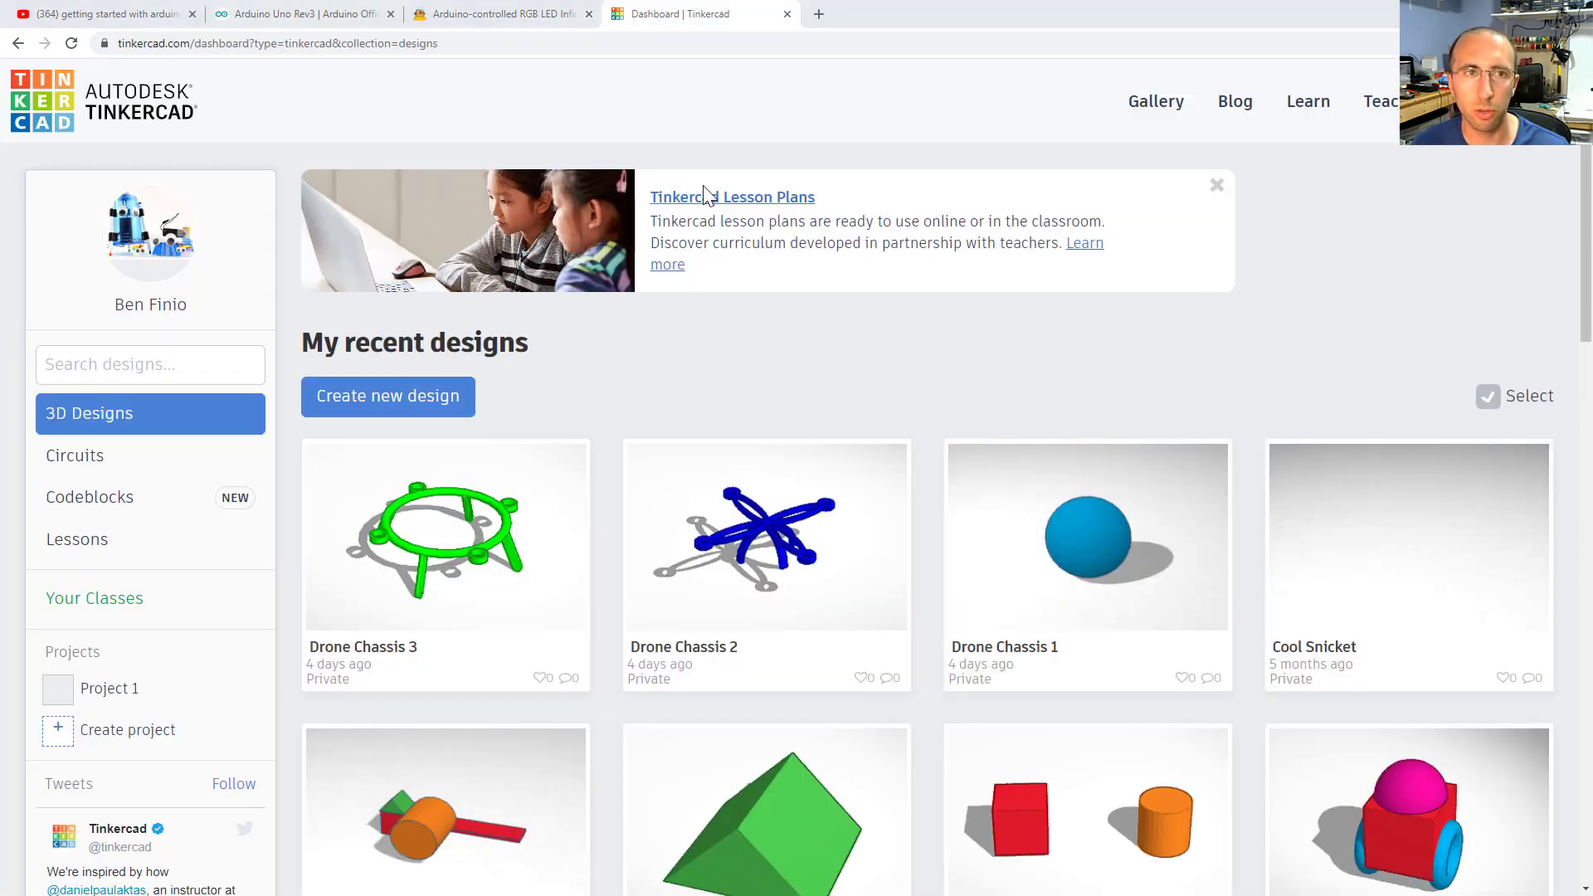
pyautogui.moveTo(393, 81)
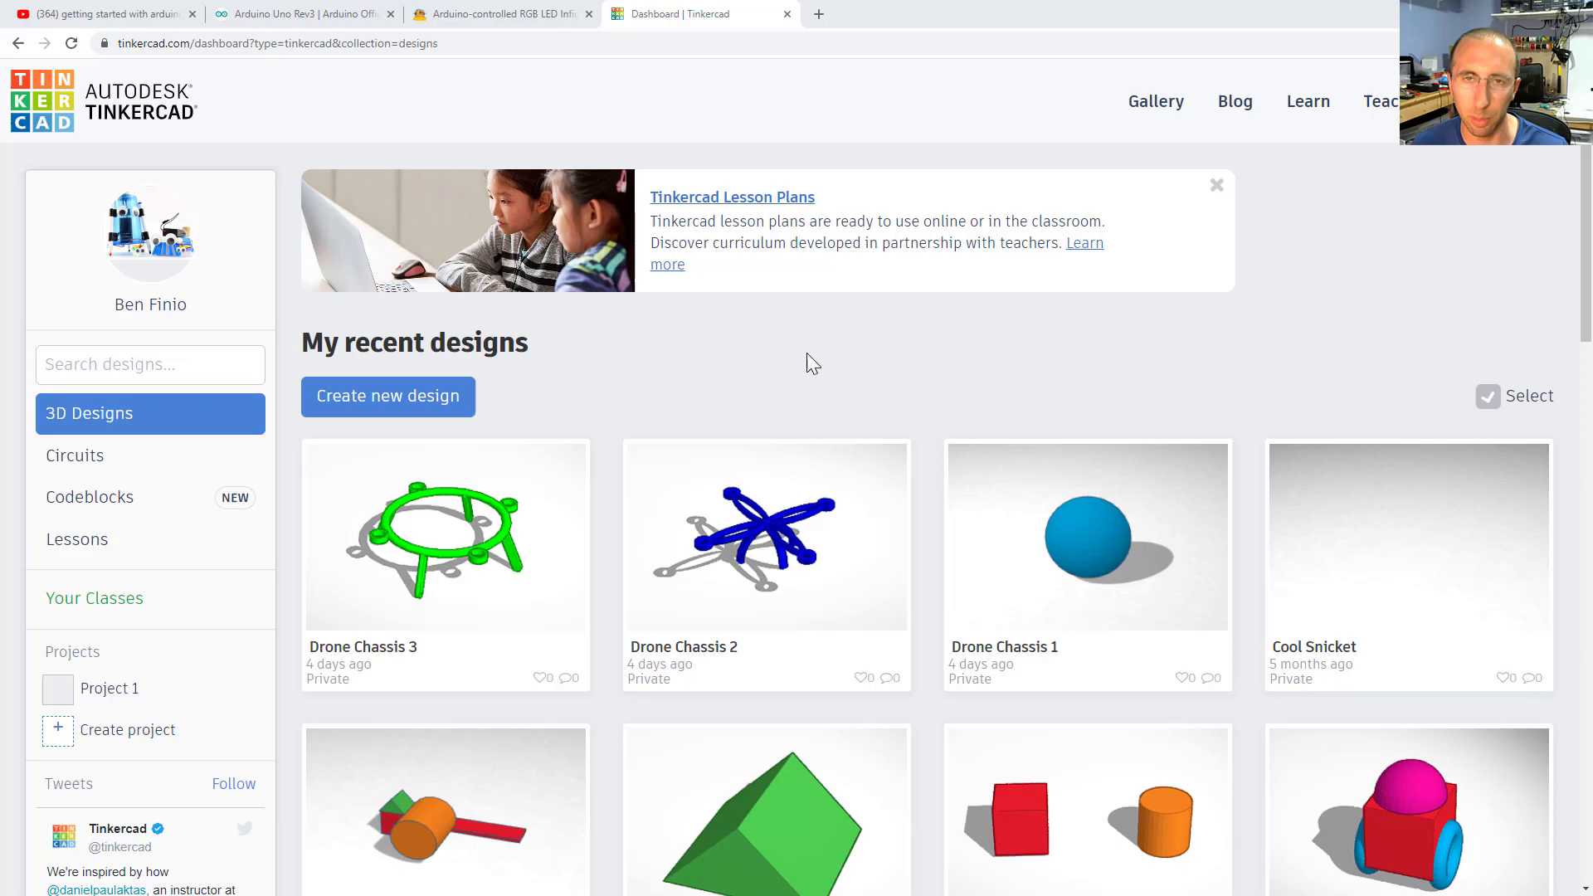
pyautogui.moveTo(818, 354)
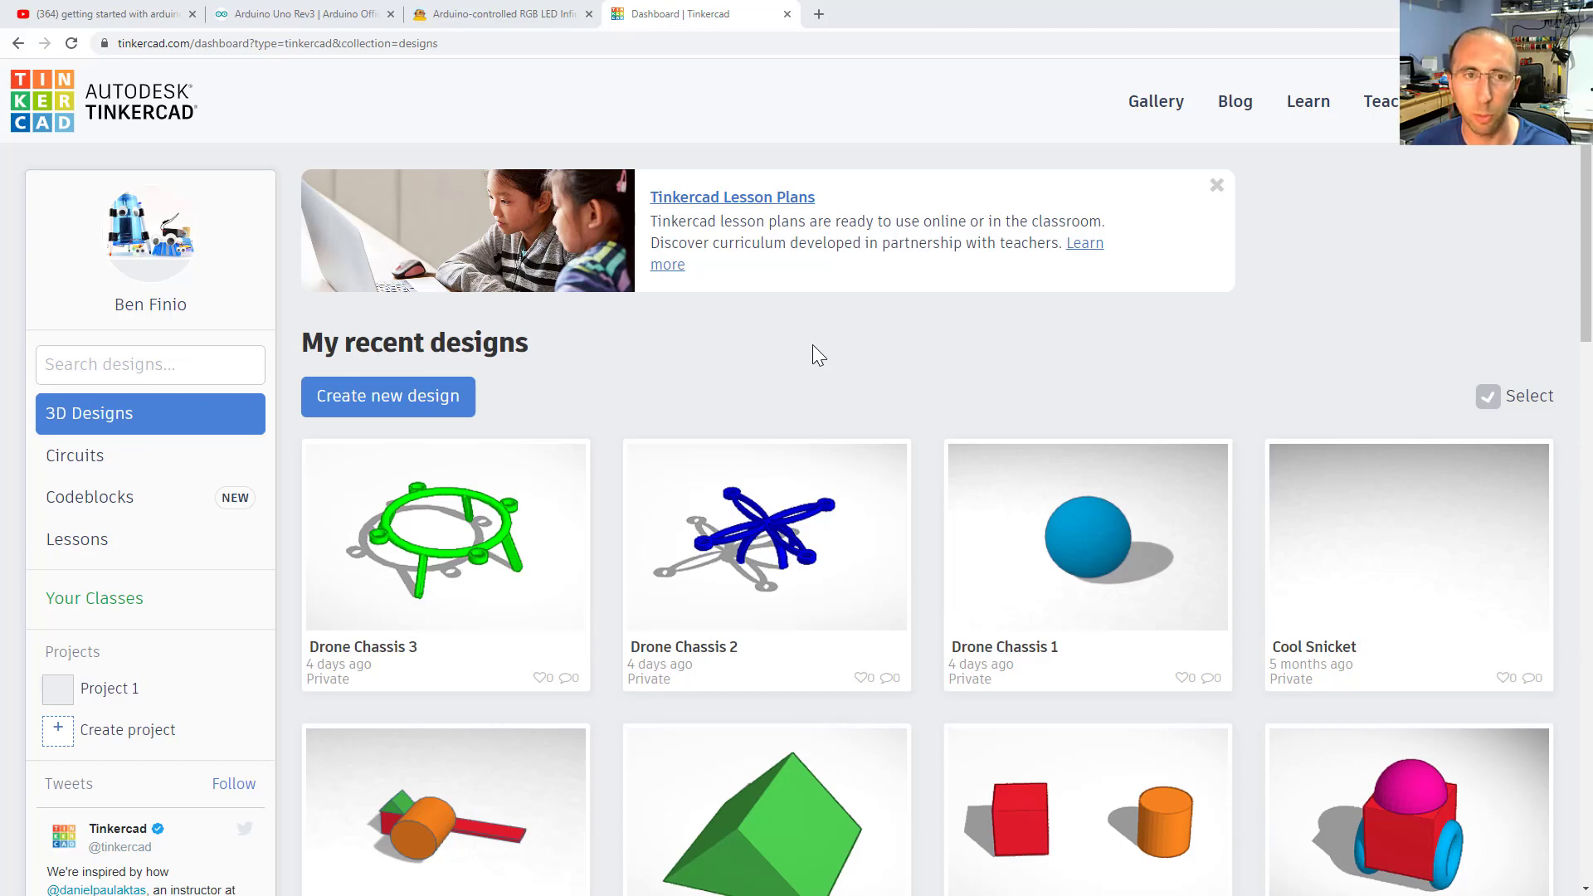
pyautogui.moveTo(444, 539)
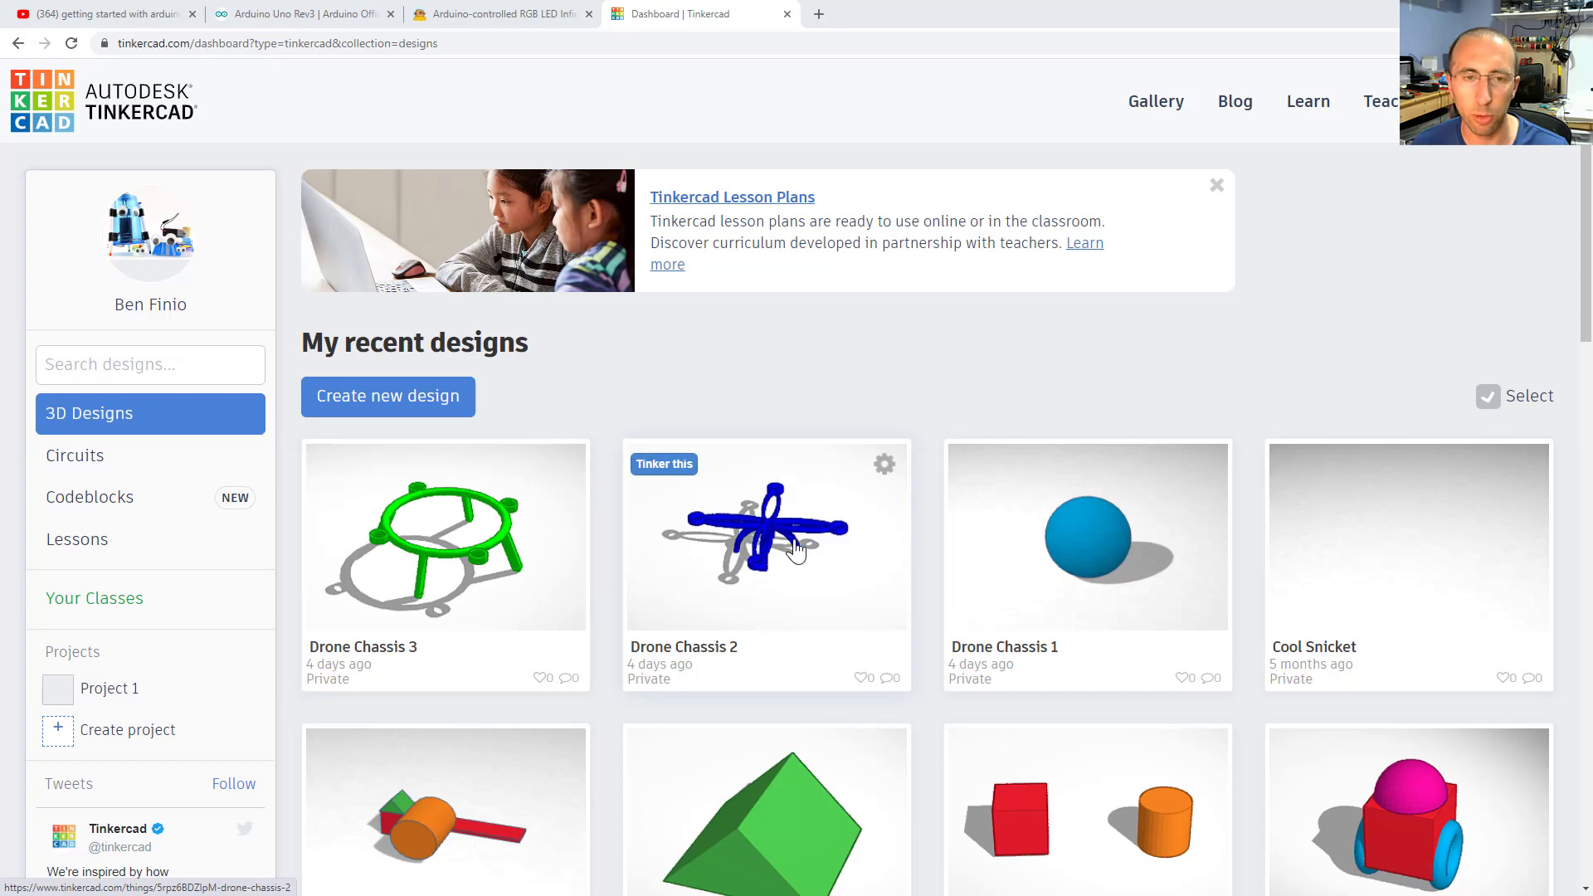
pyautogui.scroll(-3)
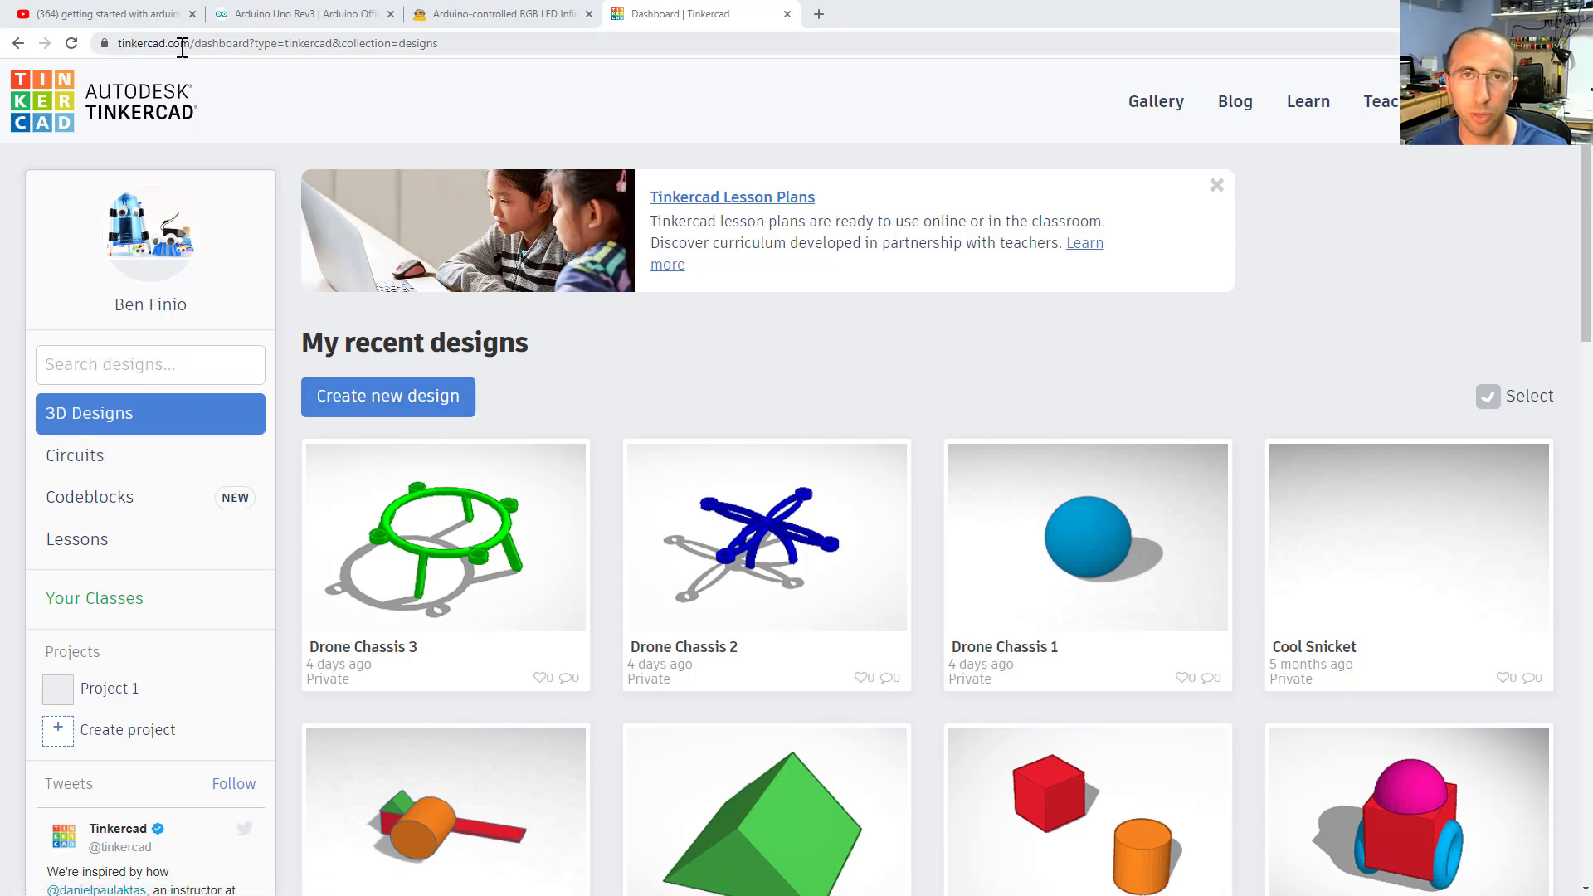
pyautogui.moveTo(107, 439)
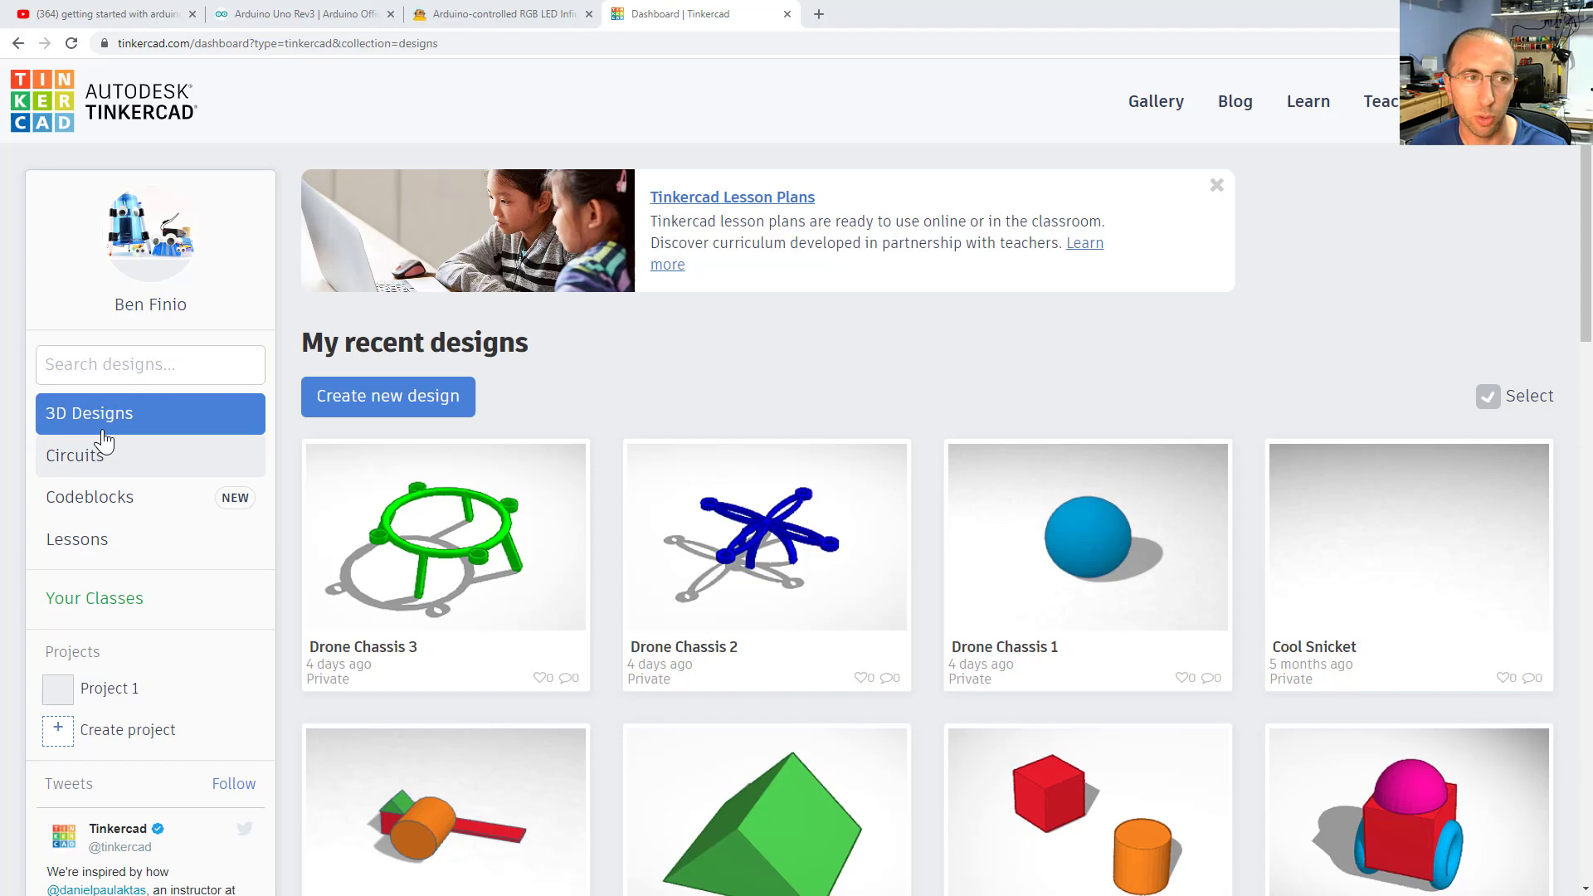
pyautogui.moveTo(106, 439)
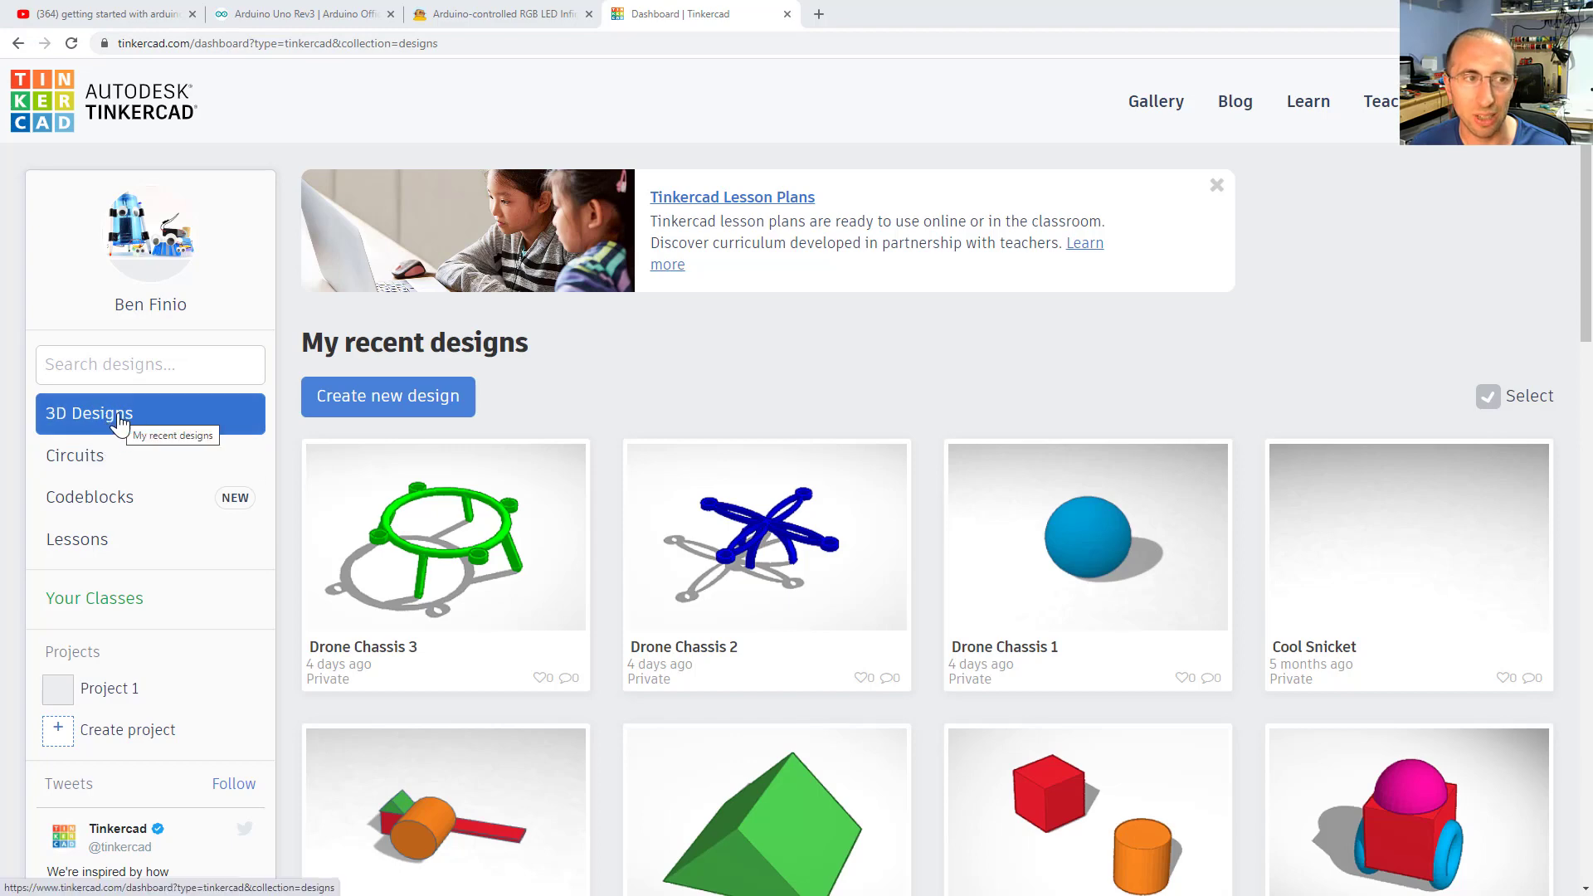
pyautogui.click(74, 455)
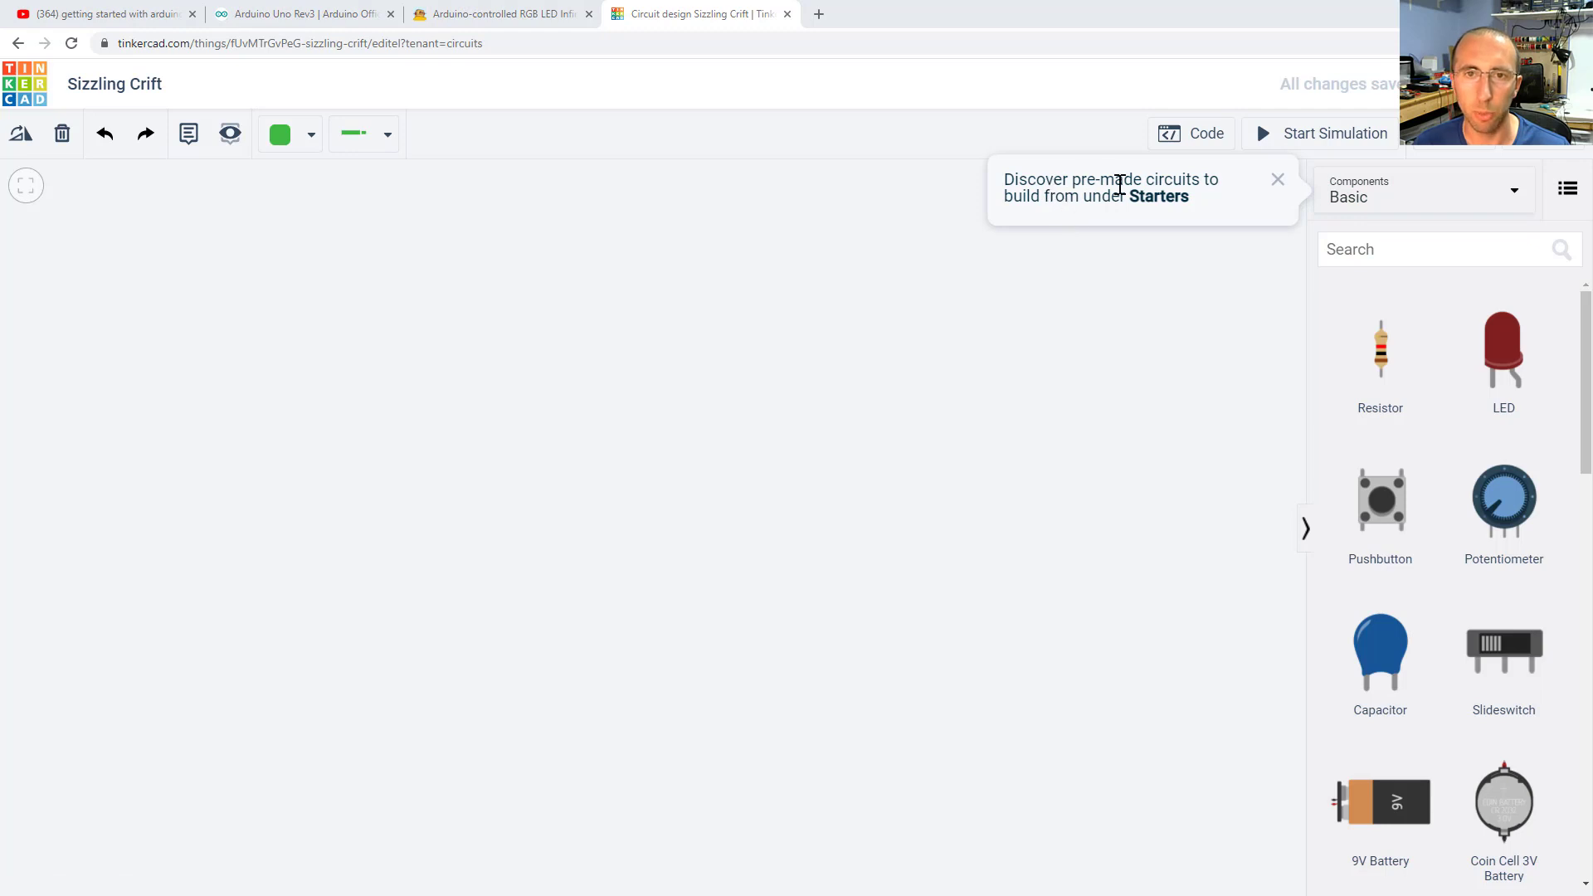
# Browse the component sets, then confirm deleting the placed Arduino Uno and its code
pyautogui.click(1422, 190)
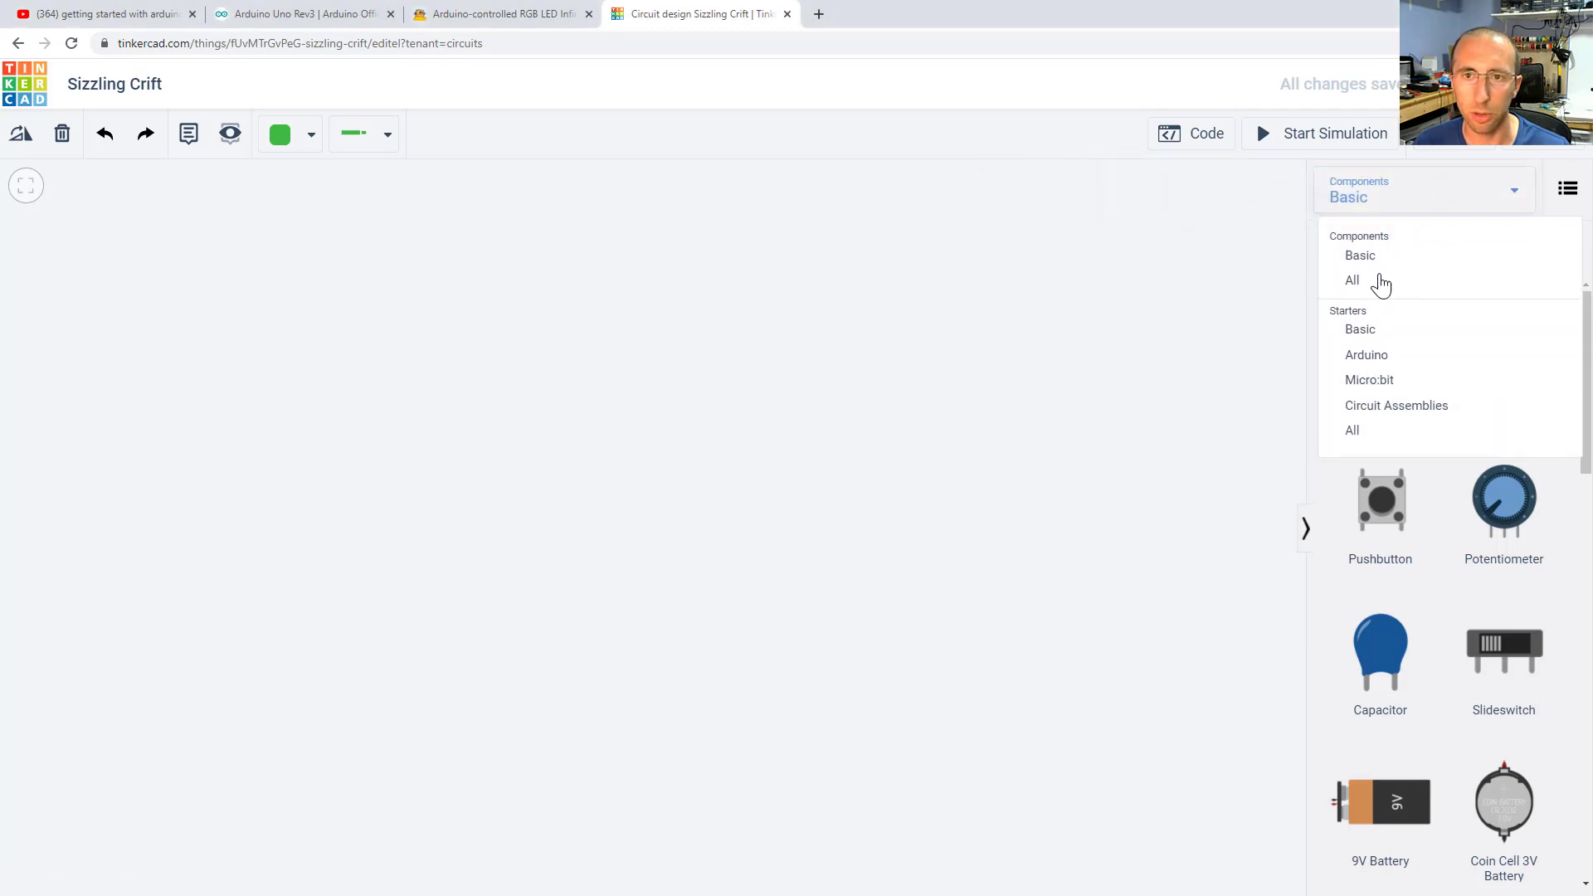
pyautogui.click(1366, 355)
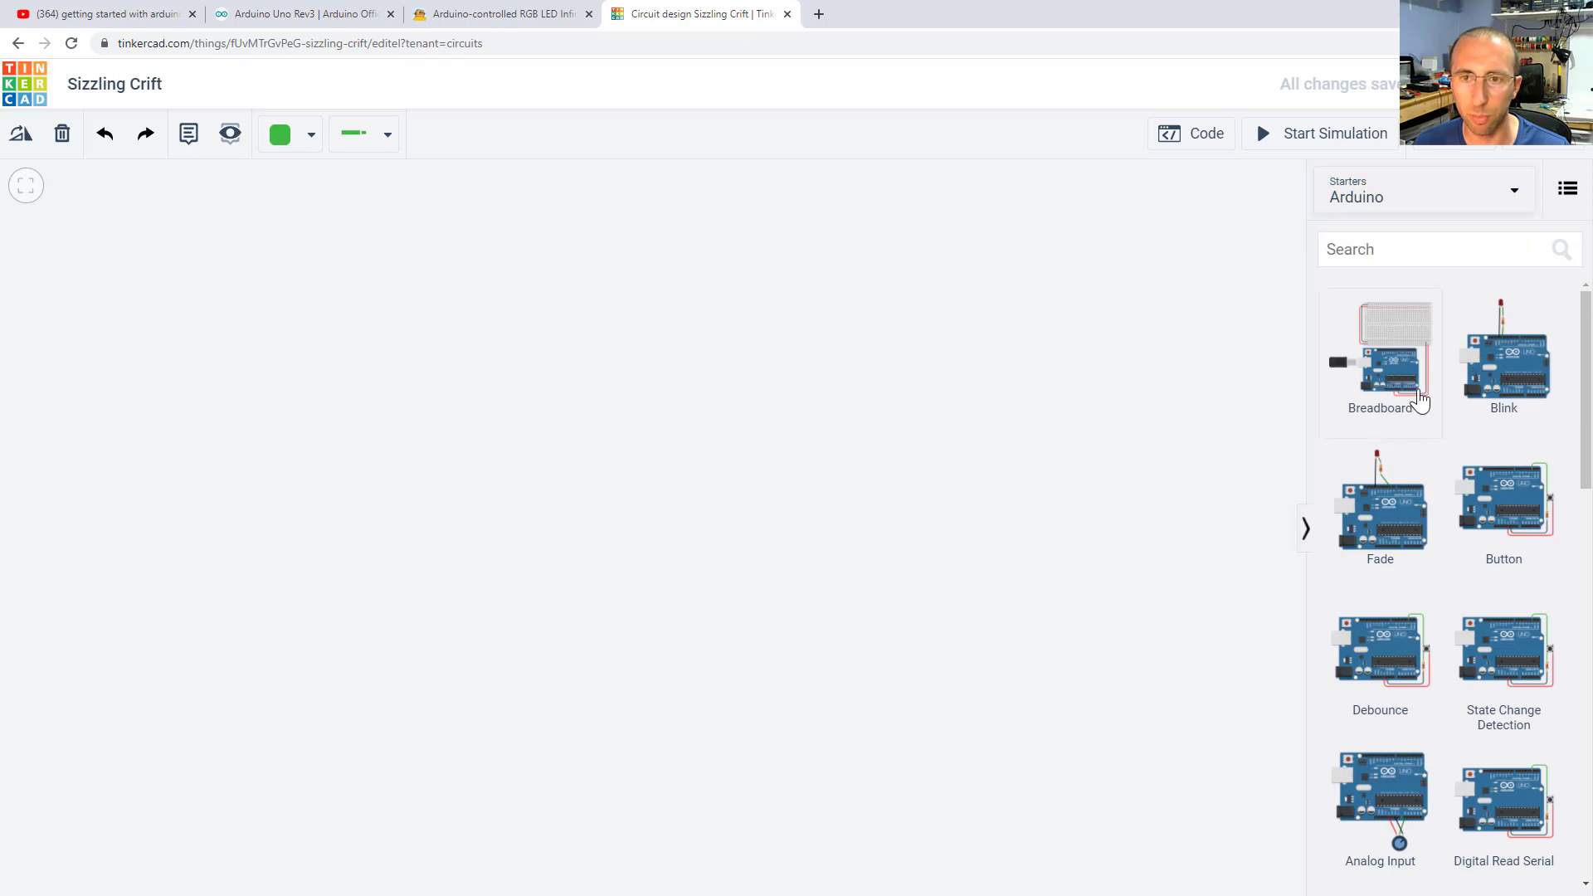
pyautogui.click(1380, 361)
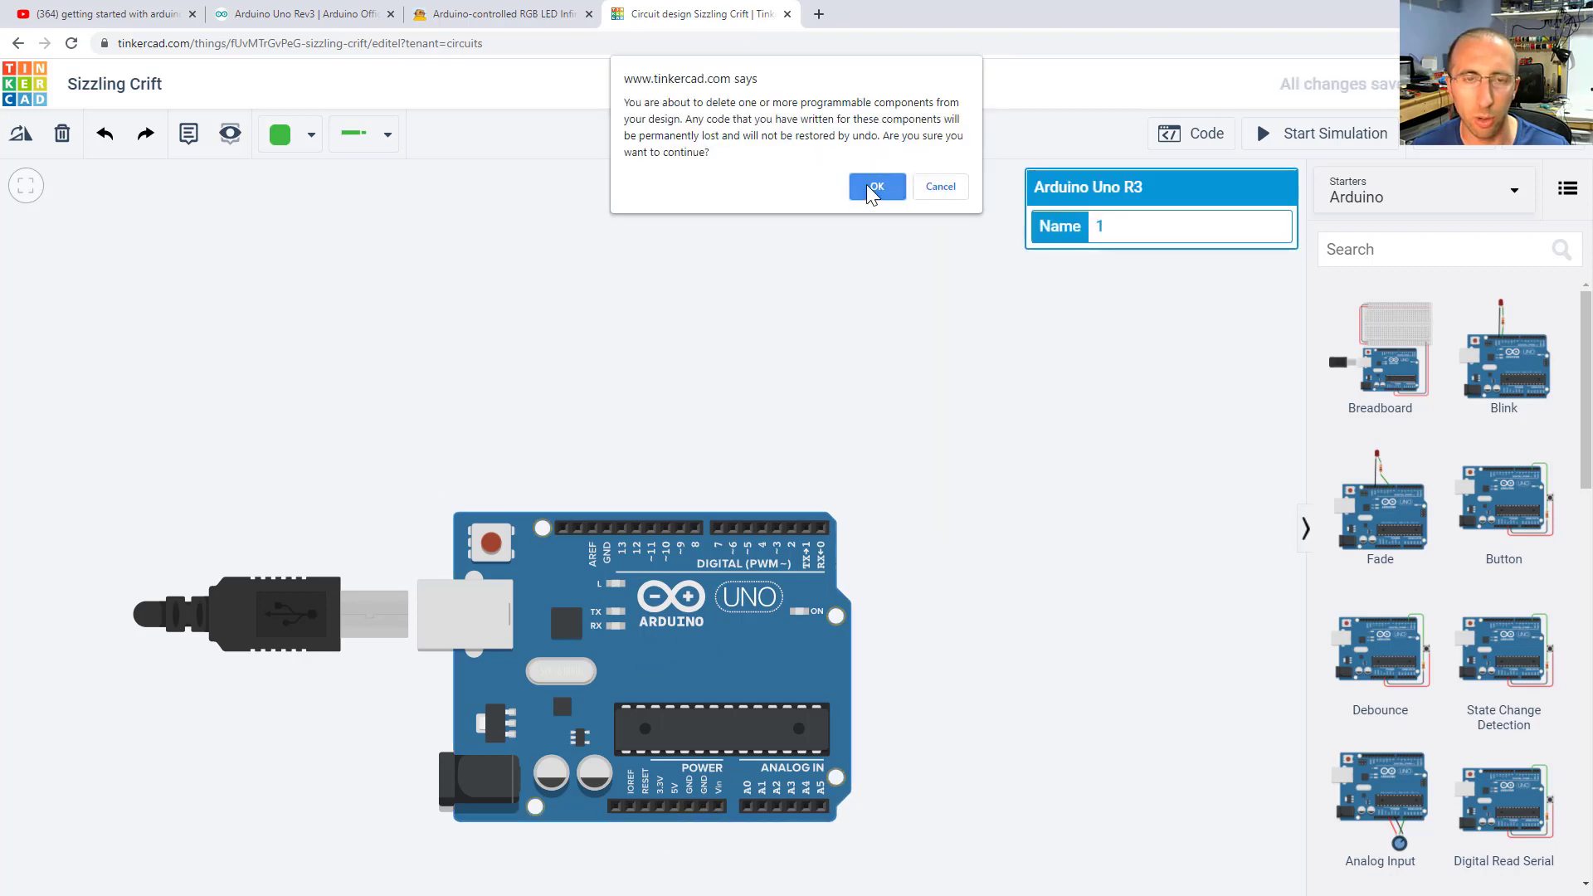
pyautogui.click(874, 186)
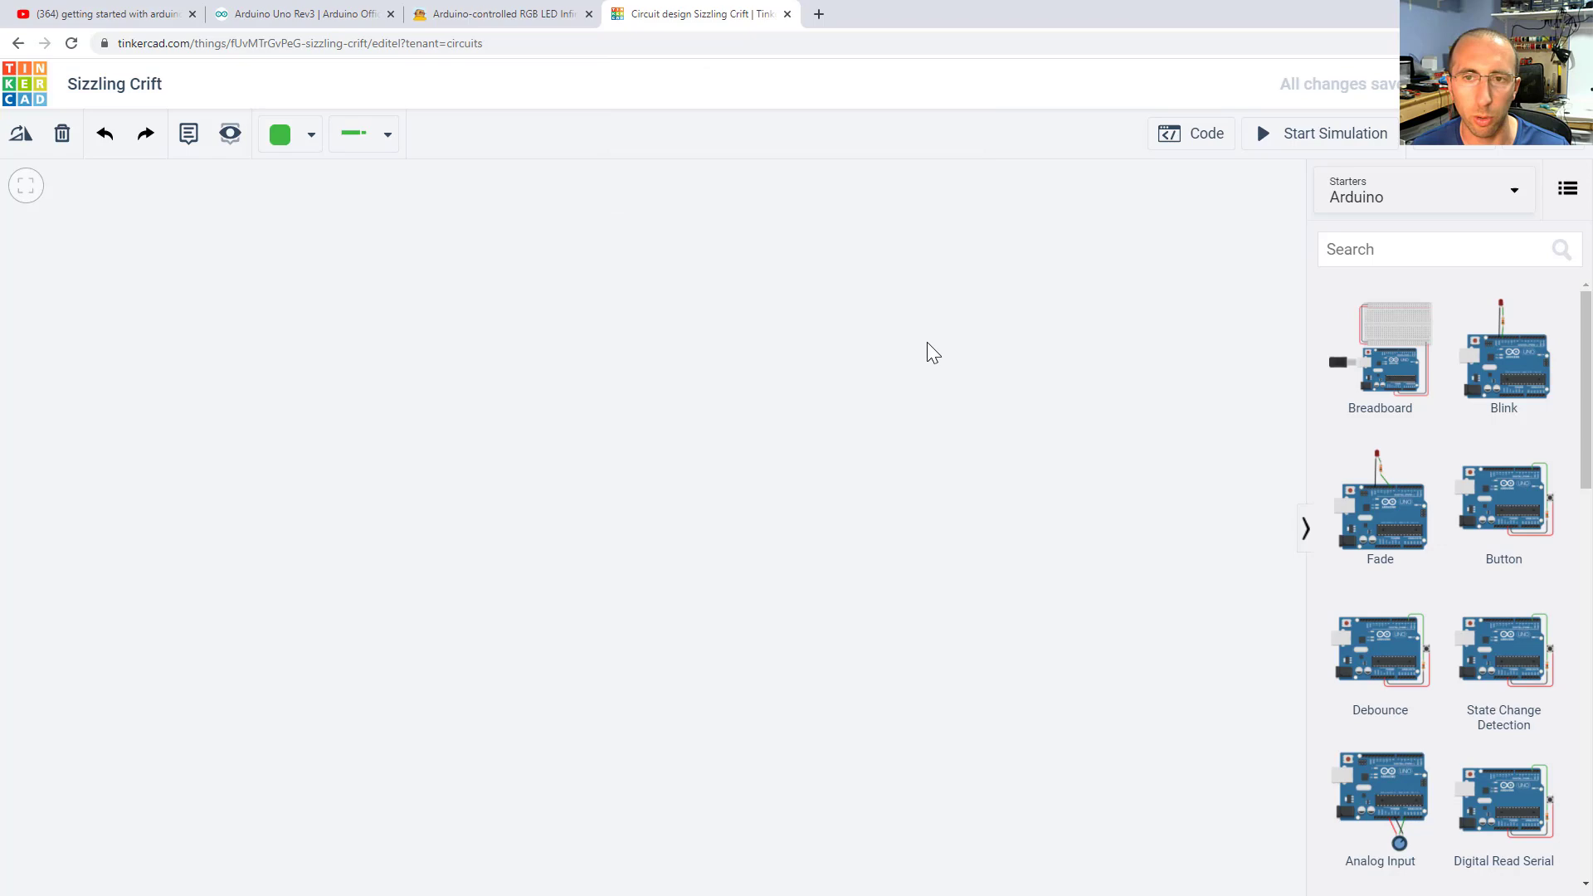
pyautogui.moveTo(1412, 417)
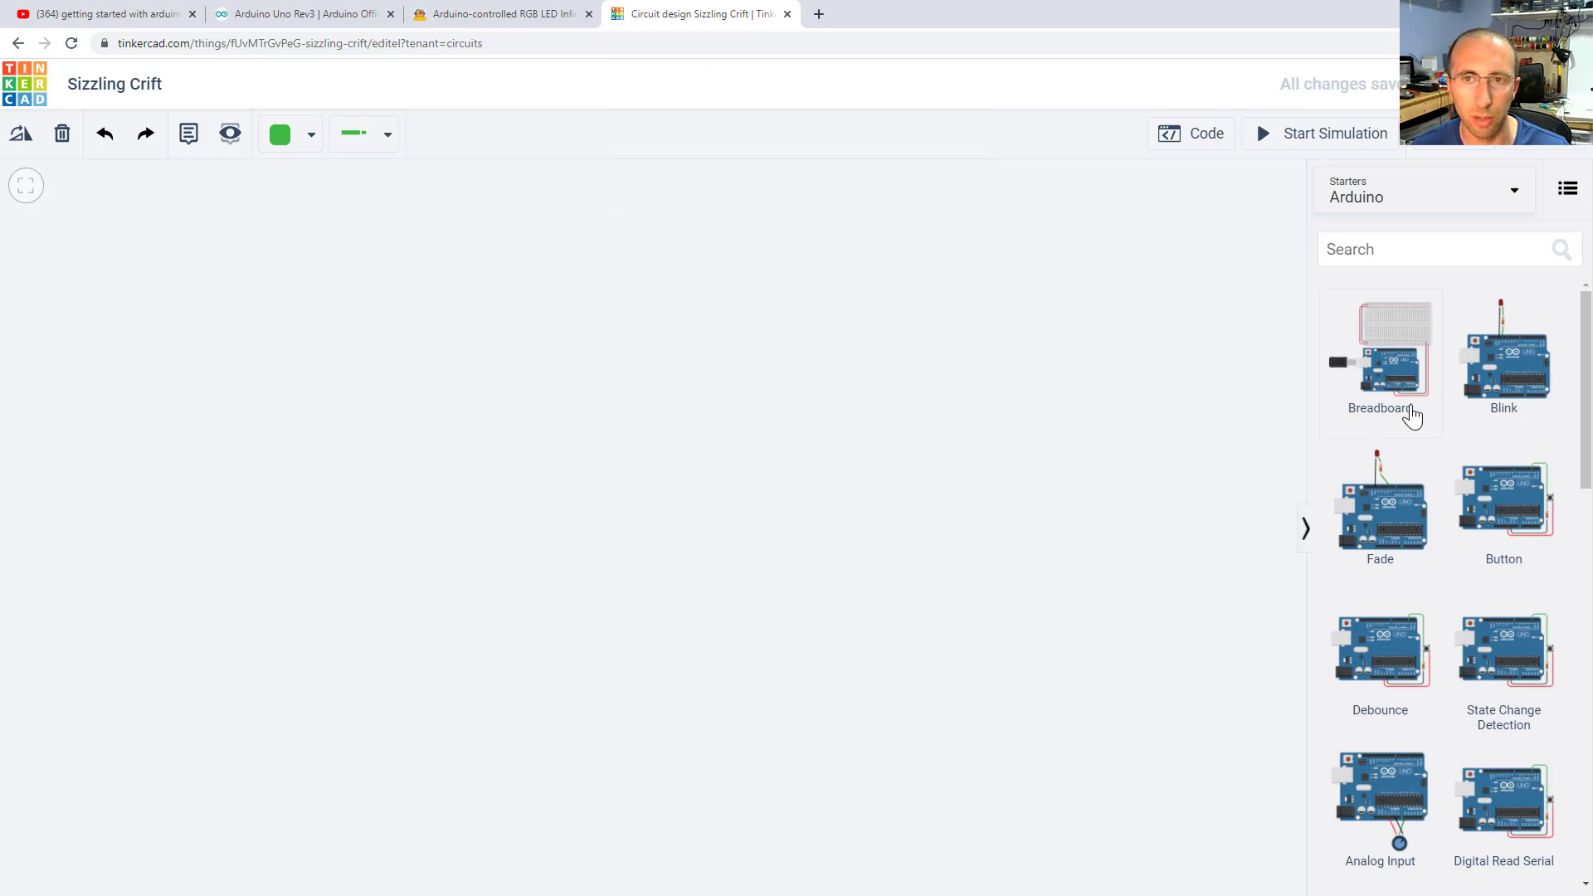
pyautogui.moveTo(1217, 274)
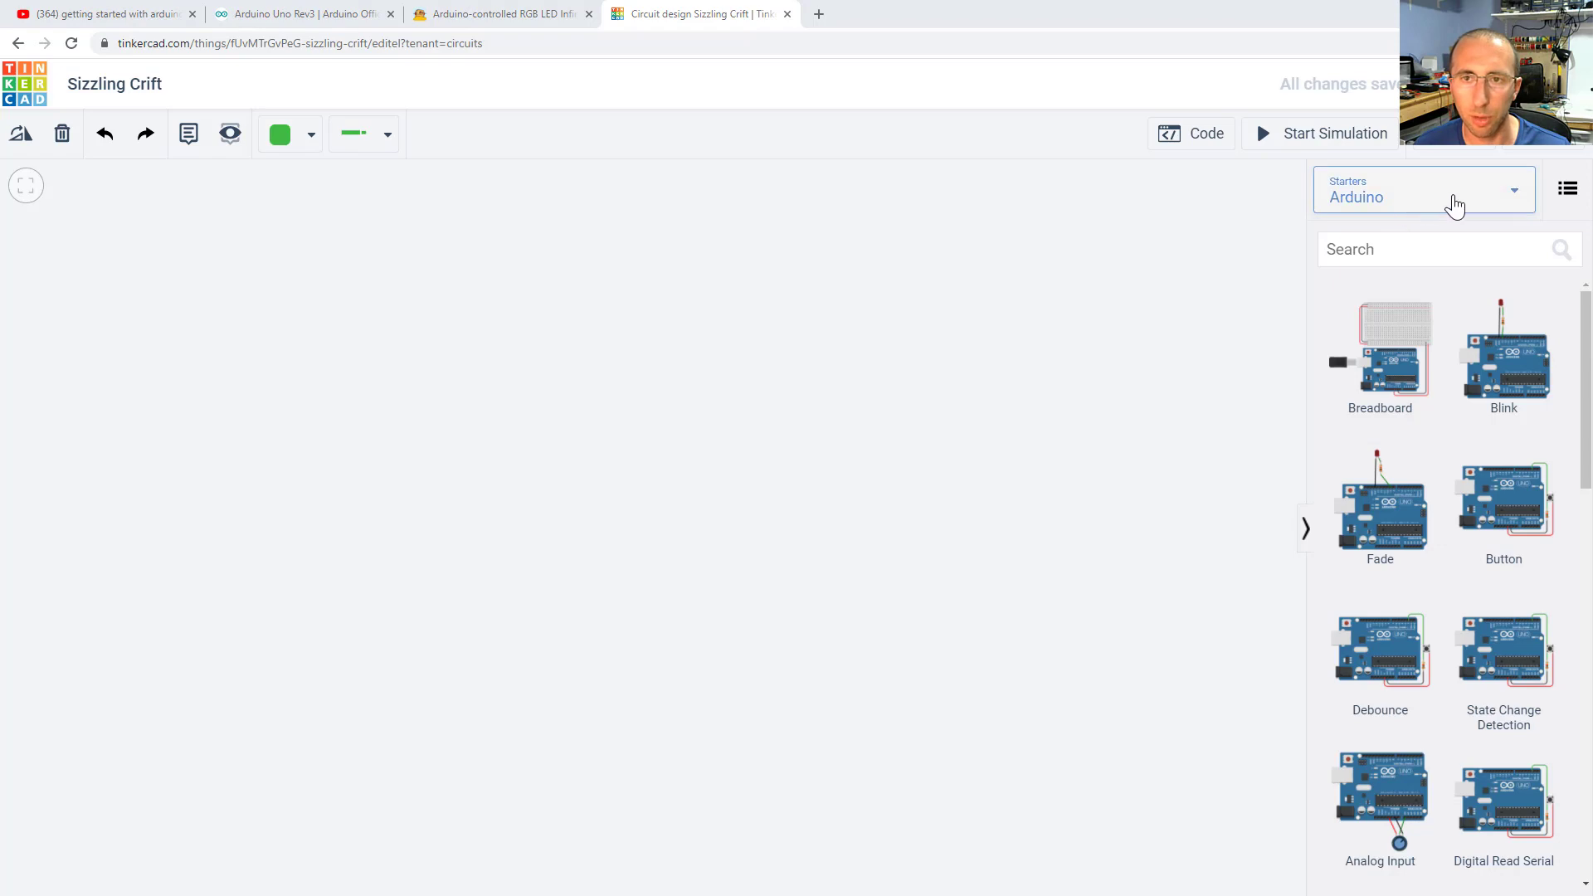
# Switch the parts panel to Basic components and scroll down to the Arduino Uno R3
pyautogui.click(1422, 195)
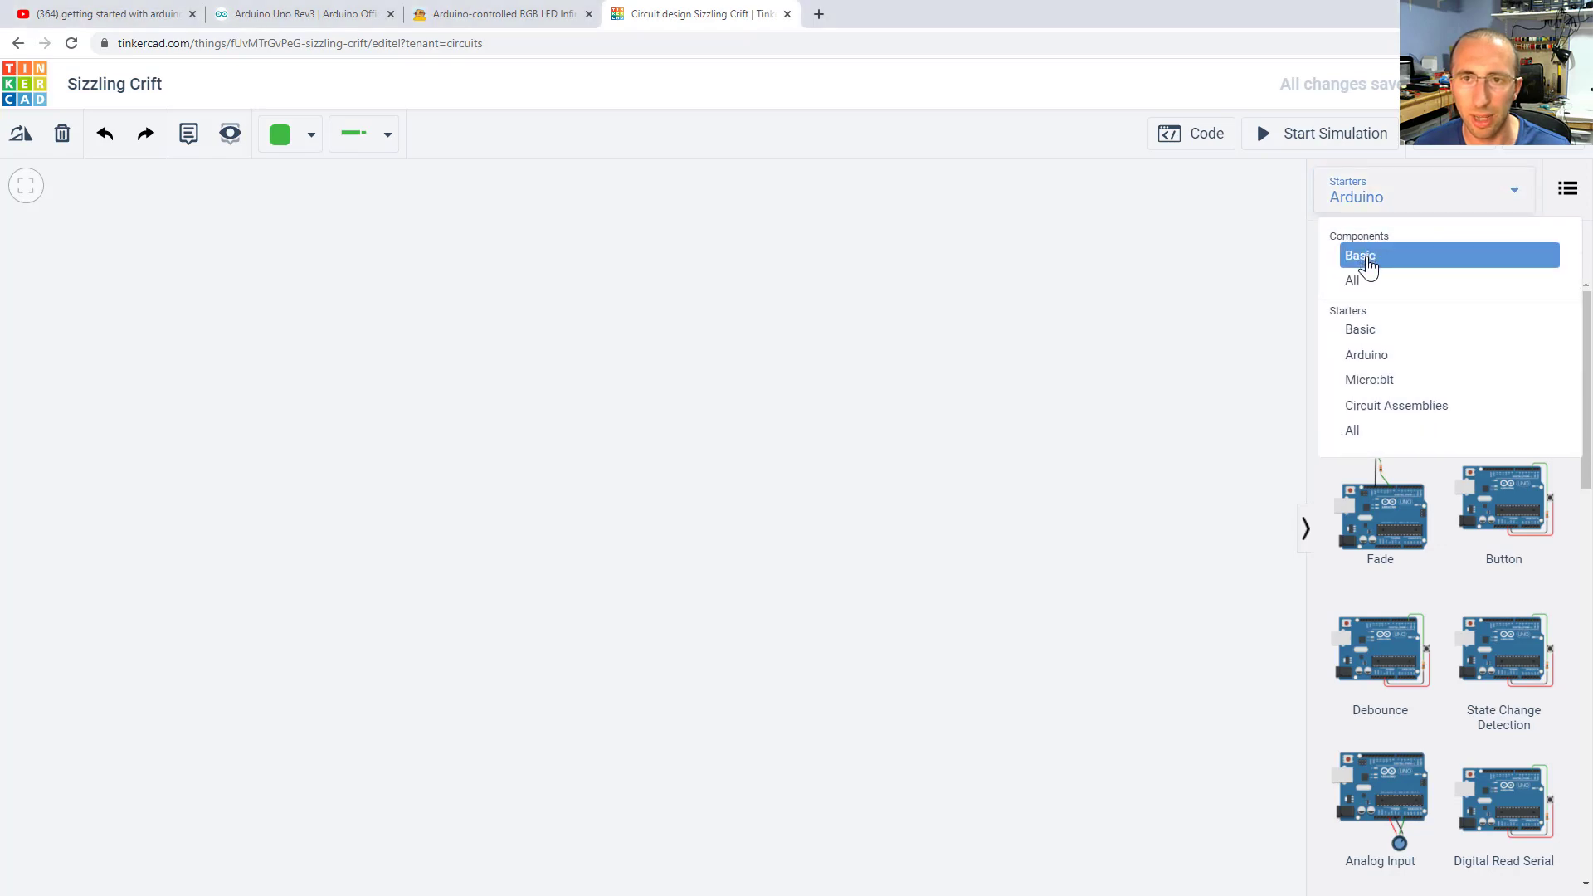
pyautogui.click(1361, 255)
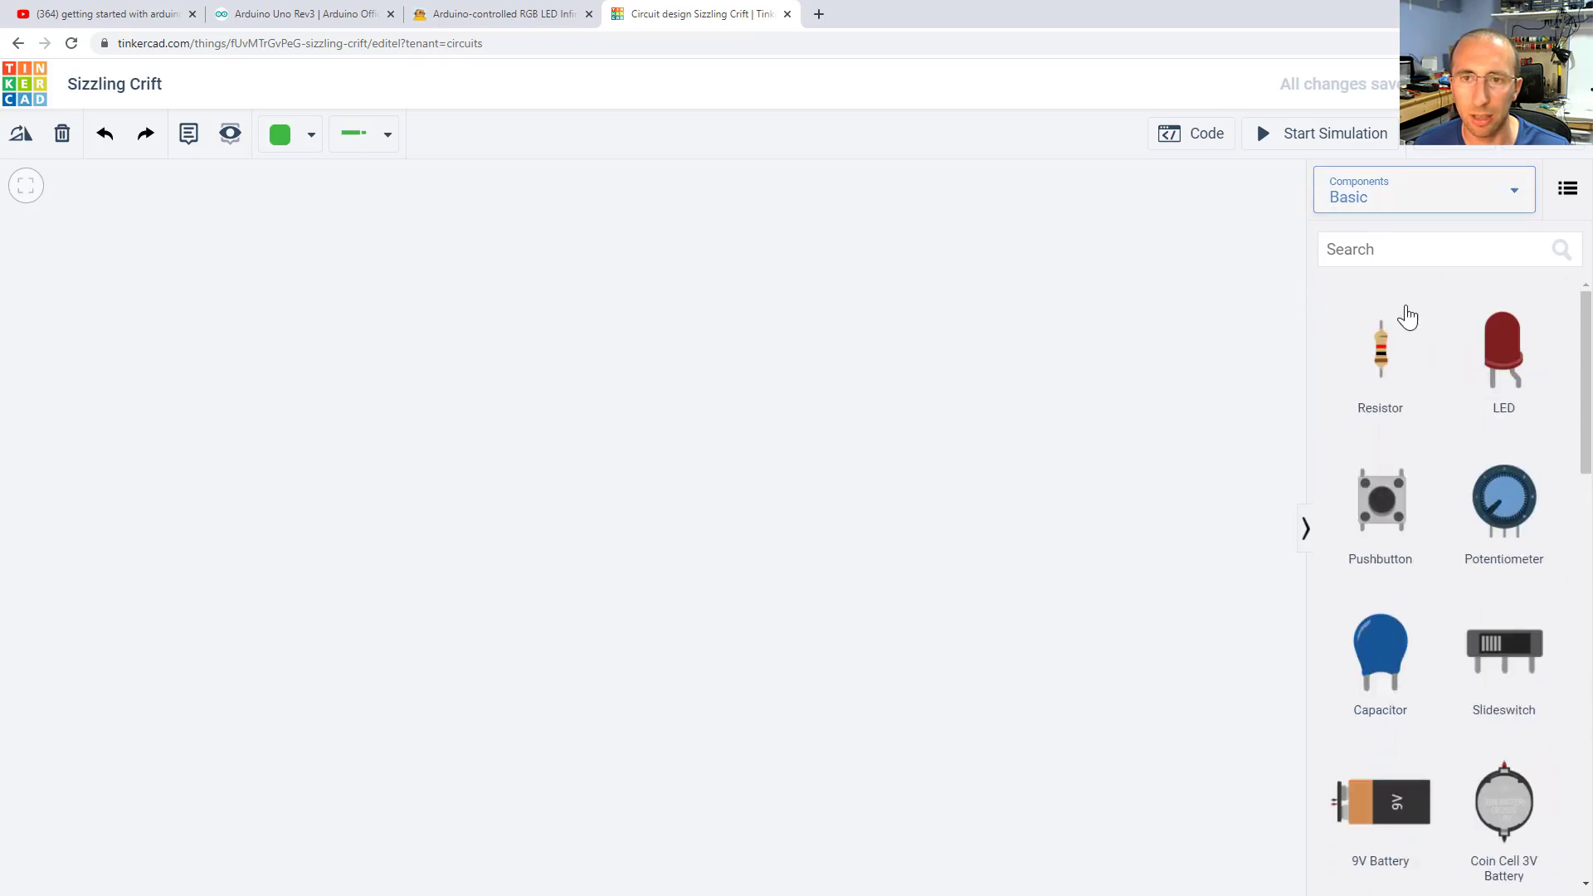
pyautogui.scroll(-3)
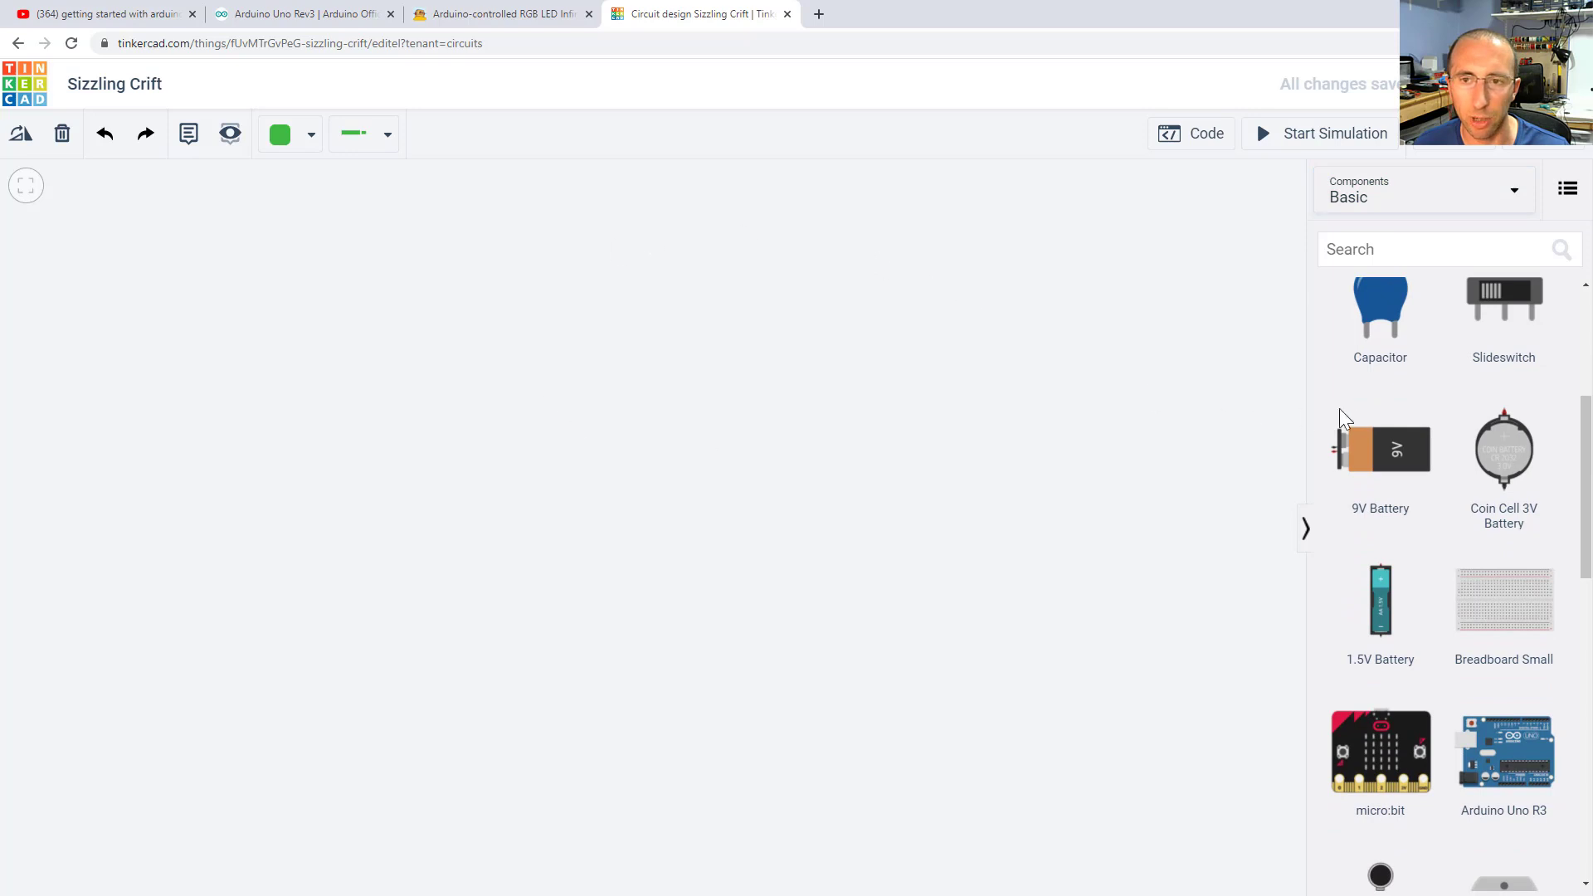
pyautogui.scroll(-3)
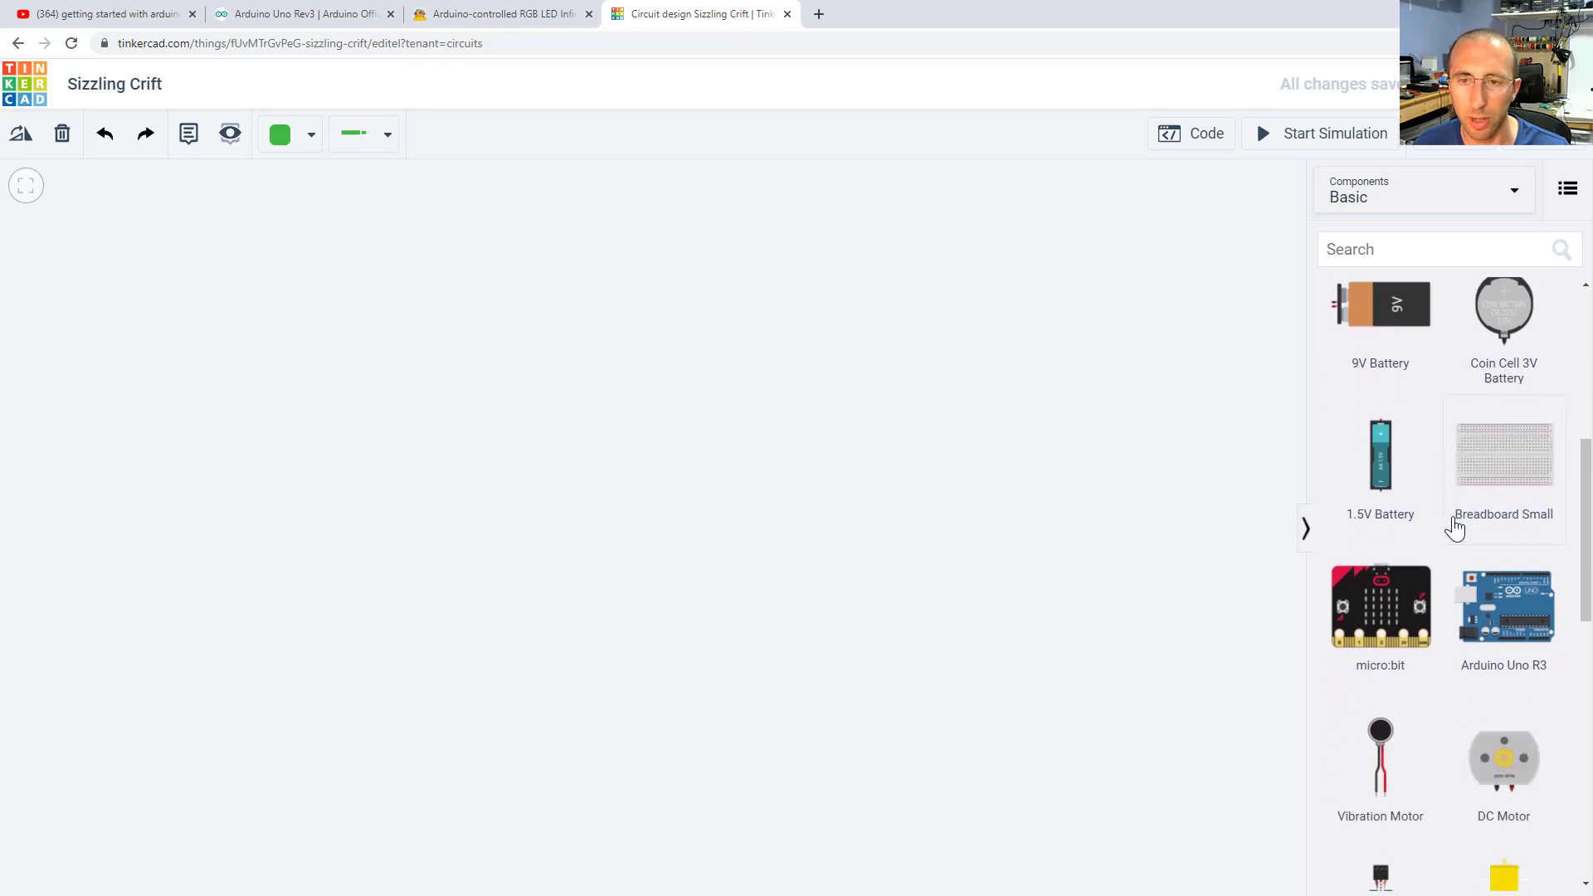
pyautogui.moveTo(1503, 610)
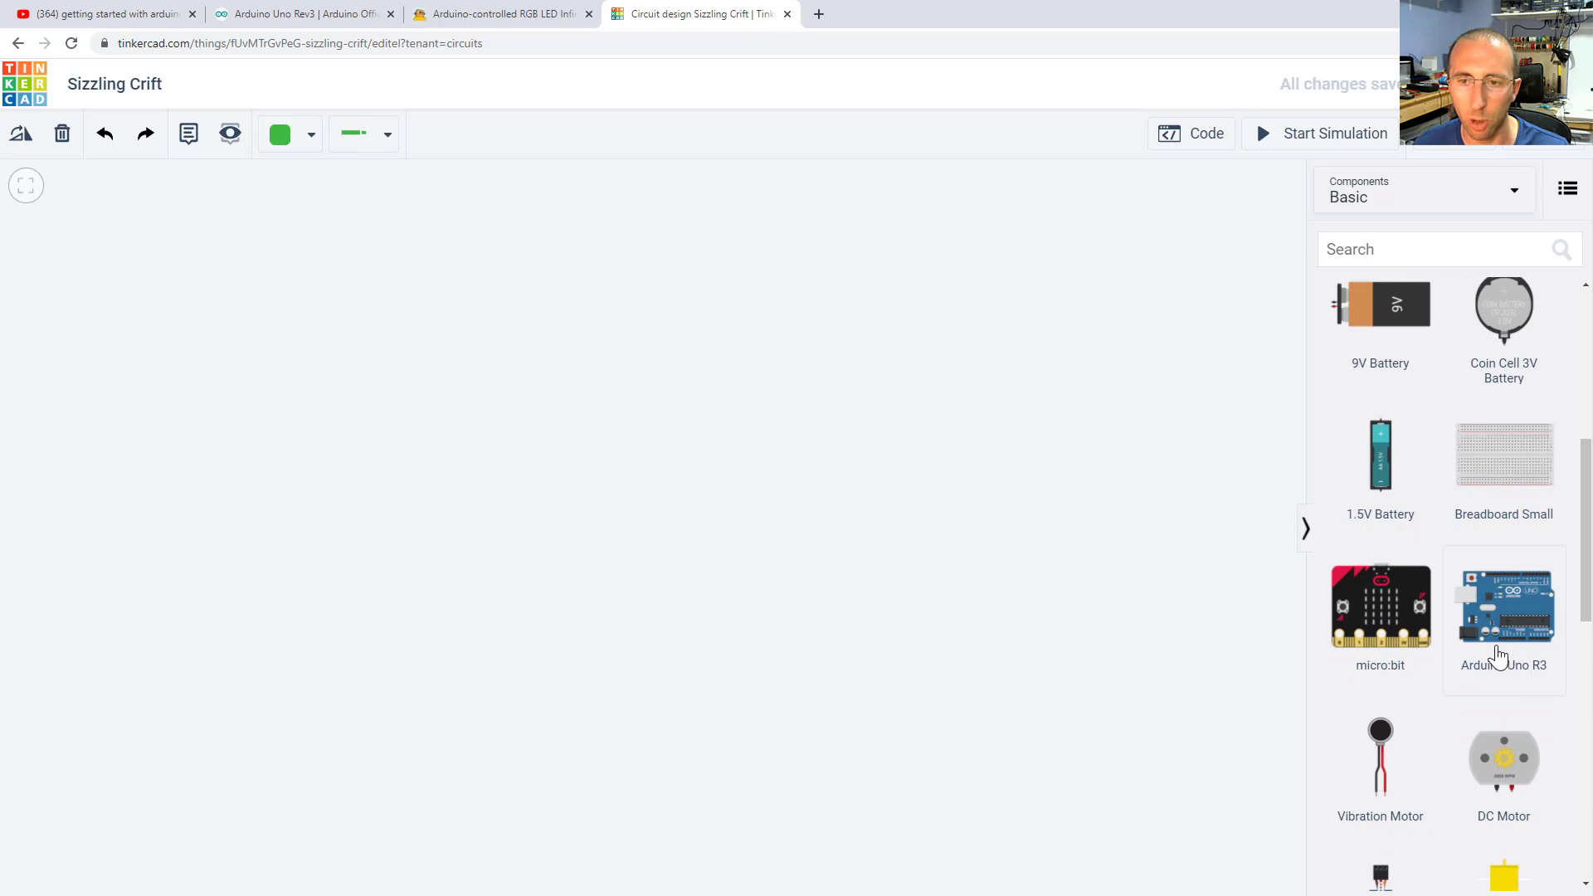
# Place an Arduino Uno R3 and a small breadboard side by side on the canvas
pyautogui.click(1503, 604)
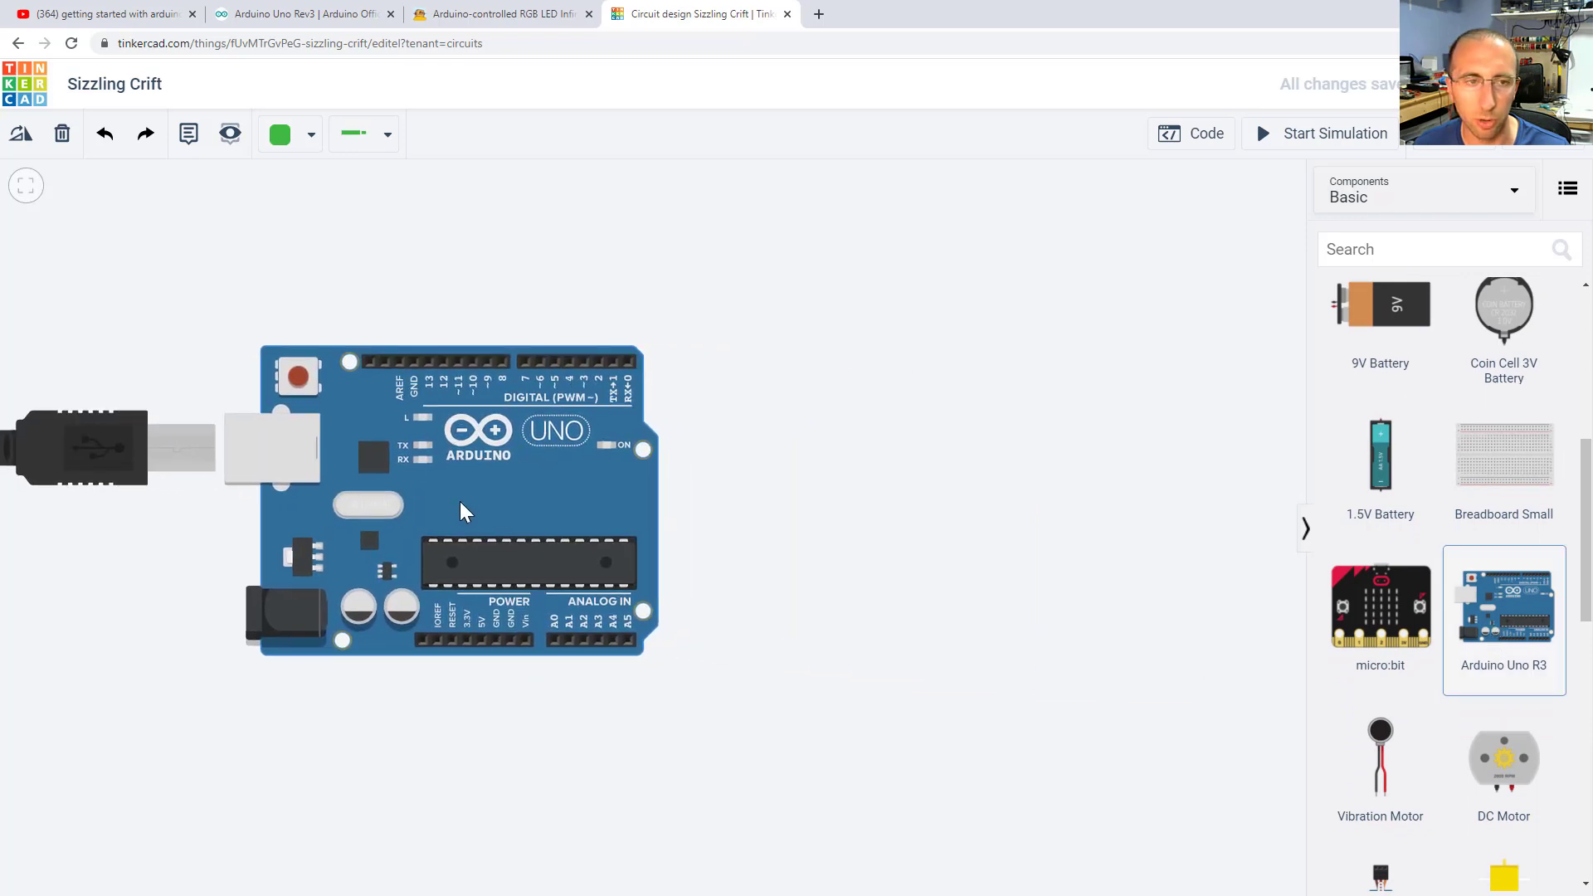
pyautogui.moveTo(1504, 467)
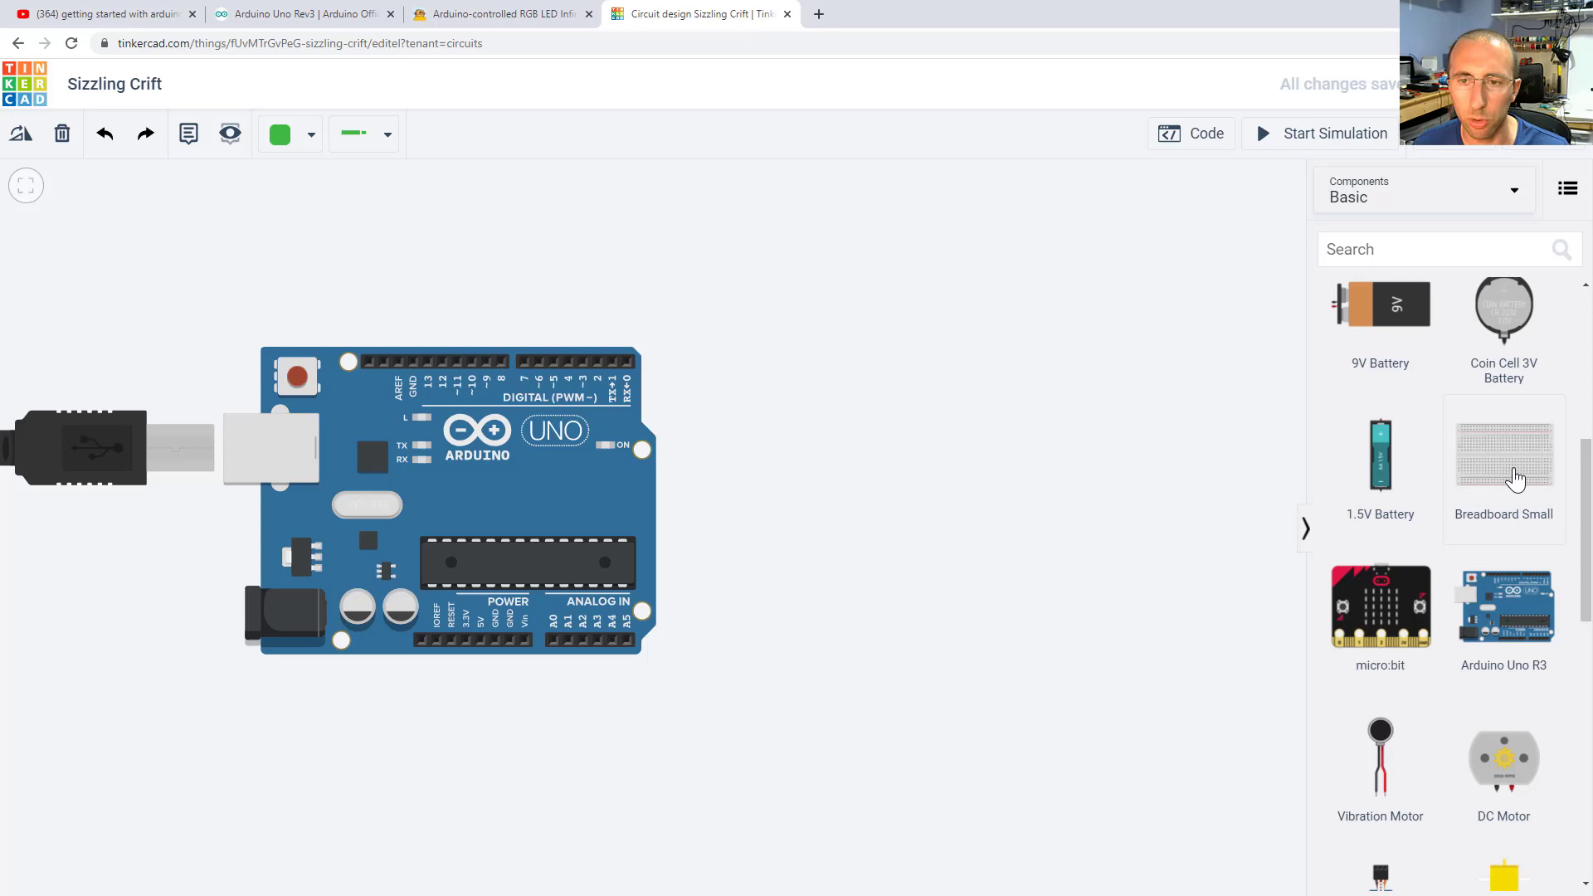
pyautogui.click(1503, 455)
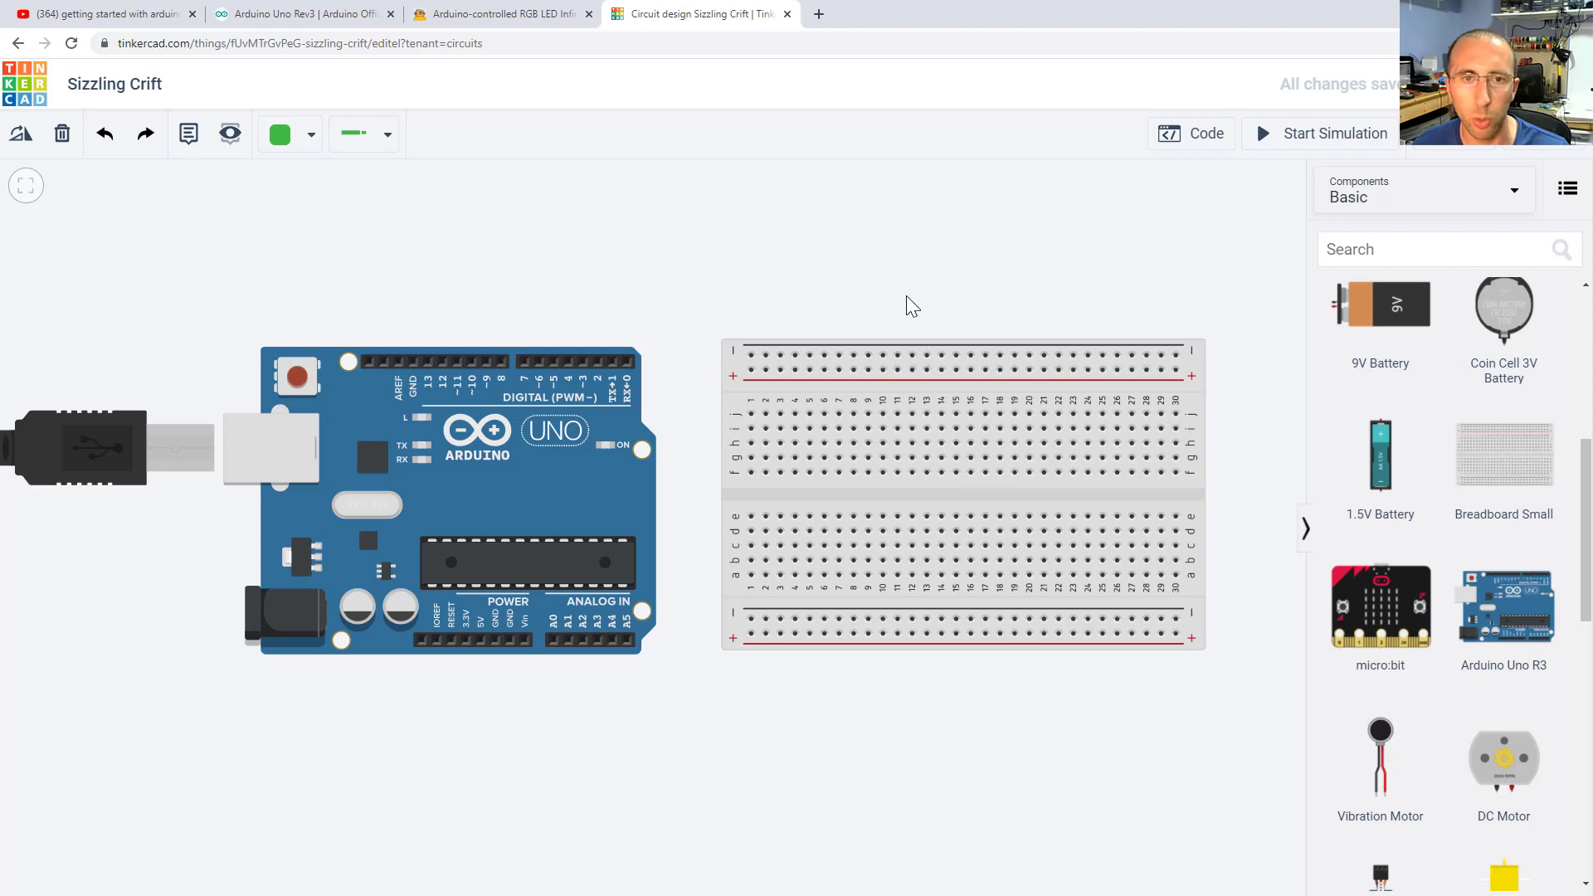
pyautogui.moveTo(927, 505)
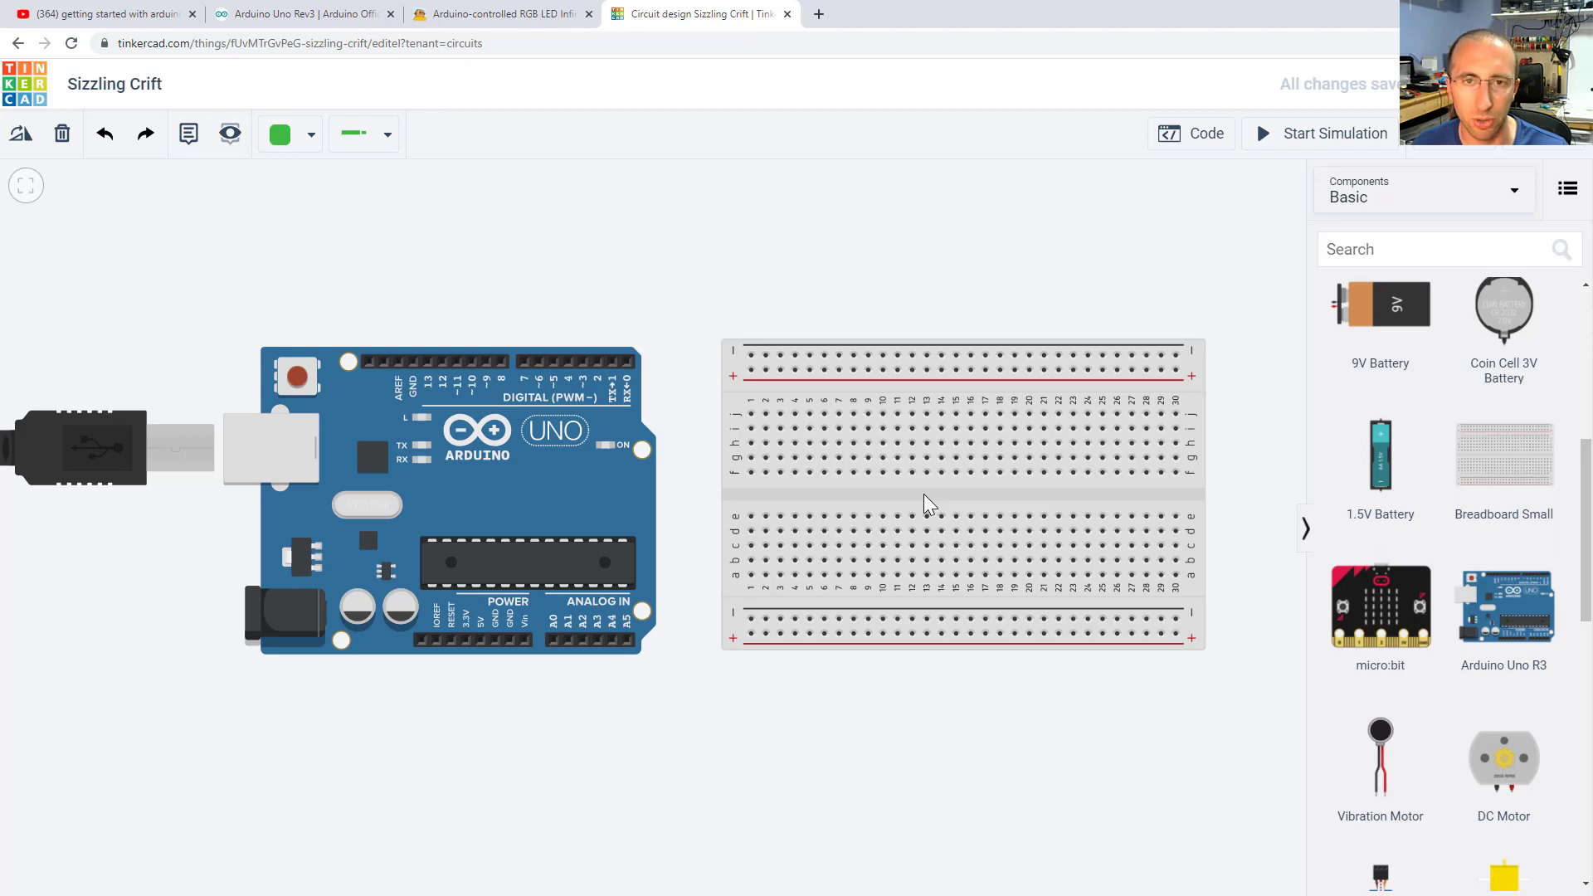
pyautogui.moveTo(541, 384)
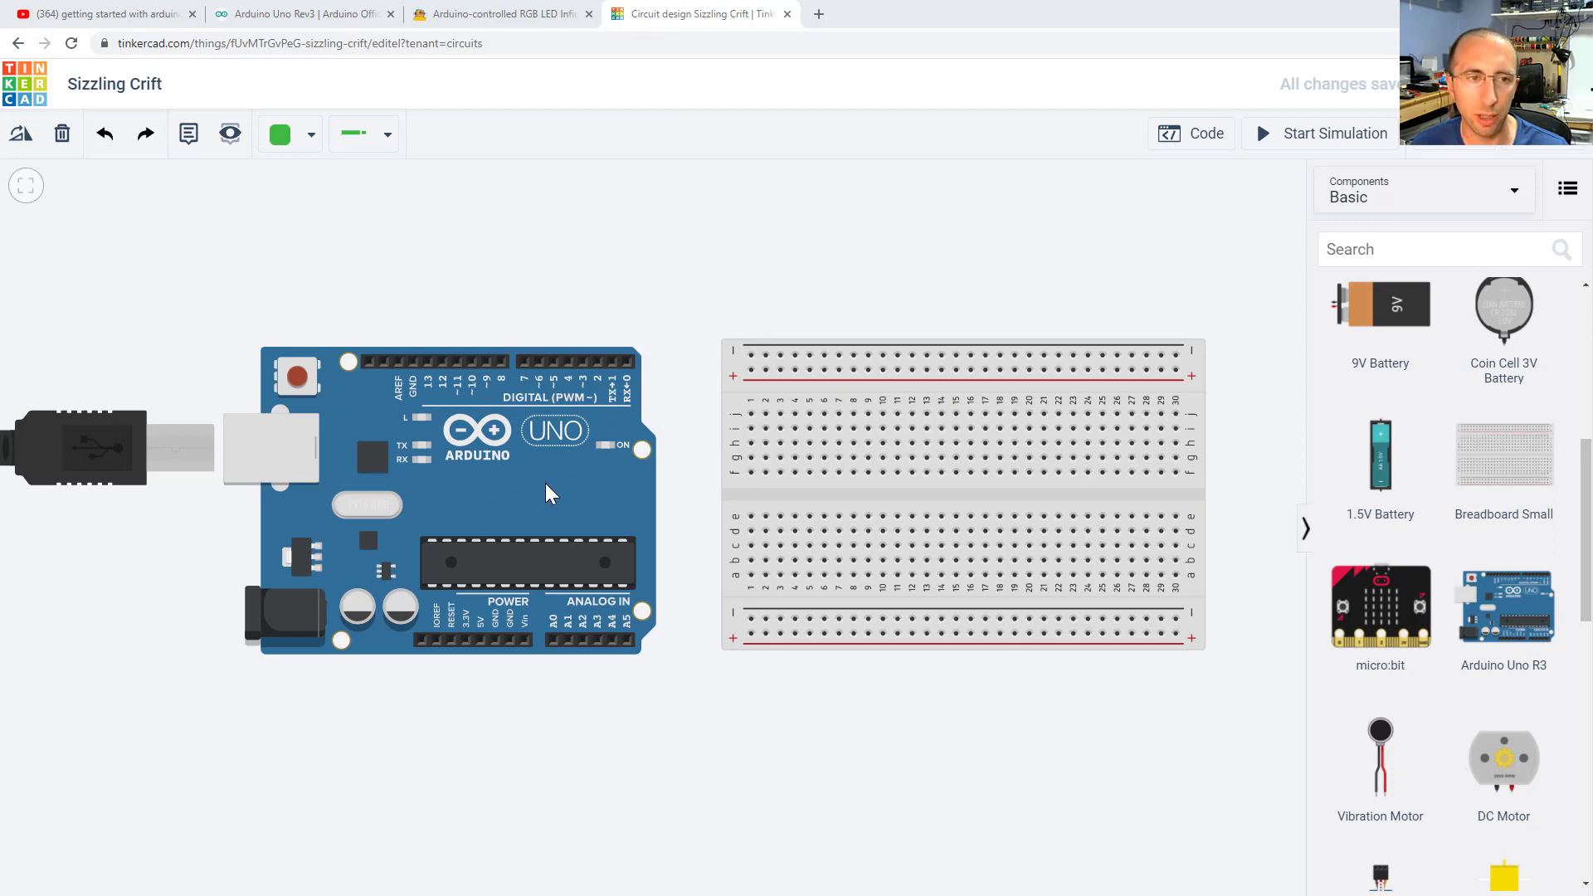
pyautogui.moveTo(533, 502)
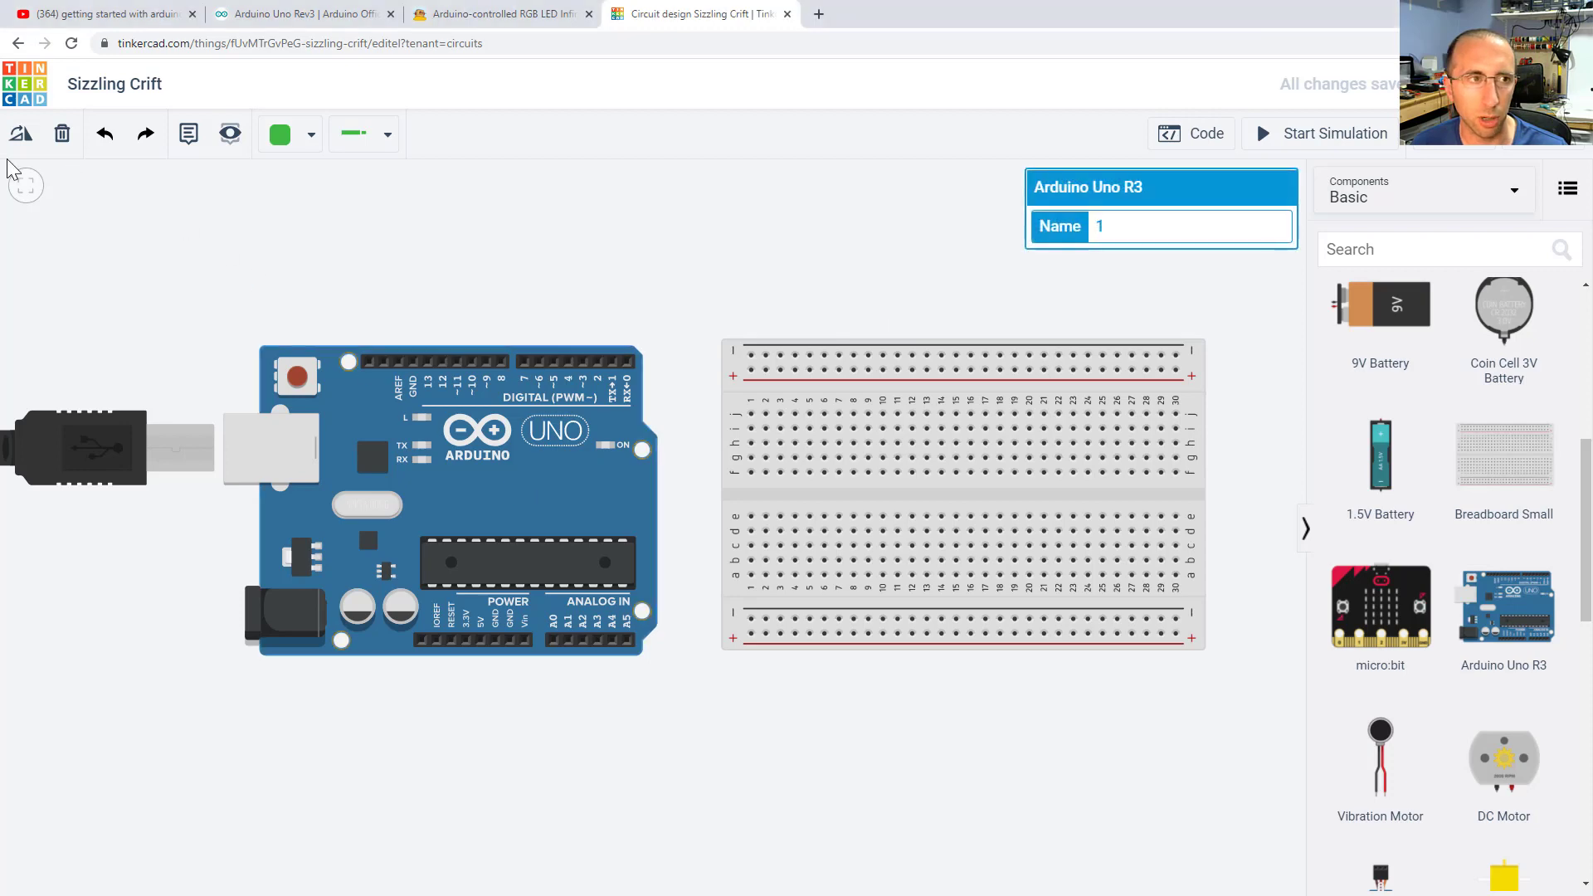
# Rotate the Arduino board and the breadboard a quarter turn so both stand vertically
pyautogui.click(20, 133)
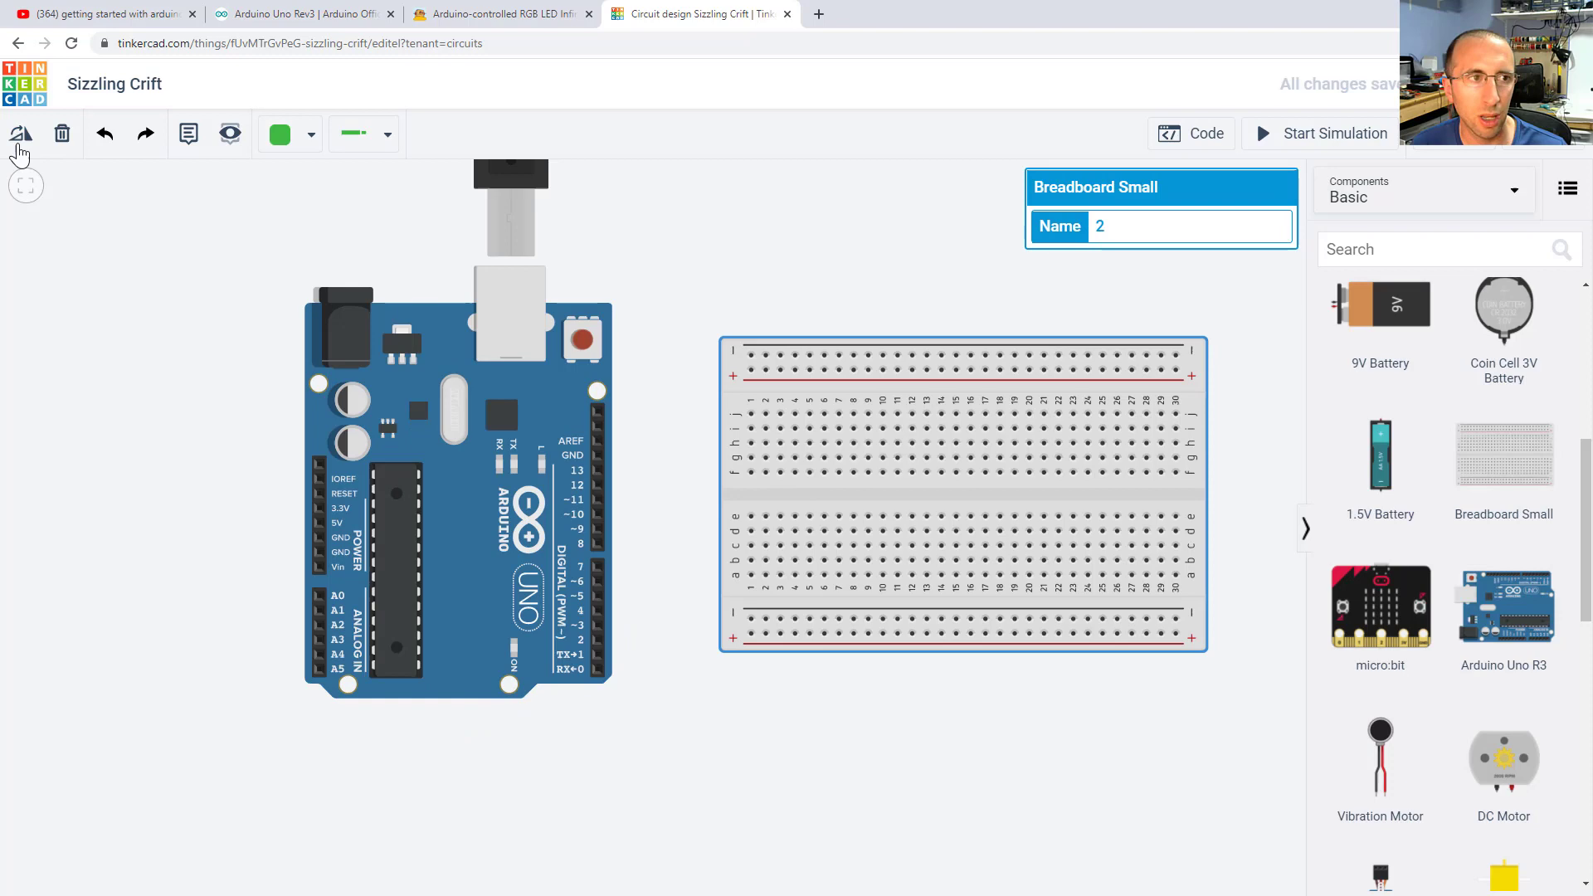
pyautogui.click(20, 133)
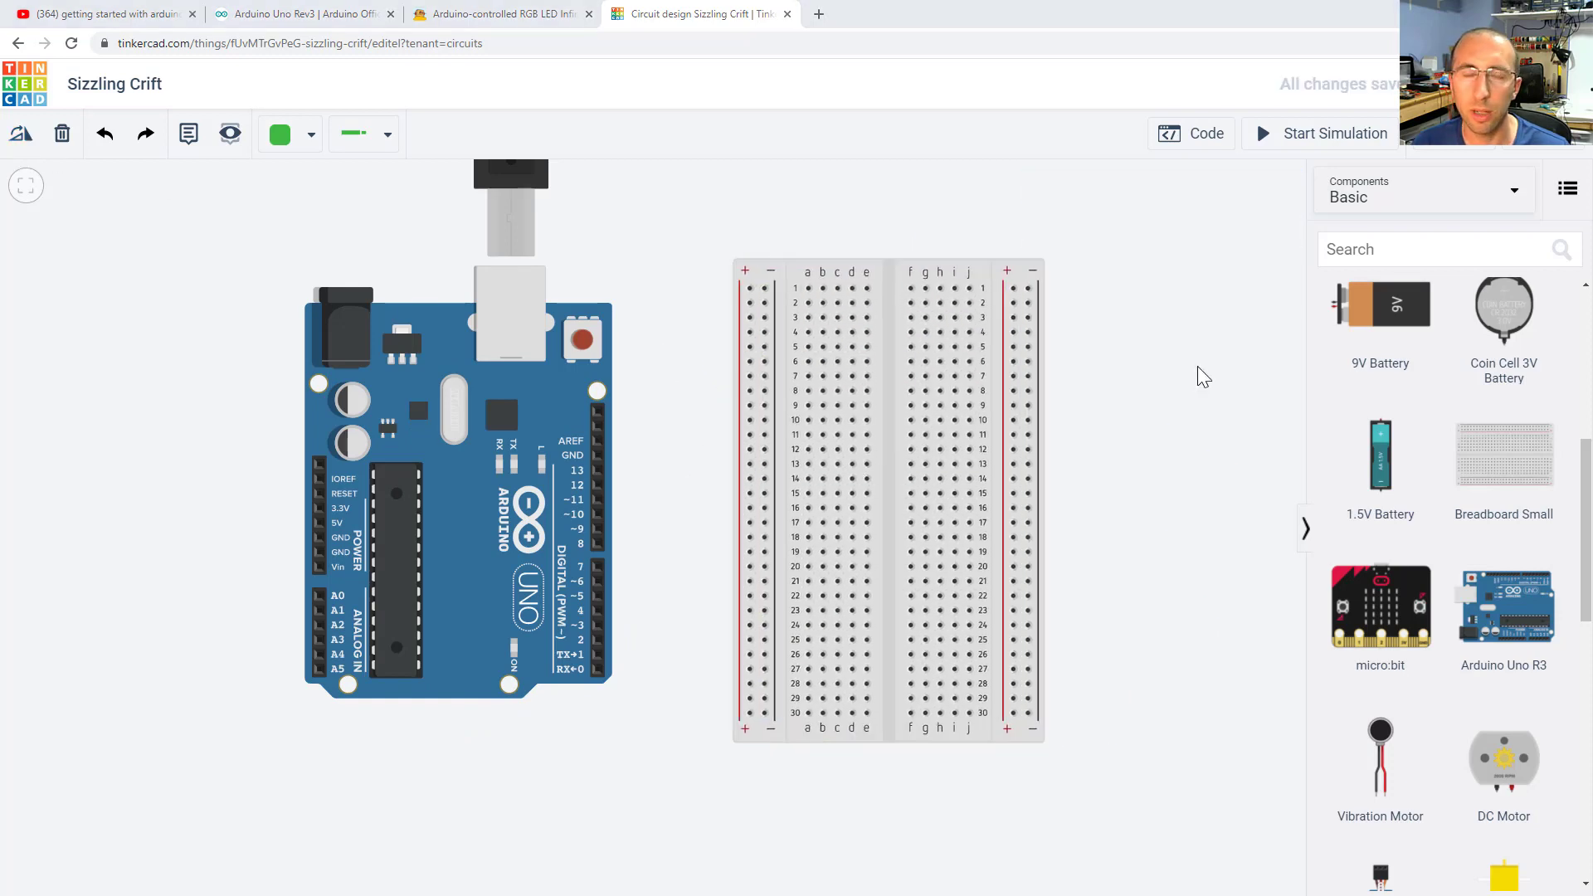
pyautogui.moveTo(565, 416)
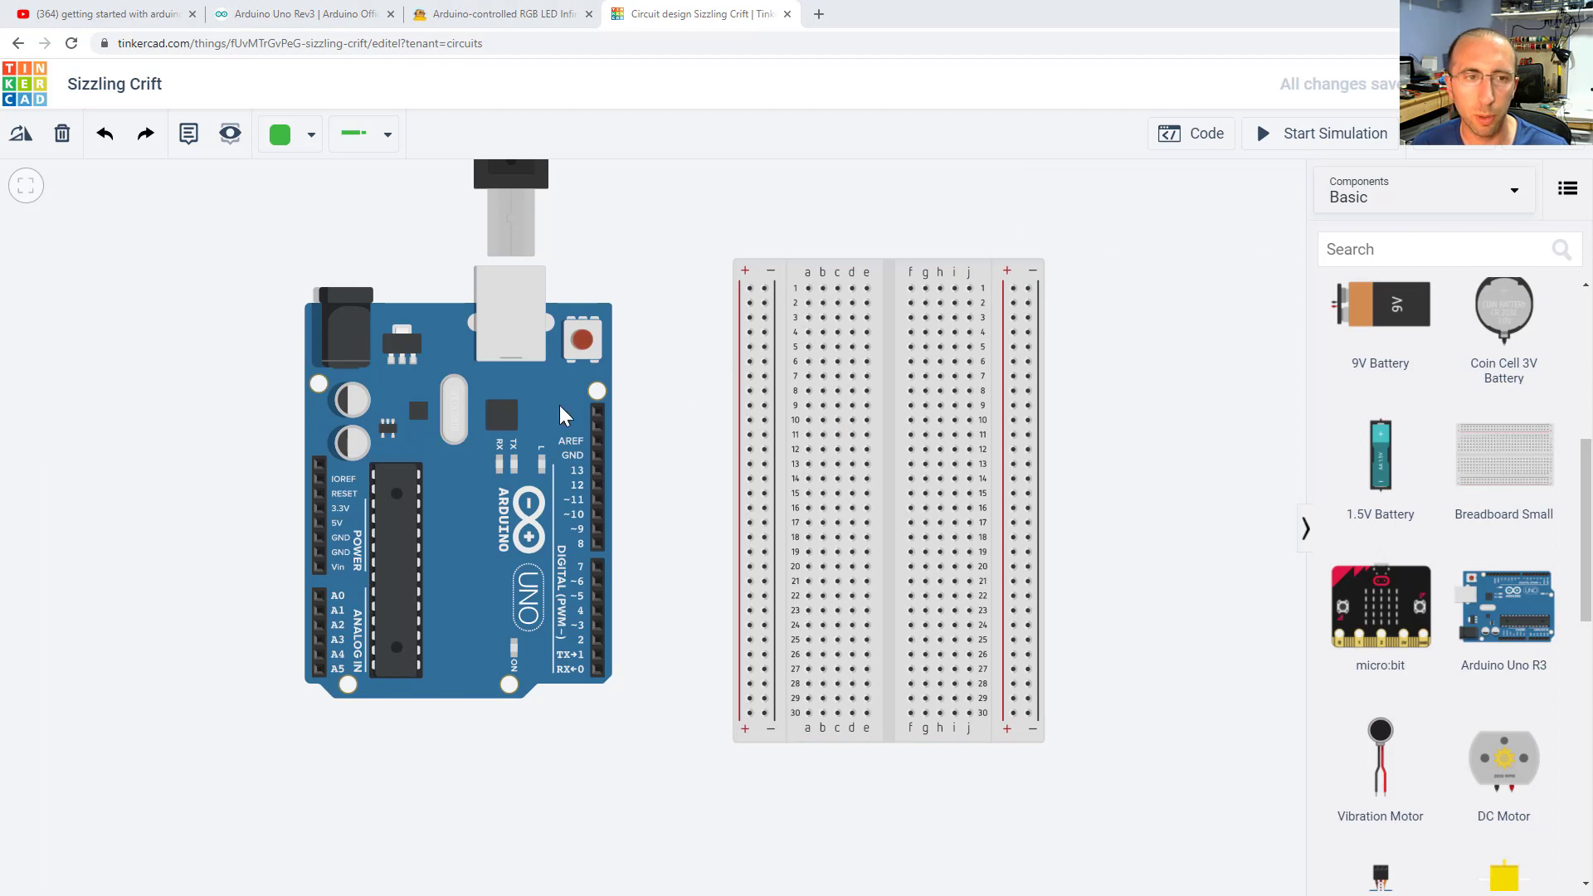
pyautogui.moveTo(845, 409)
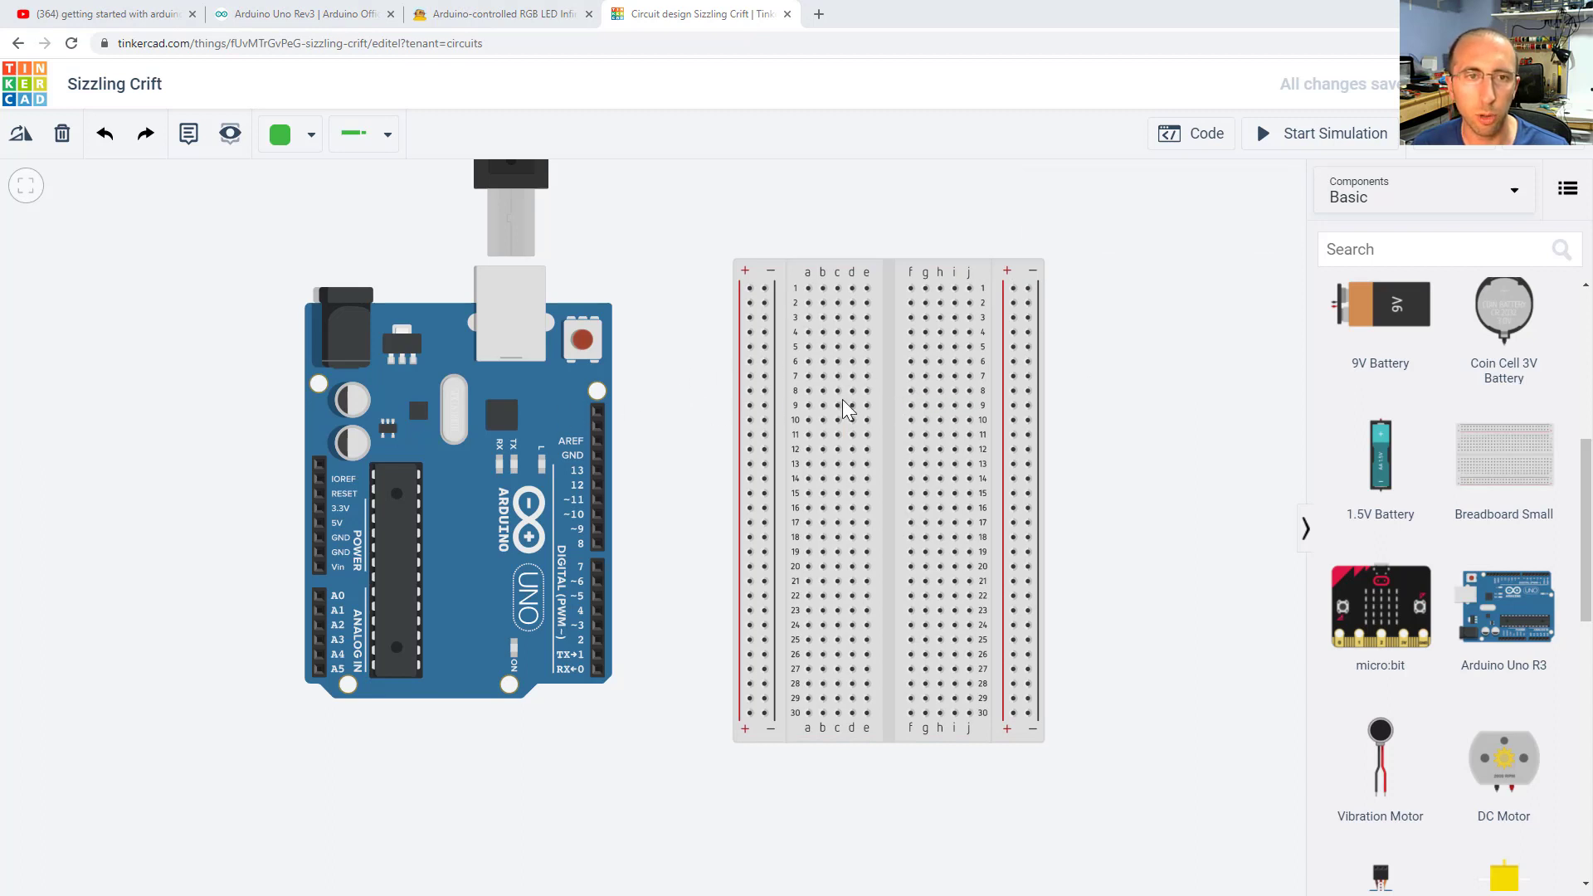
pyautogui.moveTo(691, 442)
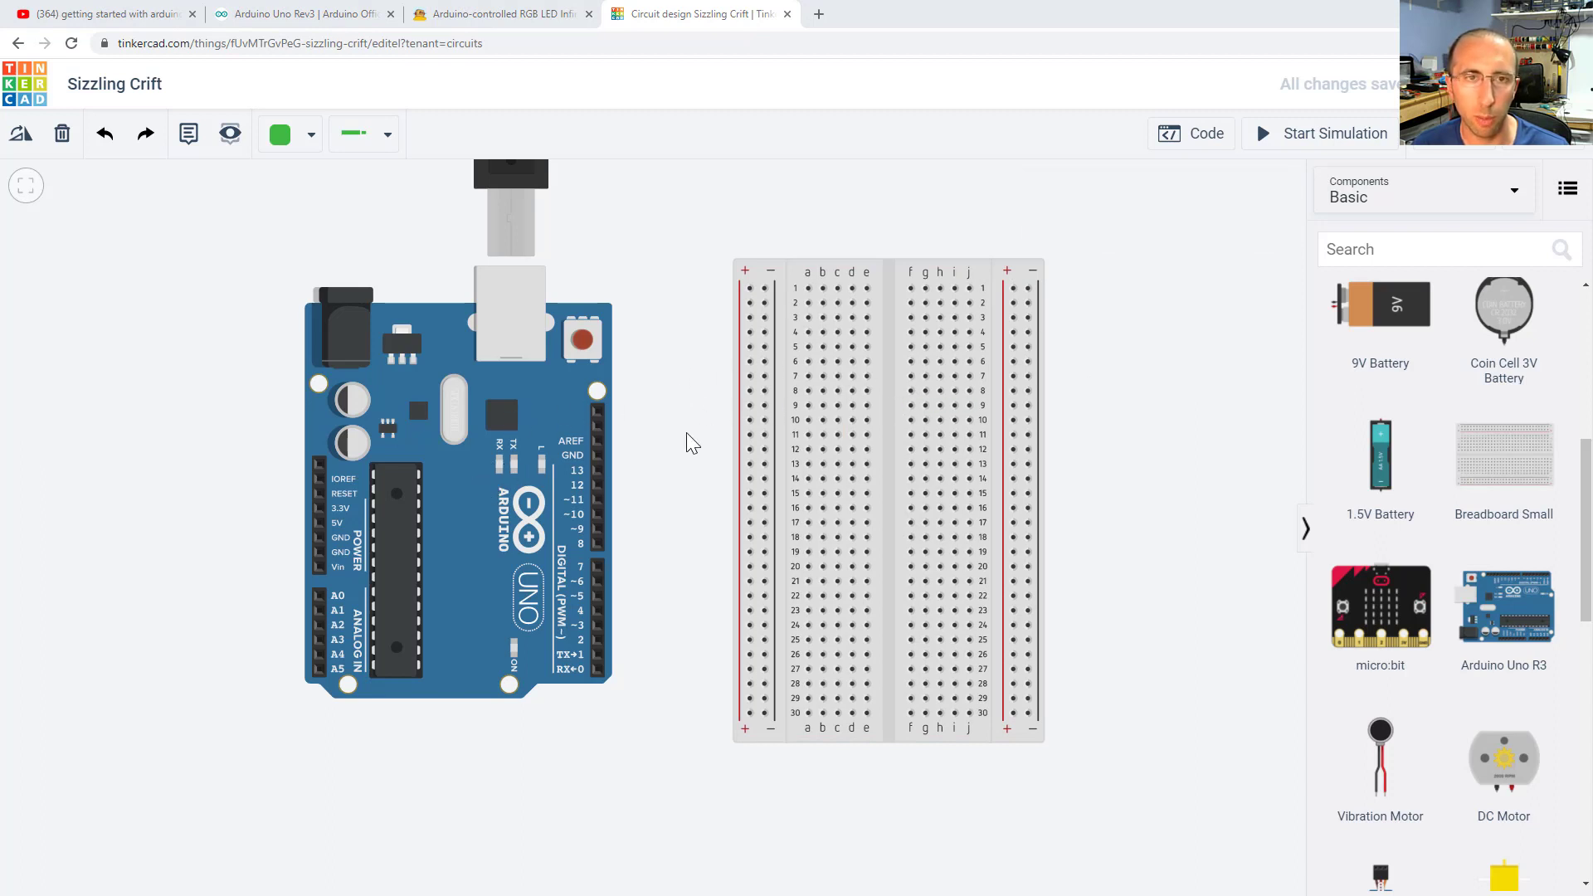
pyautogui.moveTo(678, 421)
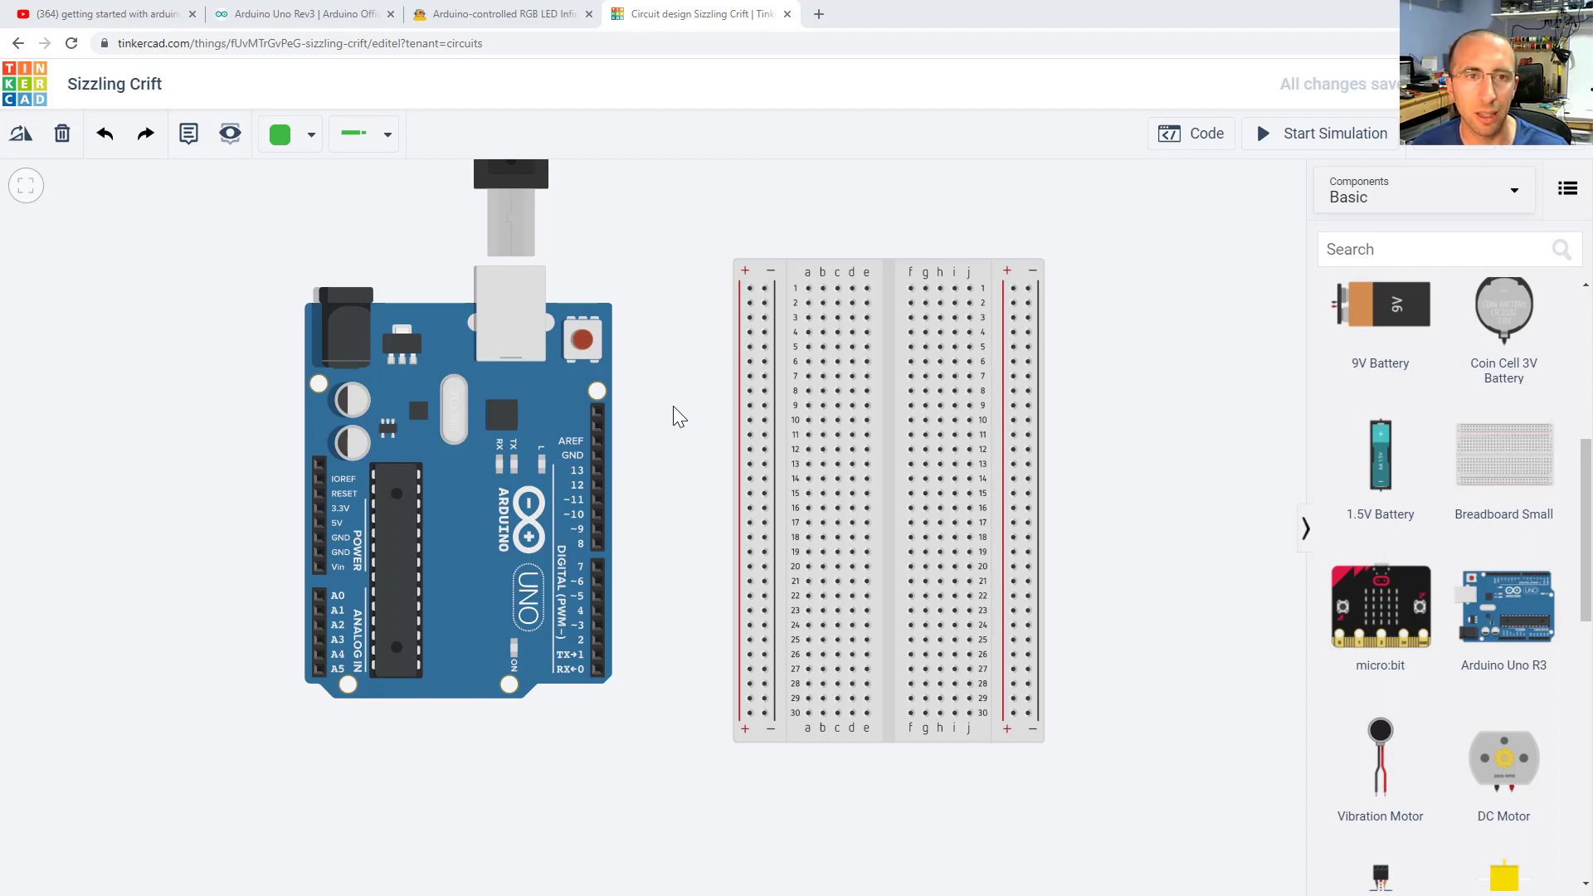
pyautogui.moveTo(678, 303)
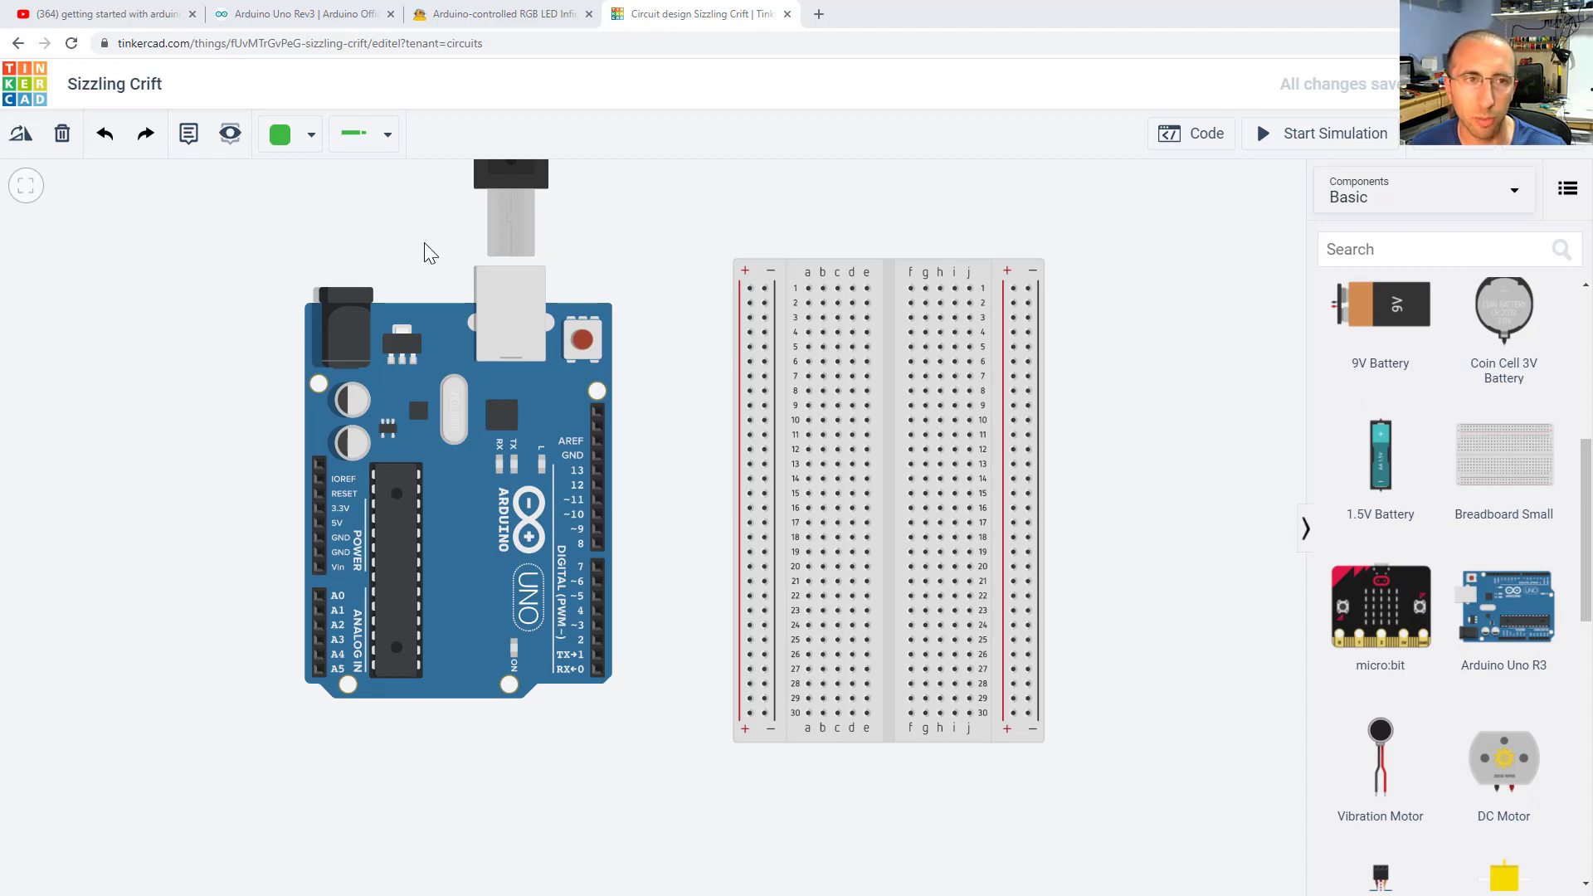
pyautogui.moveTo(526, 239)
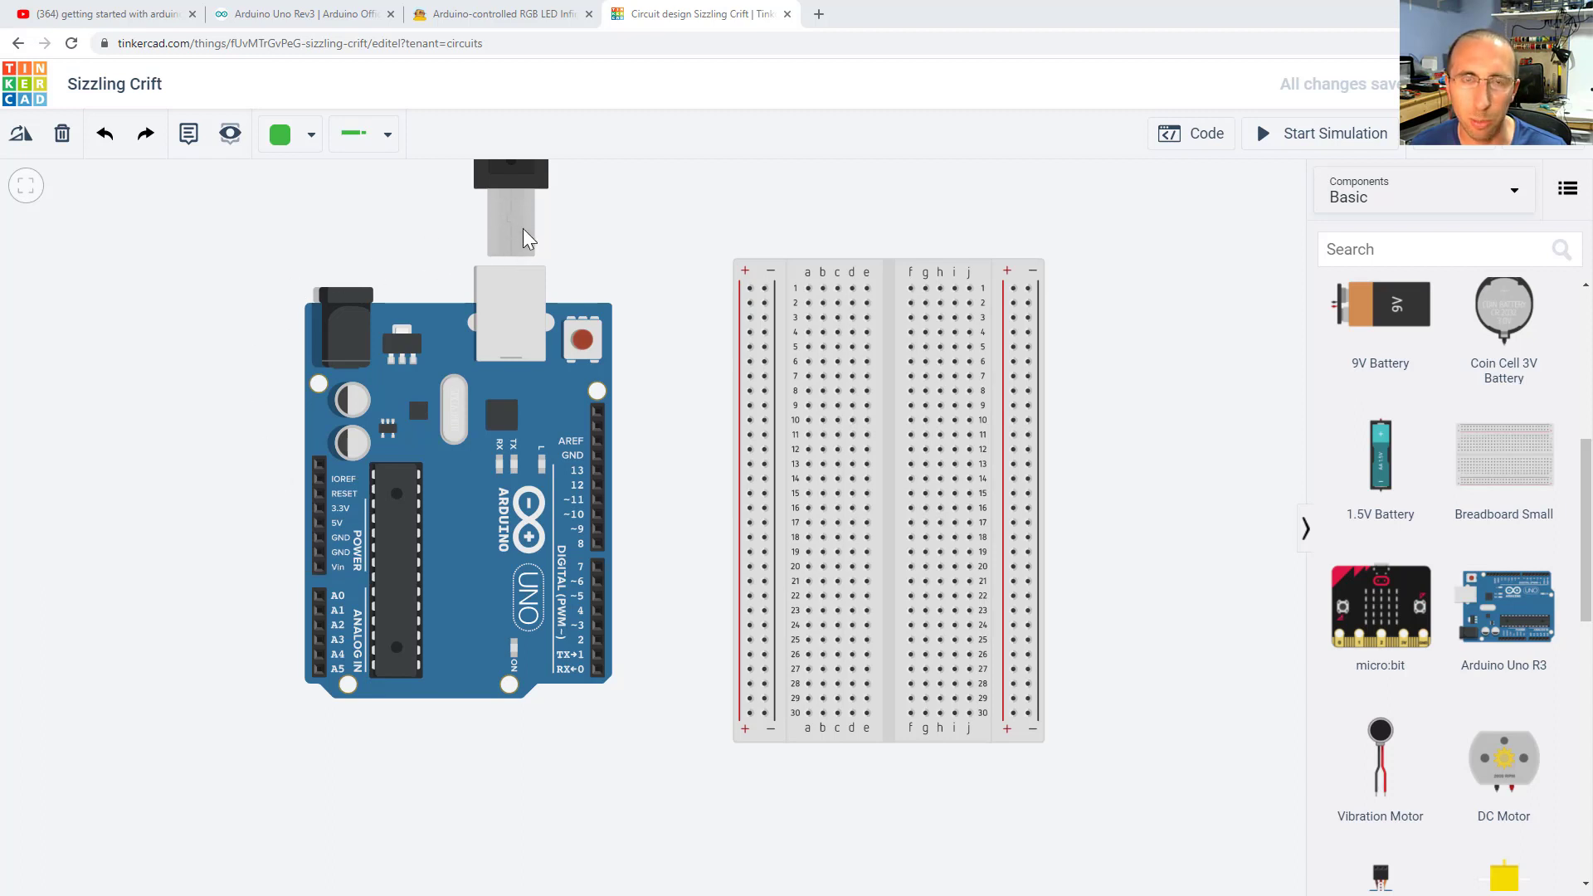
pyautogui.moveTo(340, 300)
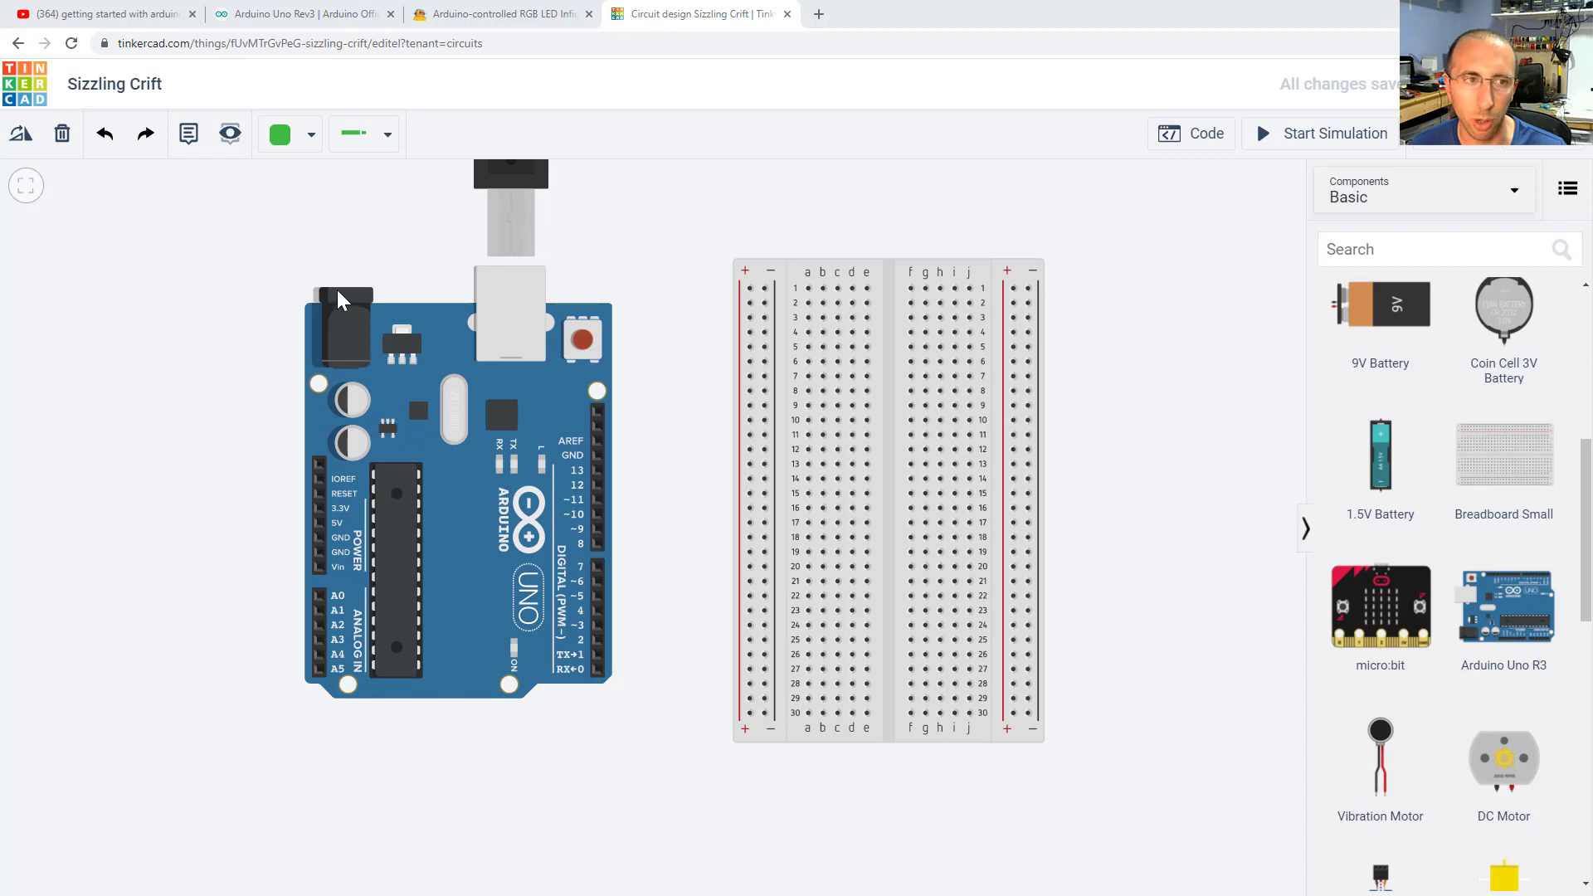
pyautogui.moveTo(294, 313)
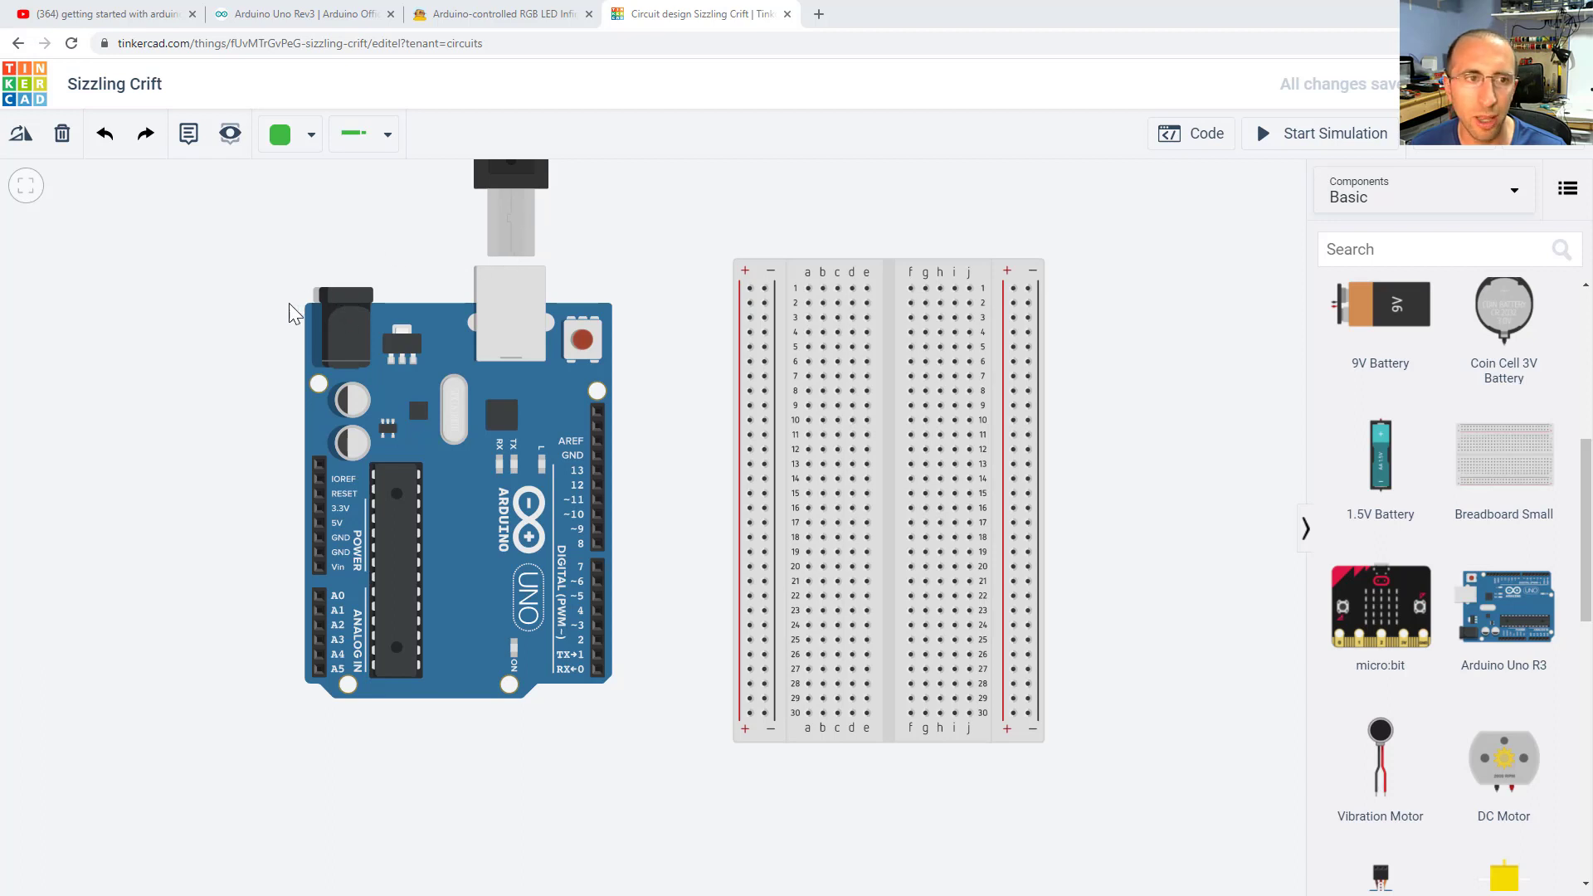
pyautogui.moveTo(319, 528)
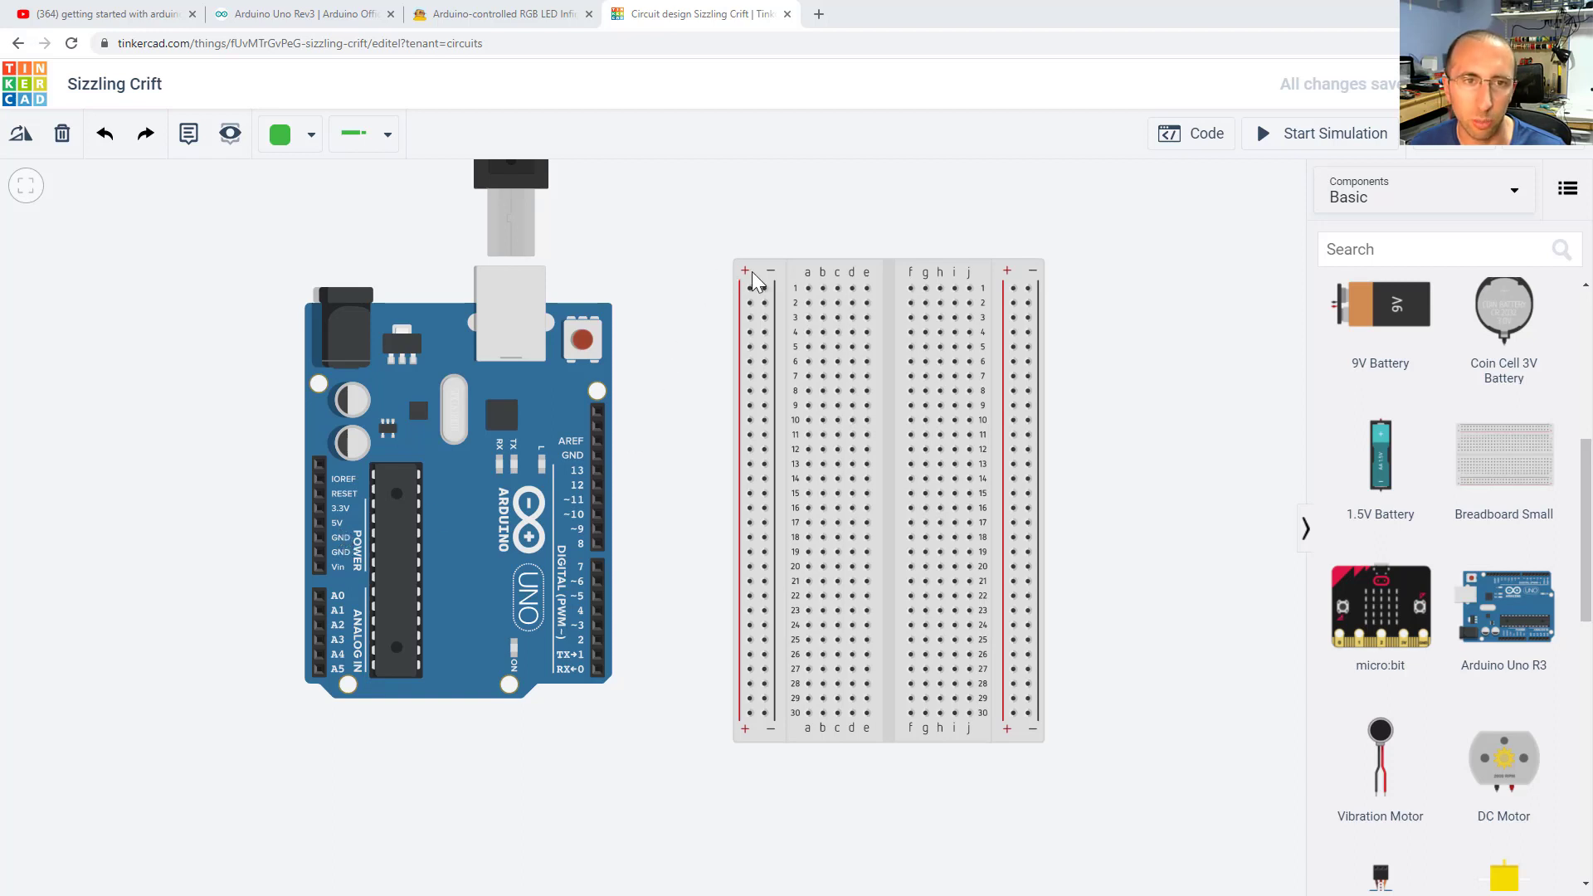
pyautogui.moveTo(759, 288)
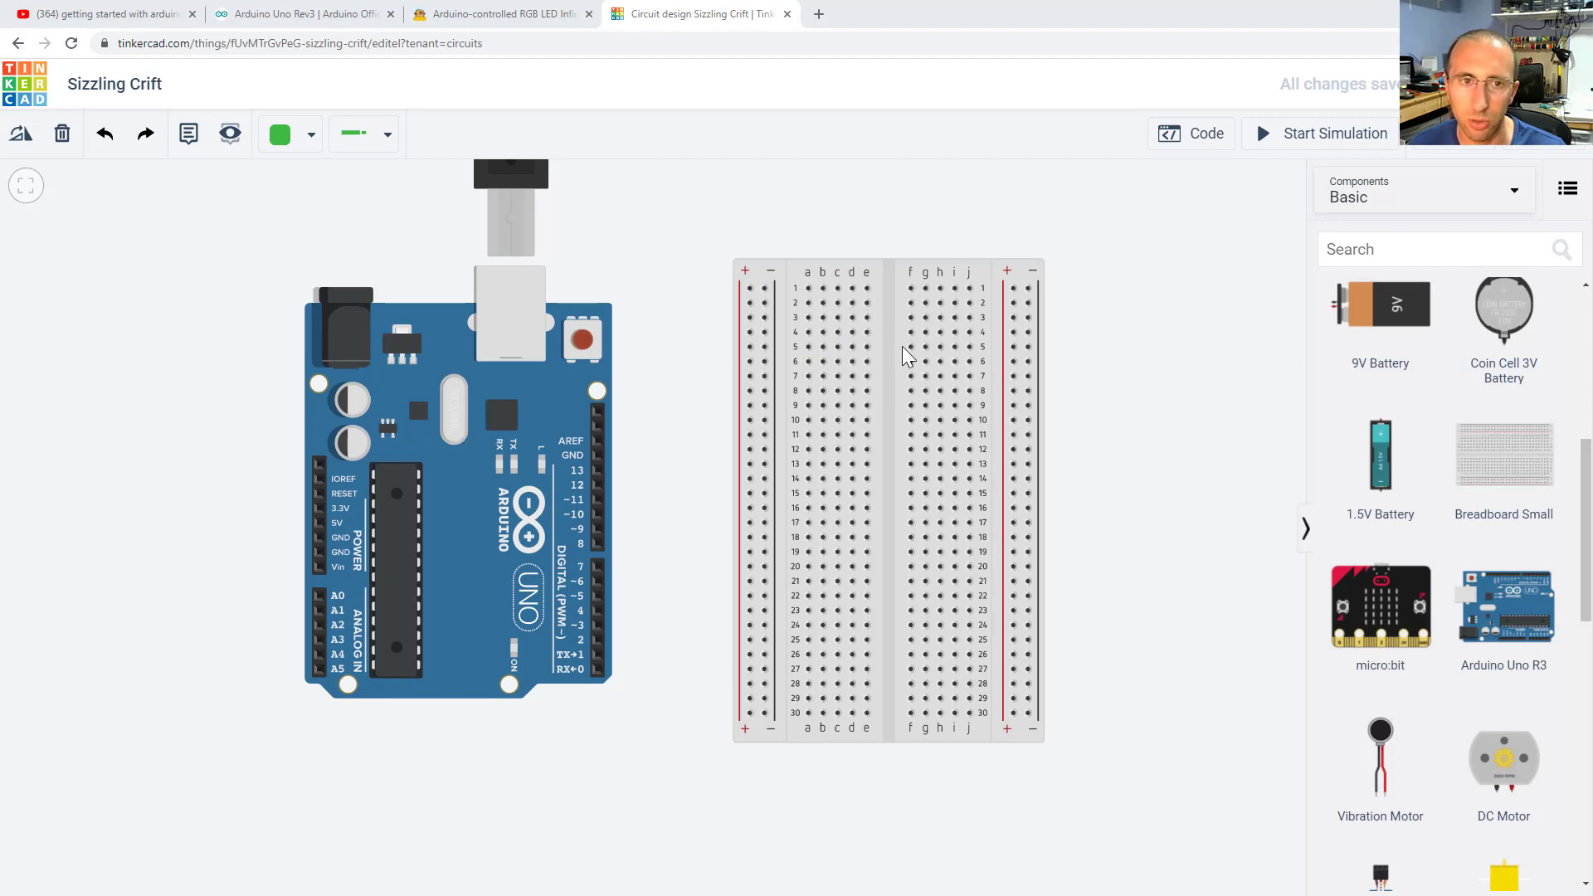
pyautogui.moveTo(793, 361)
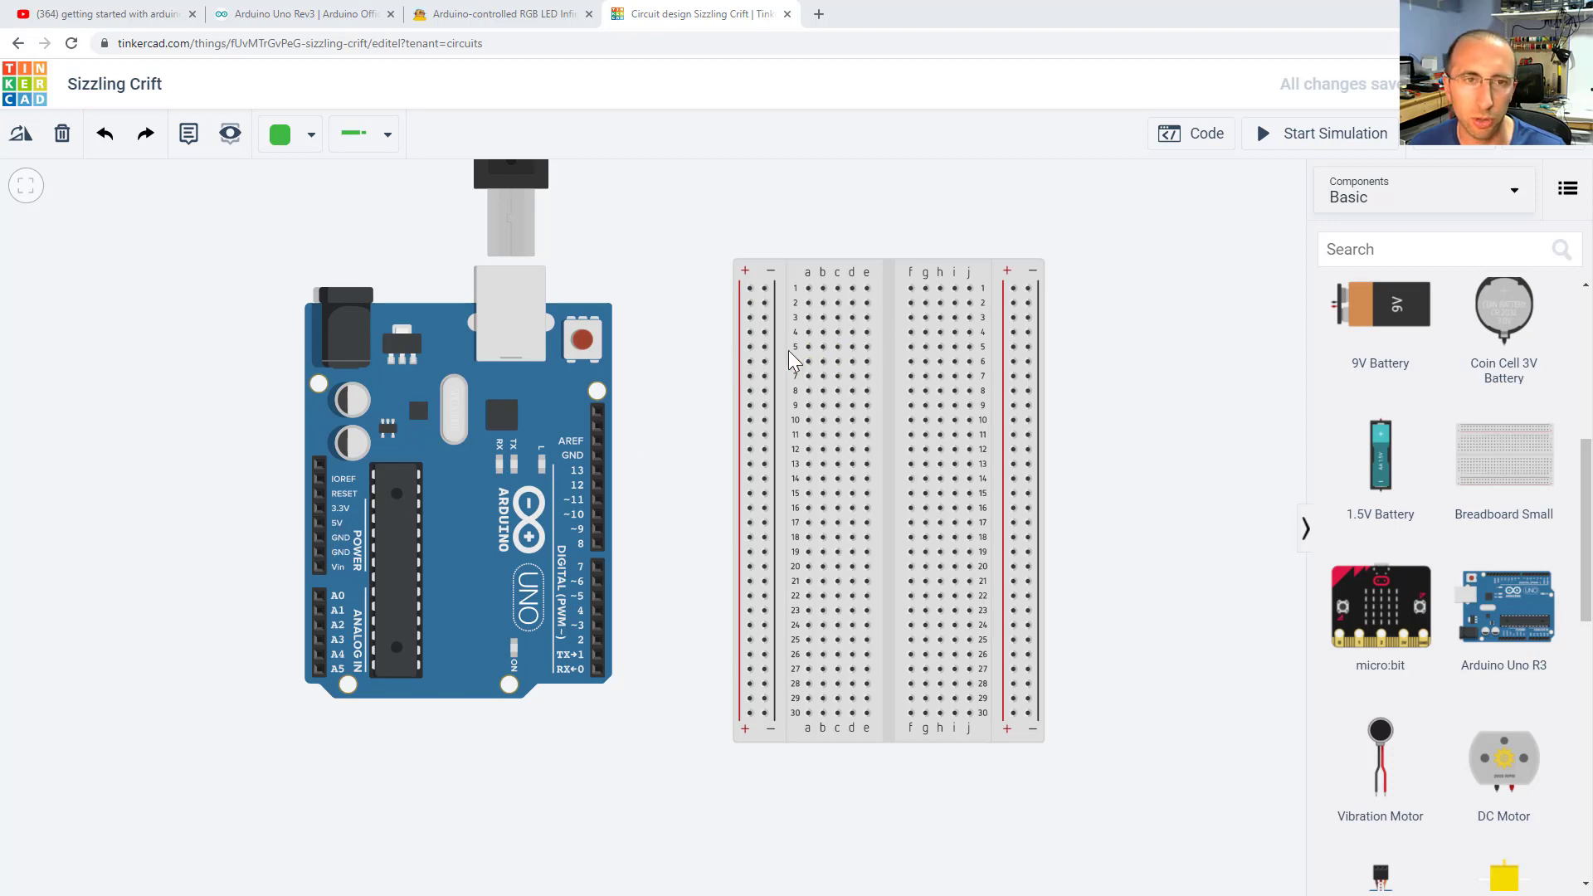
pyautogui.moveTo(320, 530)
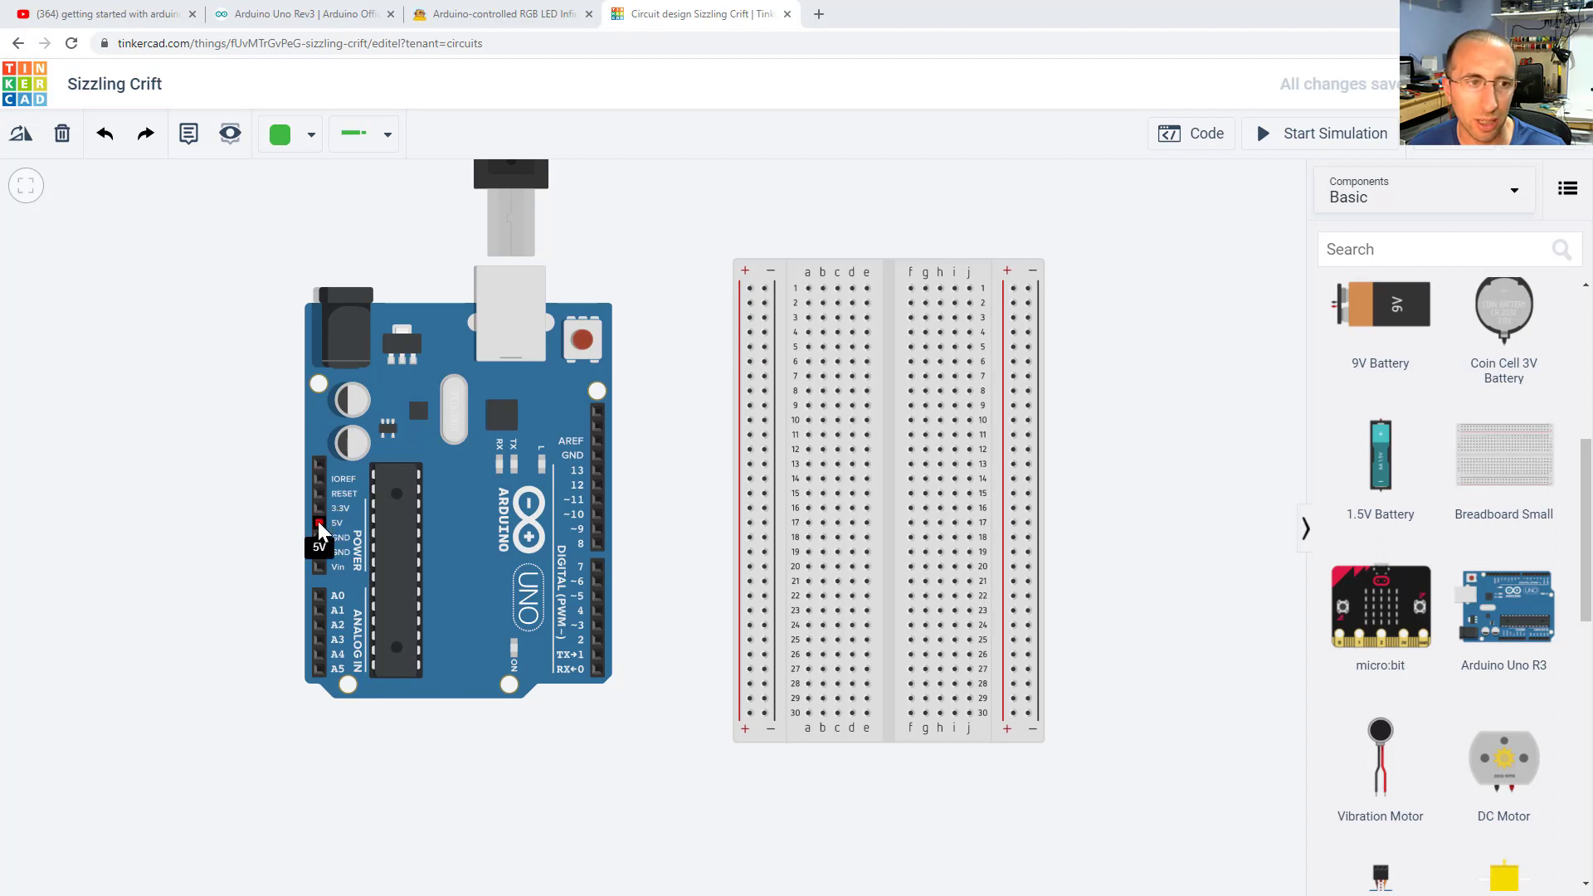
pyautogui.moveTo(599, 478)
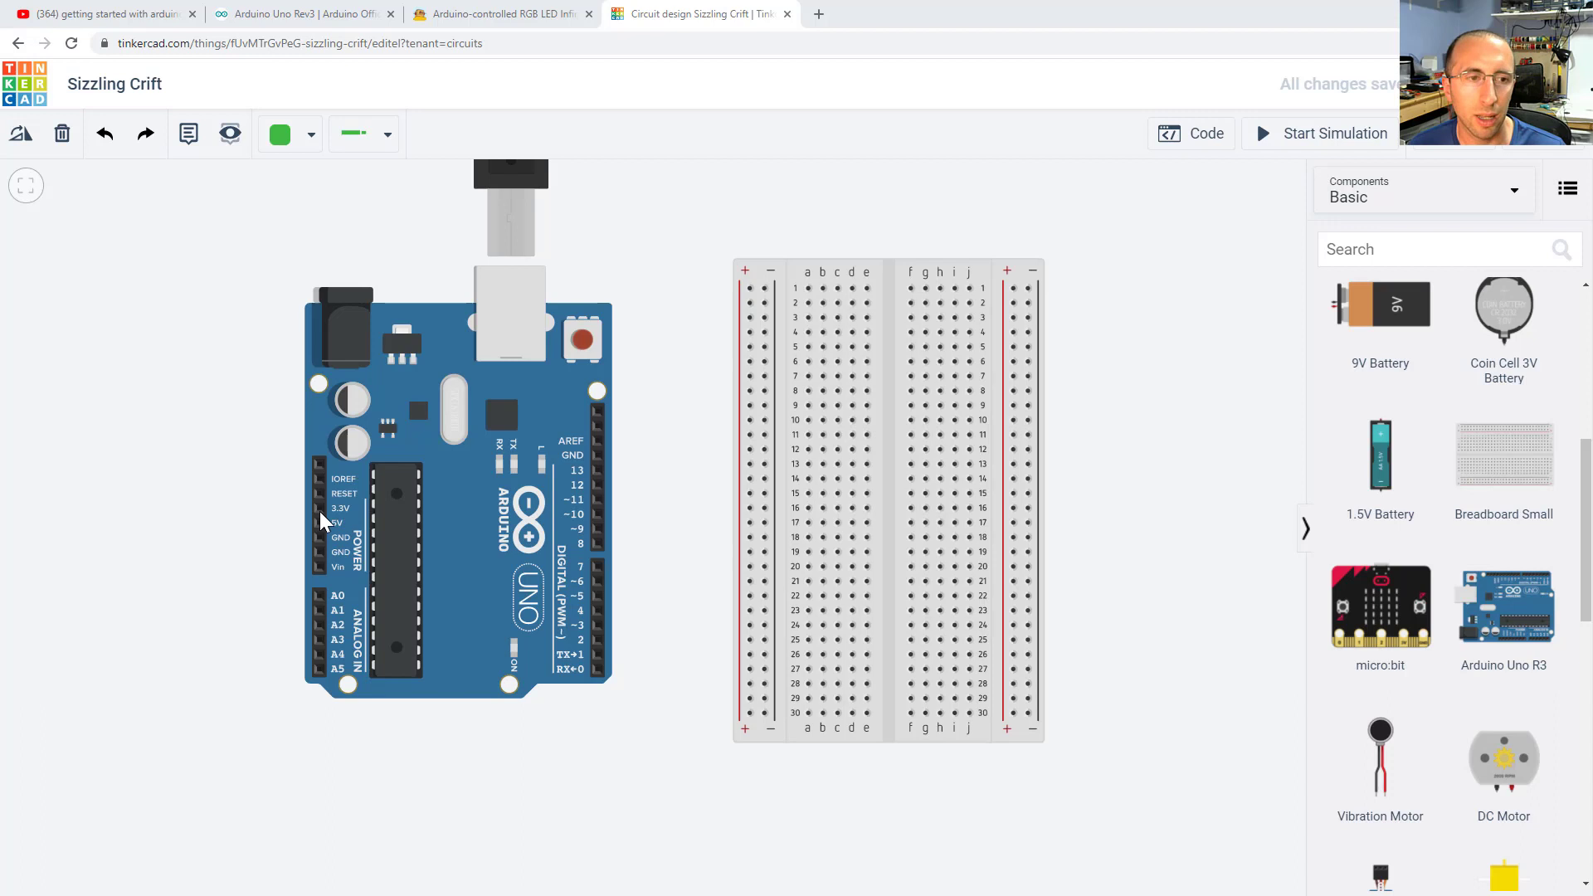
pyautogui.moveTo(320, 523)
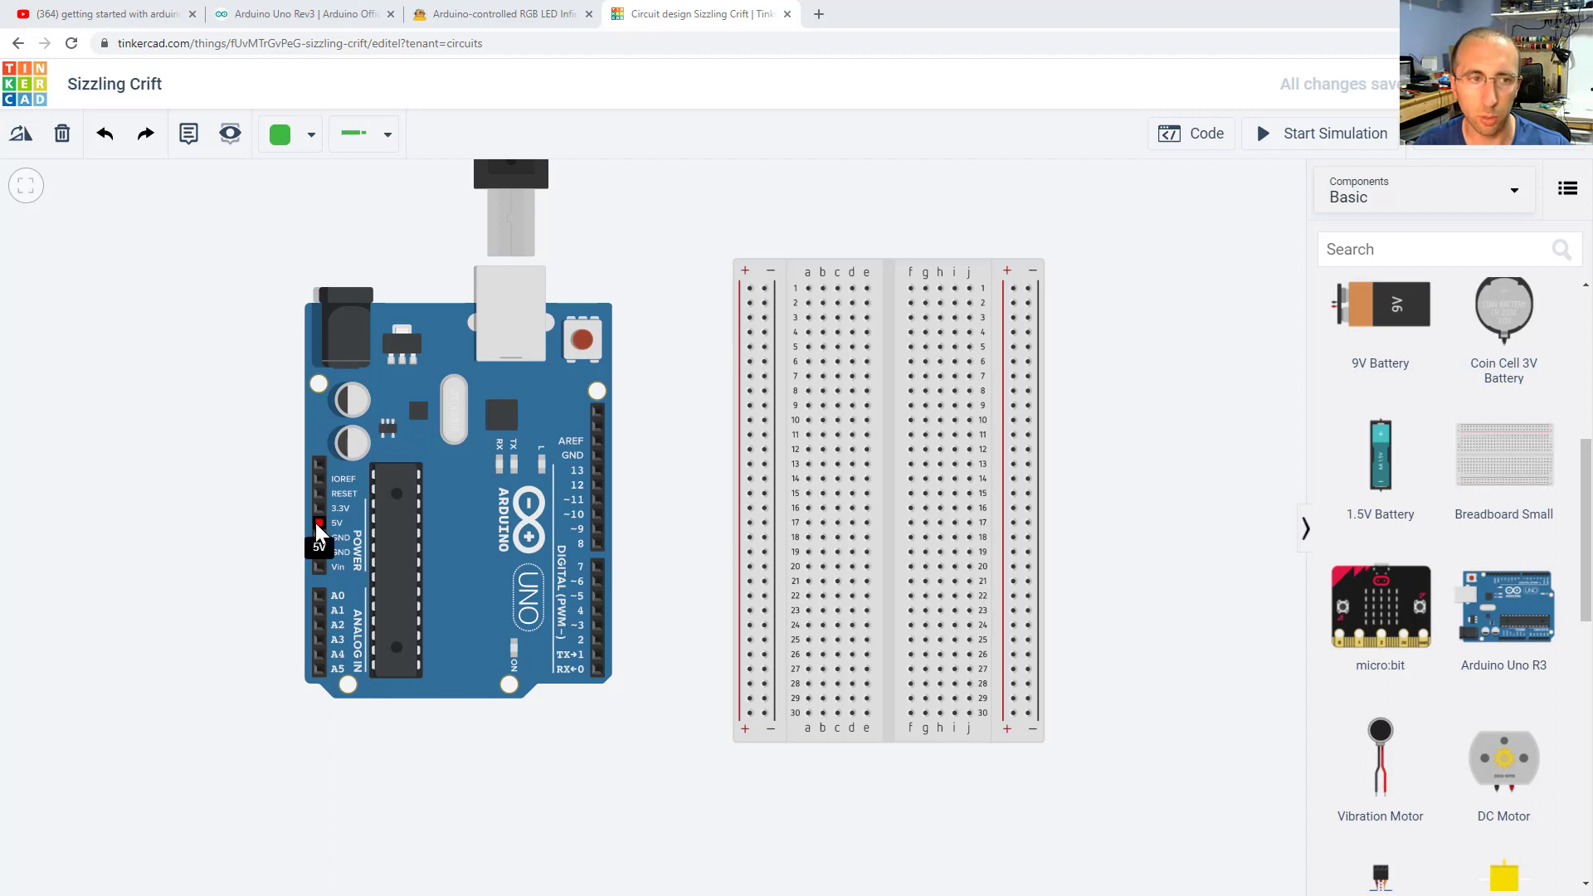
# Wire the Arduino's 5V pin to the breadboard's + rail and GND to the − rail
pyautogui.moveTo(317, 524); pyautogui.dragTo(748, 288)
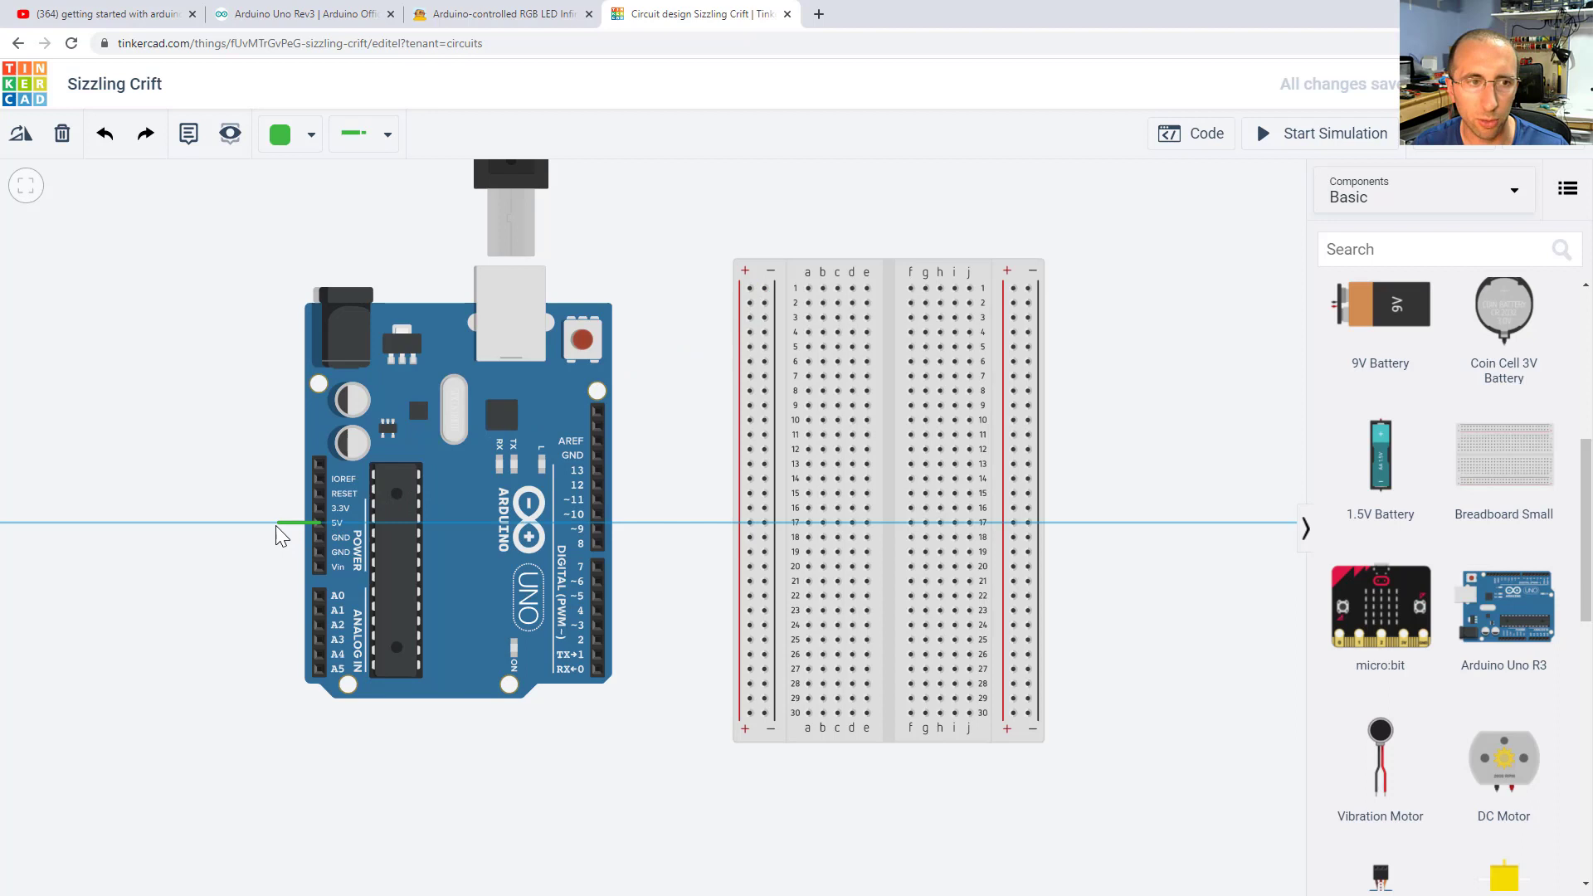
pyautogui.moveTo(279, 521); pyautogui.dragTo(276, 269)
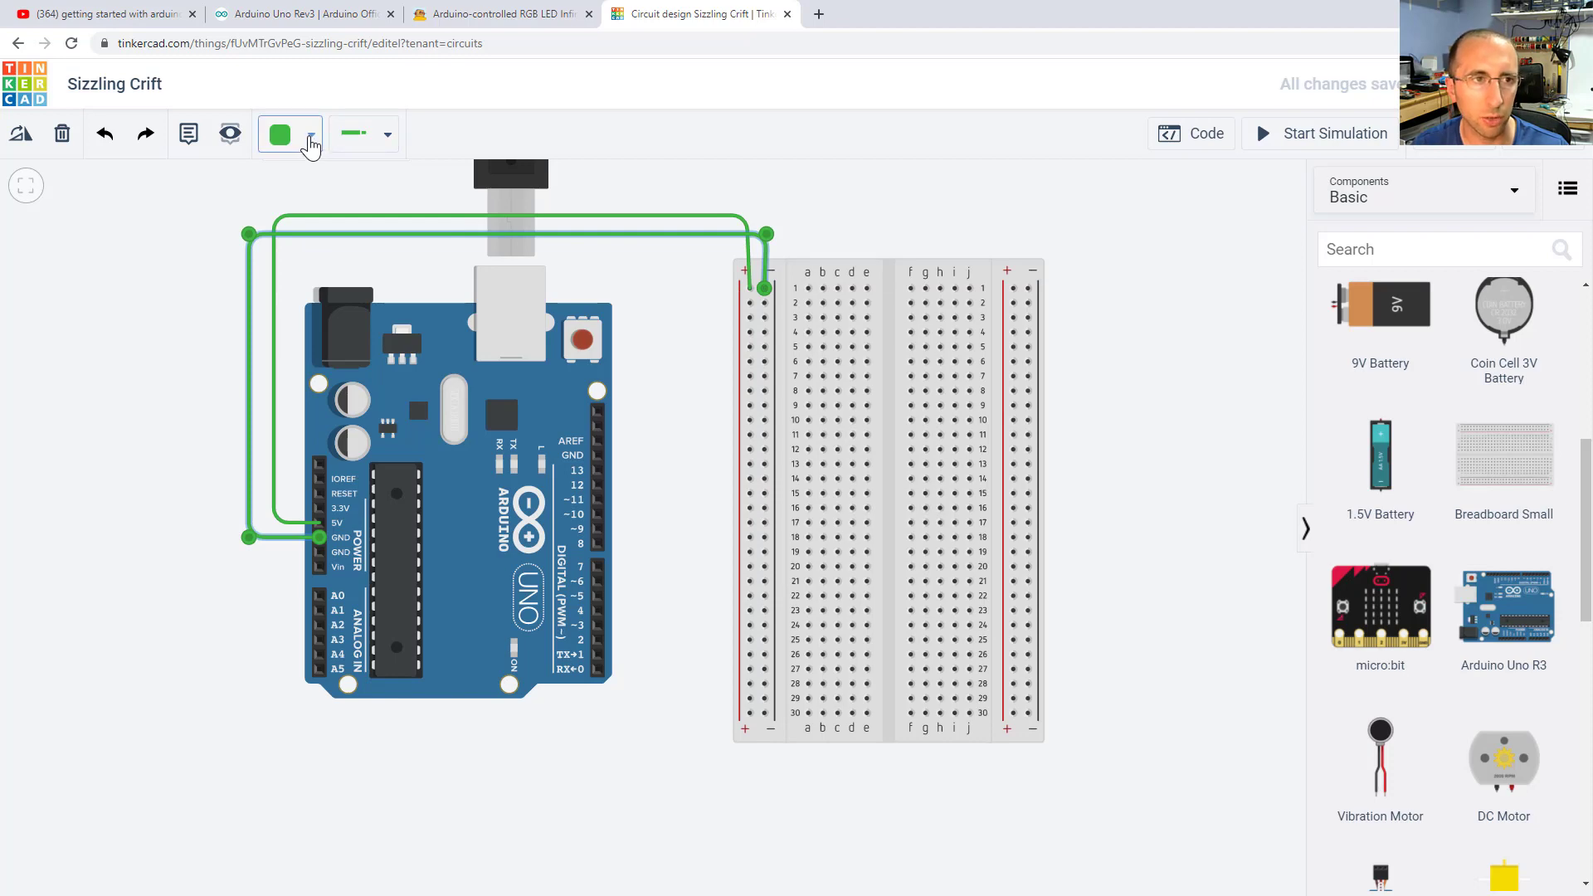
# Colour the 5V wire red and the GND wire black via the Wire Color dropdown
pyautogui.click(309, 141)
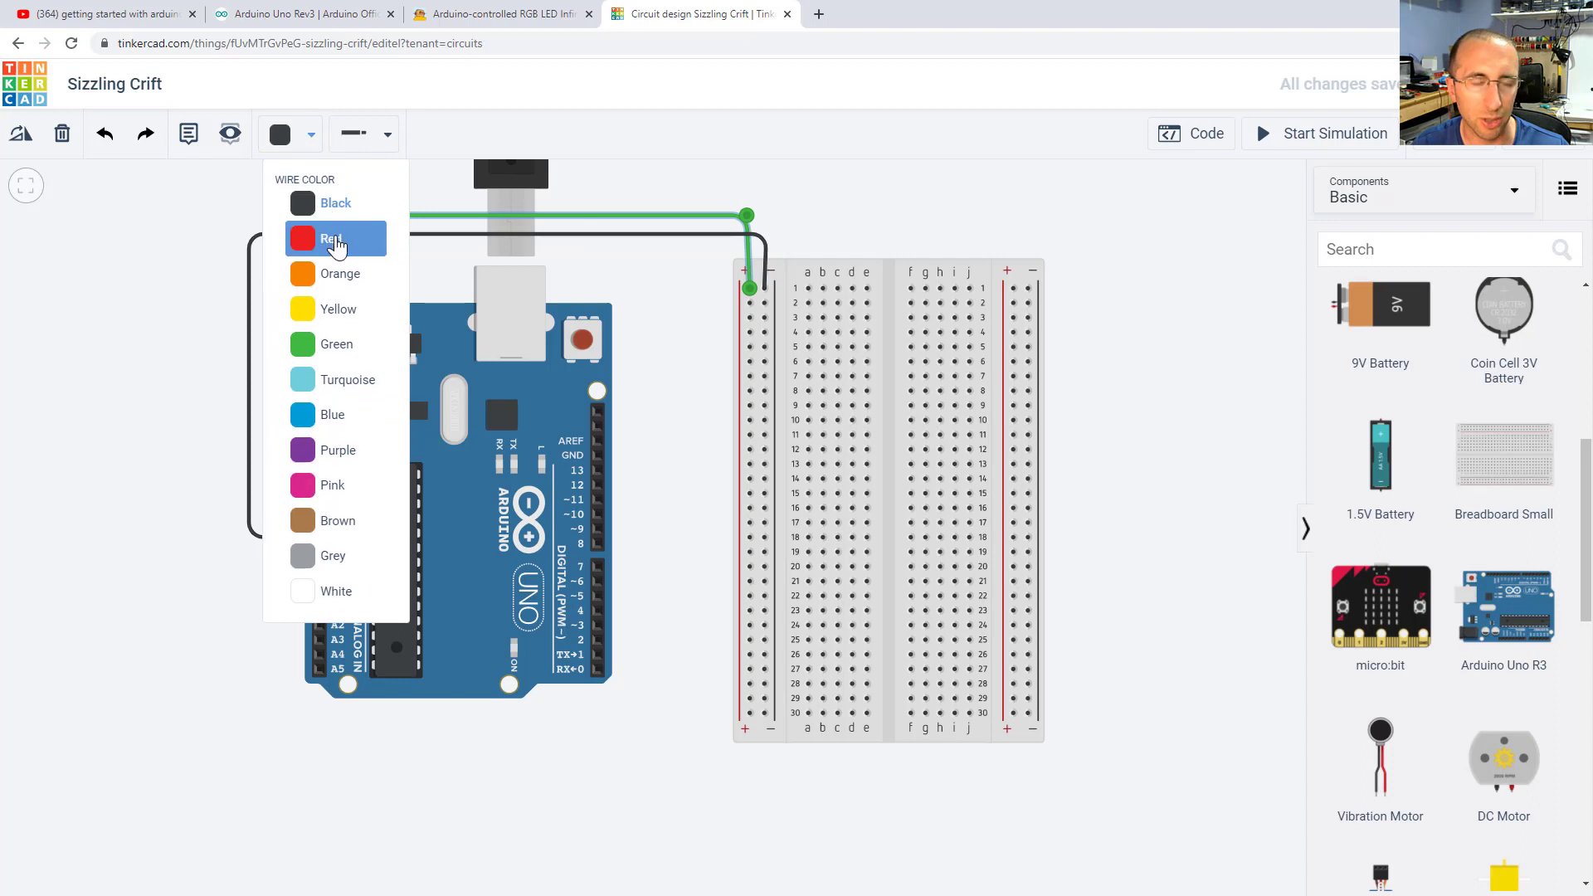
pyautogui.click(334, 238)
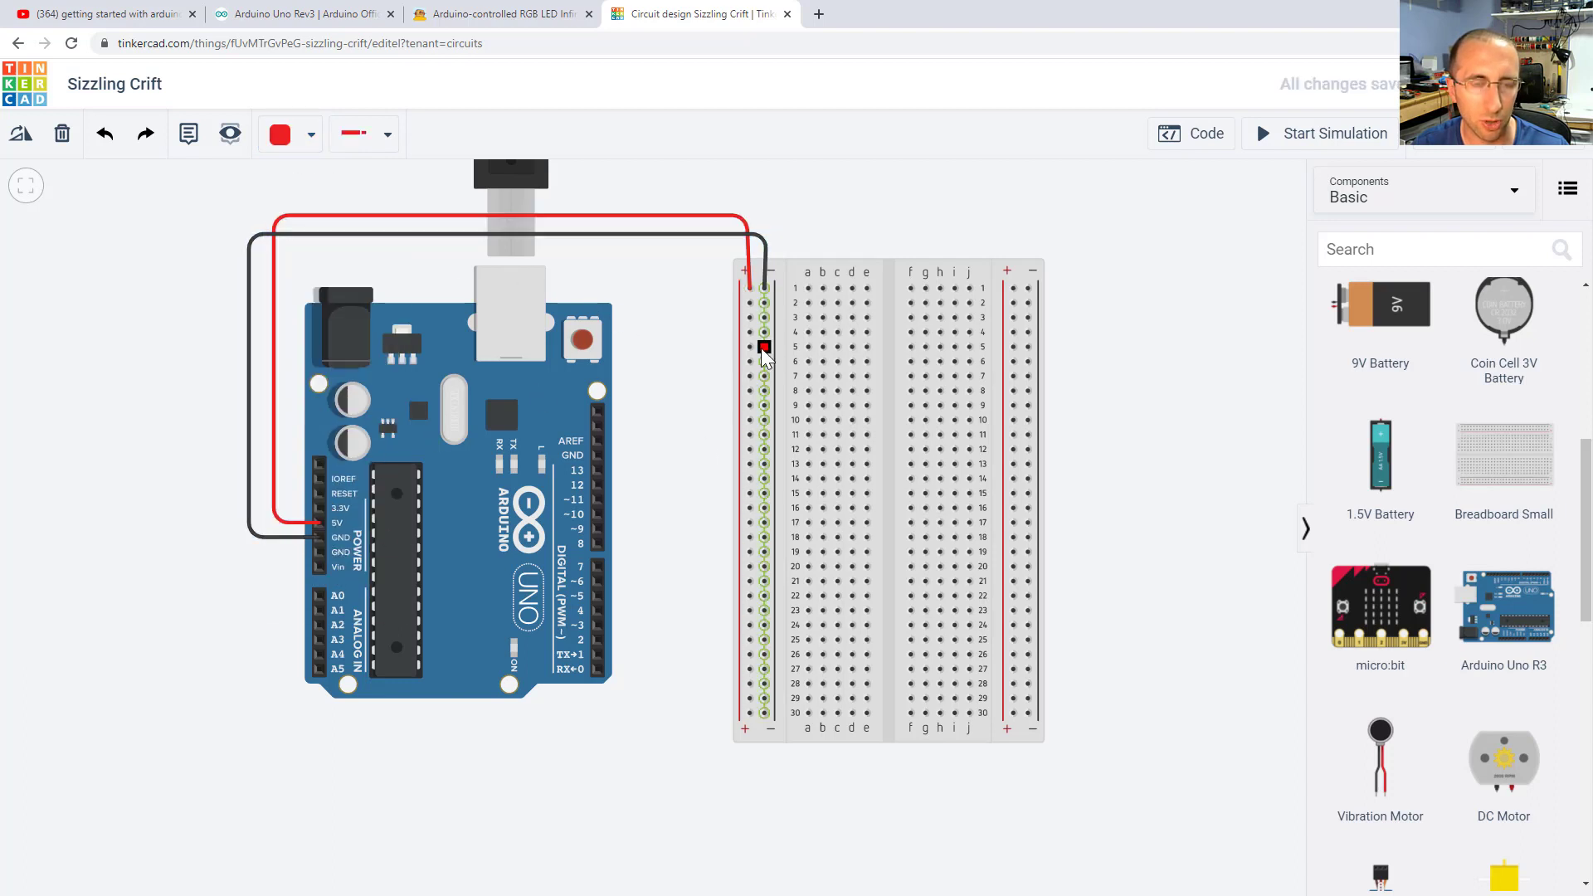
pyautogui.moveTo(764, 347); pyautogui.dragTo(764, 390)
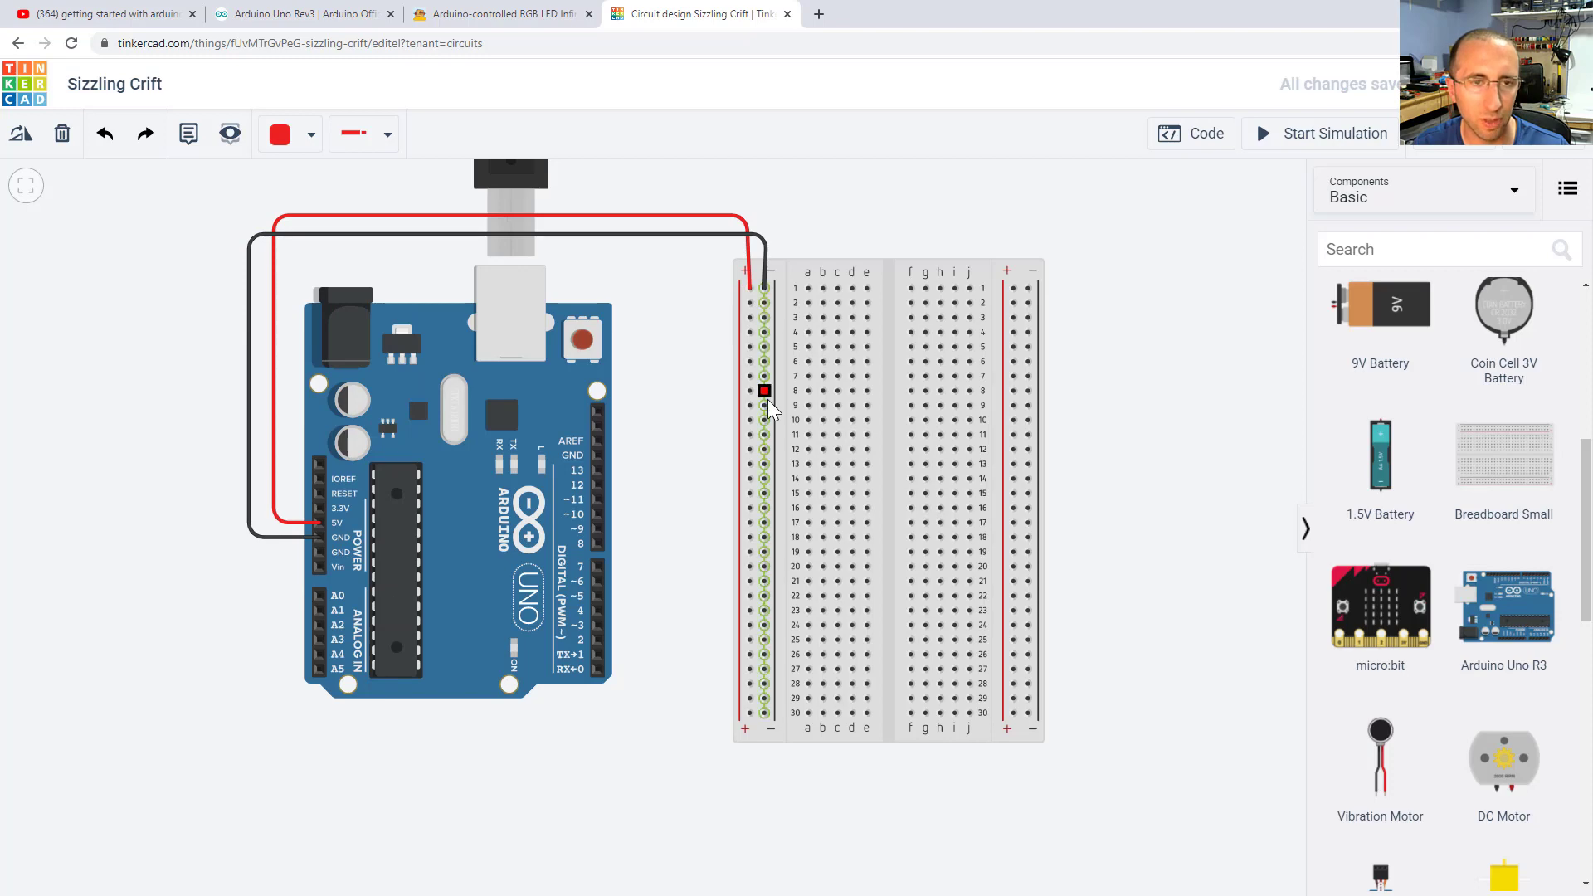
pyautogui.moveTo(763, 390); pyautogui.dragTo(750, 316)
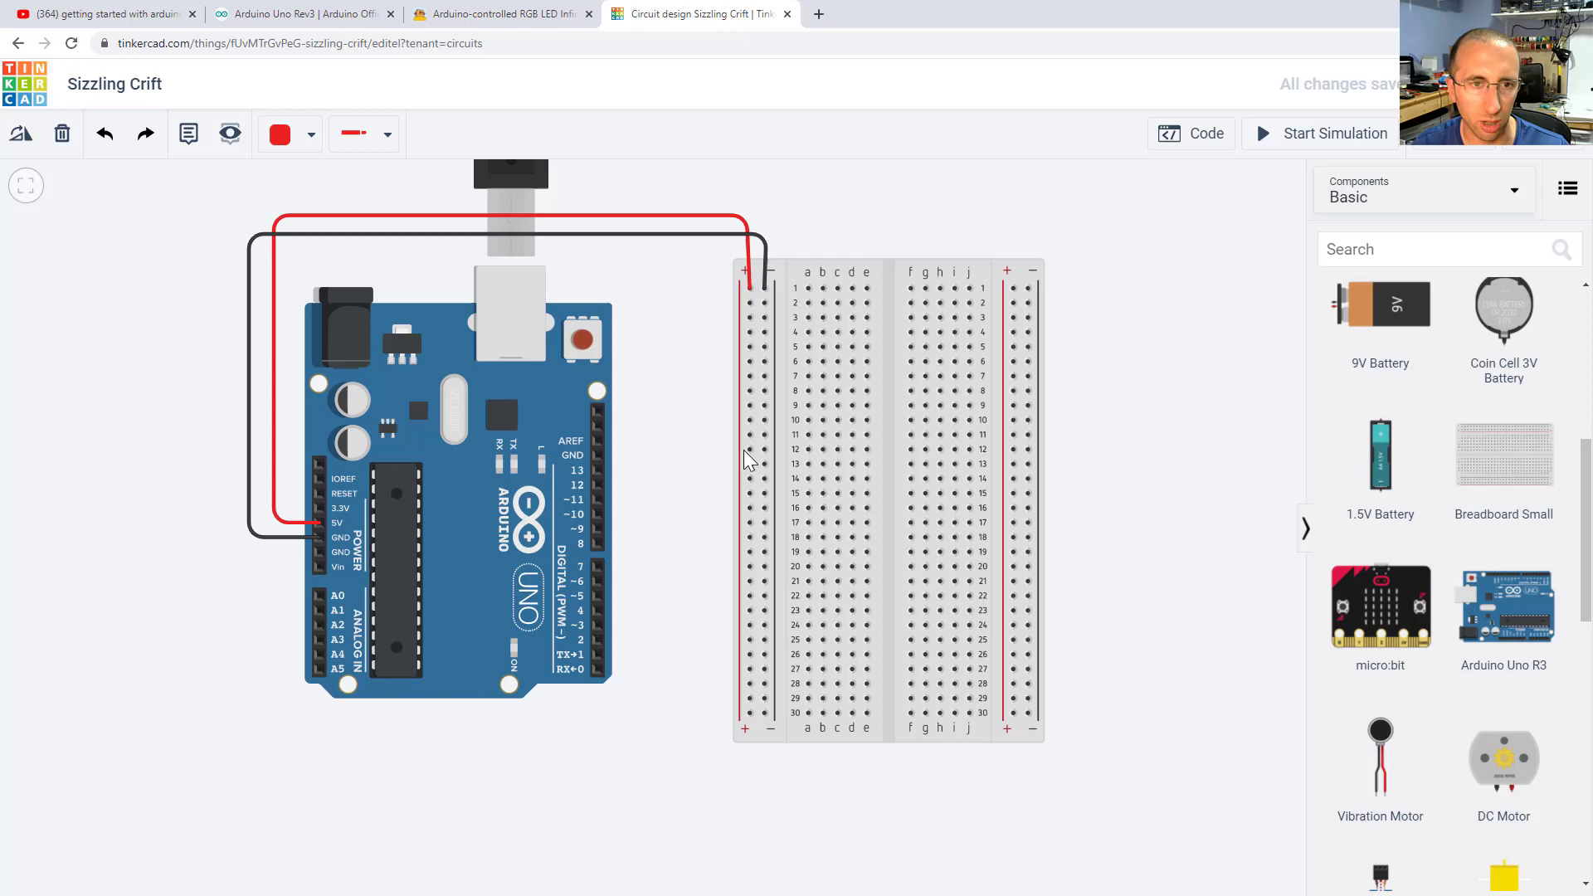
pyautogui.moveTo(761, 497)
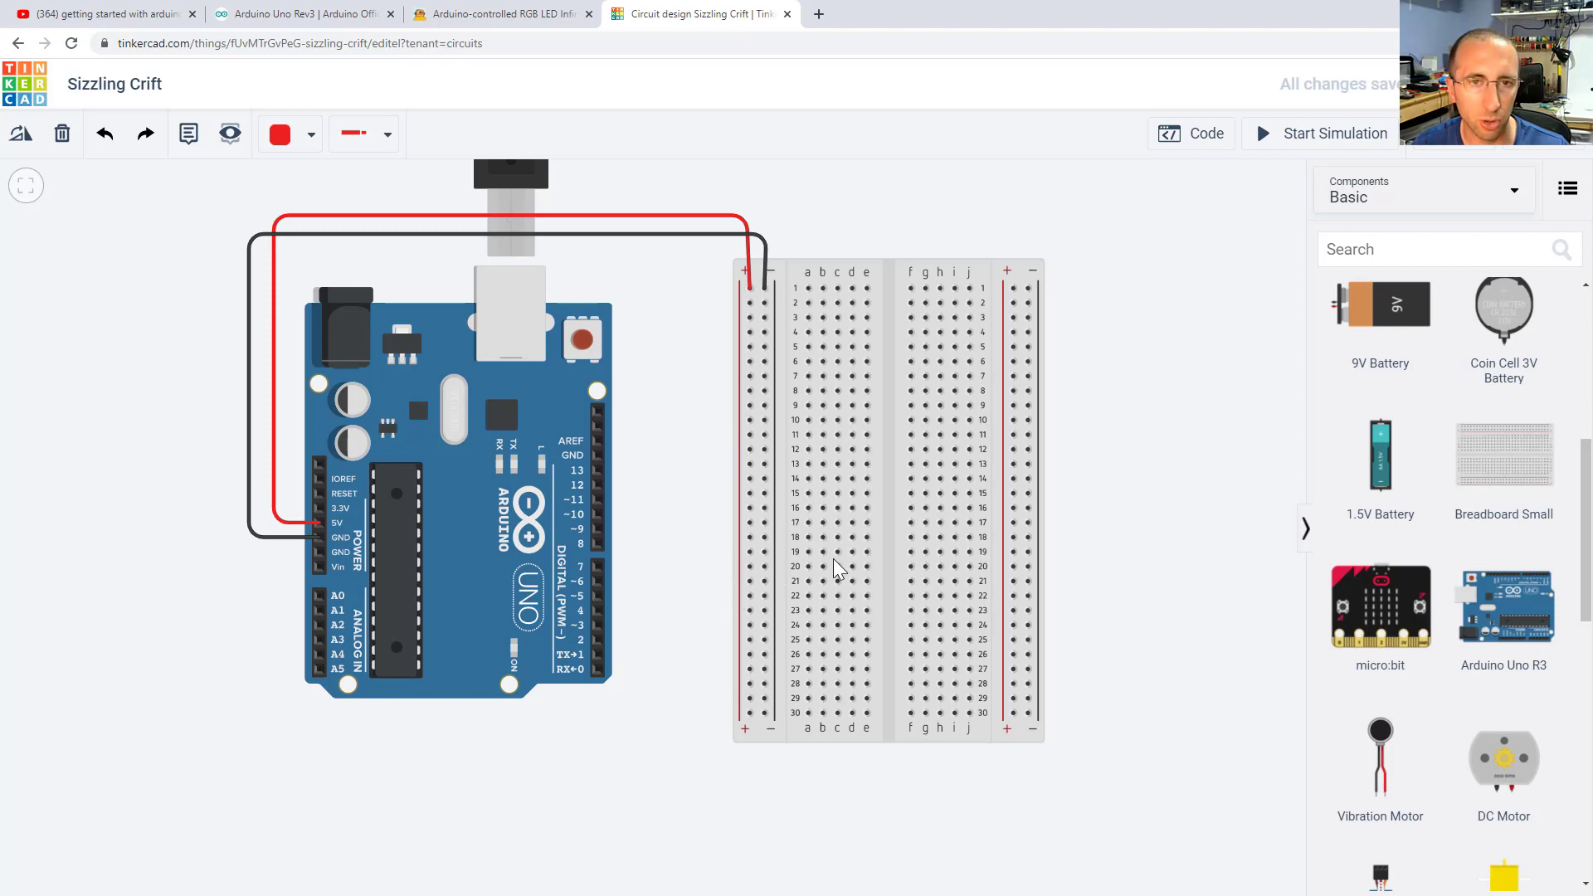
pyautogui.moveTo(1024, 424)
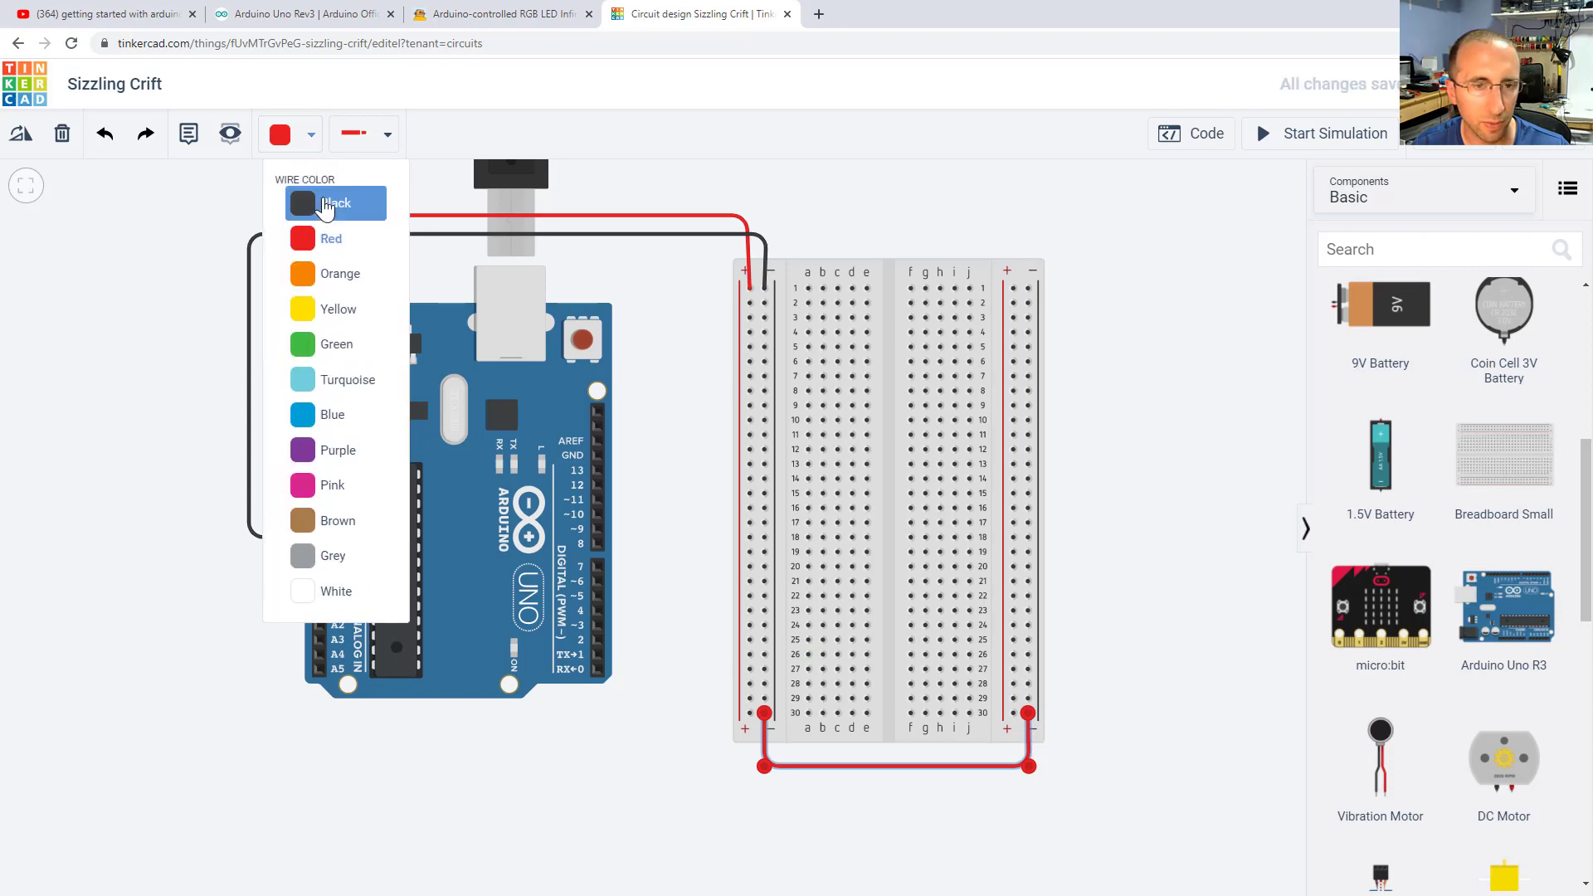
# Link the breadboard's two ground rails with a black jumper and the positive rails with red
pyautogui.click(335, 204)
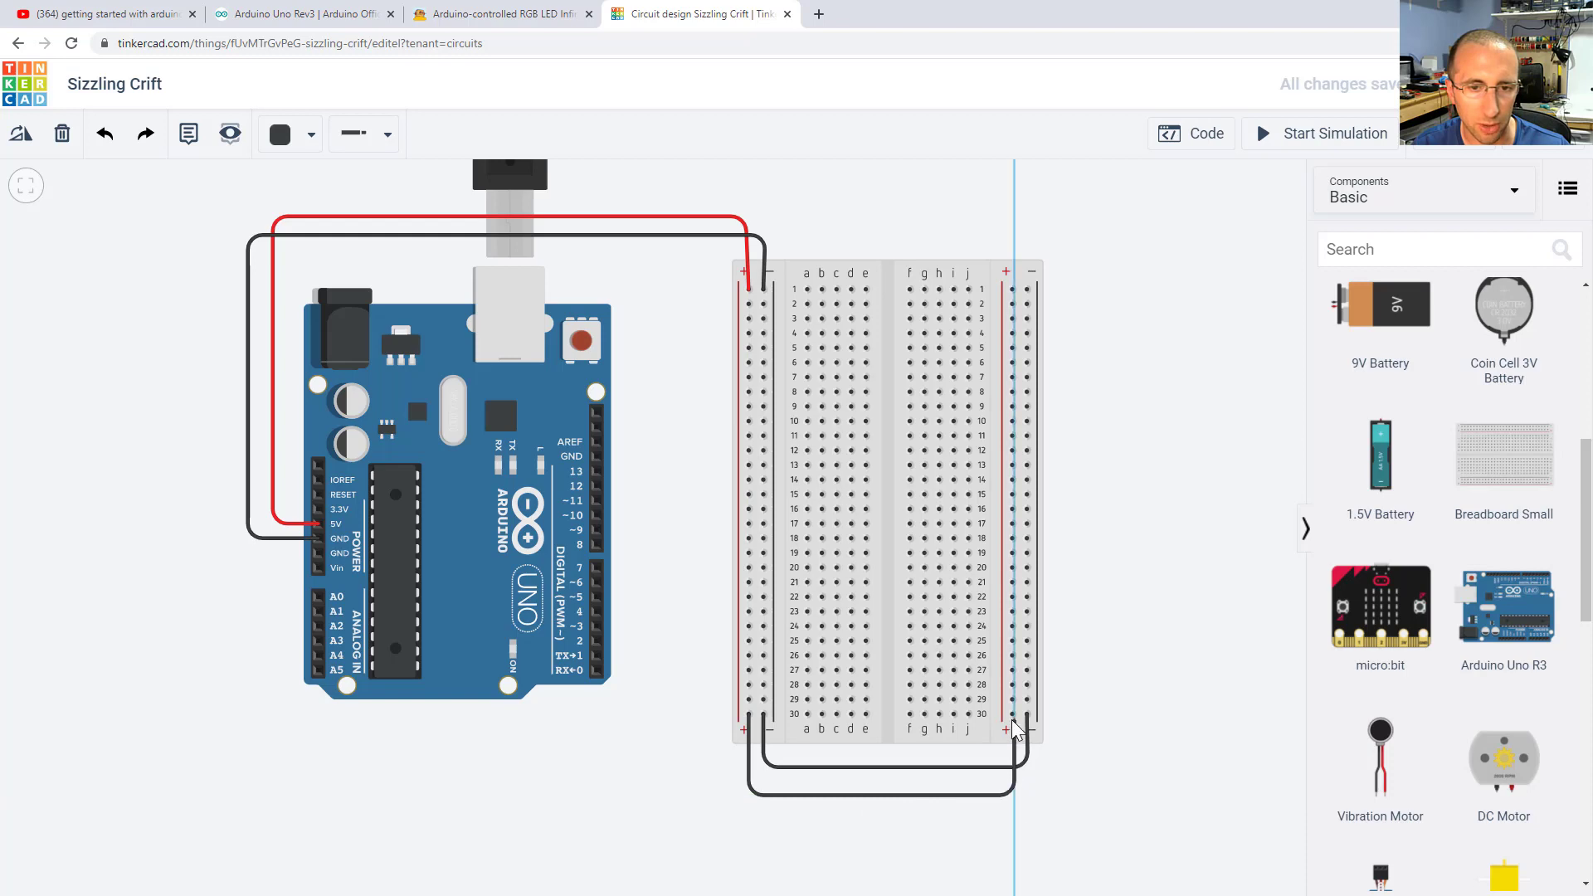
pyautogui.click(308, 133)
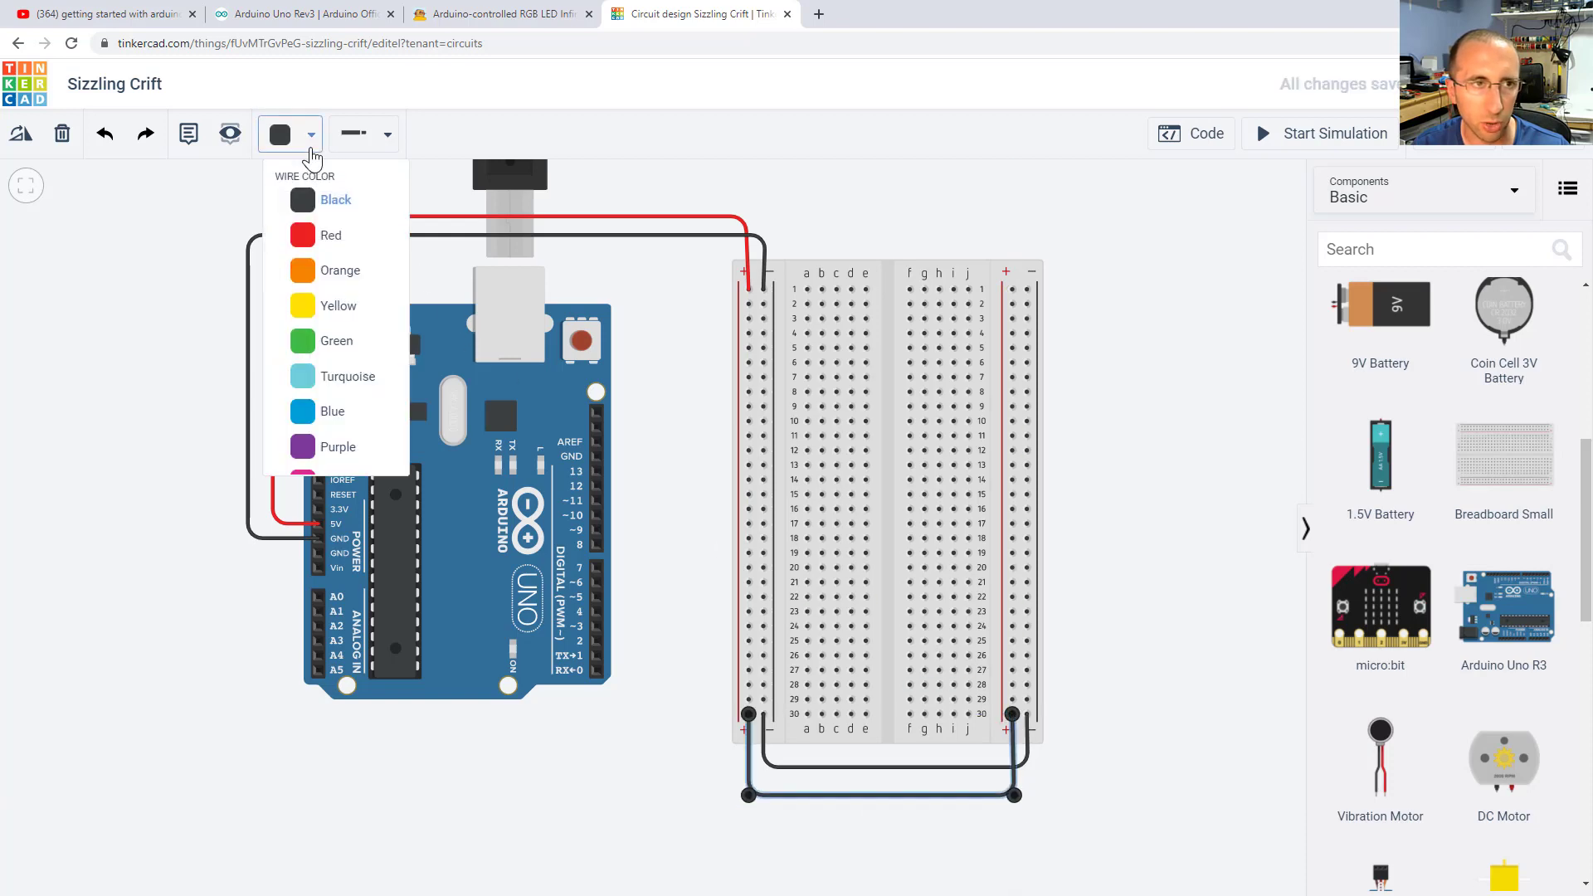
pyautogui.click(330, 235)
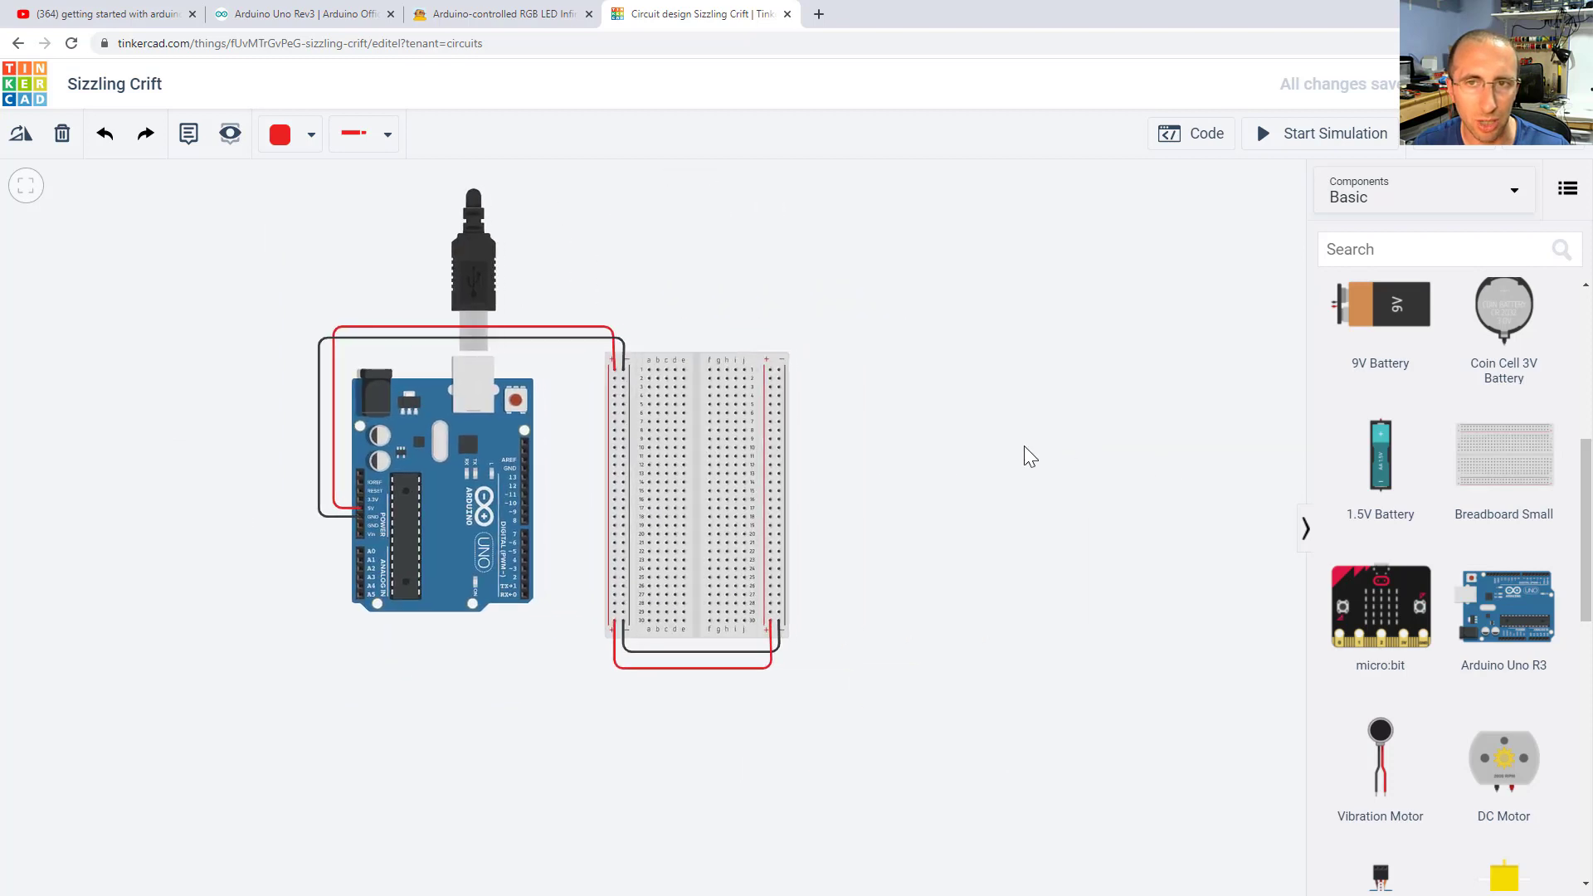
pyautogui.click(1422, 190)
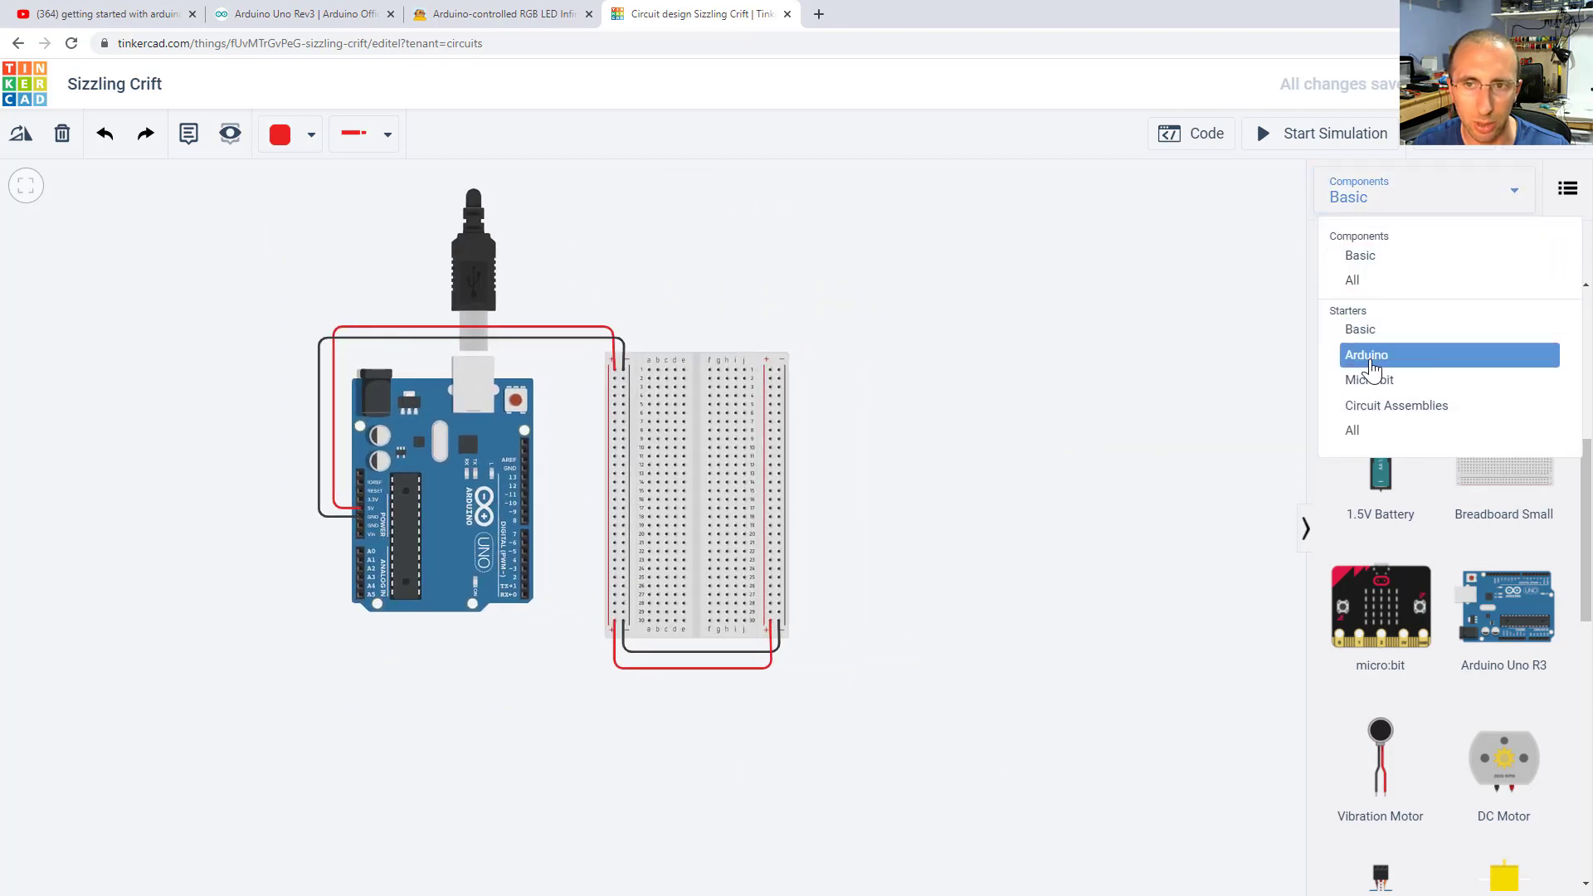
pyautogui.click(1365, 354)
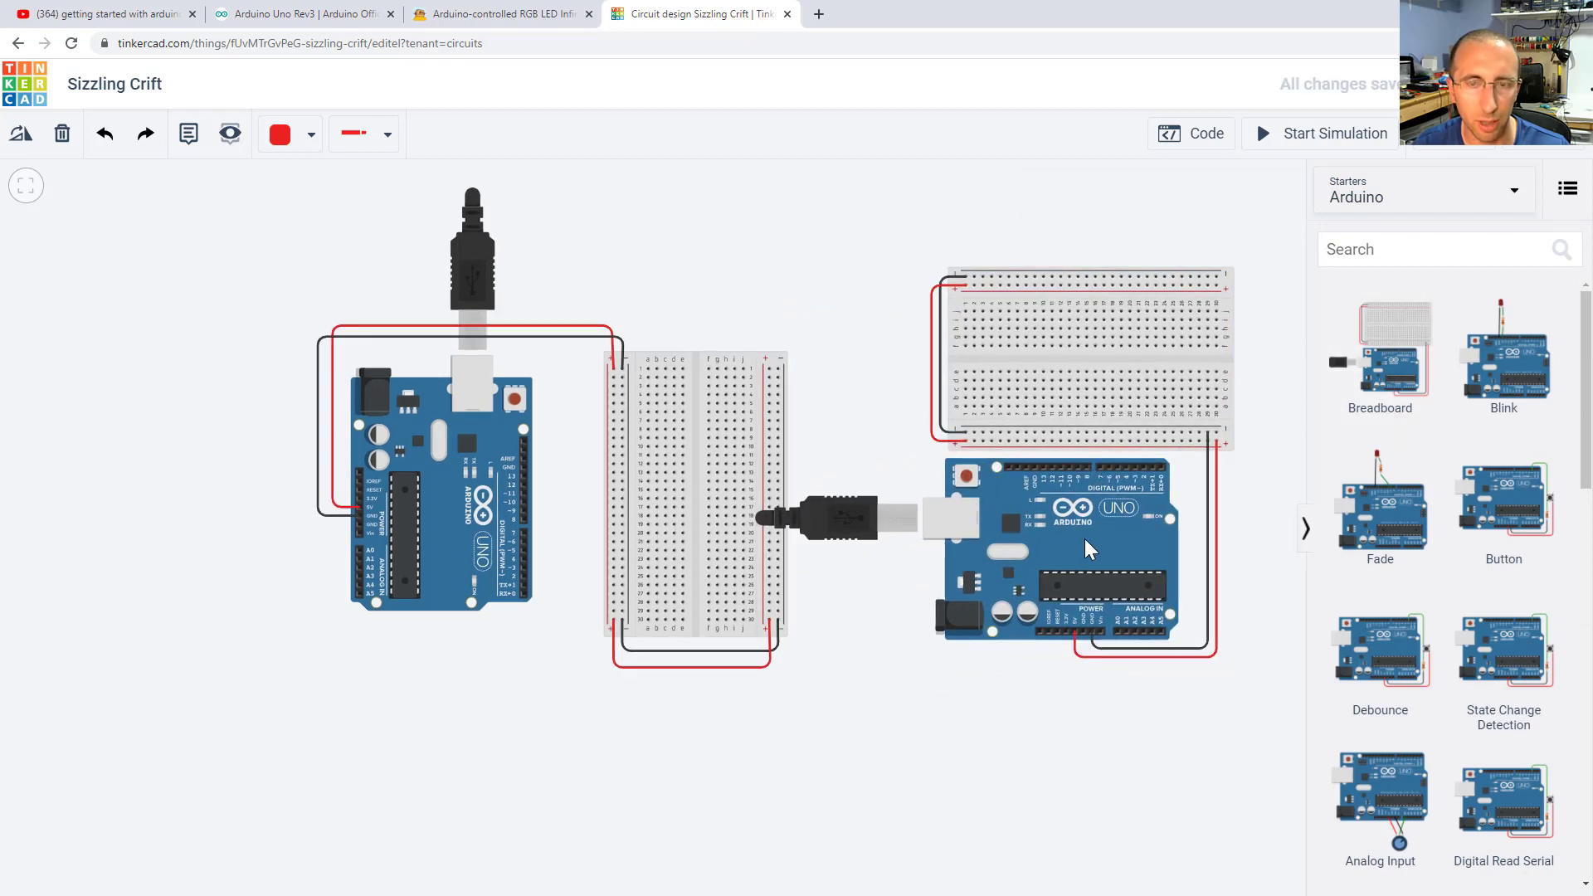
pyautogui.click(1067, 538)
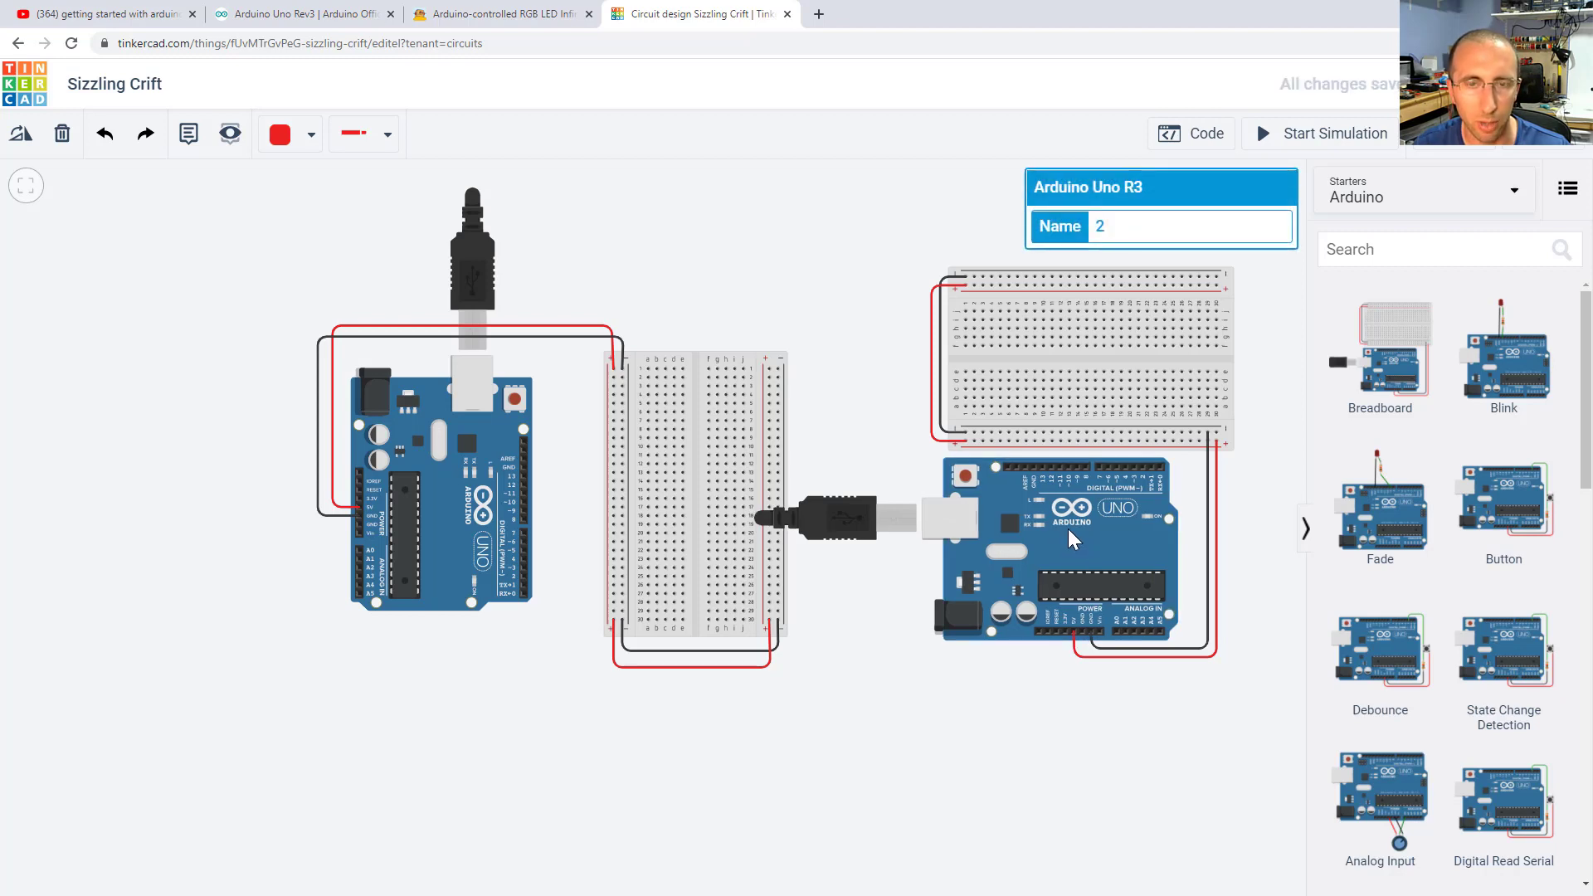
pyautogui.moveTo(1062, 539)
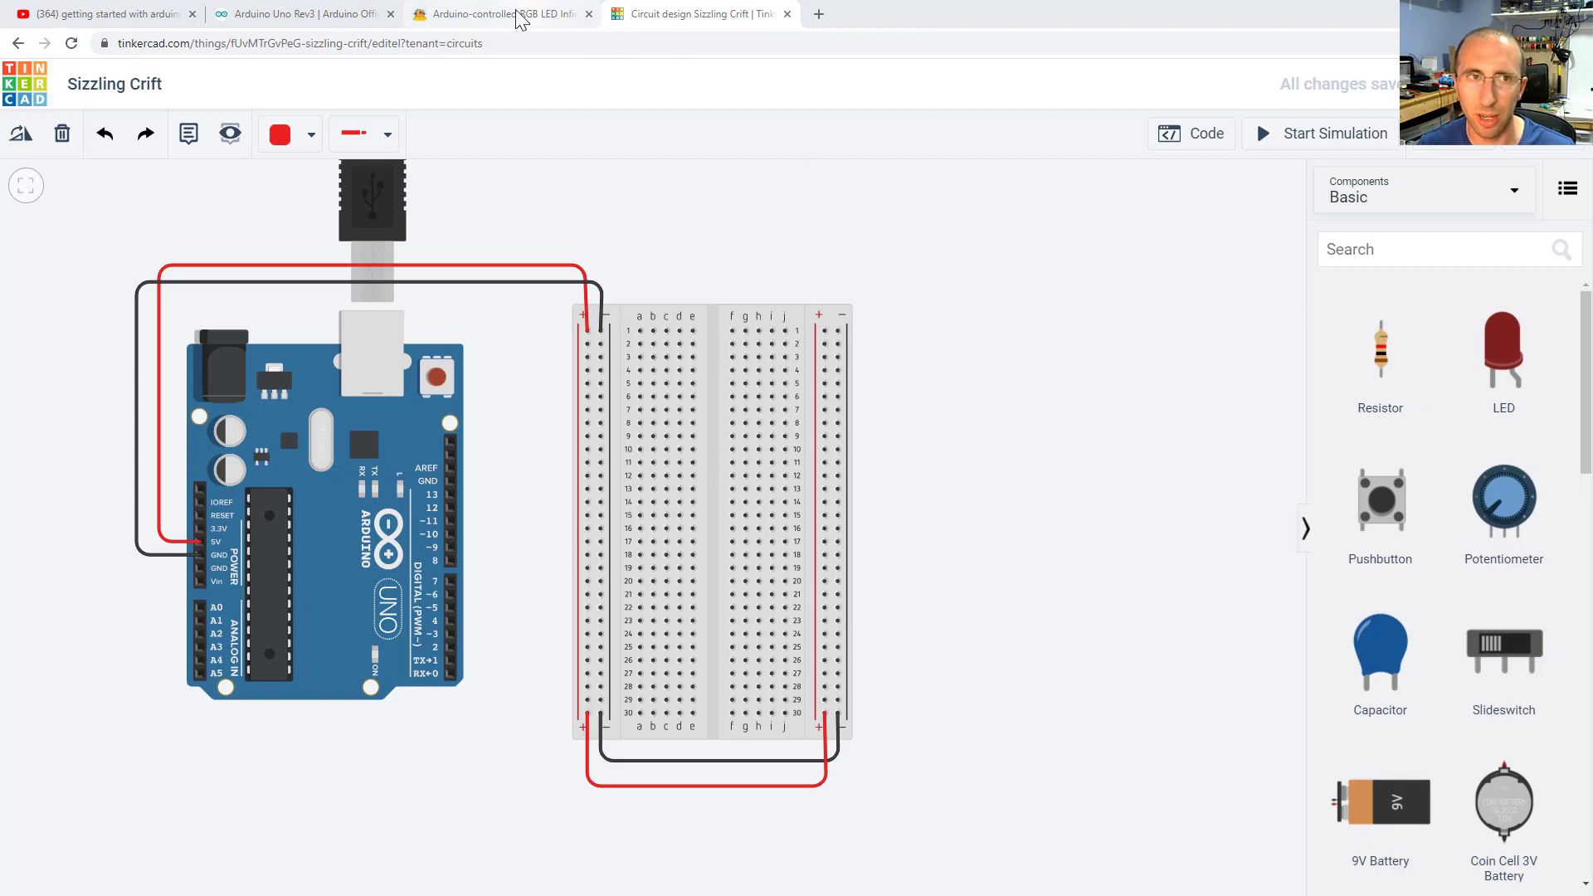
# After checking the infinity mirror page, place a 1 kΩ resistor and an LED beside the breadboard
pyautogui.click(498, 14)
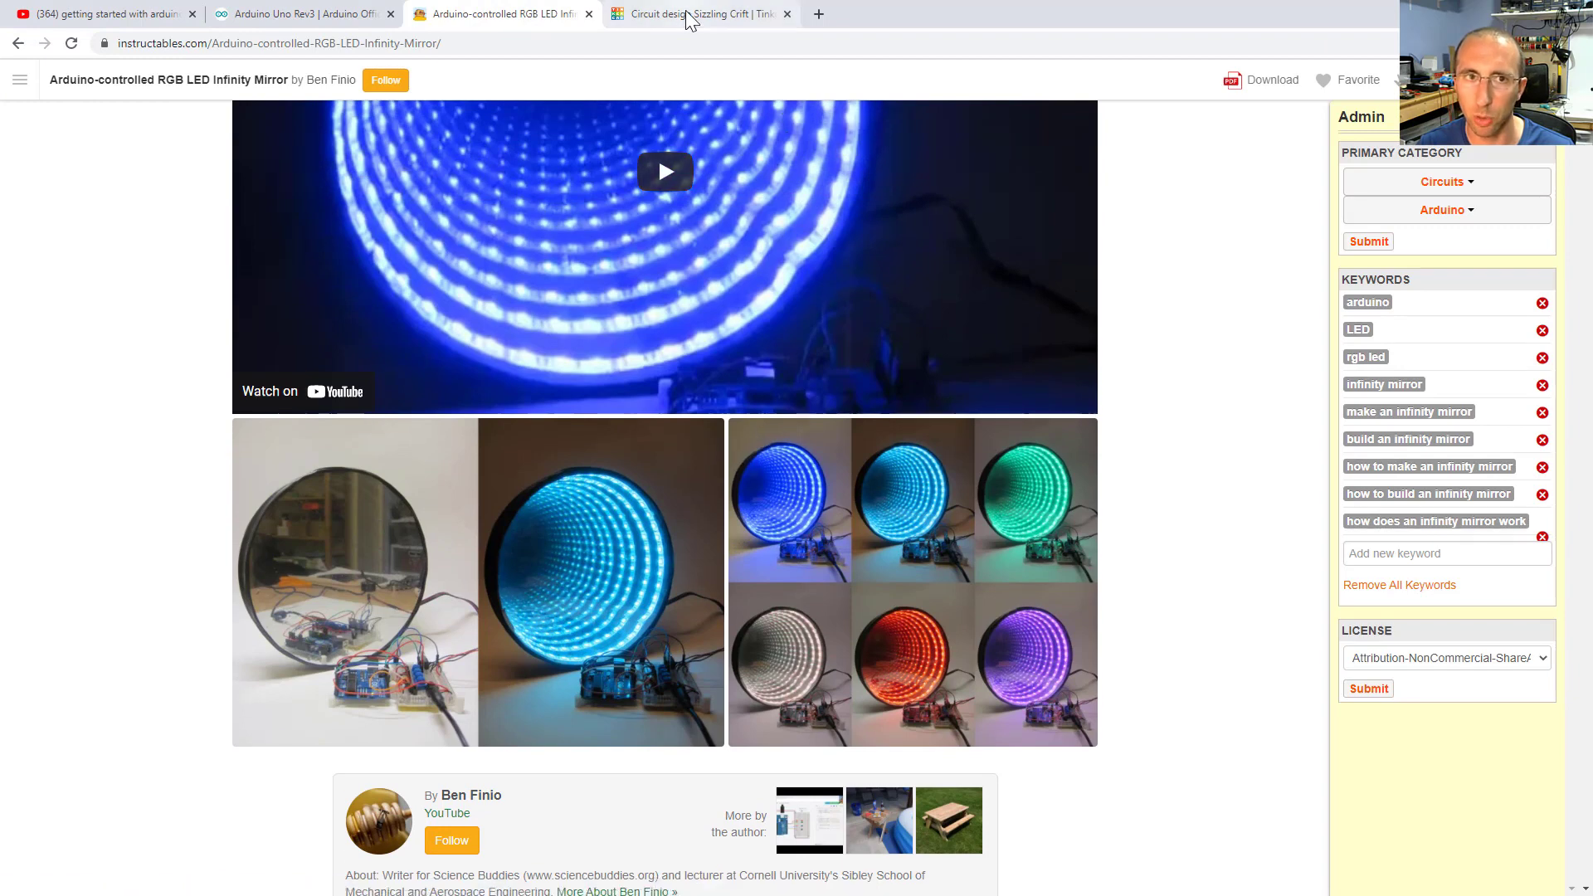
pyautogui.click(698, 13)
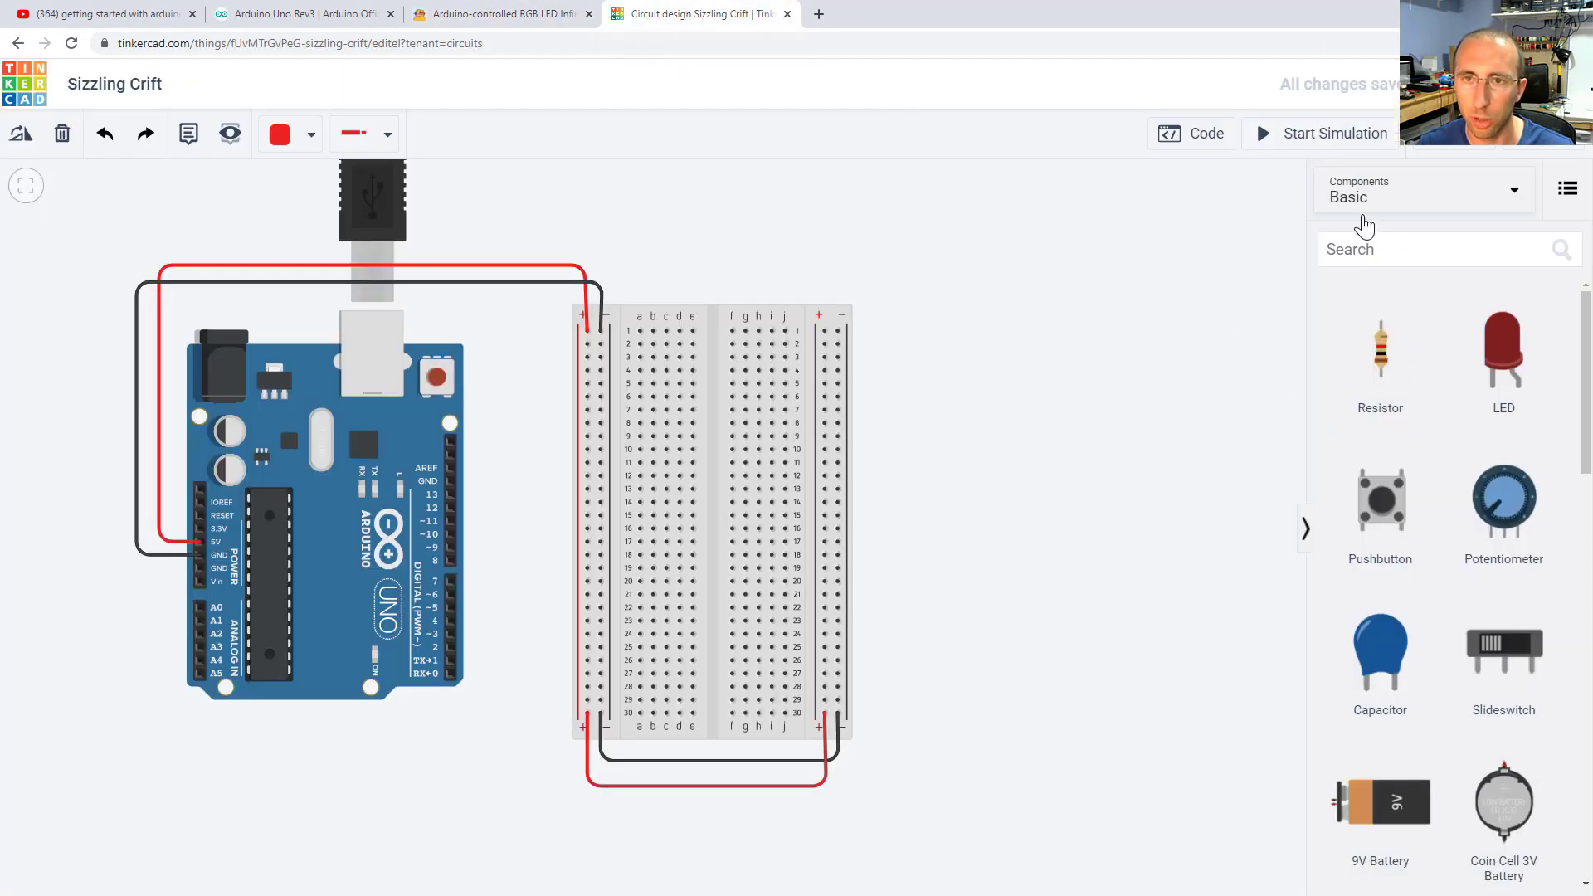
pyautogui.click(1422, 192)
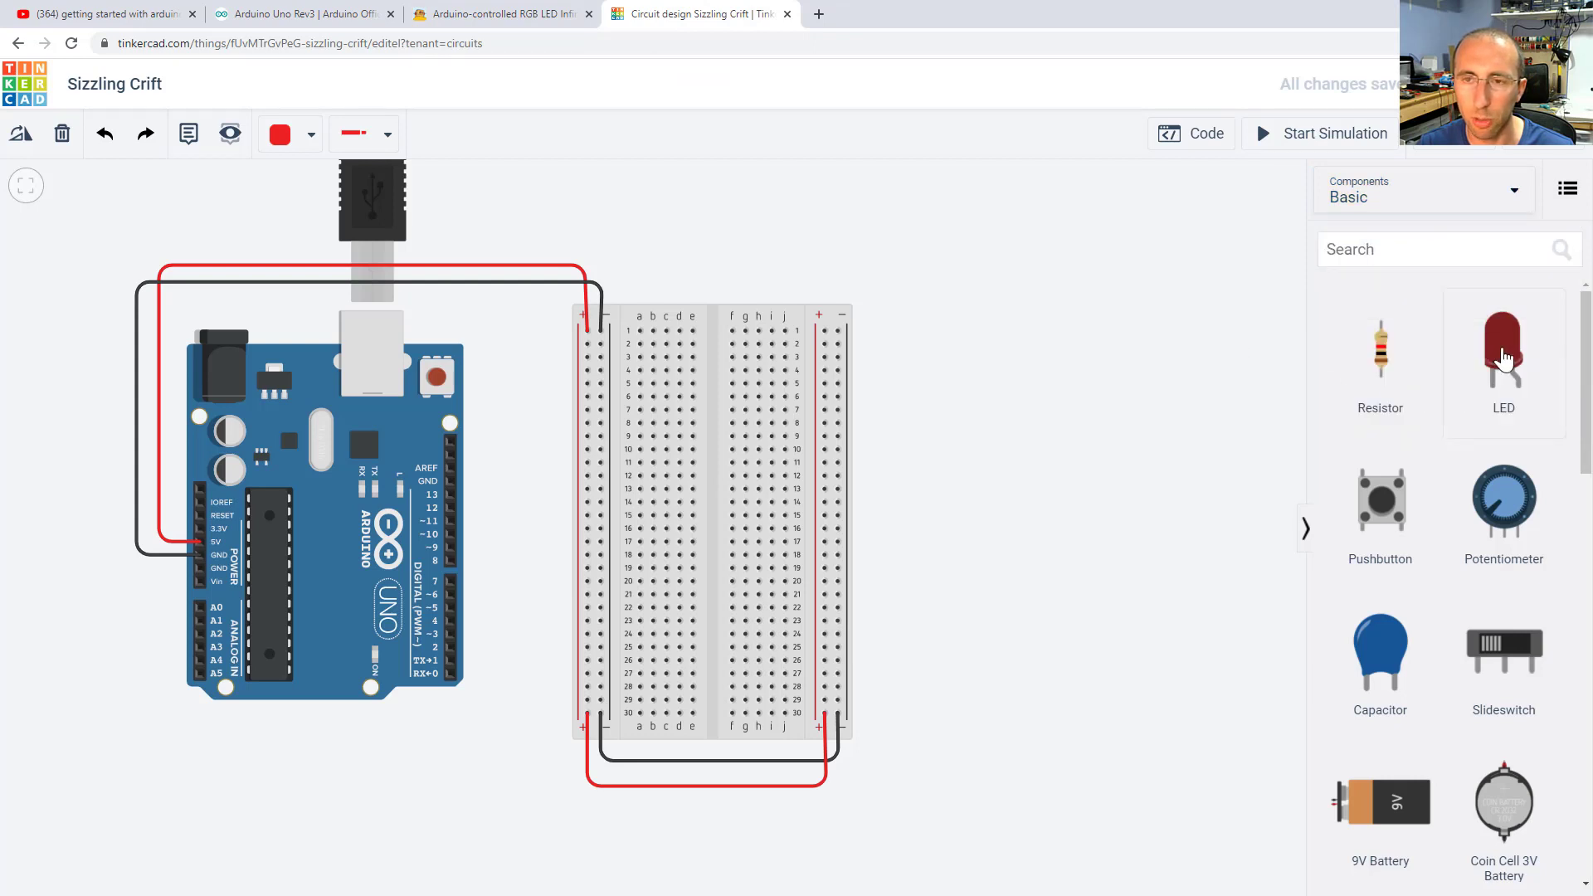
pyautogui.moveTo(1503, 350); pyautogui.dragTo(1013, 425)
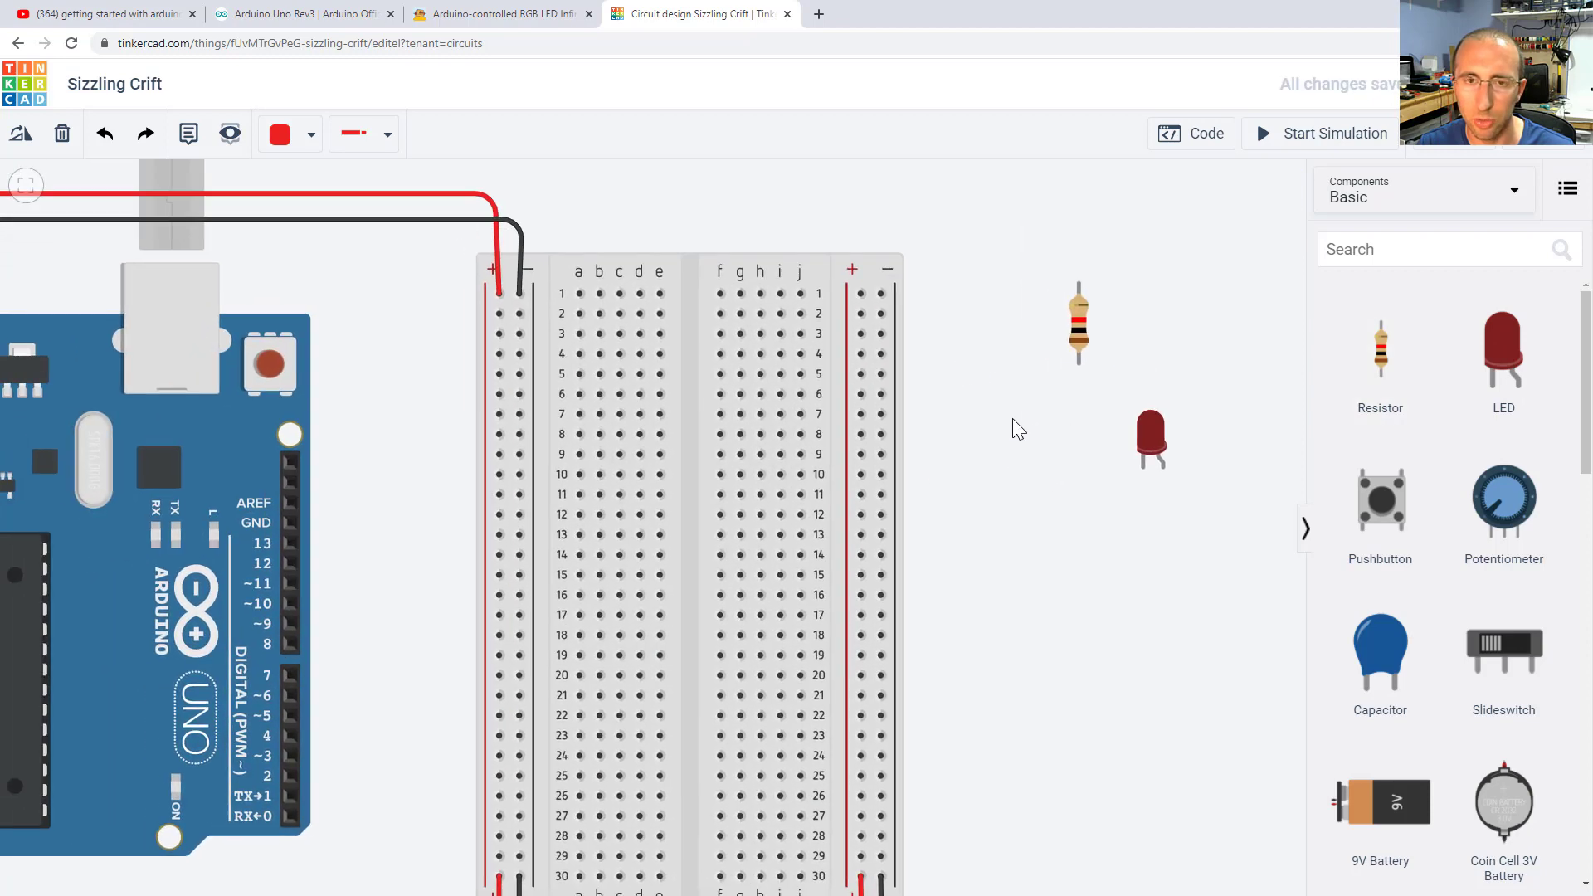
pyautogui.moveTo(1079, 325)
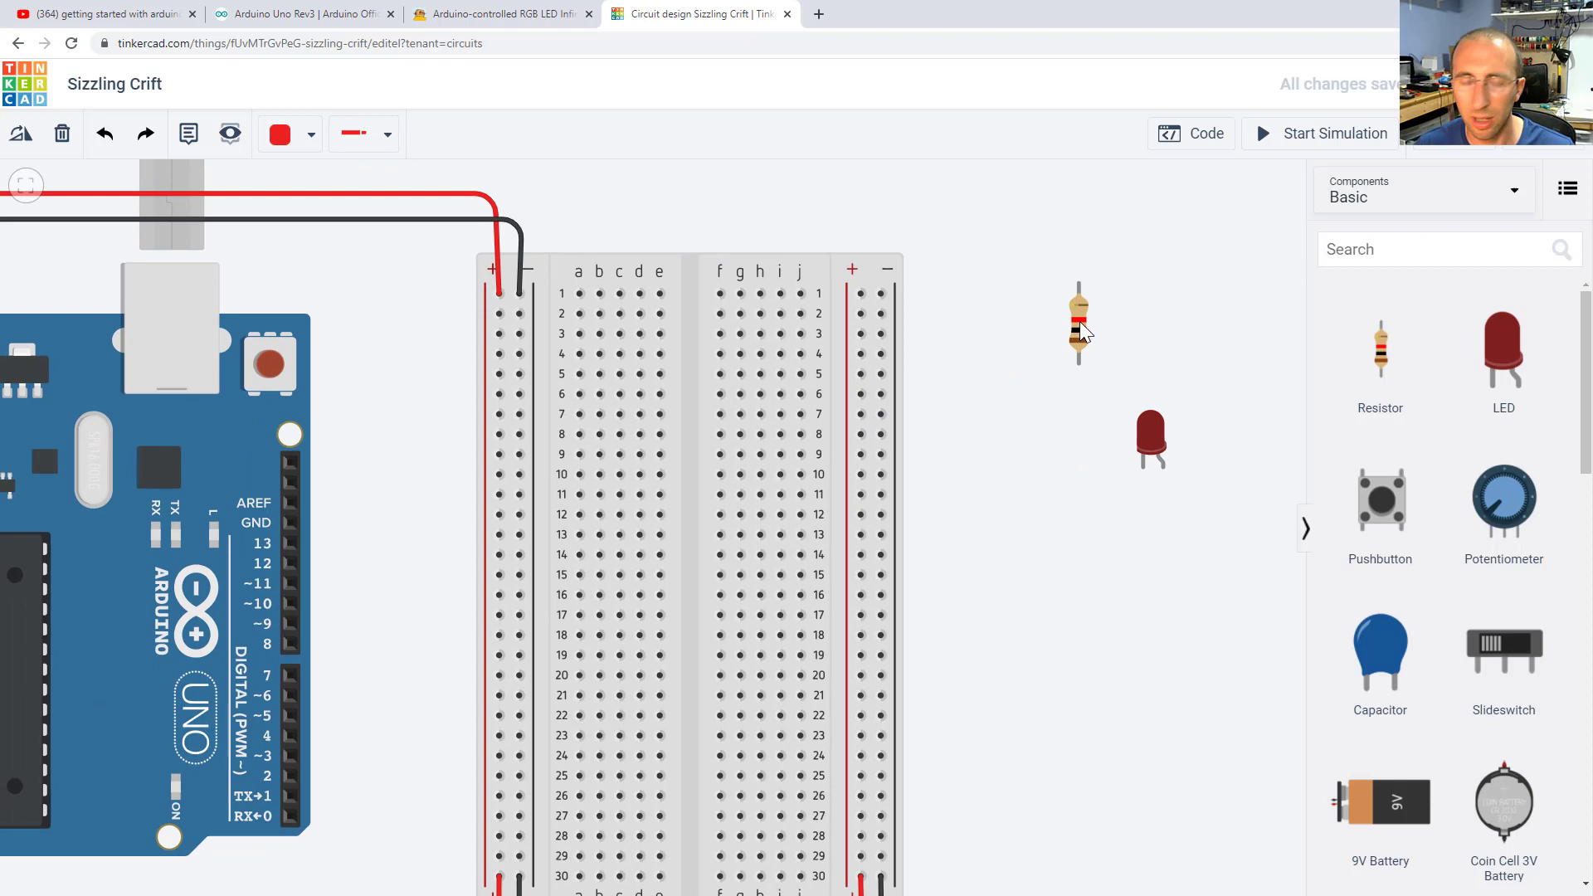
pyautogui.click(1078, 325)
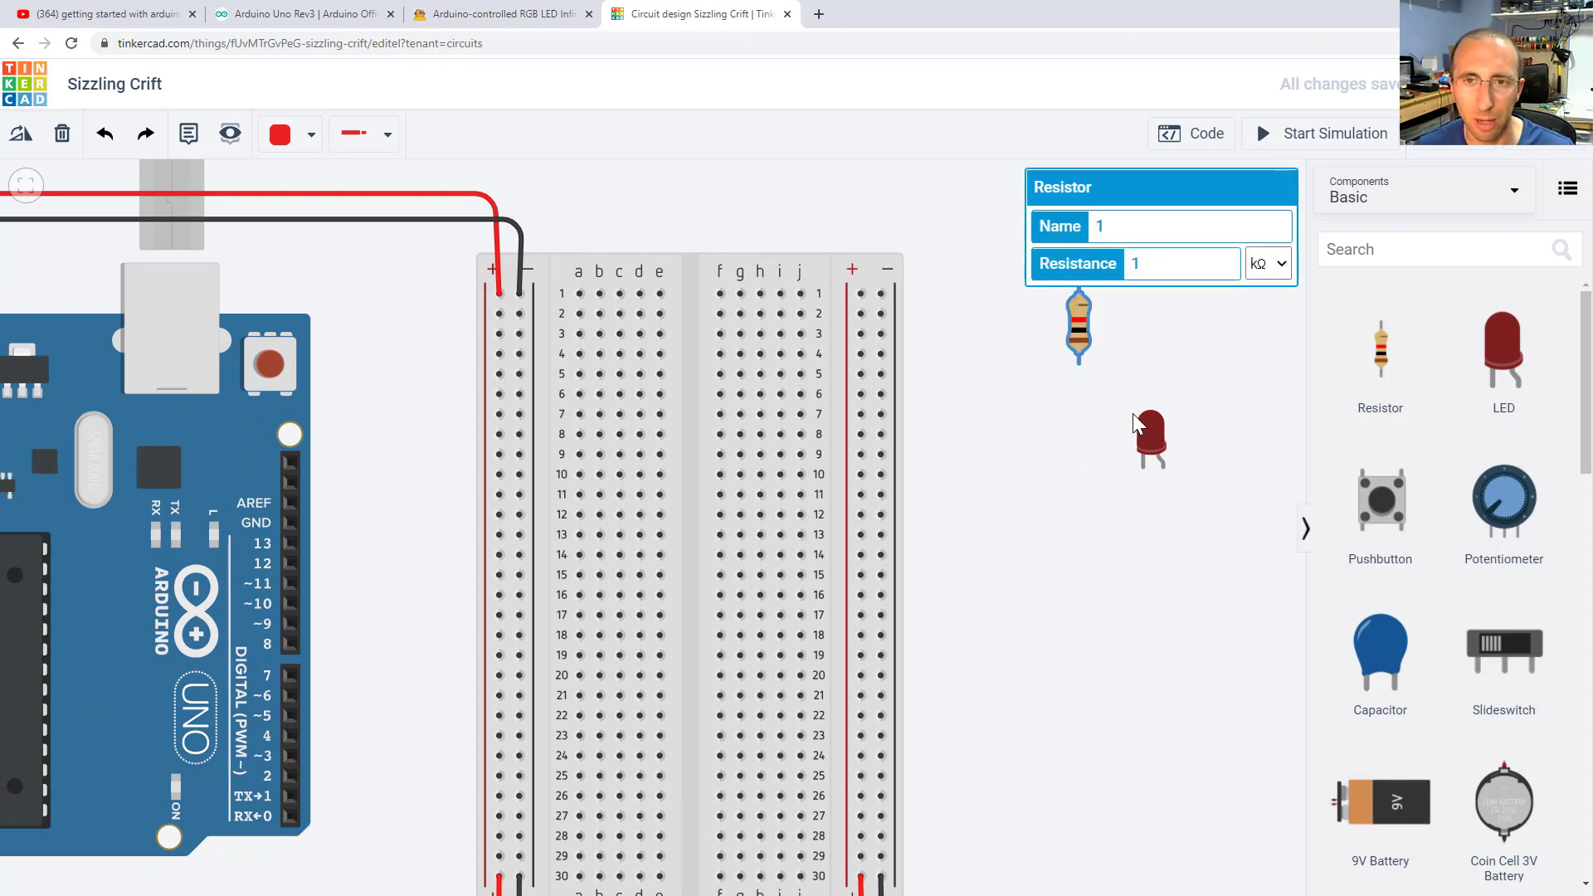
# Enter 220 as the resistor's resistance and bring up its unit list to choose Ω
pyautogui.click(1168, 262)
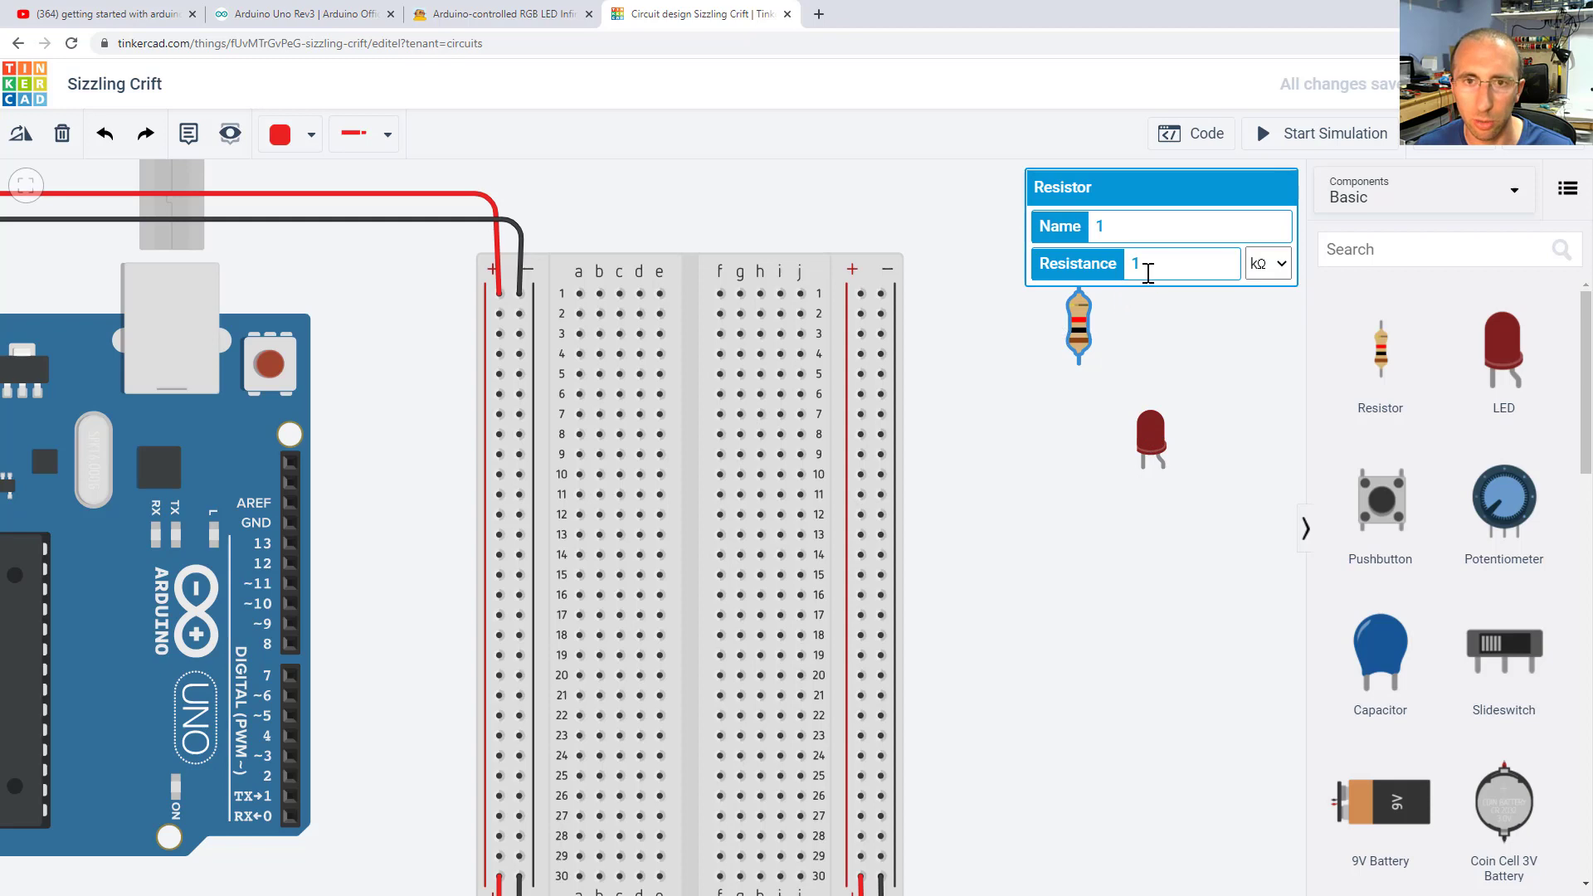
pyautogui.write('220')
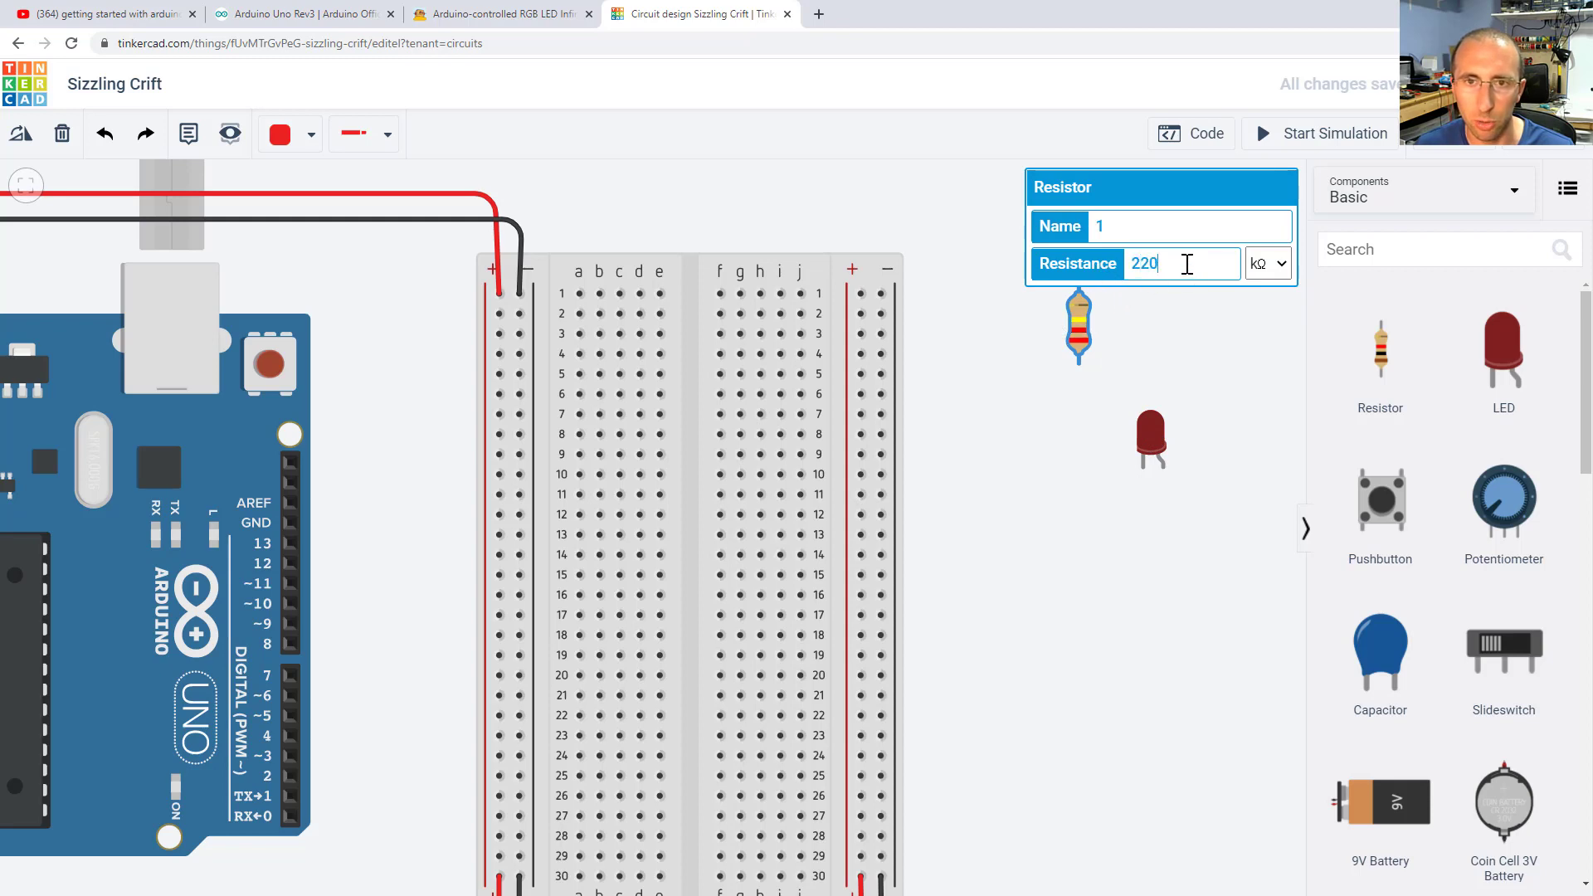
pyautogui.click(1268, 263)
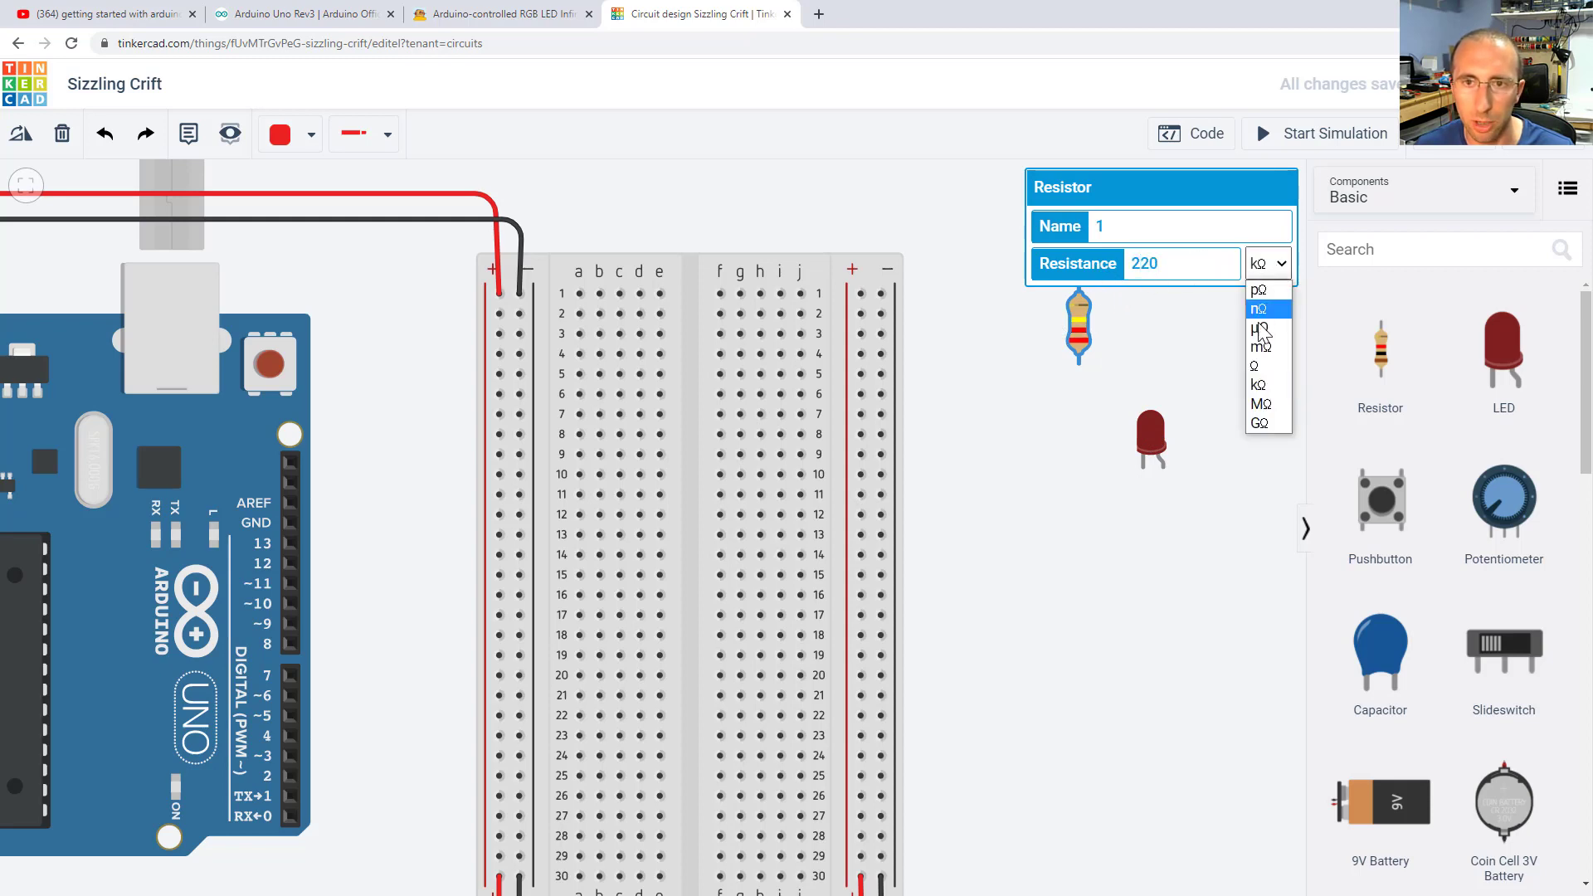
pyautogui.moveTo(1260, 366)
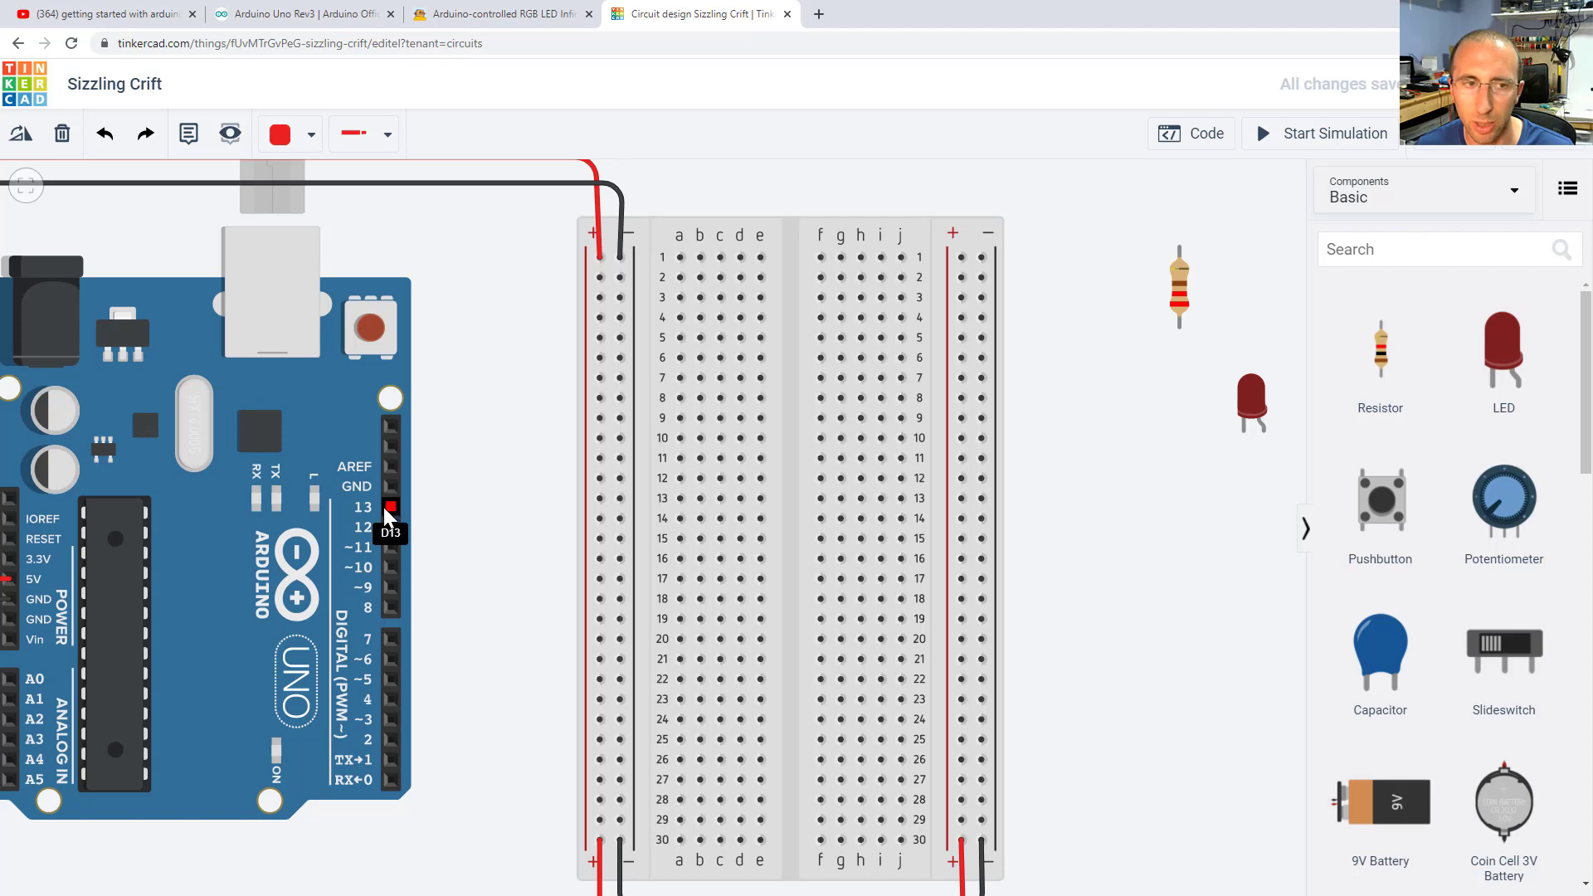
pyautogui.moveTo(1249, 402)
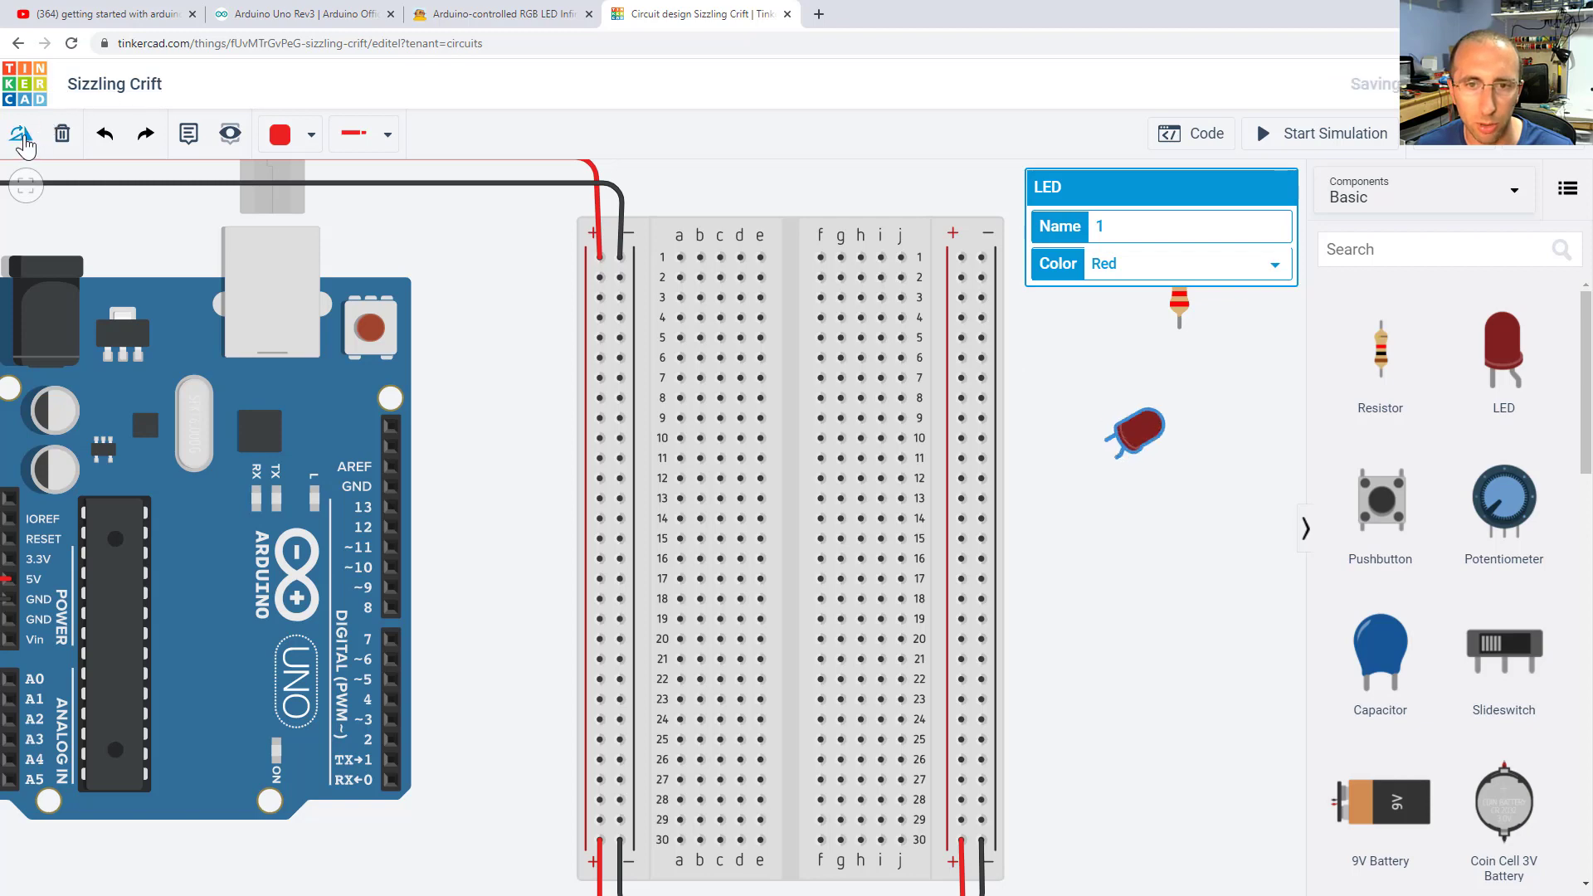
# Lay the LED across the breadboard gap and seat the 220 Ω resistor in row 10 beside it
pyautogui.moveTo(1137, 431); pyautogui.dragTo(1076, 457)
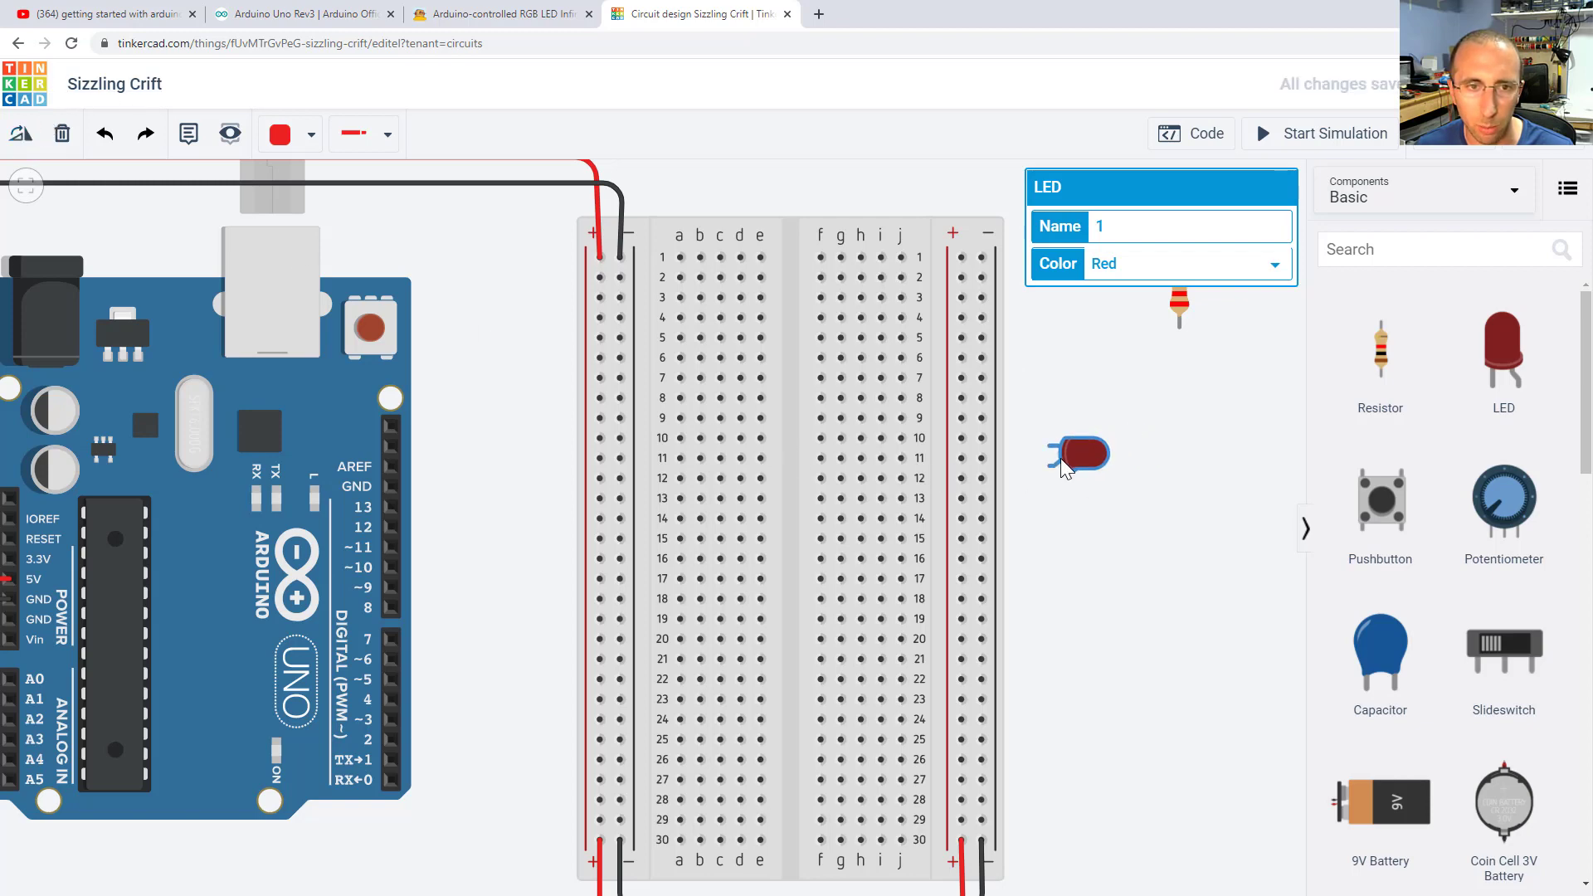
pyautogui.moveTo(1077, 456); pyautogui.dragTo(762, 445)
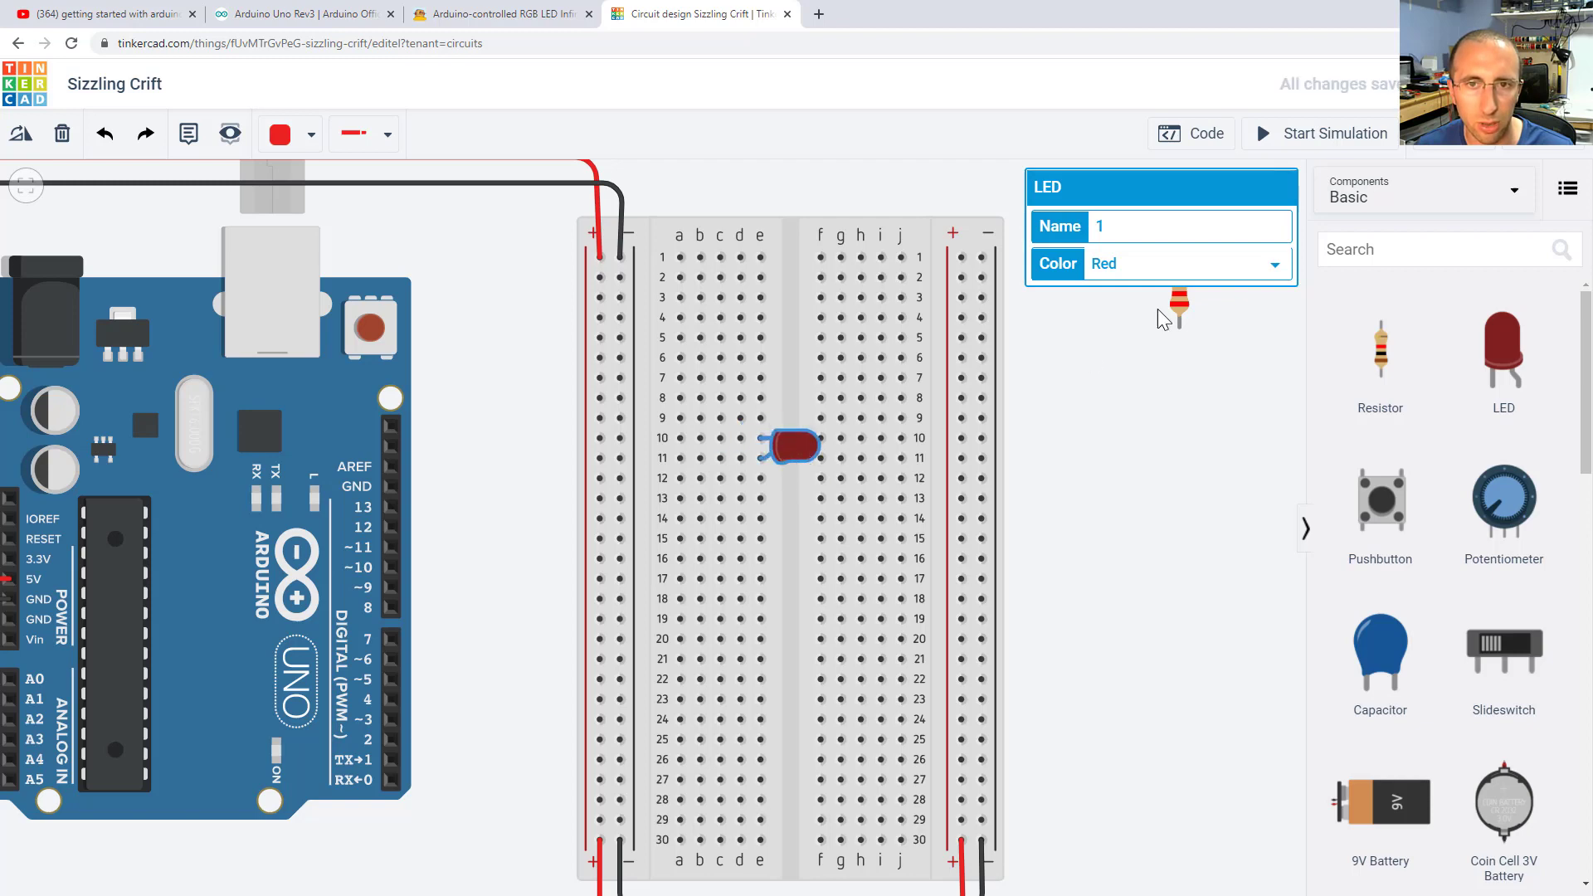
pyautogui.moveTo(1173, 300); pyautogui.dragTo(512, 411)
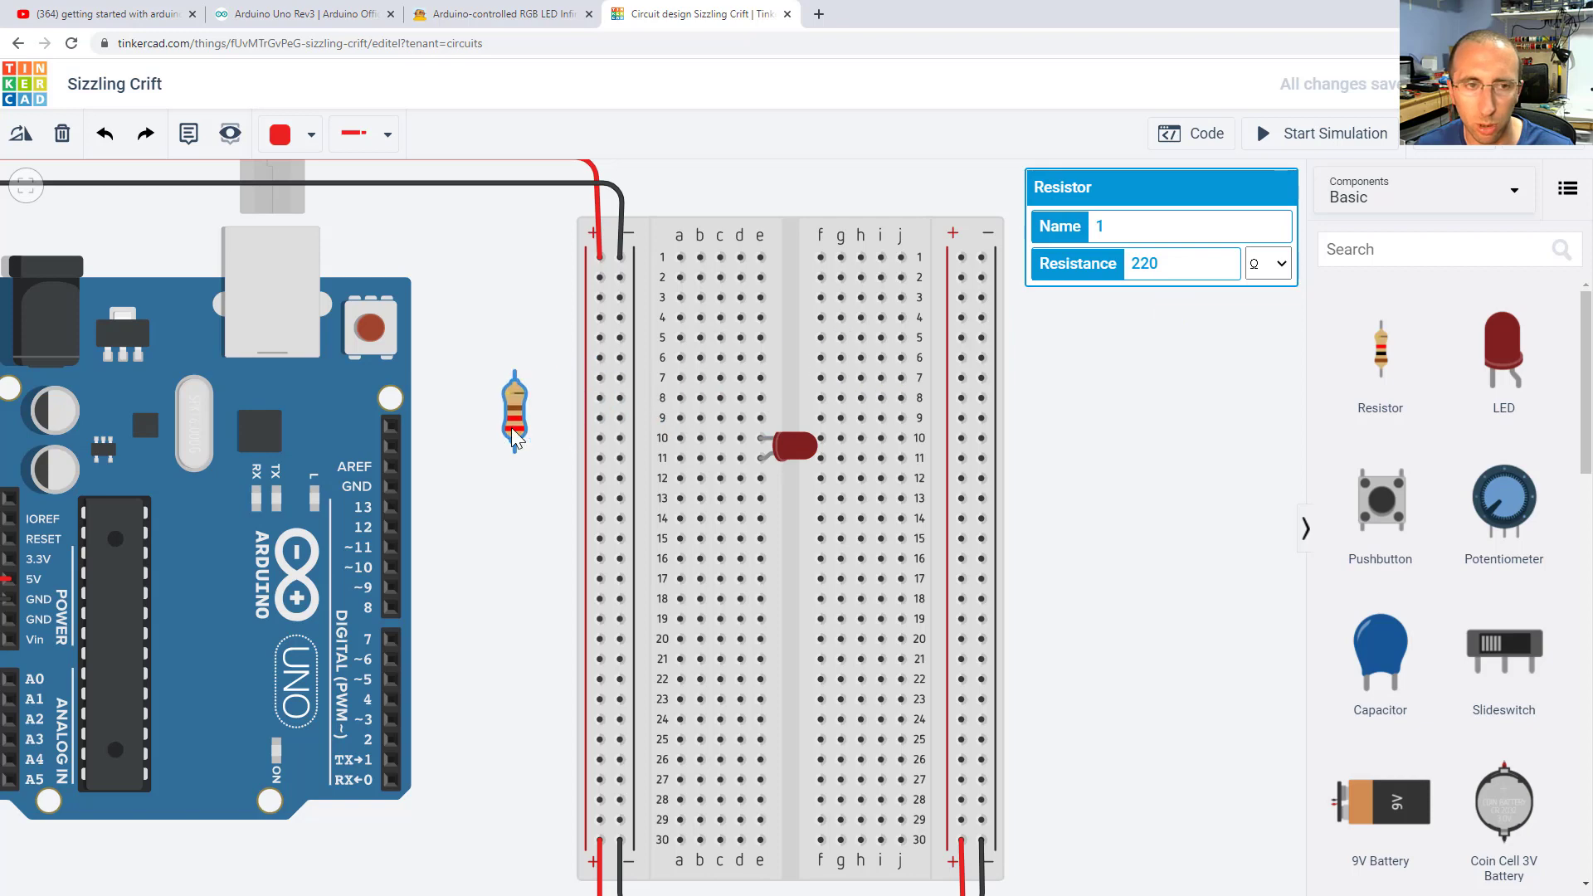
pyautogui.moveTo(513, 411); pyautogui.dragTo(521, 381)
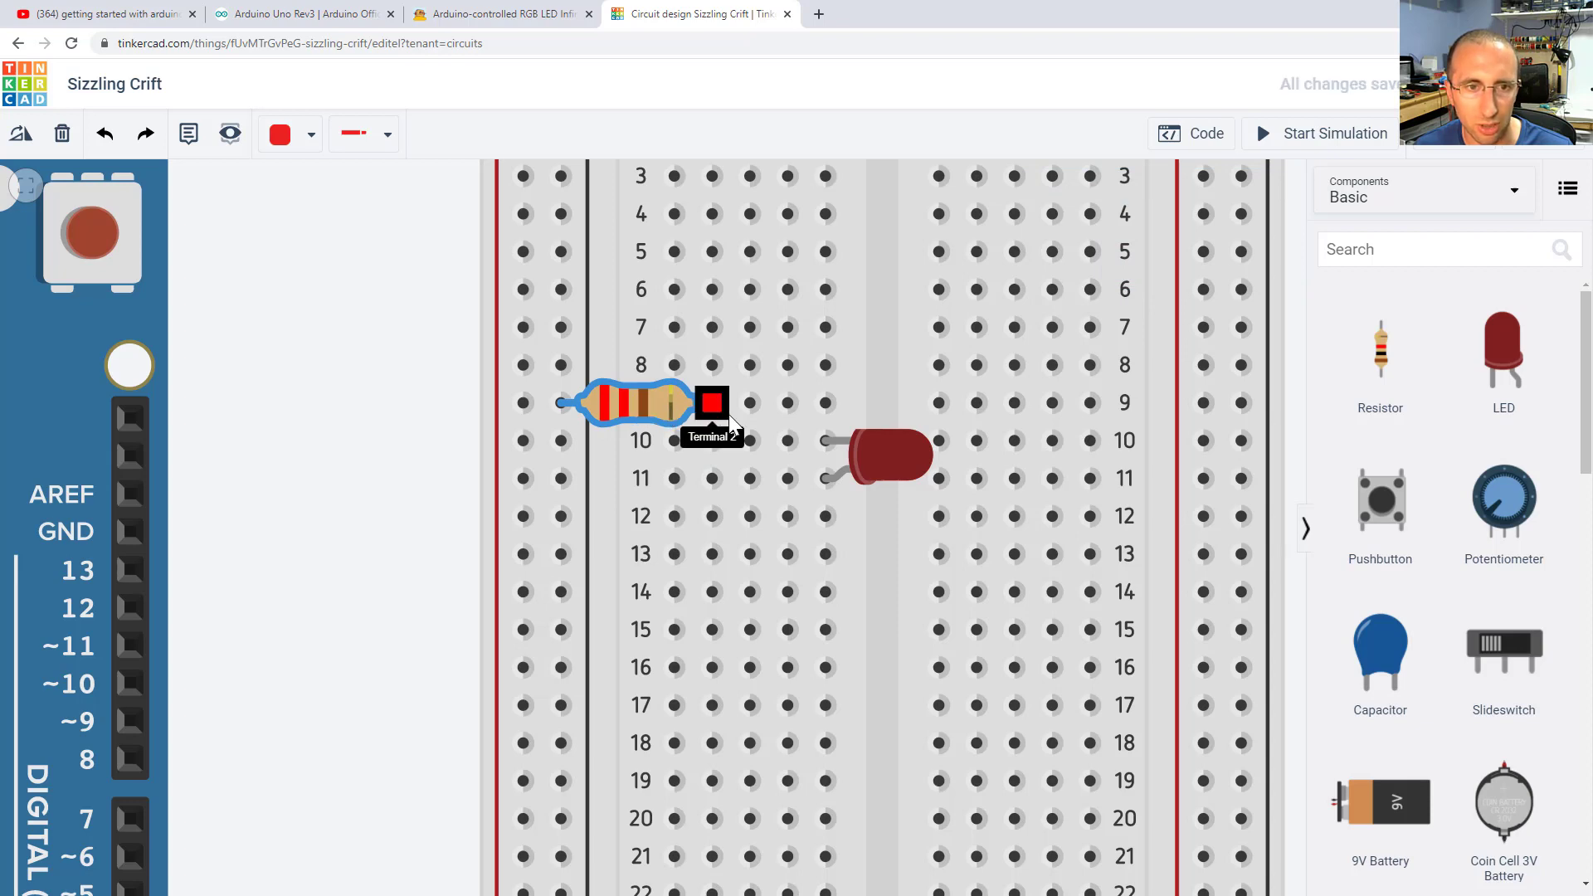
pyautogui.moveTo(711, 402); pyautogui.dragTo(787, 440)
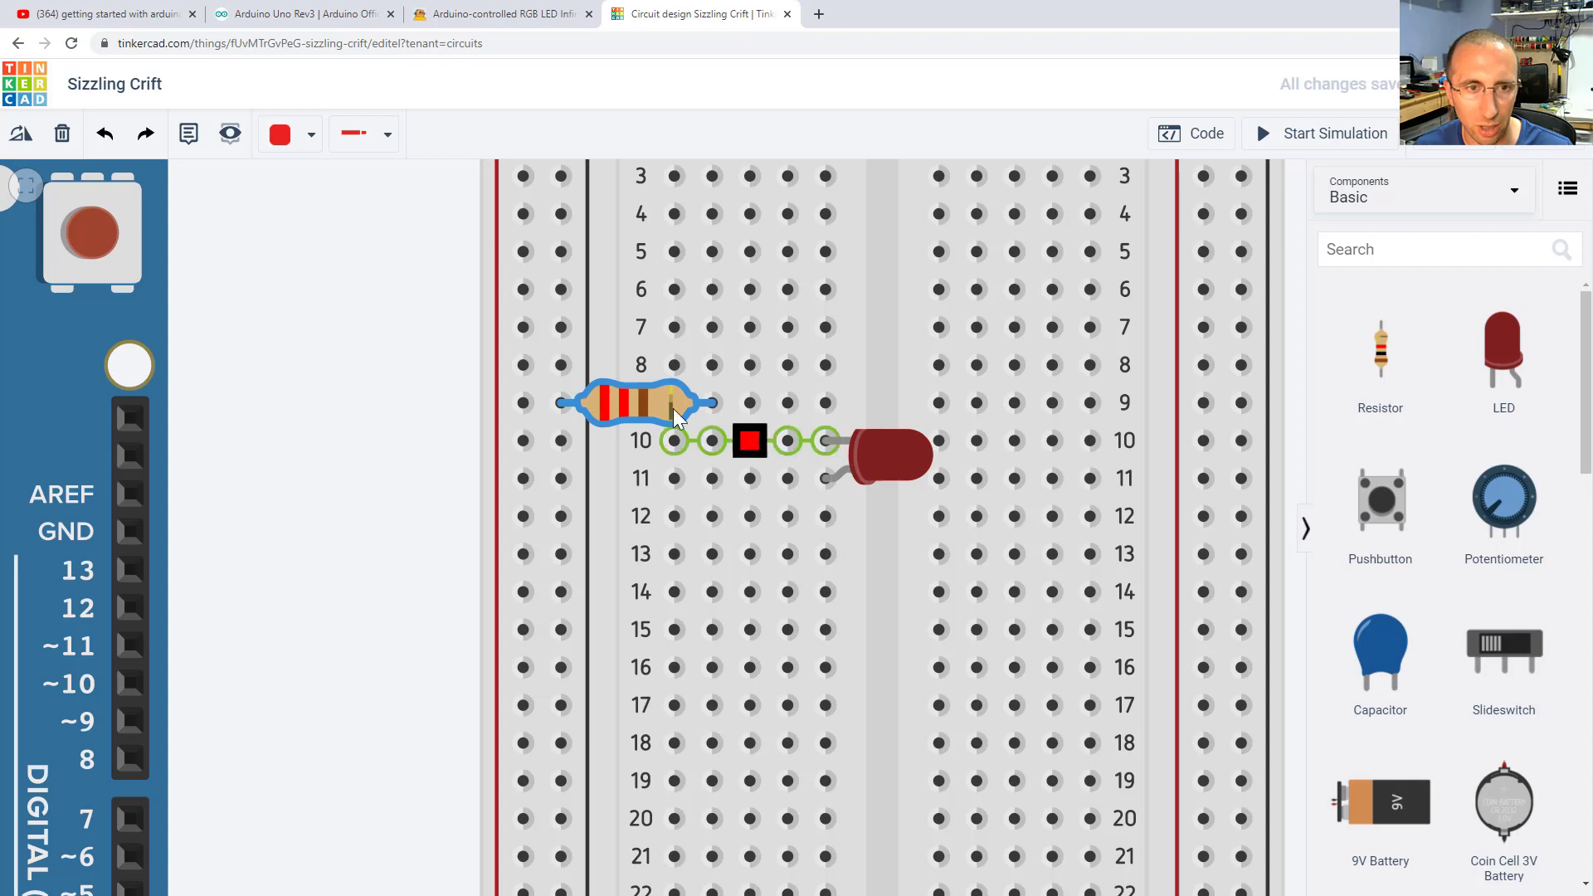
pyautogui.moveTo(635, 401); pyautogui.dragTo(635, 440)
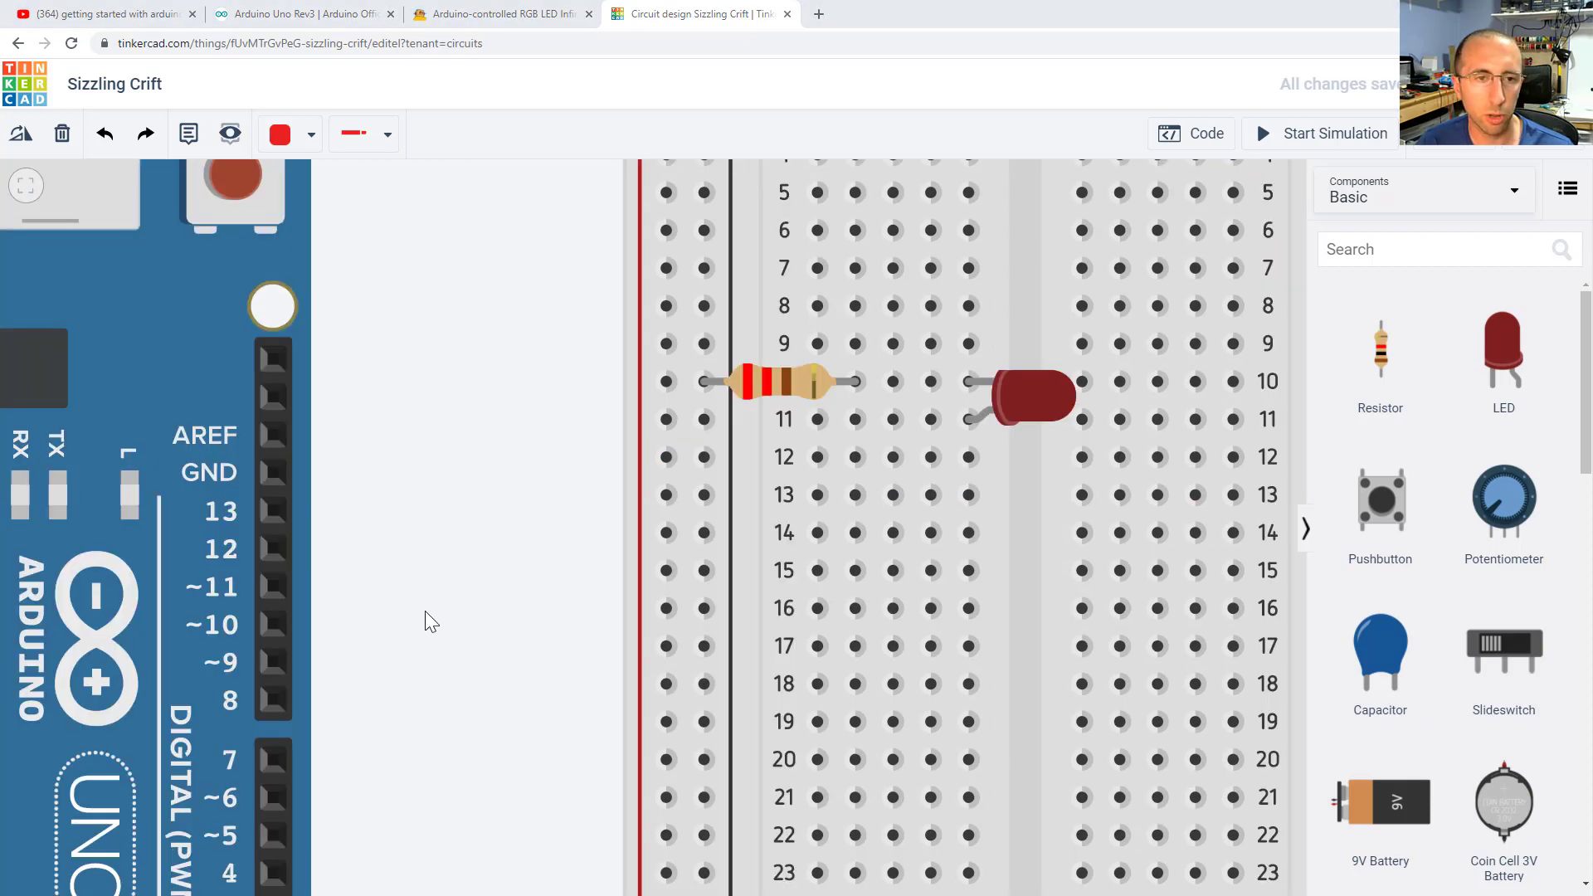
pyautogui.scroll(-3)
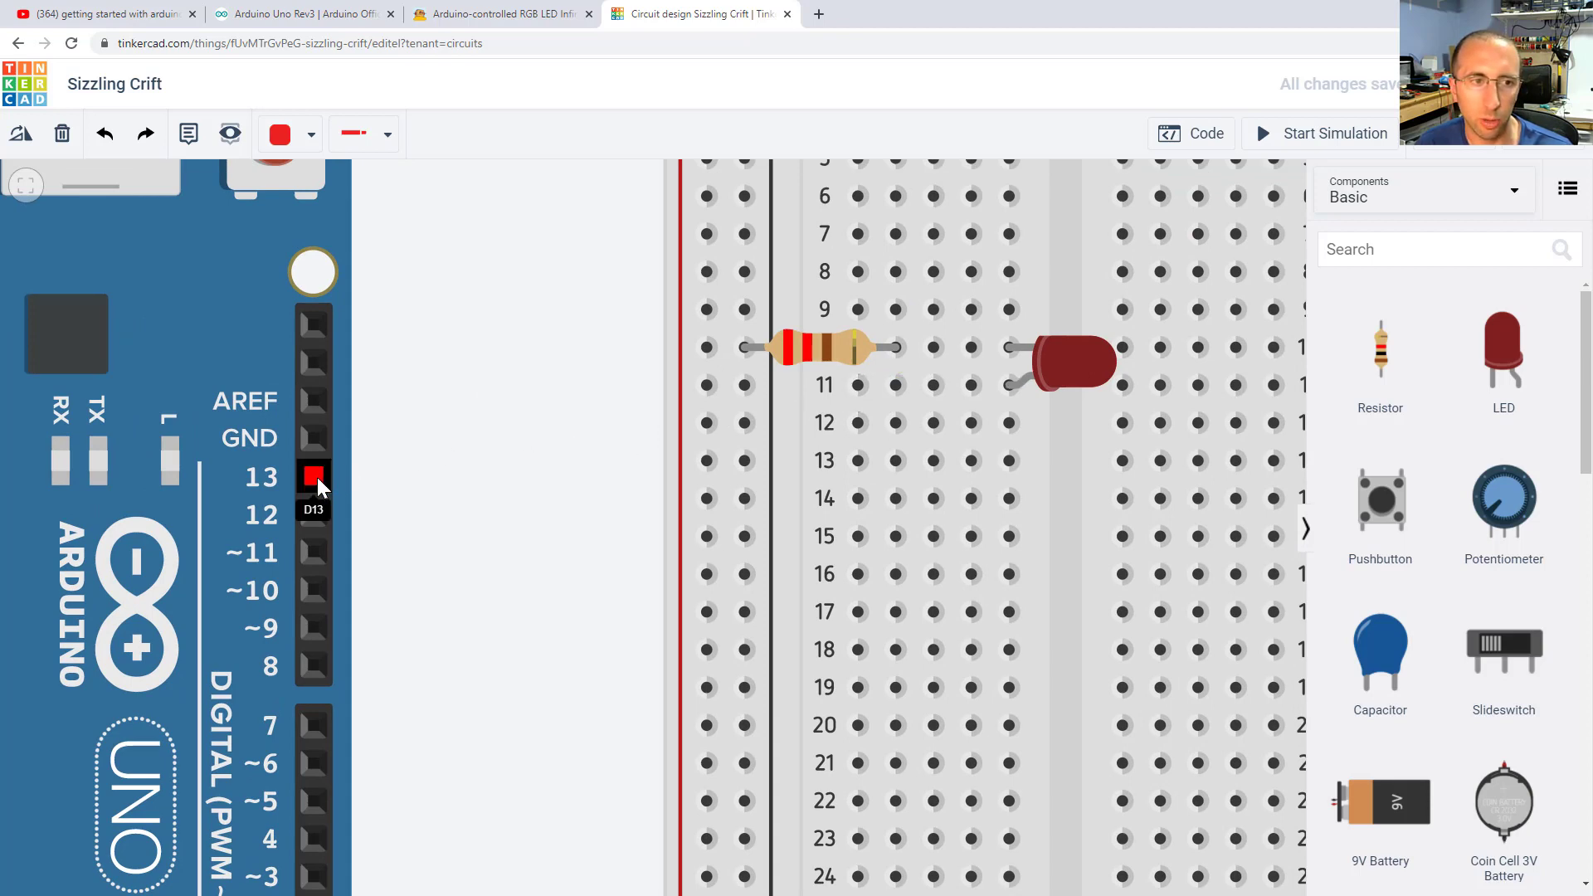
pyautogui.moveTo(404, 474)
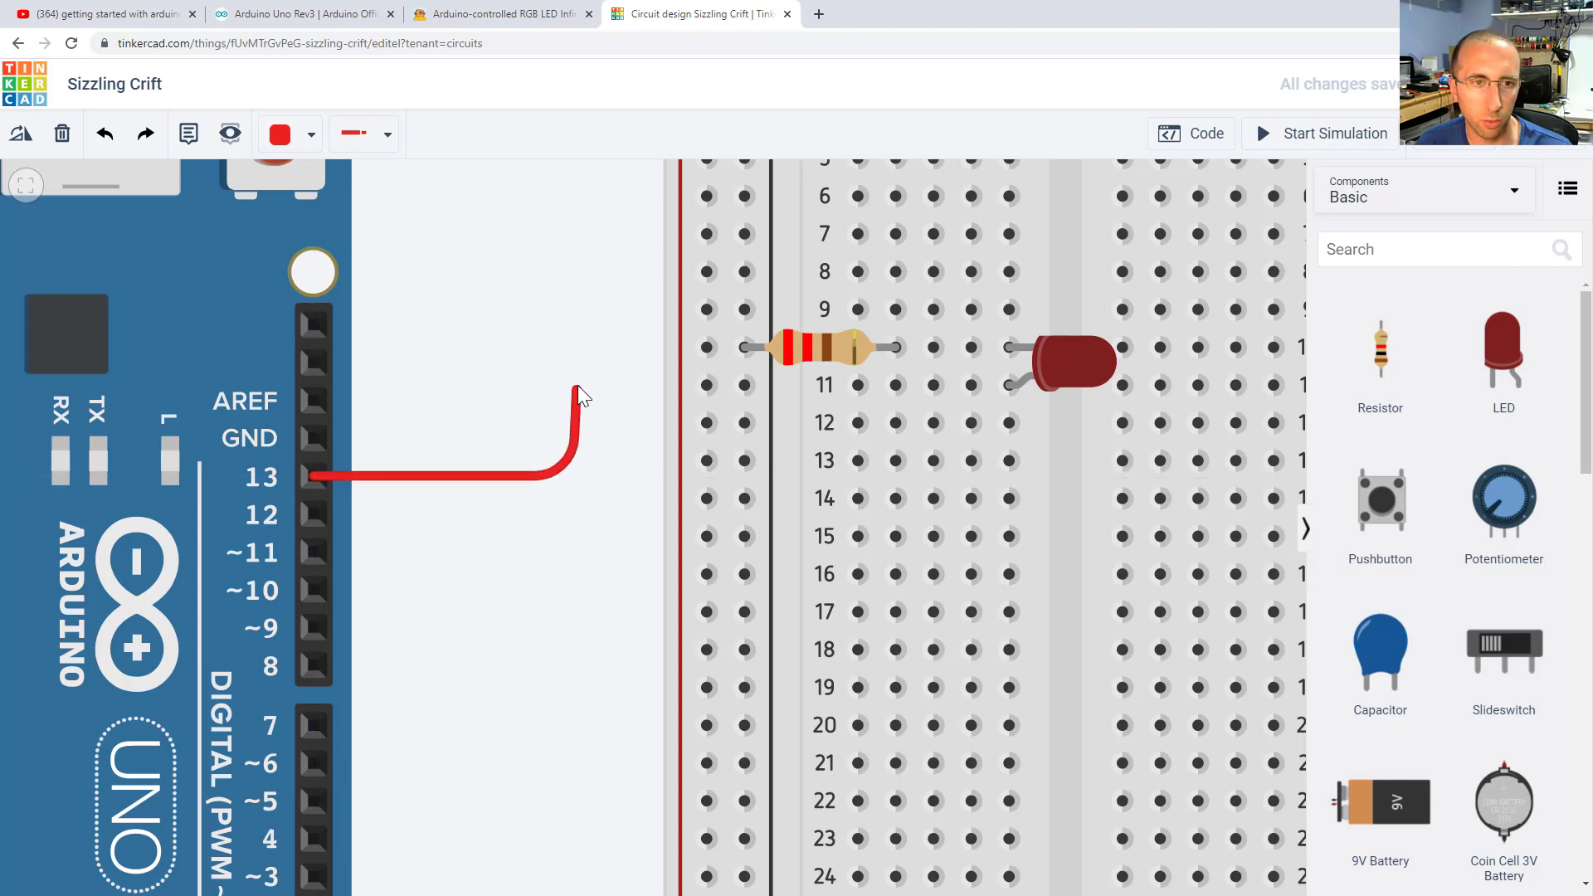
# Wire Arduino pin 13 to the LED's row and set the LED colour to Blue
pyautogui.moveTo(579, 391); pyautogui.dragTo(818, 384)
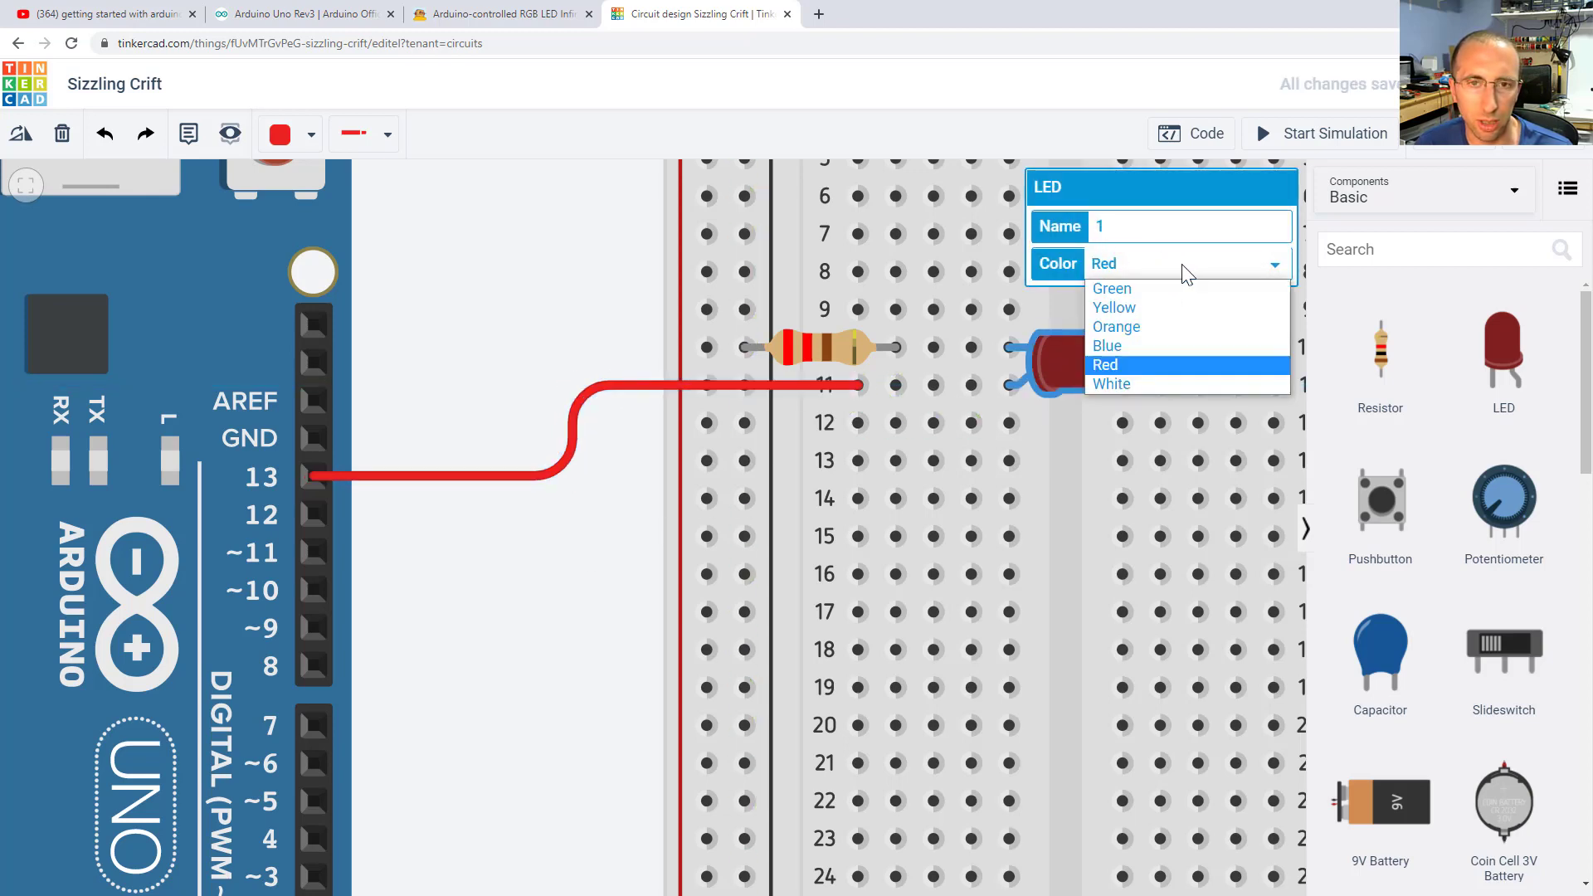
pyautogui.click(1107, 345)
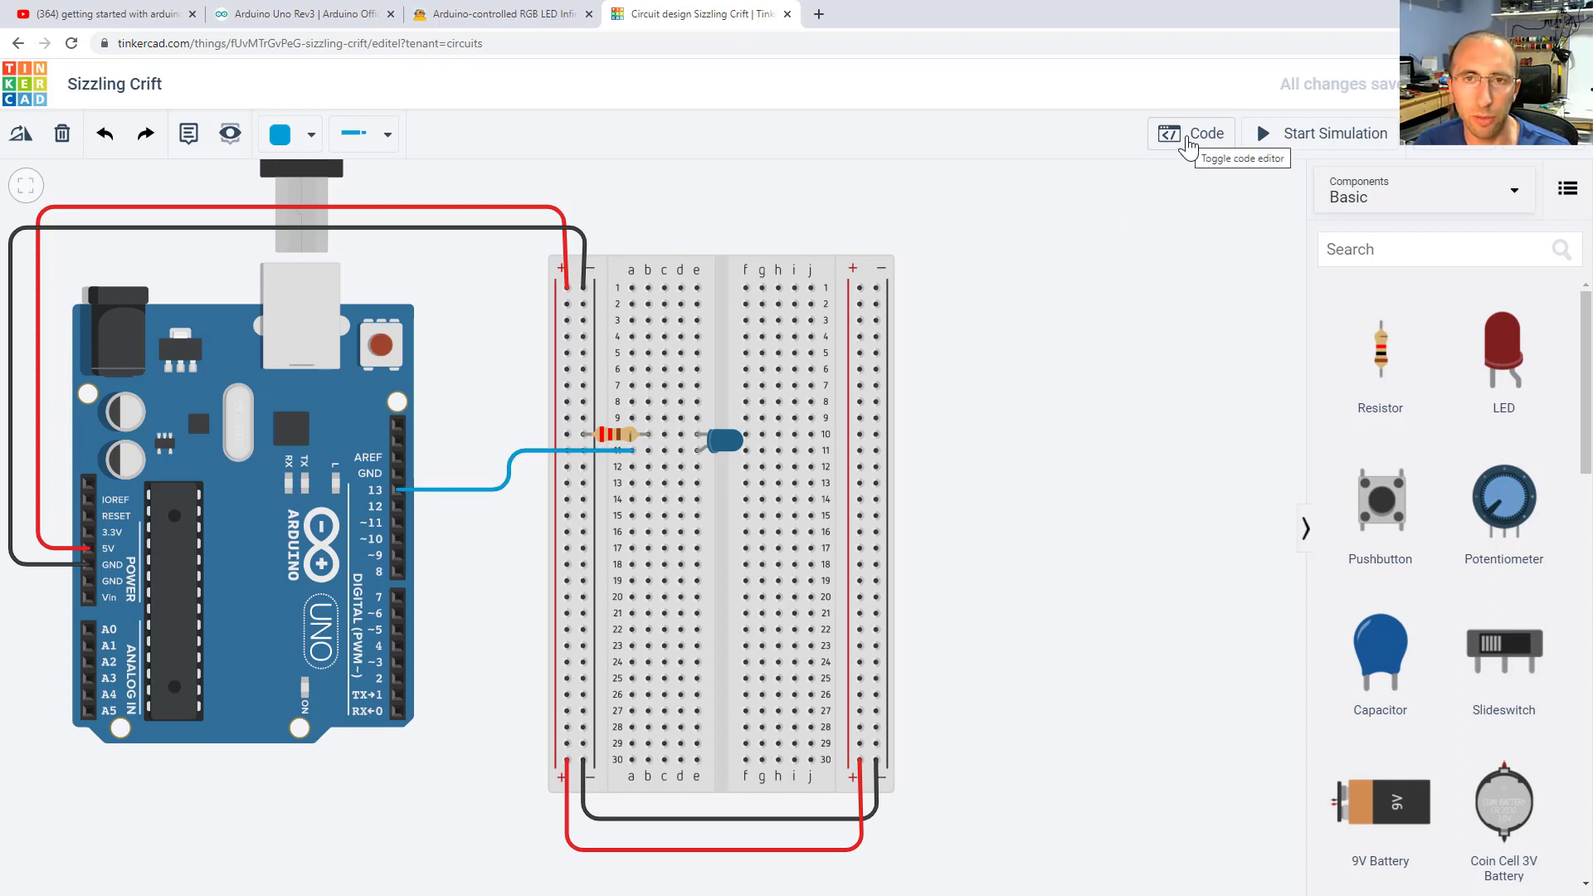
# Switch the blink program in the code editor from Blocks to Text, confirming the conversion
pyautogui.click(1190, 133)
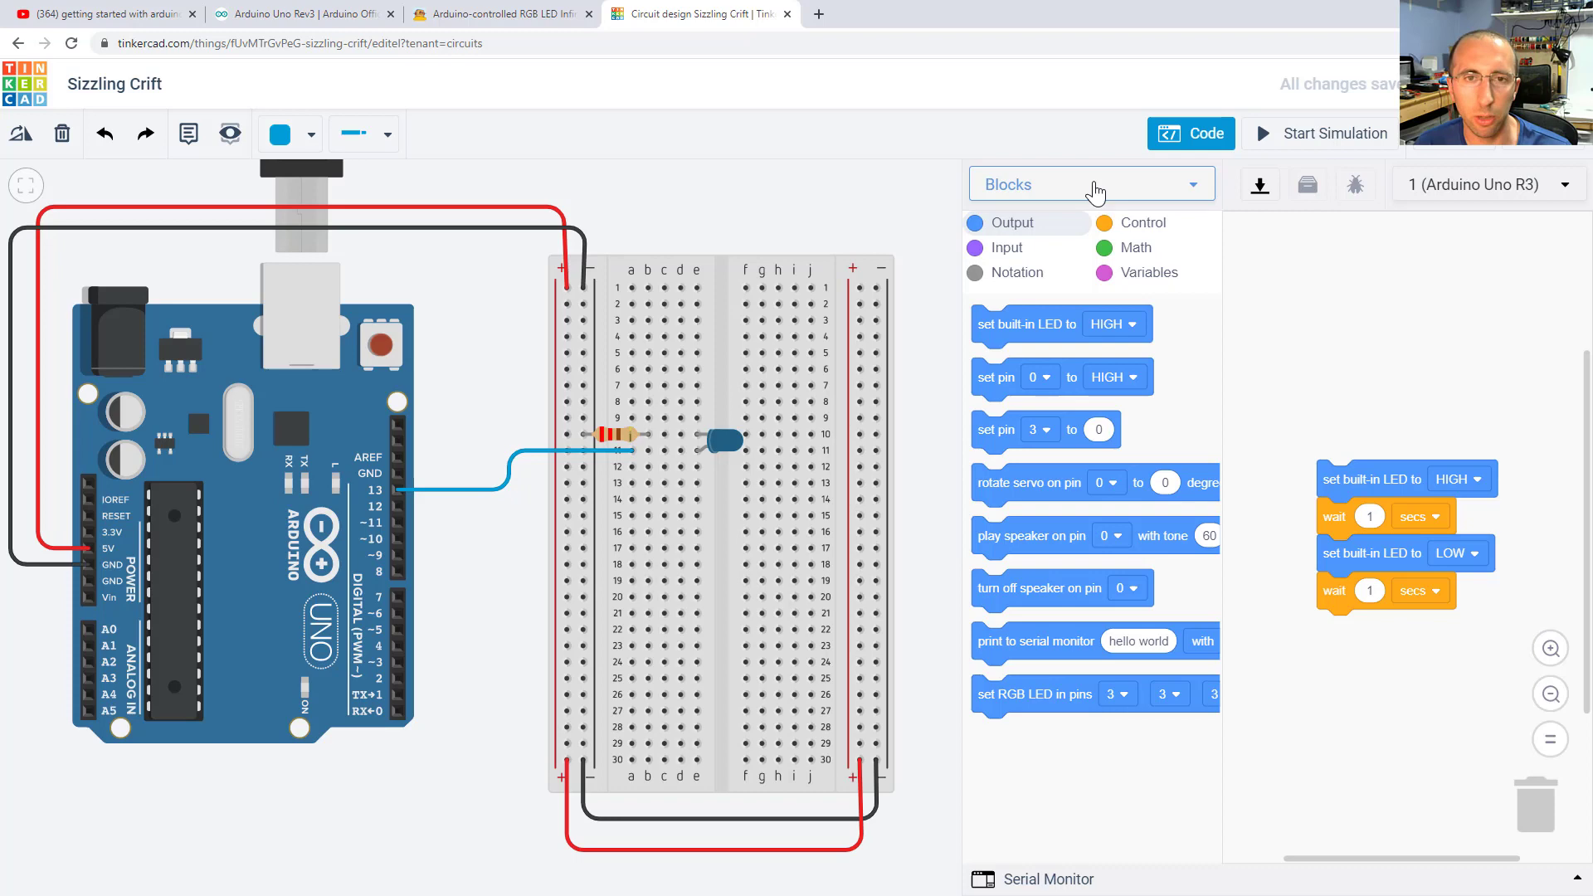
pyautogui.moveTo(518, 411)
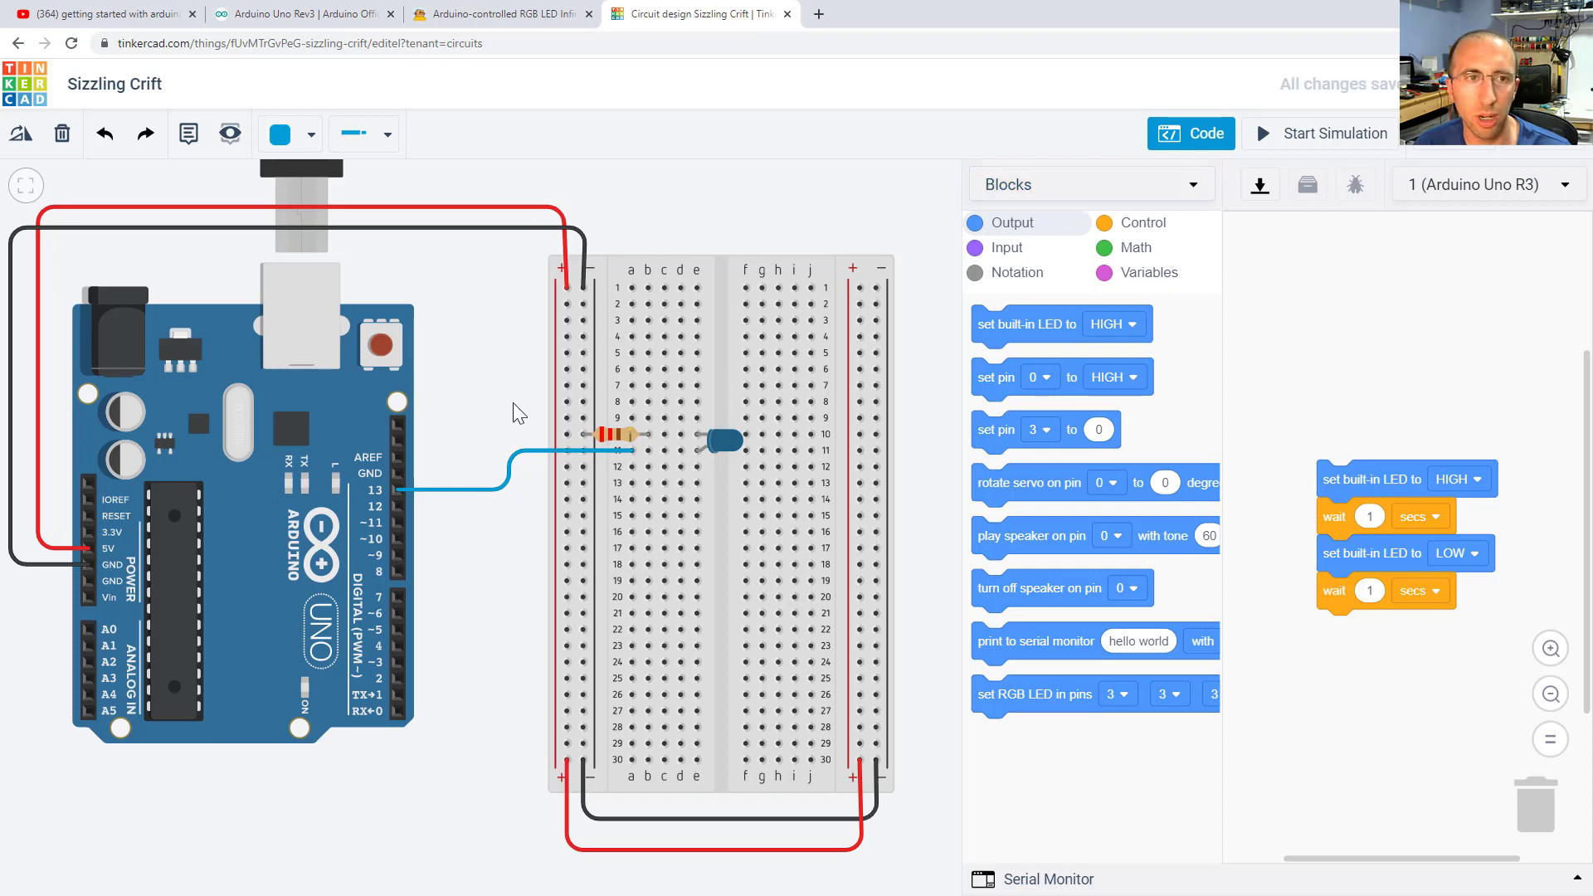
pyautogui.moveTo(508, 250)
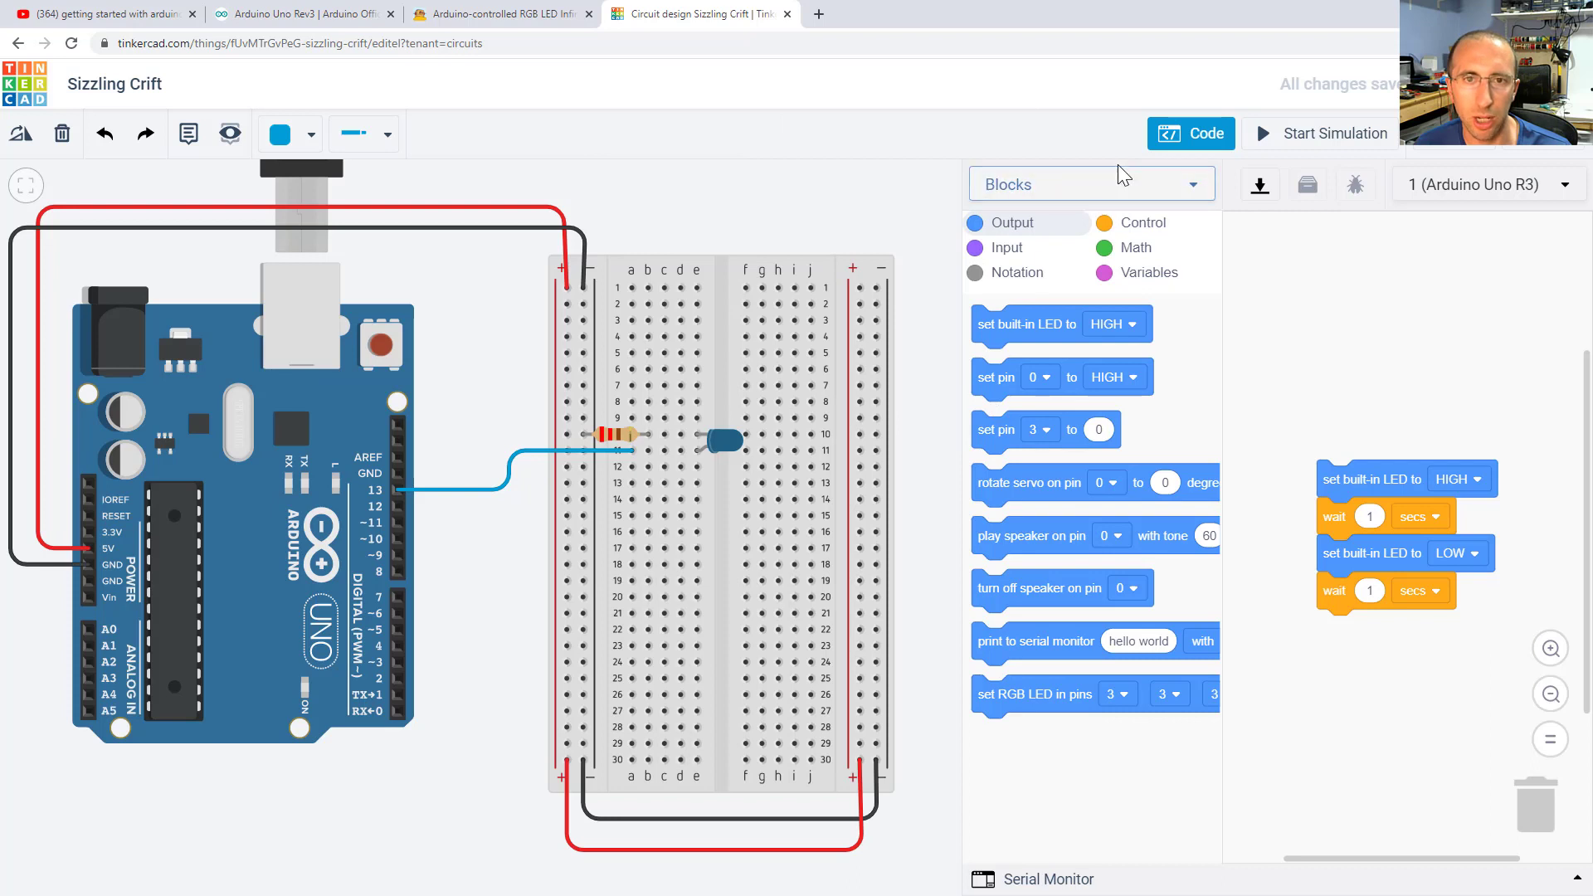
pyautogui.moveTo(1407, 478); pyautogui.dragTo(1364, 394)
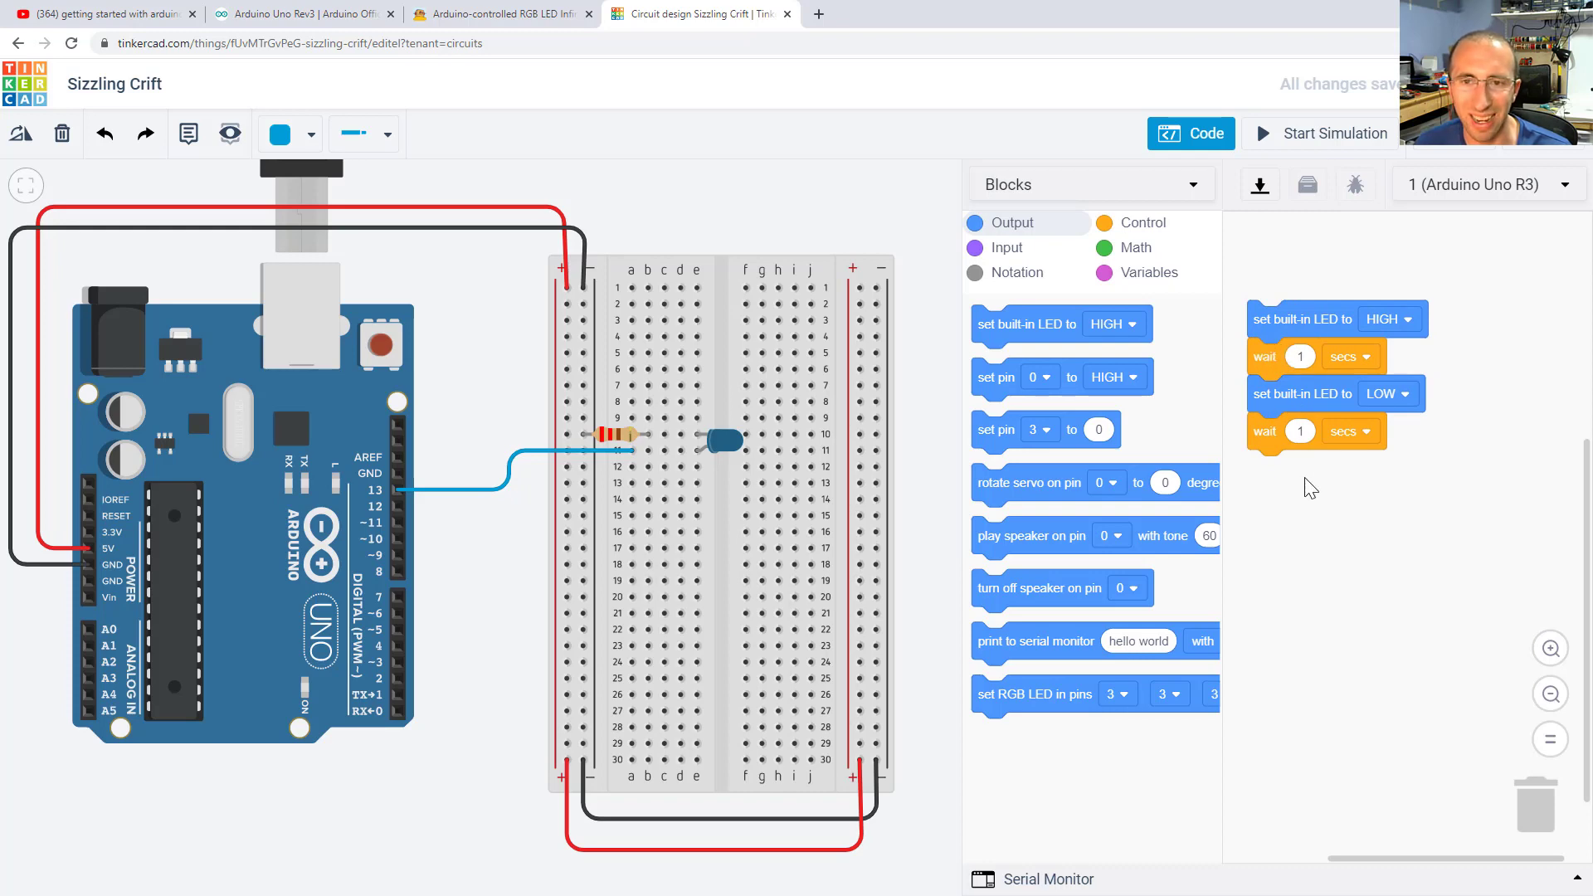
pyautogui.moveTo(1272, 425)
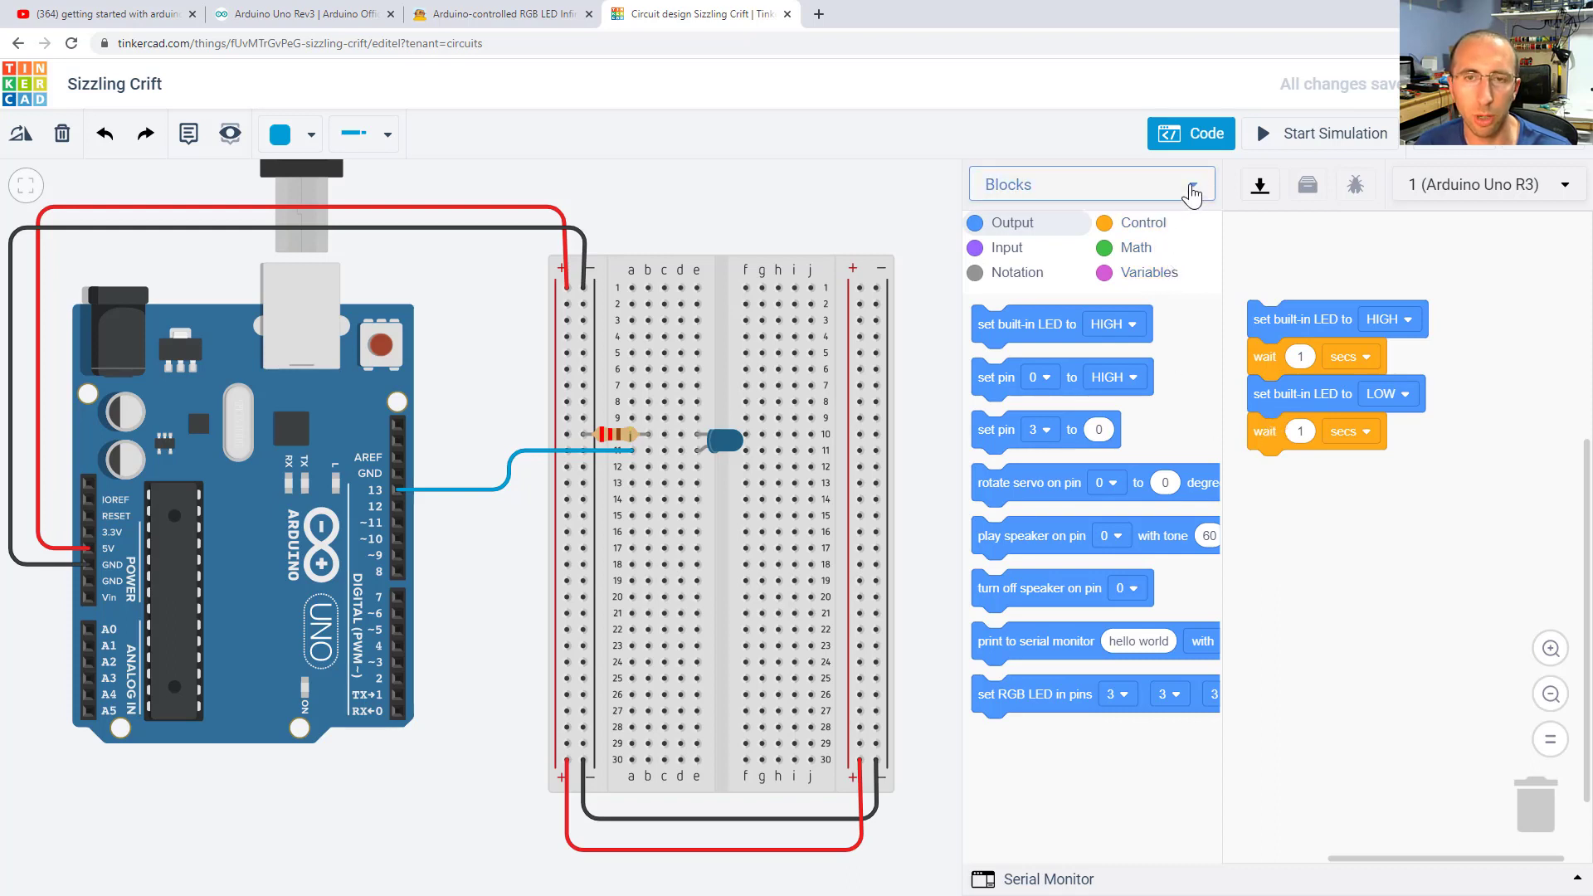
pyautogui.click(1090, 185)
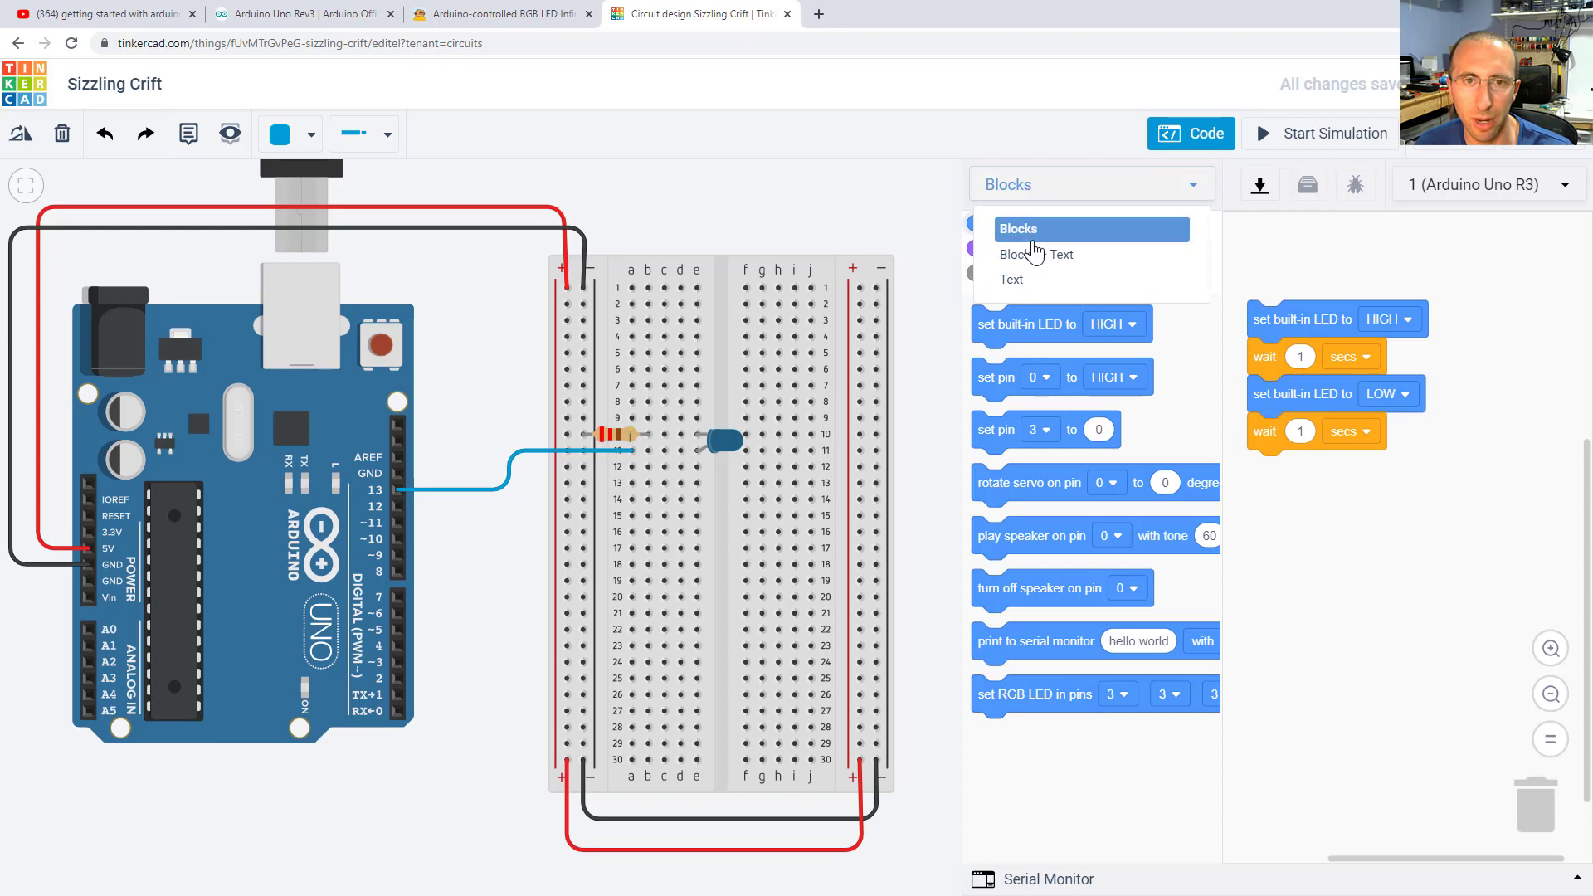
pyautogui.moveTo(1021, 288)
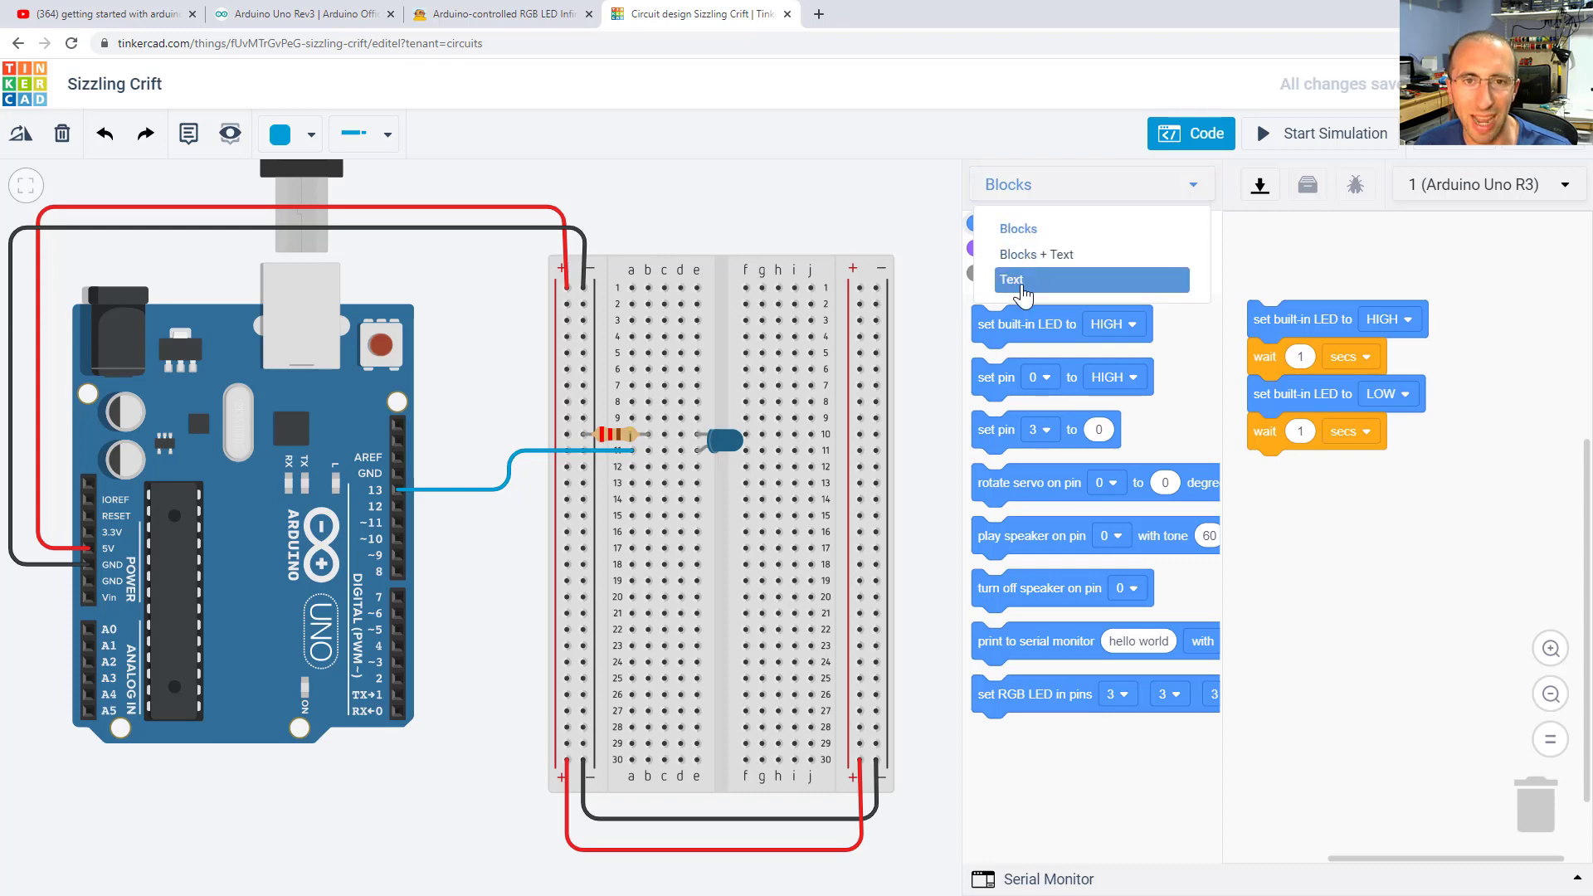
pyautogui.click(1011, 280)
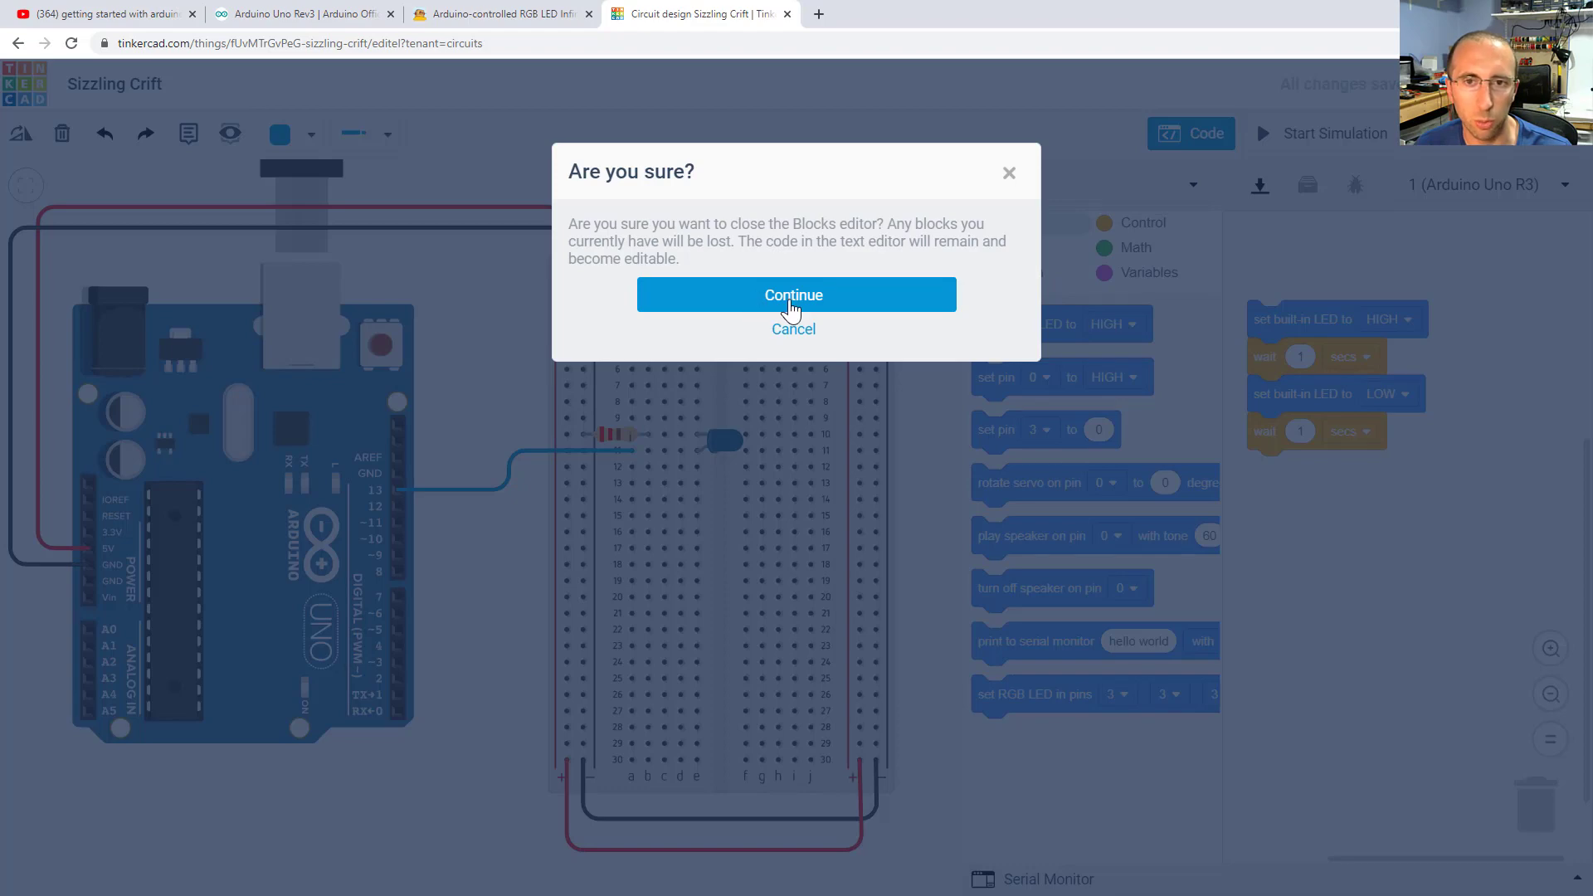
pyautogui.click(795, 295)
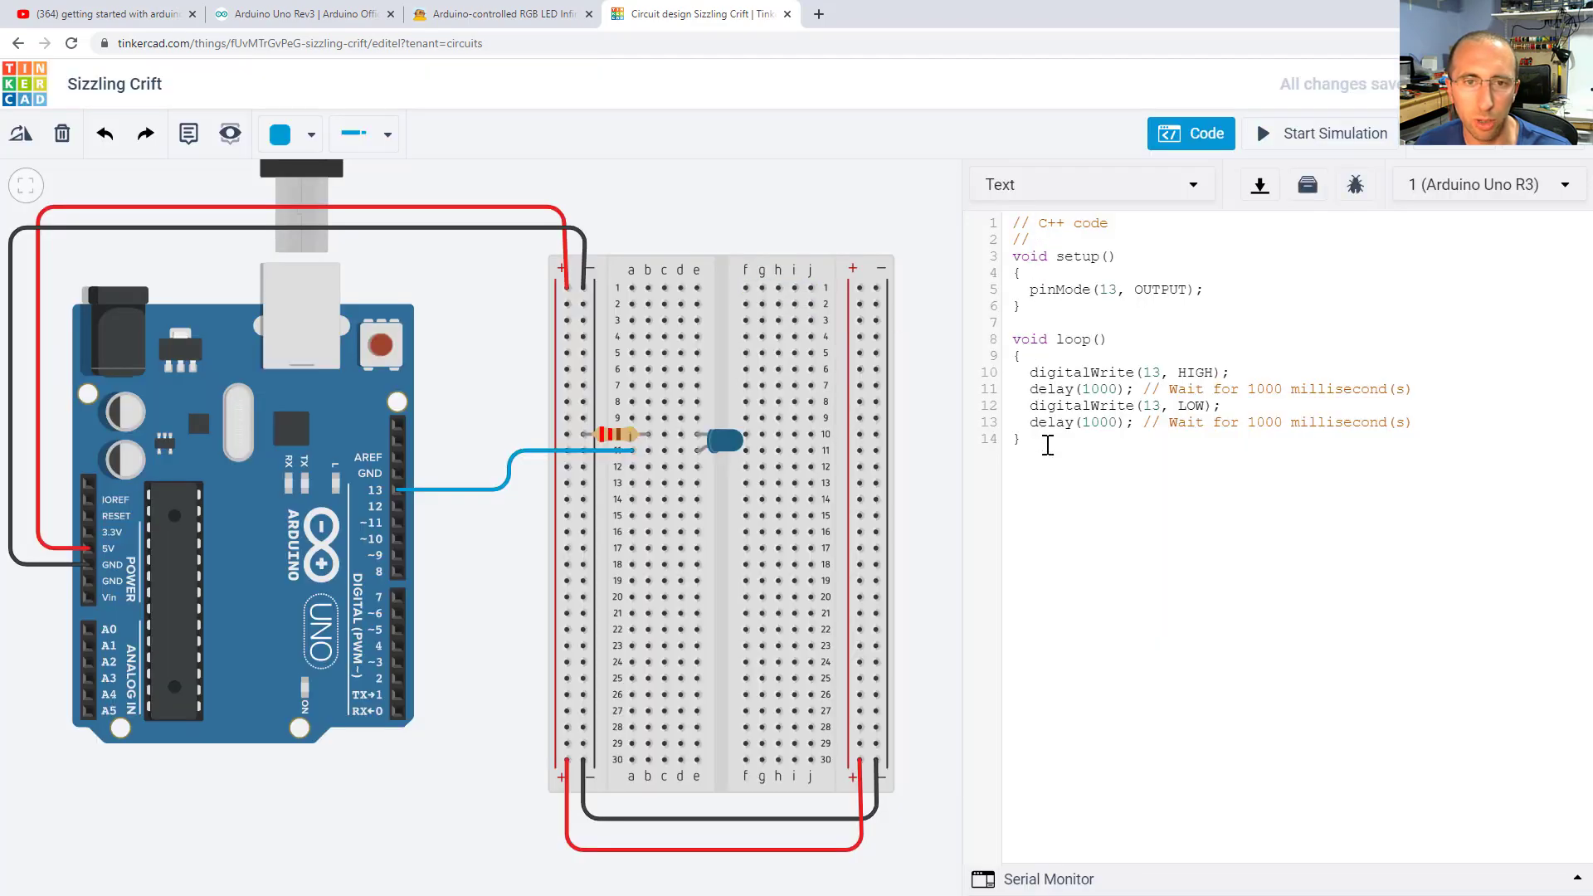
pyautogui.moveTo(1067, 487)
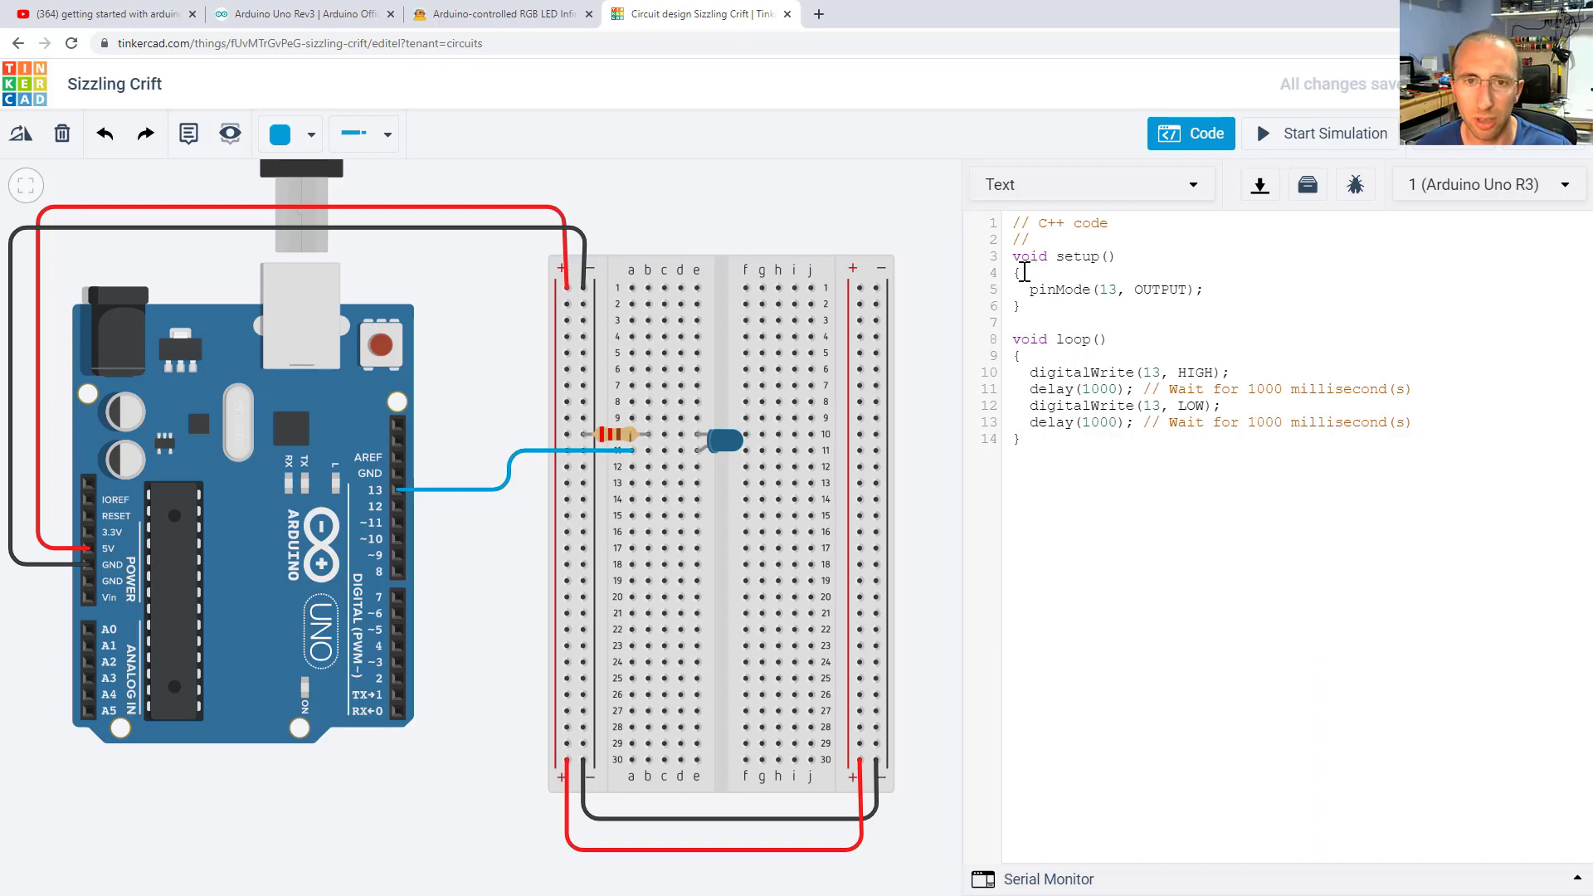
pyautogui.doubleClick(1028, 256)
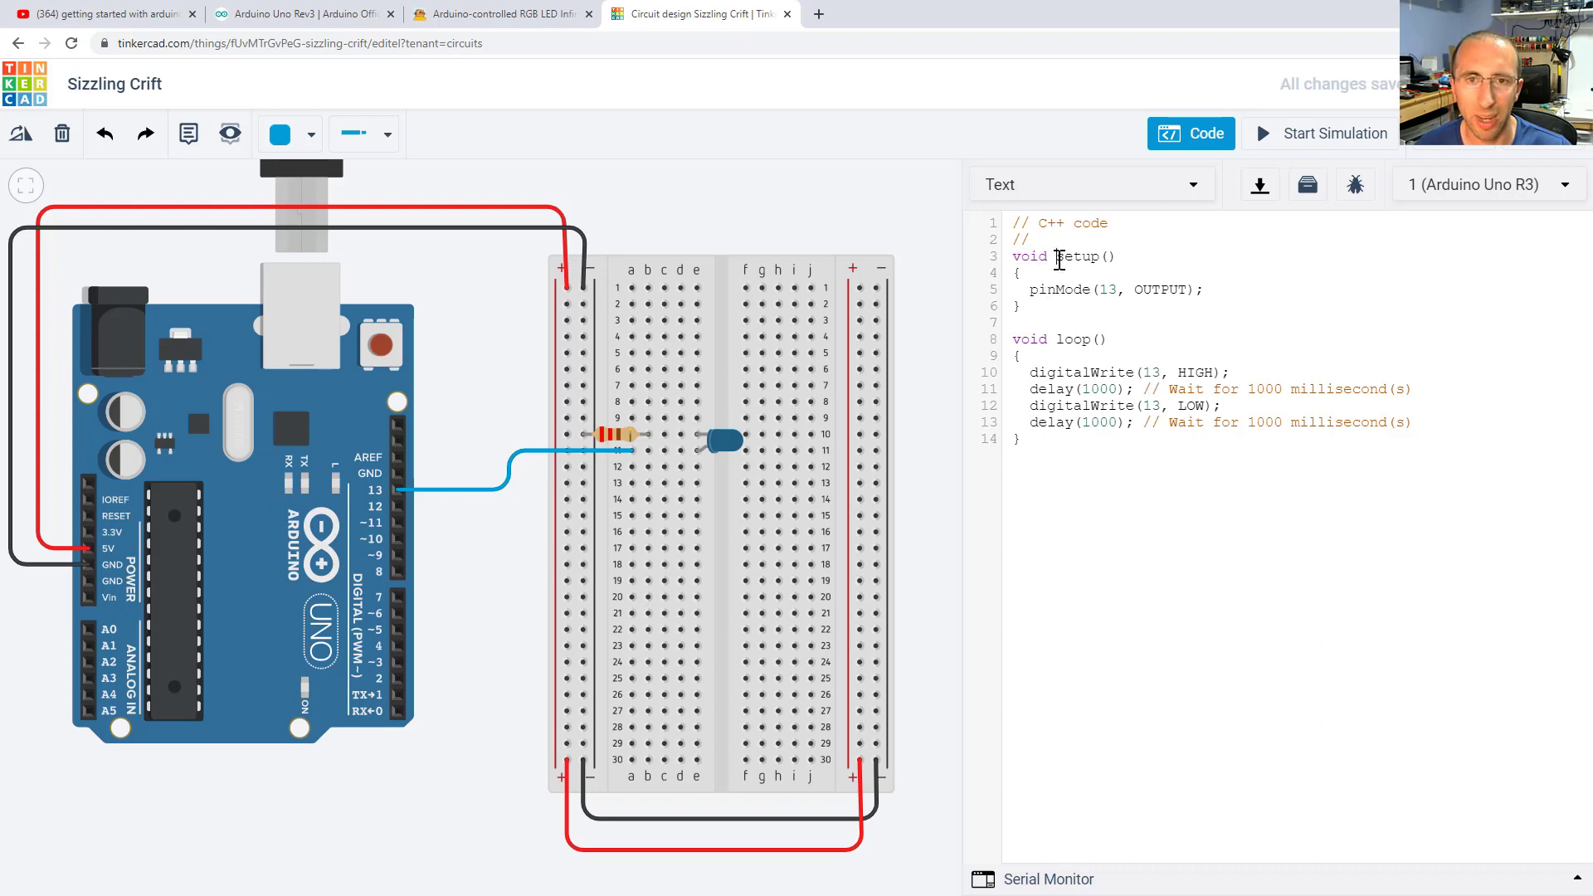
pyautogui.doubleClick(1082, 257)
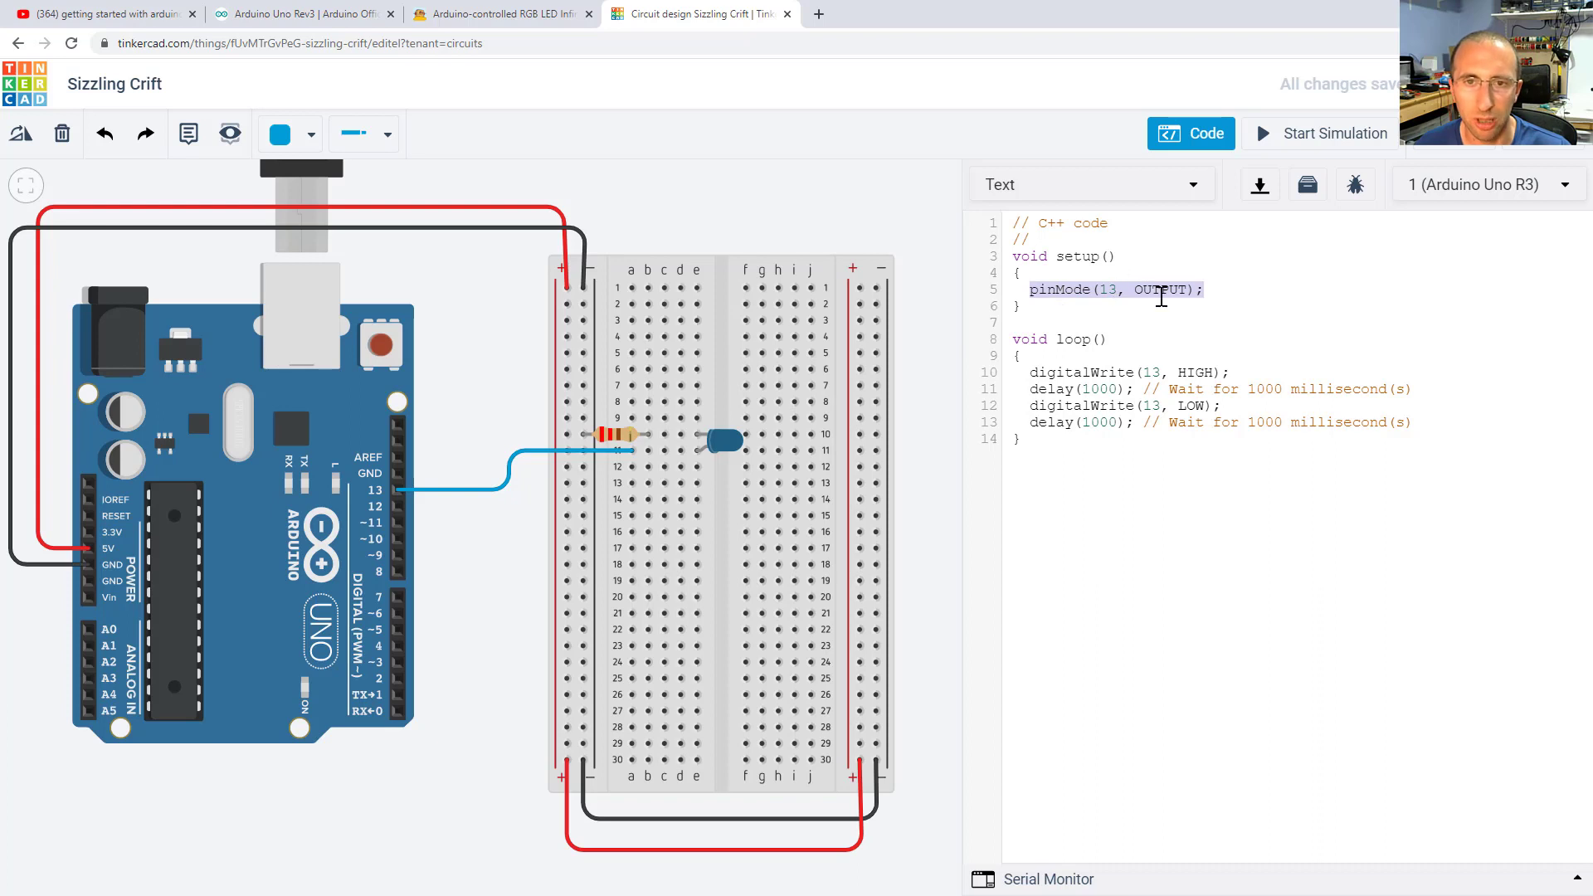
pyautogui.click(1105, 289)
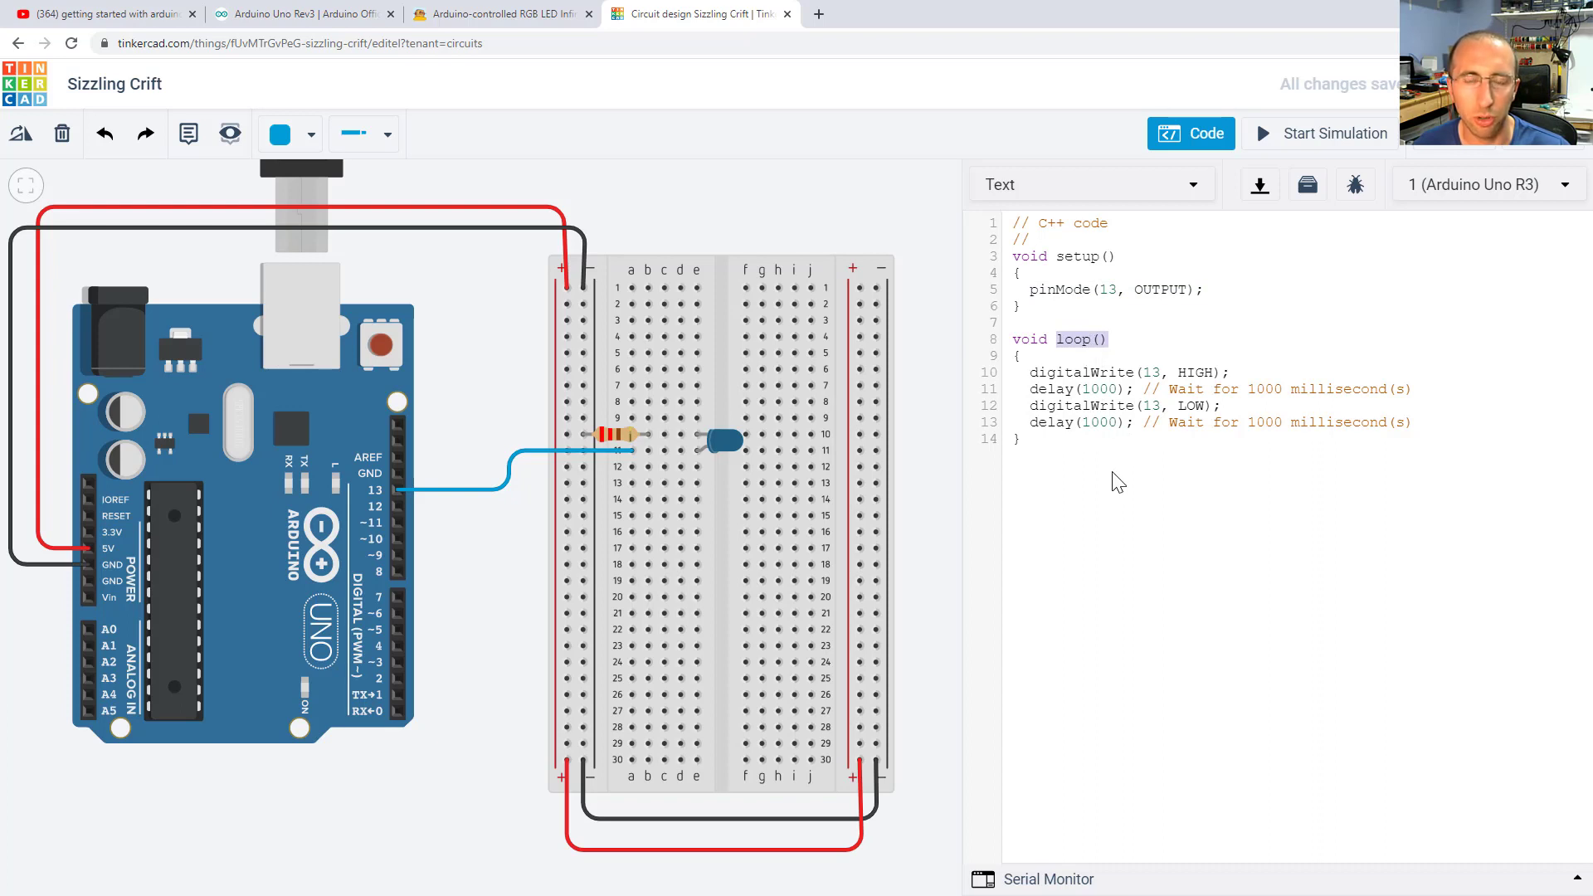
pyautogui.moveTo(1095, 471)
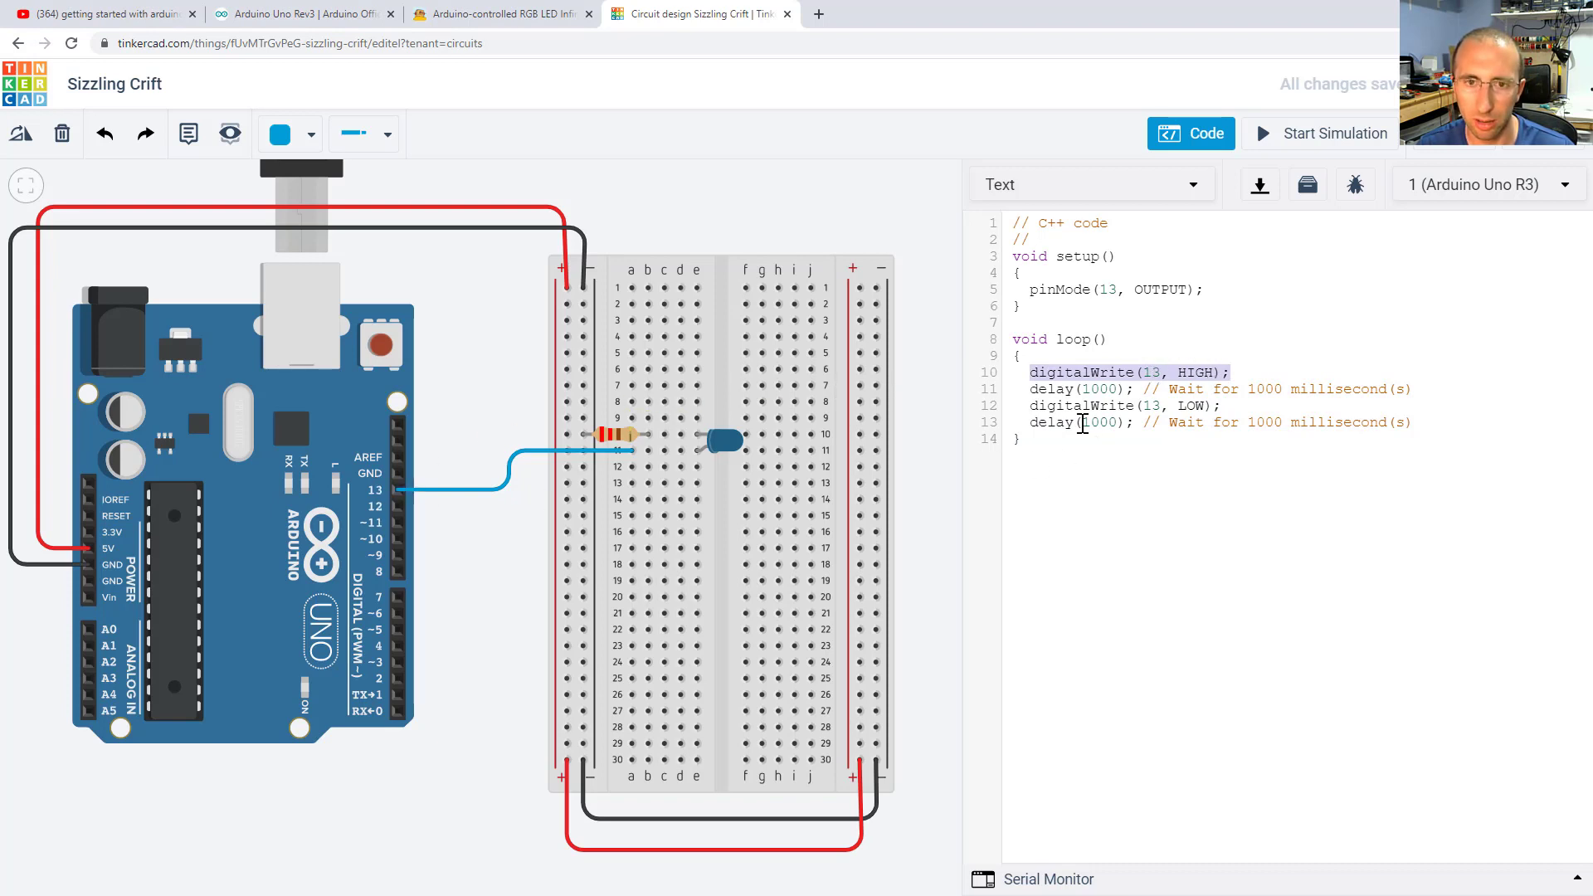
pyautogui.click(1081, 389)
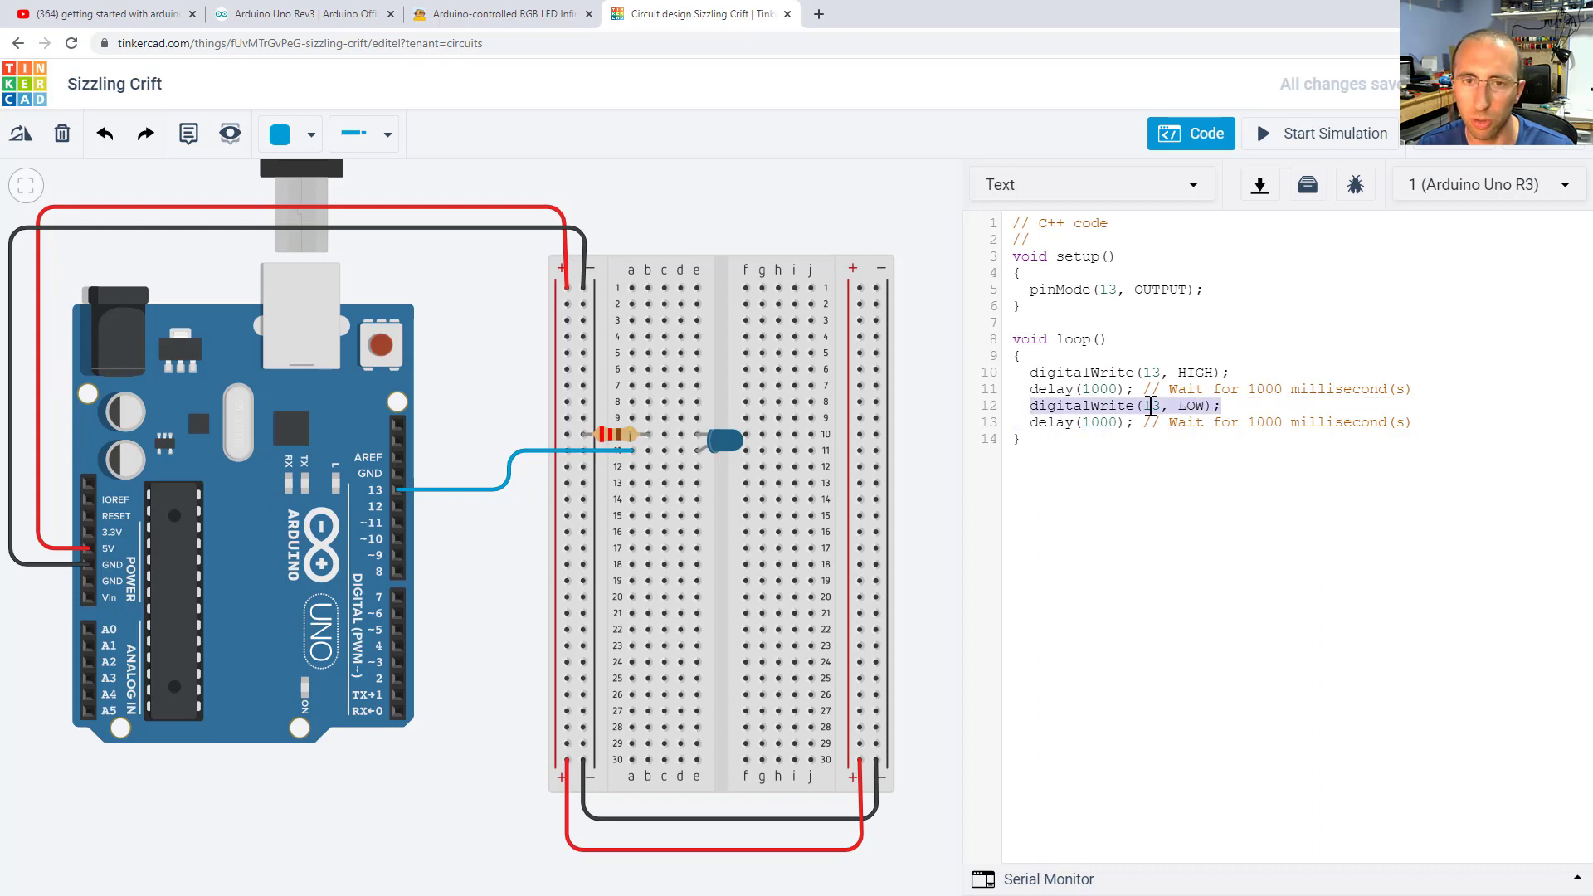
pyautogui.moveTo(395, 493)
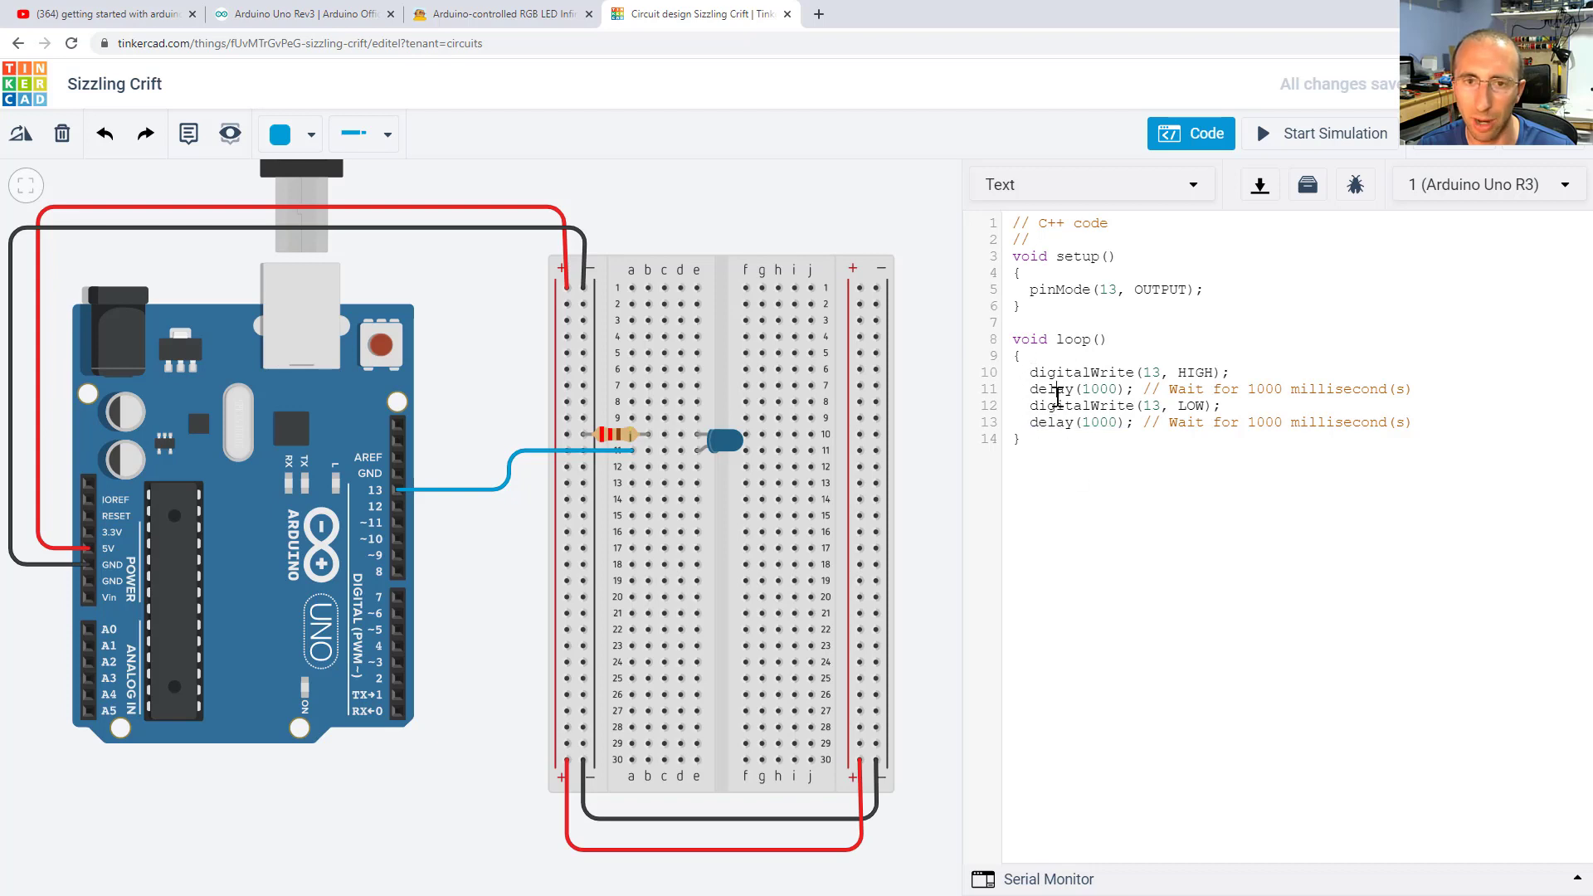
pyautogui.moveTo(1067, 363)
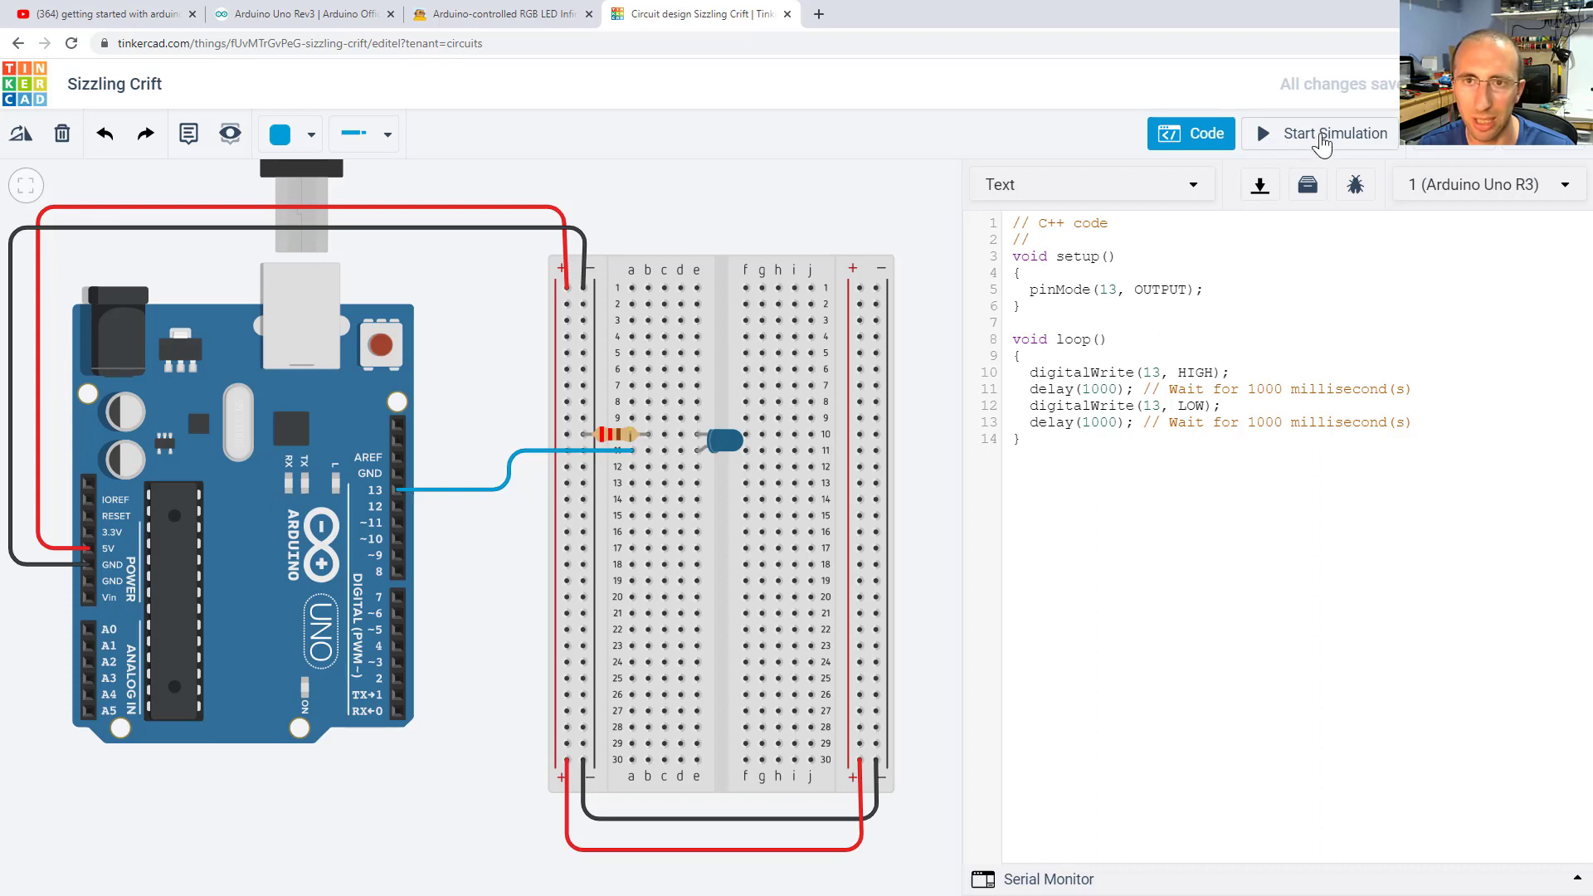
pyautogui.moveTo(1321, 141)
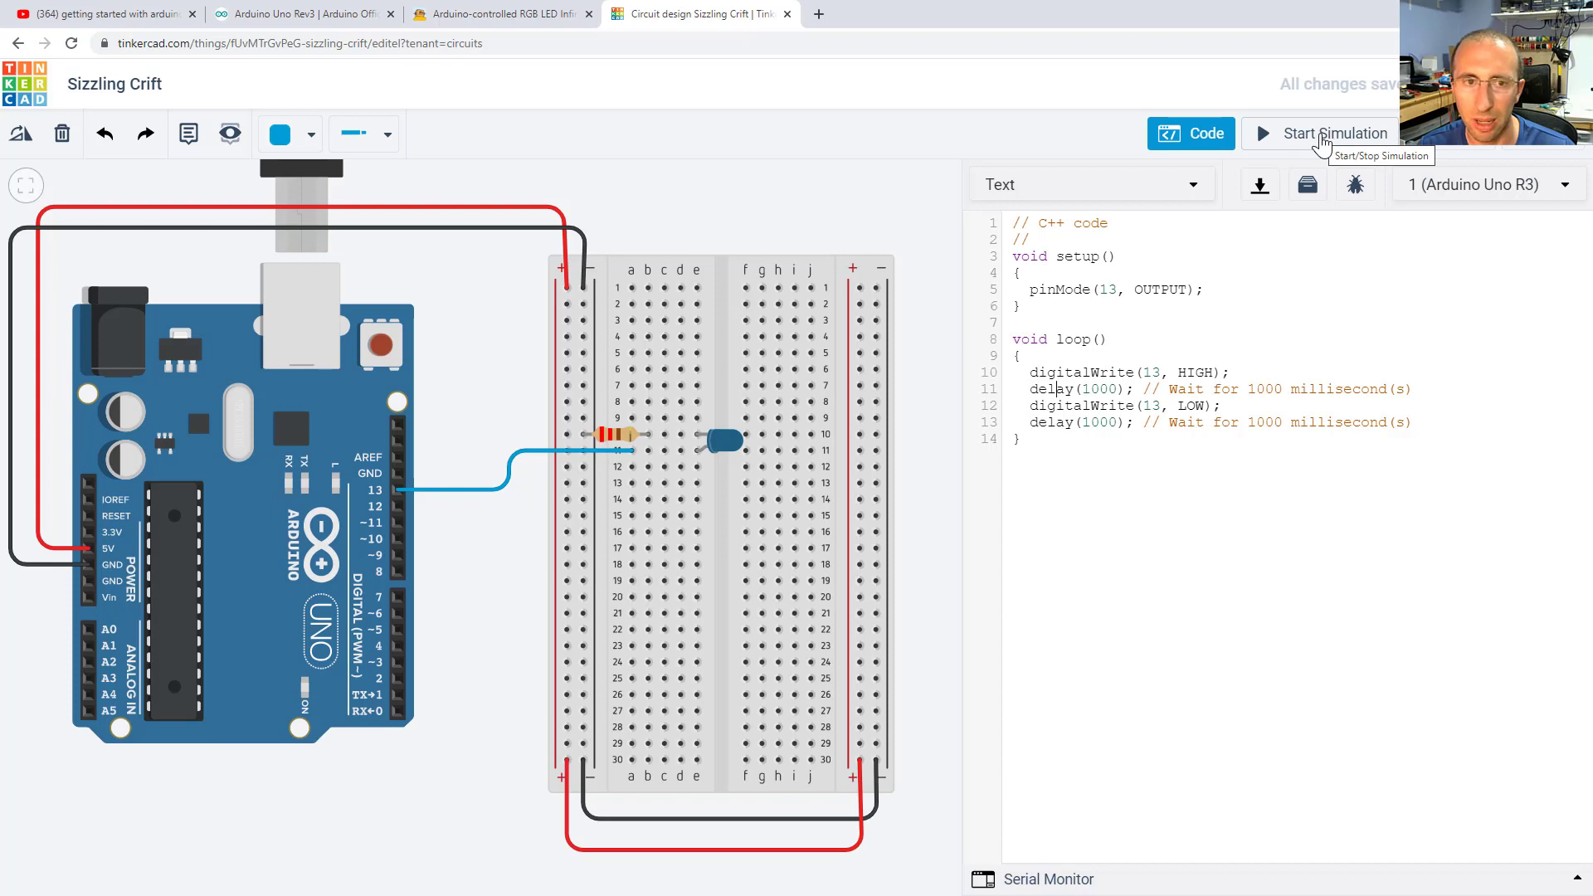
# Start the simulation so the blue LED blinks and highlight pin 13 in the pinMode line
pyautogui.click(1320, 132)
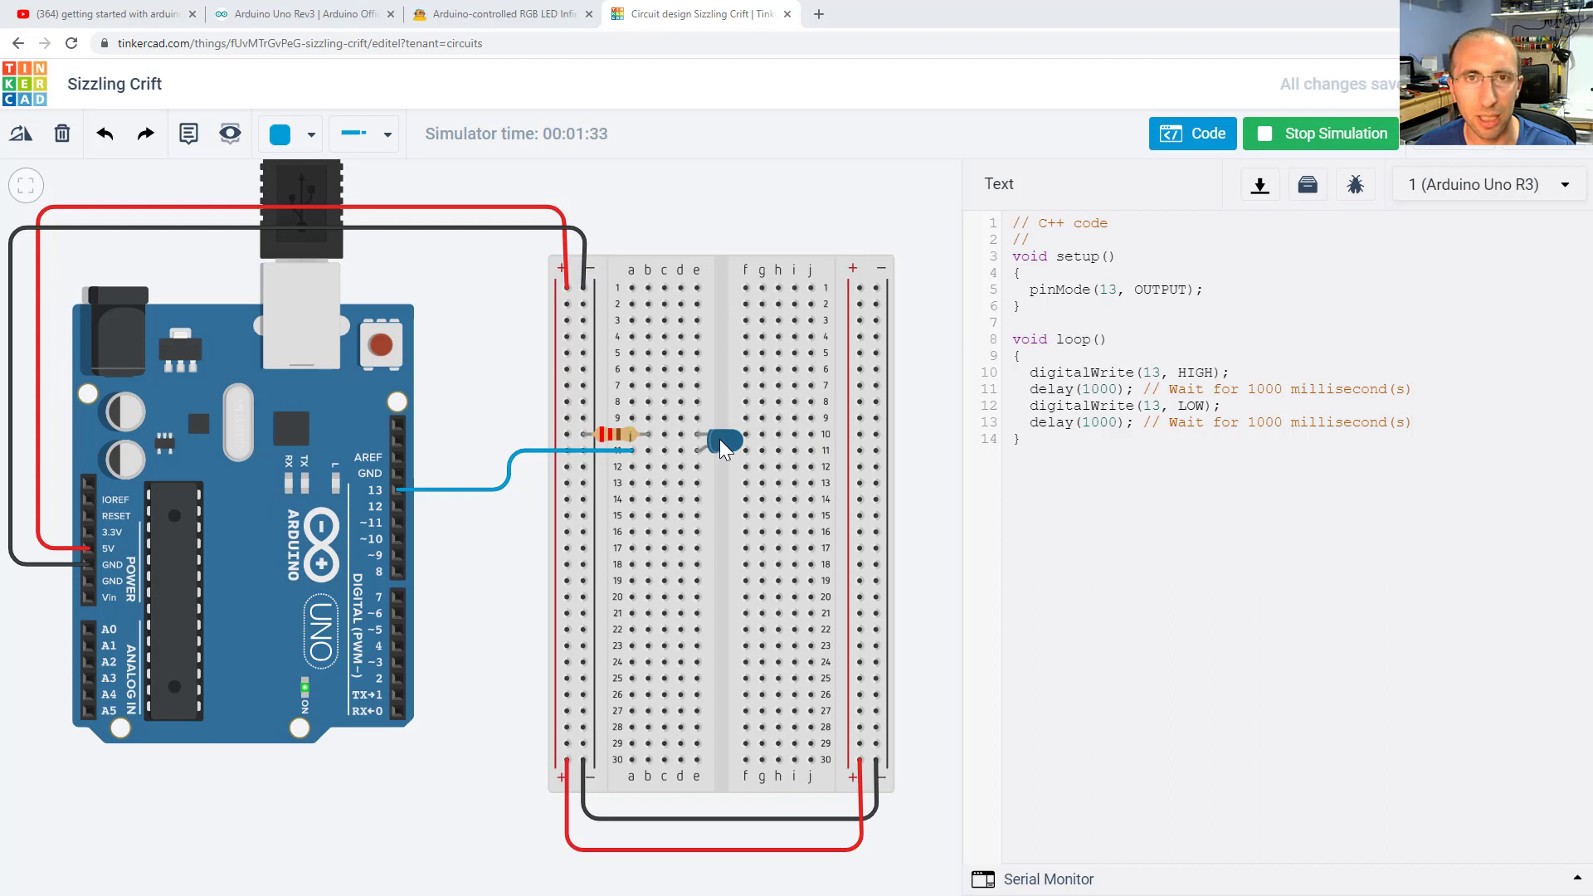
pyautogui.moveTo(734, 485)
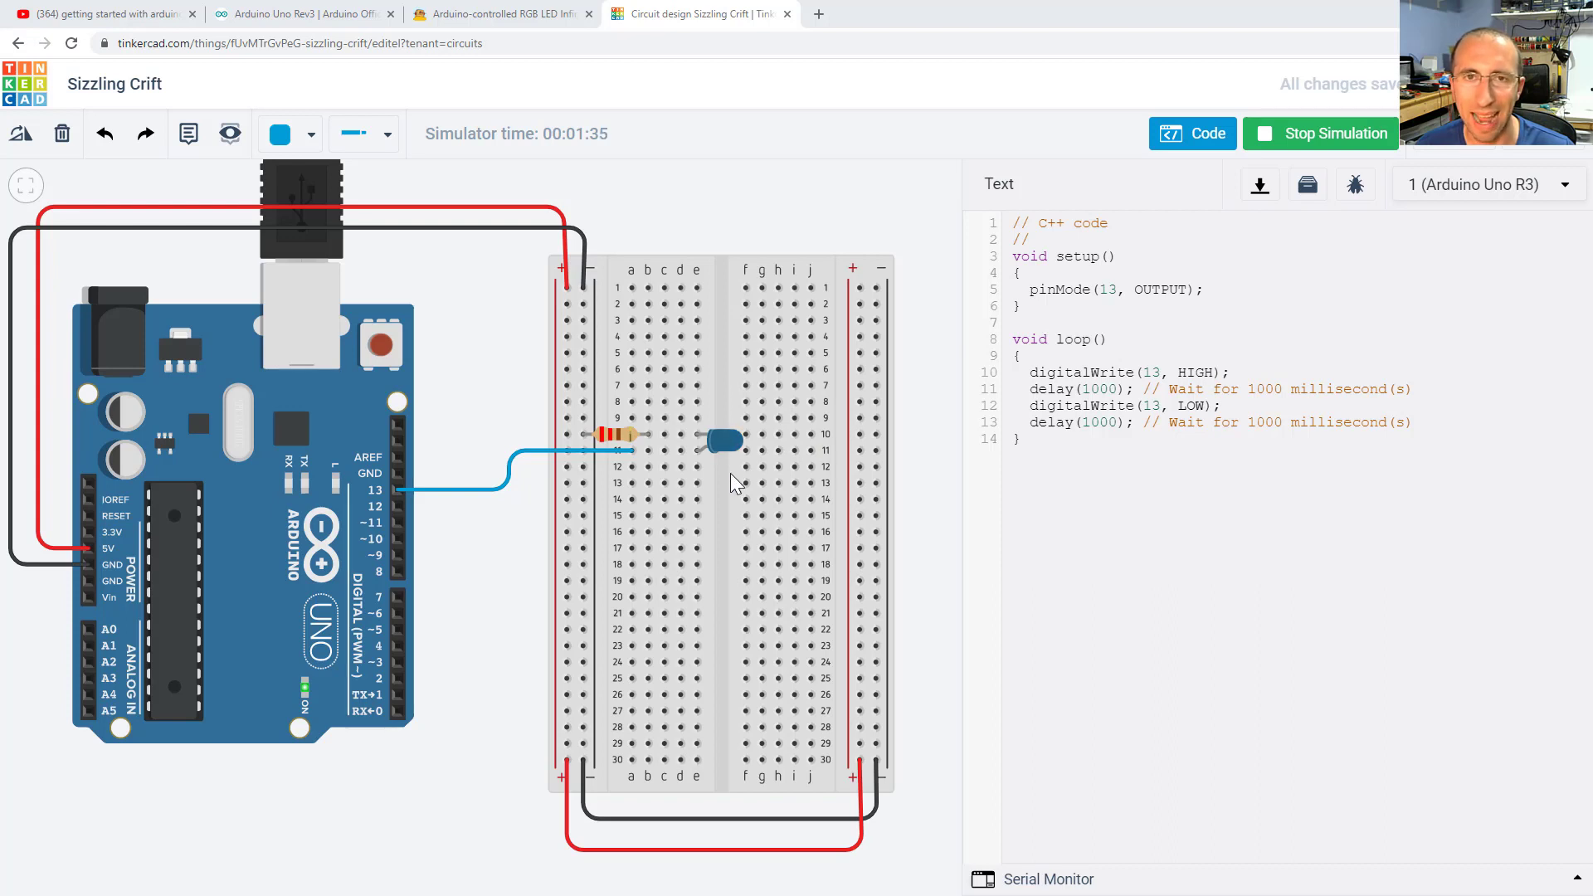
pyautogui.moveTo(737, 482)
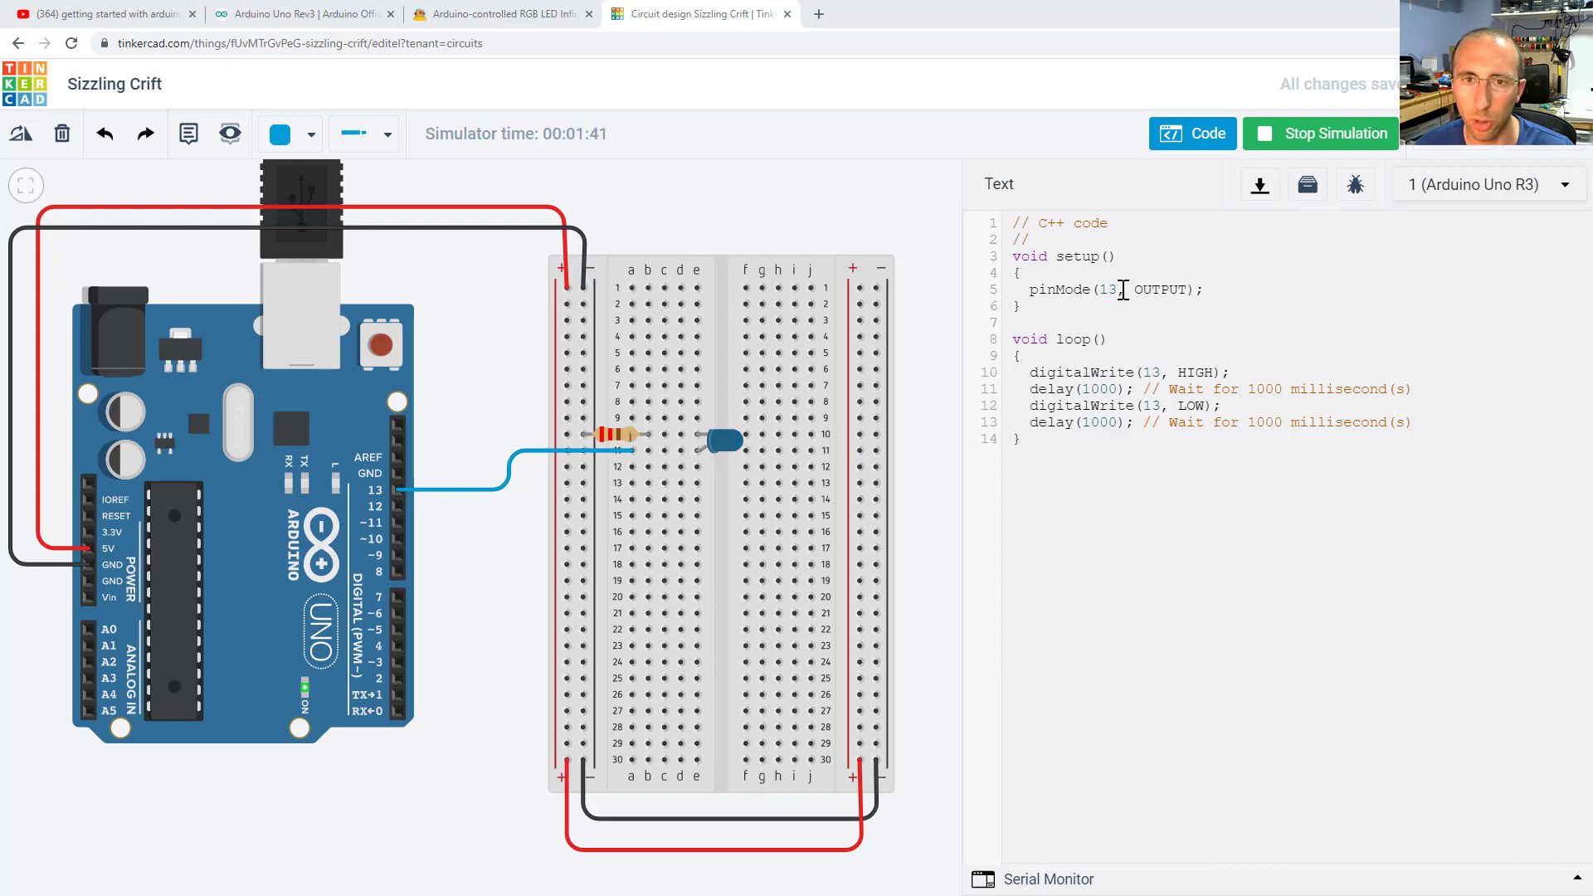
pyautogui.doubleClick(1105, 289)
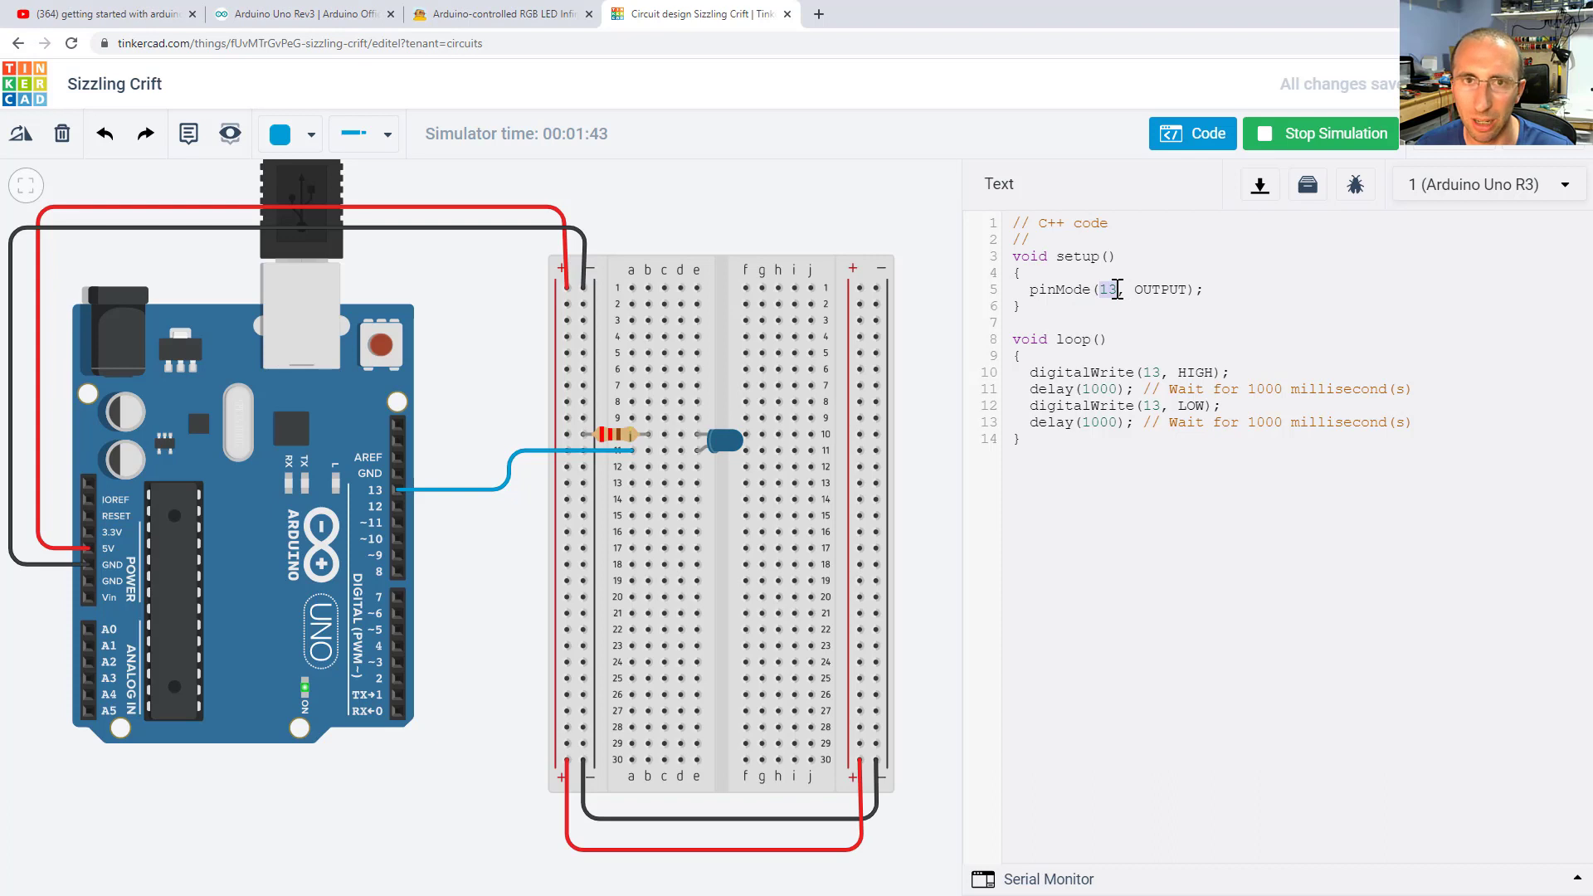
pyautogui.moveTo(517, 630)
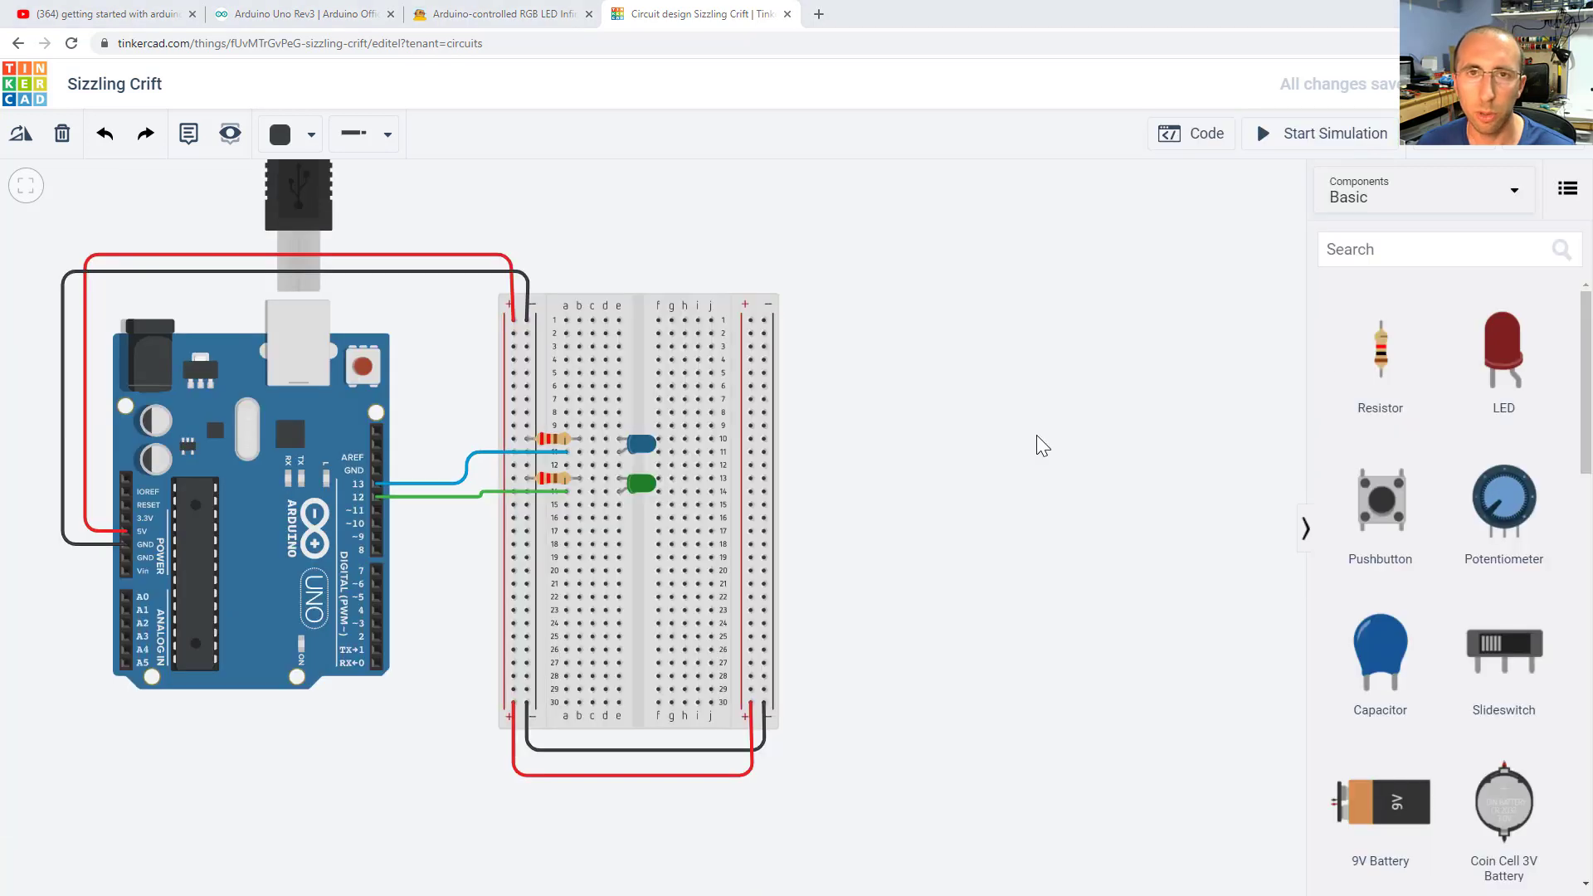
pyautogui.moveTo(1046, 508)
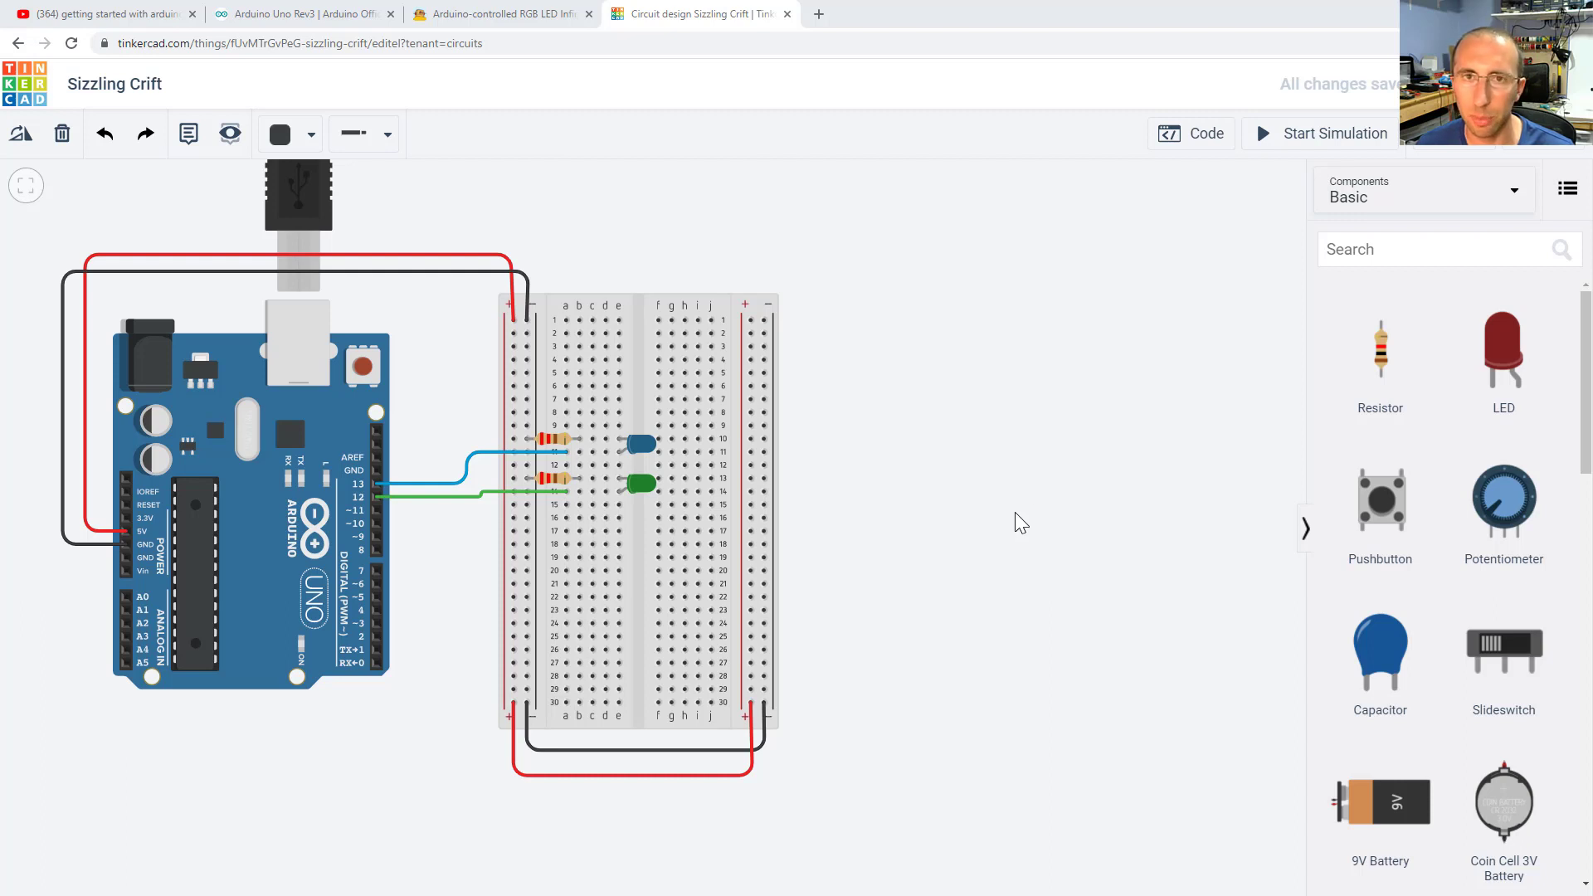
pyautogui.moveTo(1379, 521)
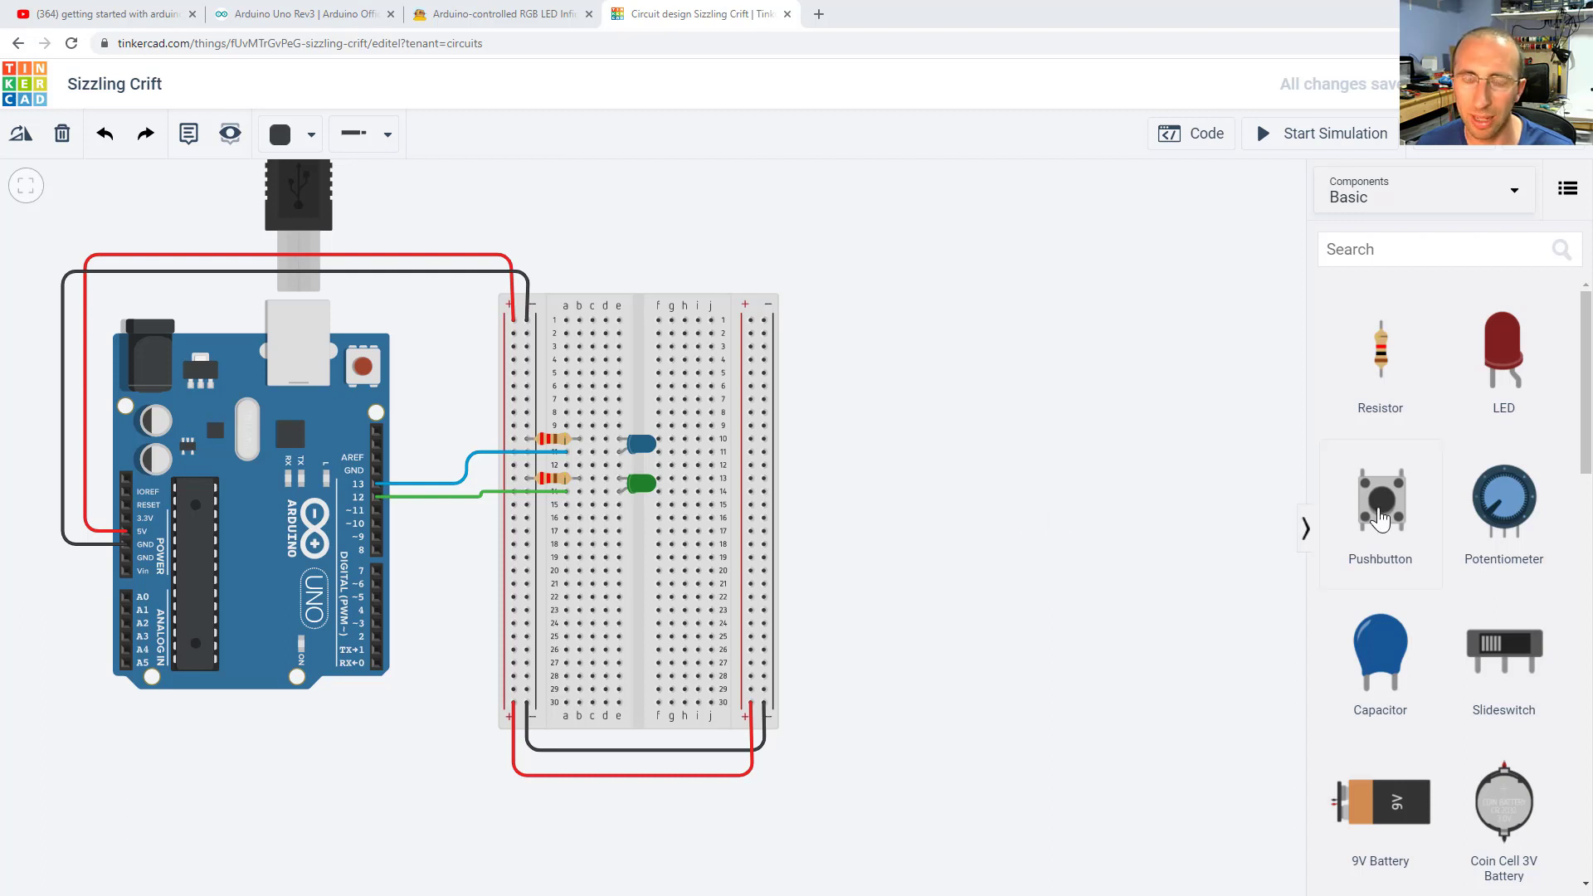
# Seat a pushbutton across the breadboard gap, set its pull-down resistor to 10 kΩ, and bring up the code
pyautogui.moveTo(1379, 498); pyautogui.dragTo(897, 552)
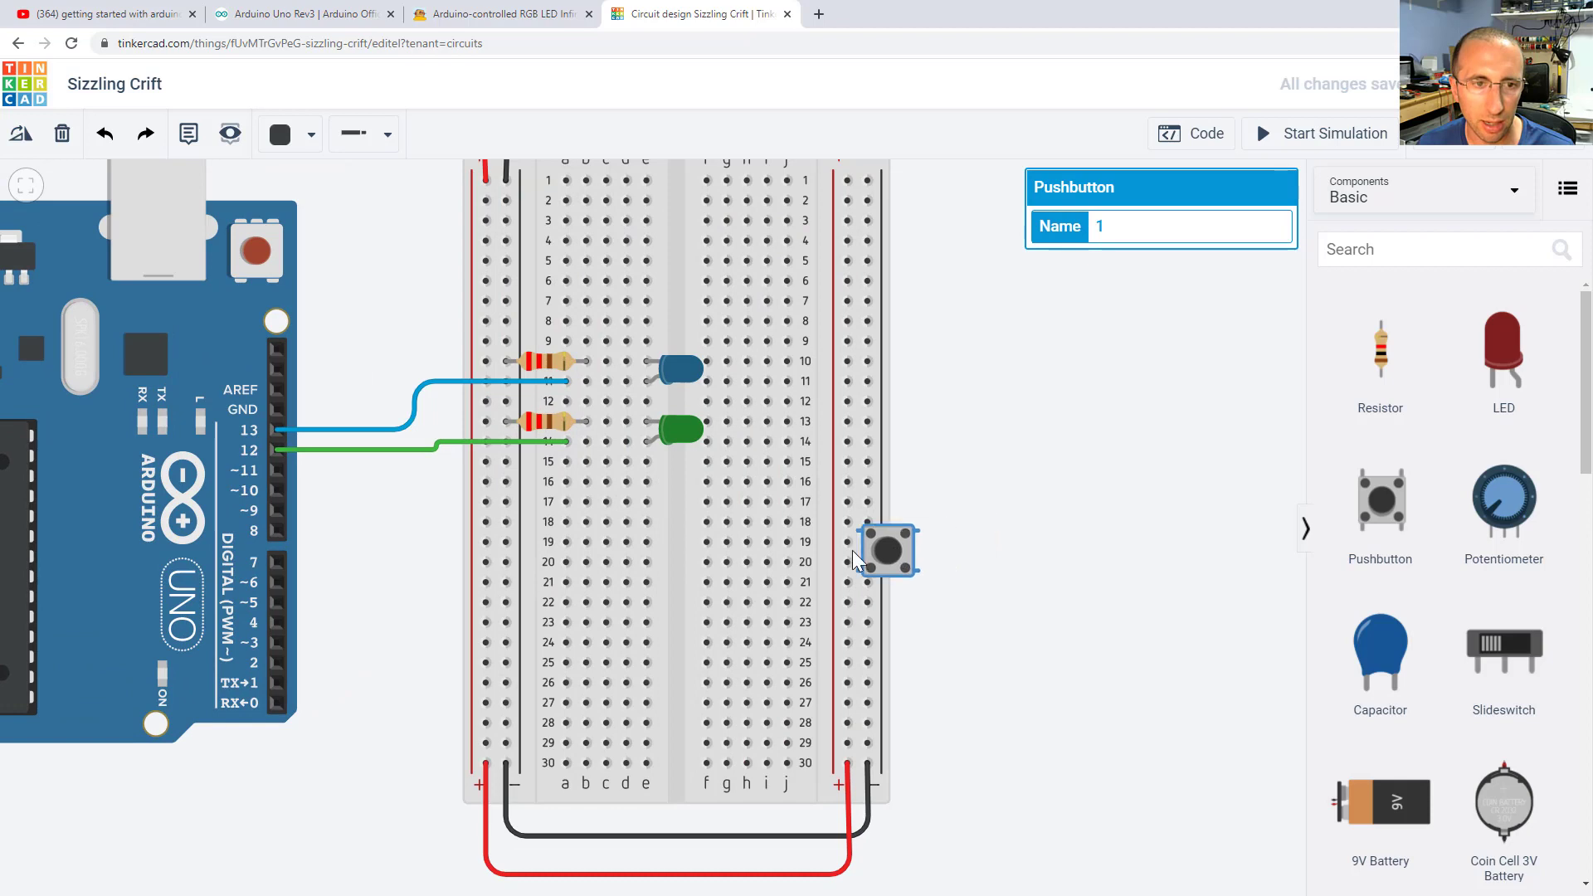
pyautogui.moveTo(883, 549); pyautogui.dragTo(675, 564)
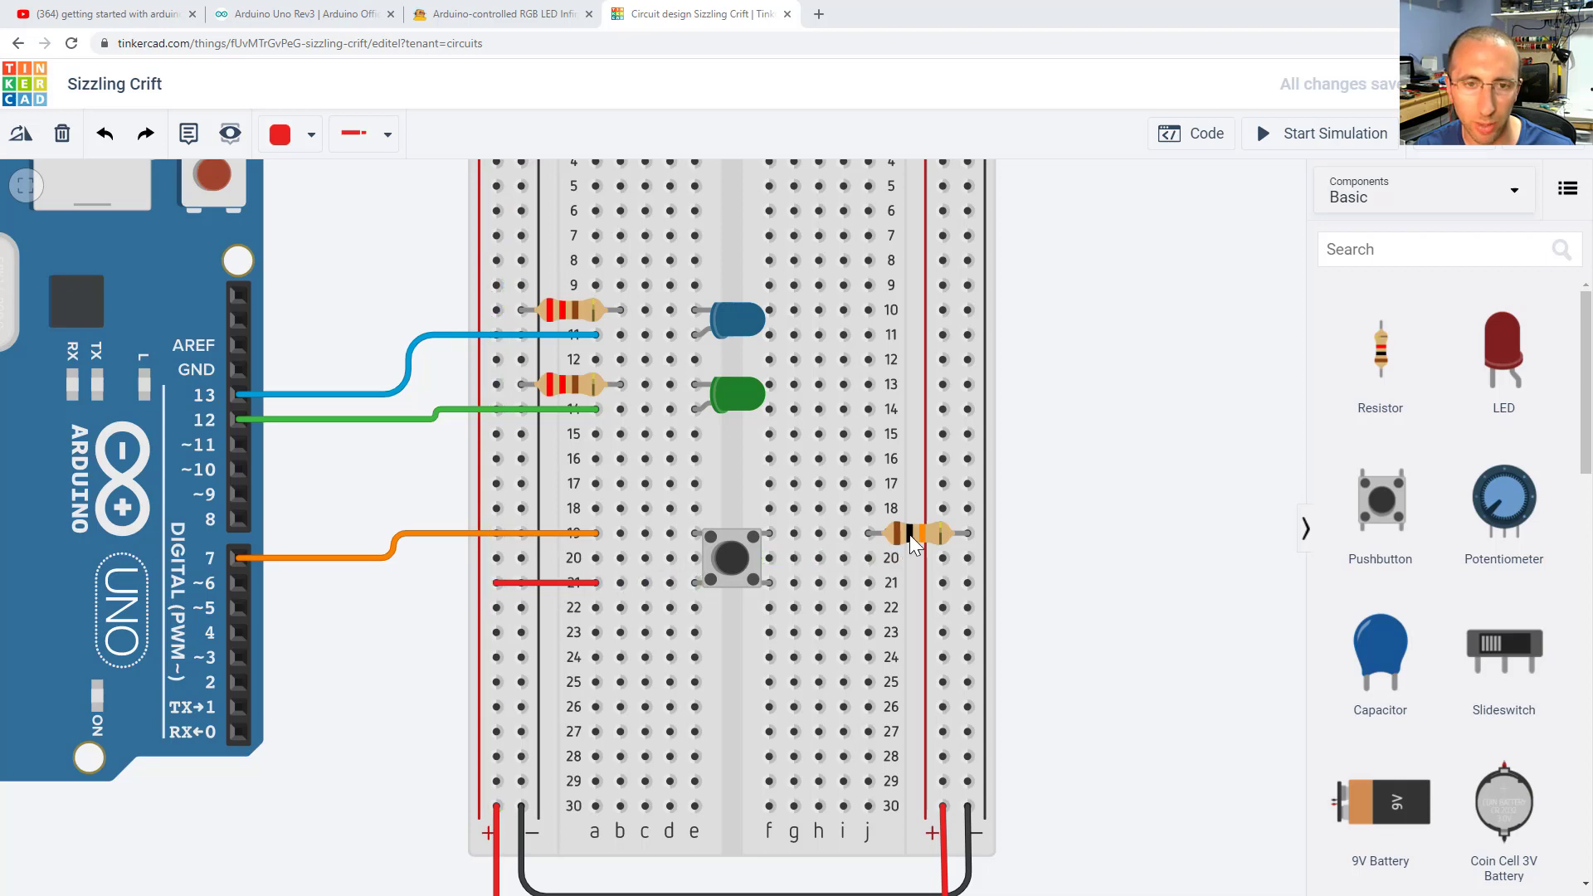
pyautogui.click(919, 534)
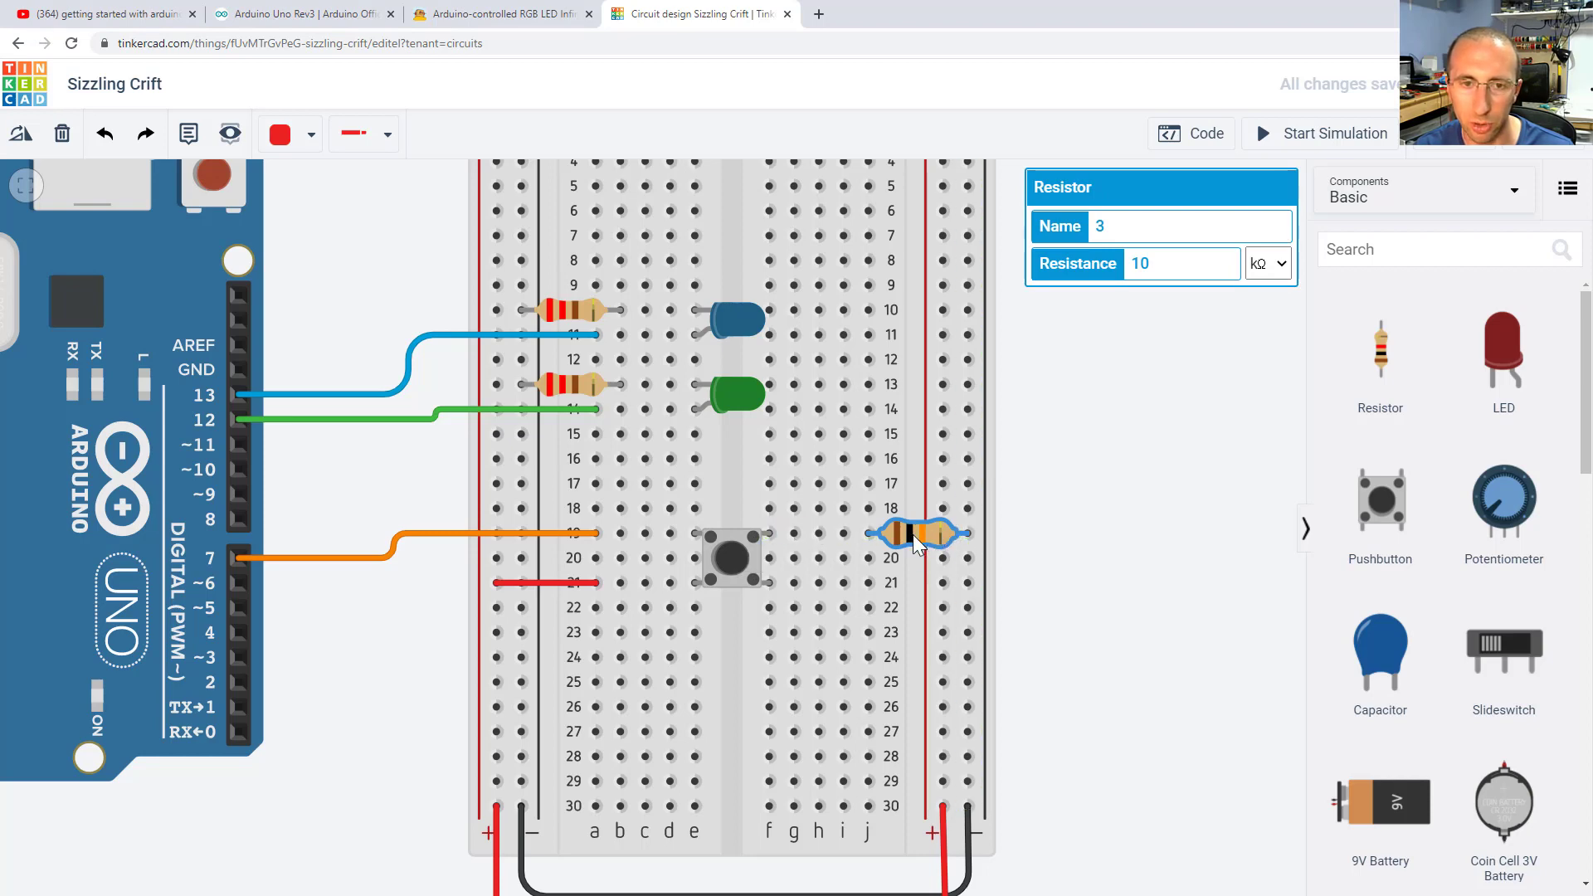
pyautogui.click(1158, 263)
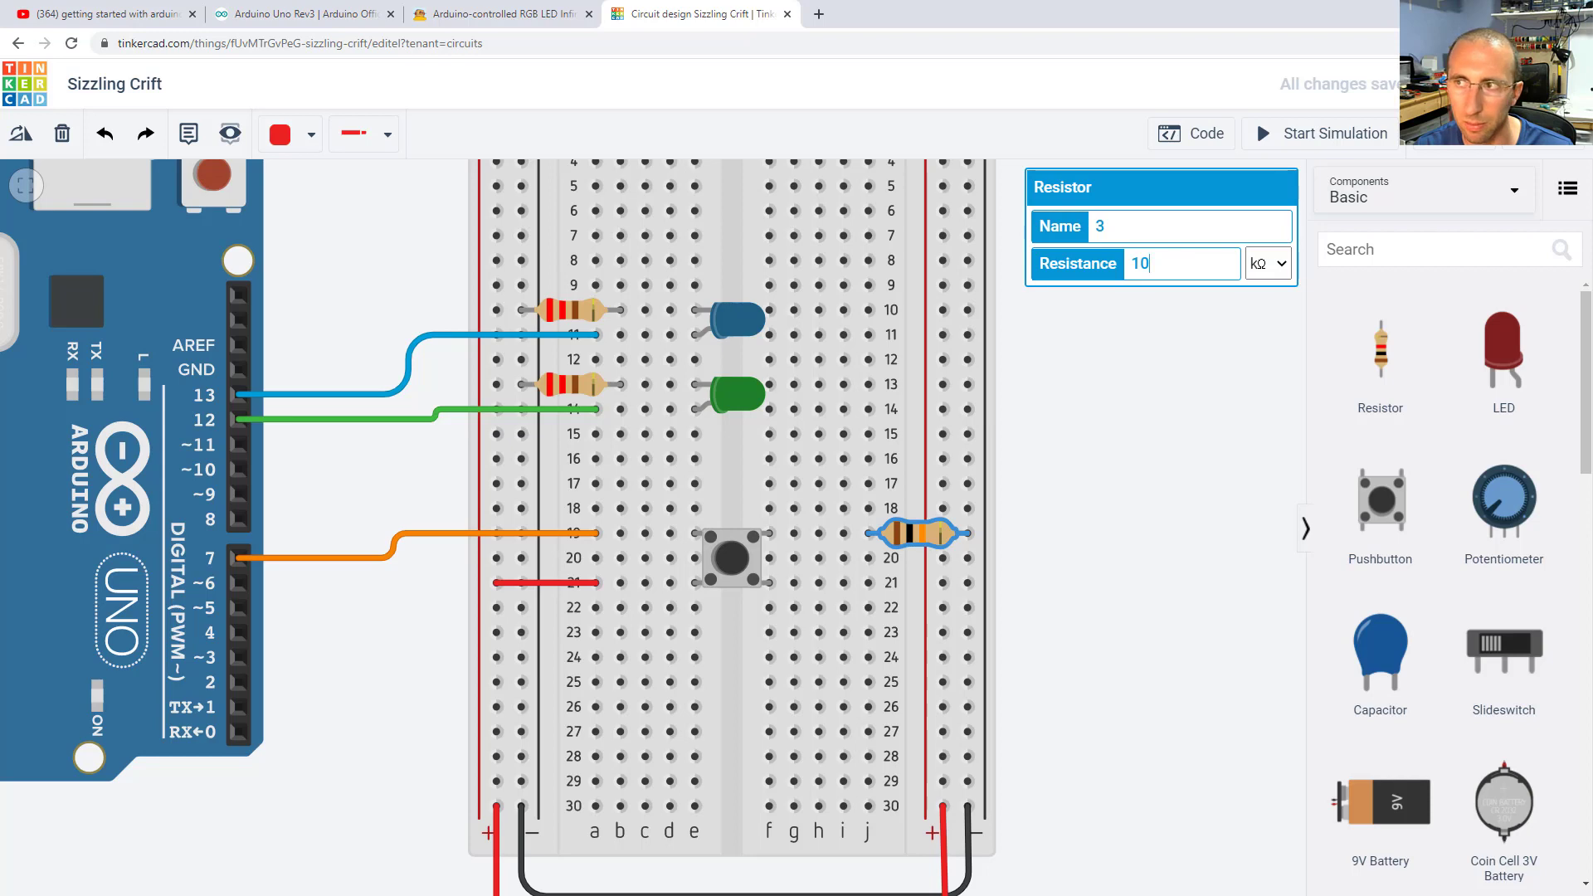
pyautogui.click(1190, 133)
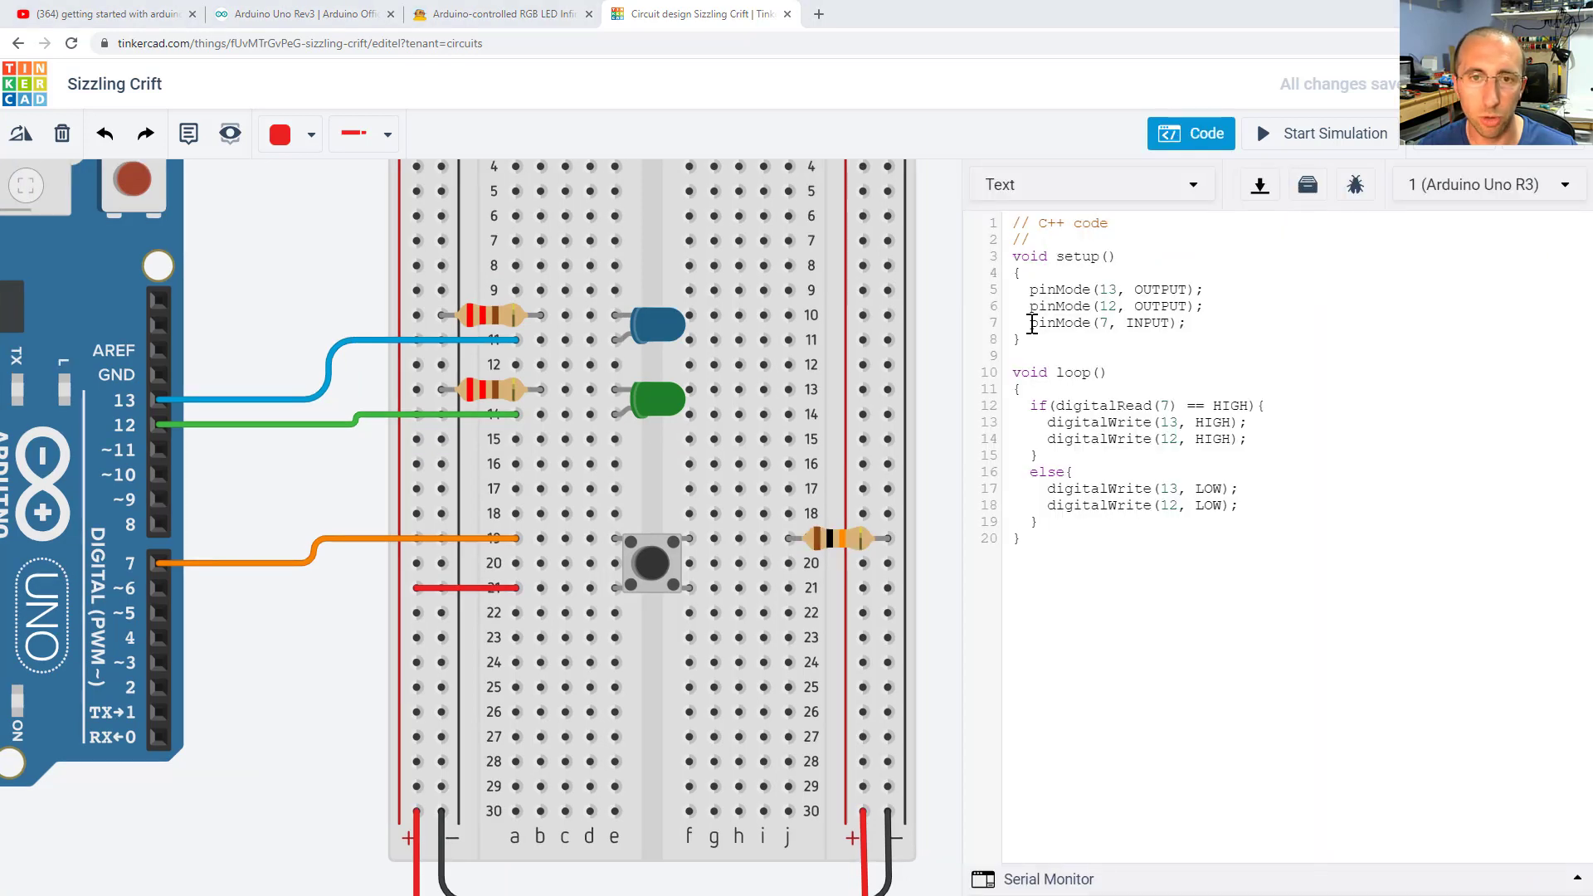
pyautogui.moveTo(1028, 323); pyautogui.dragTo(1186, 323)
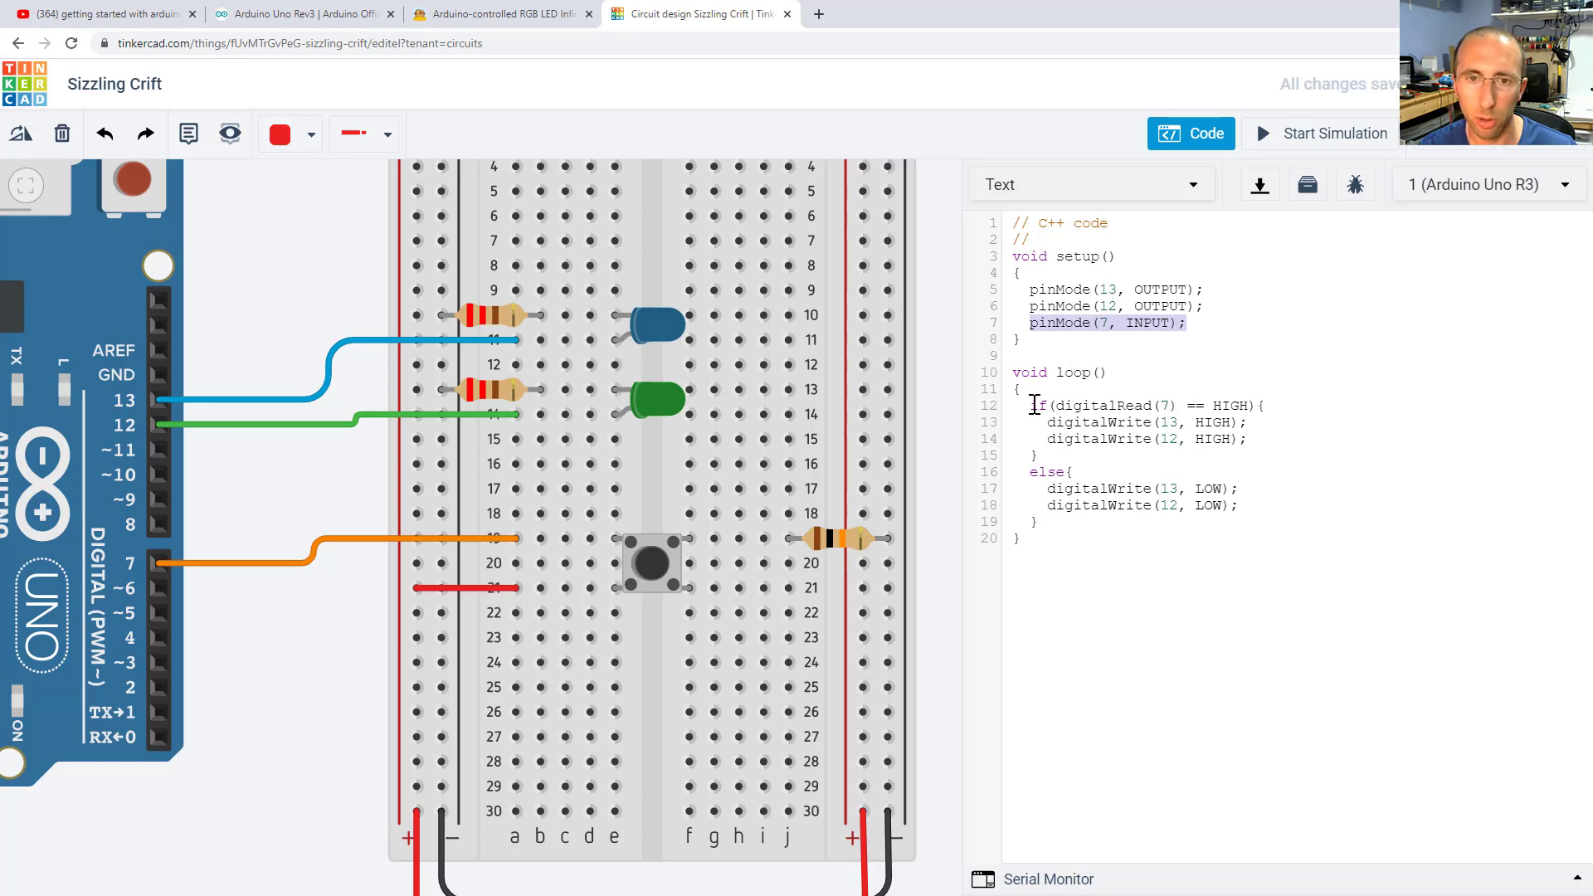
pyautogui.moveTo(1033, 405); pyautogui.dragTo(1236, 505)
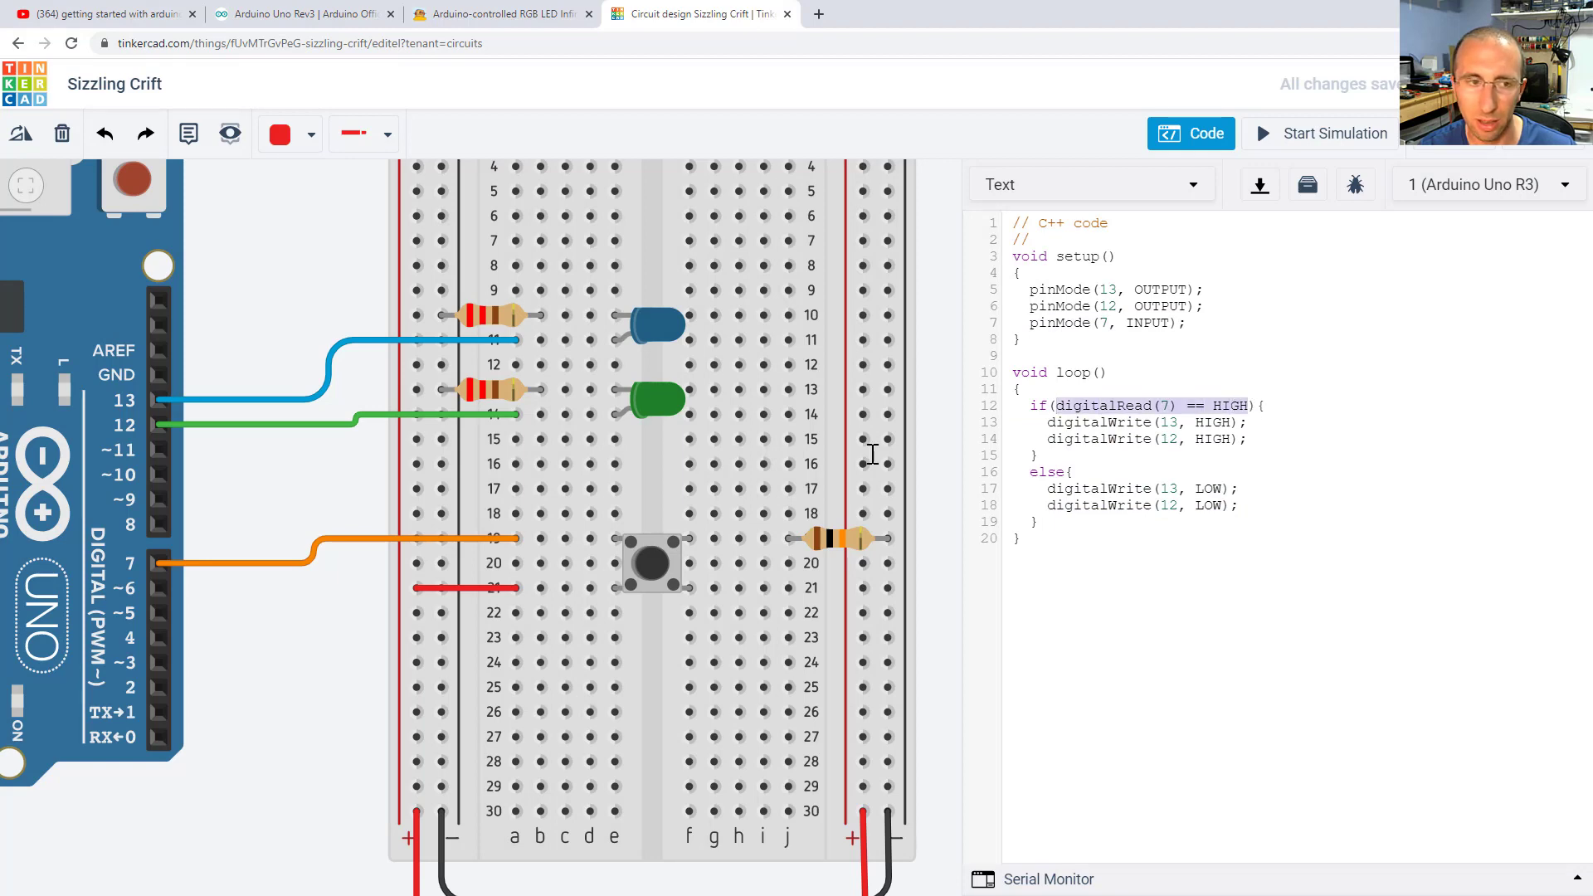
pyautogui.click(168, 569)
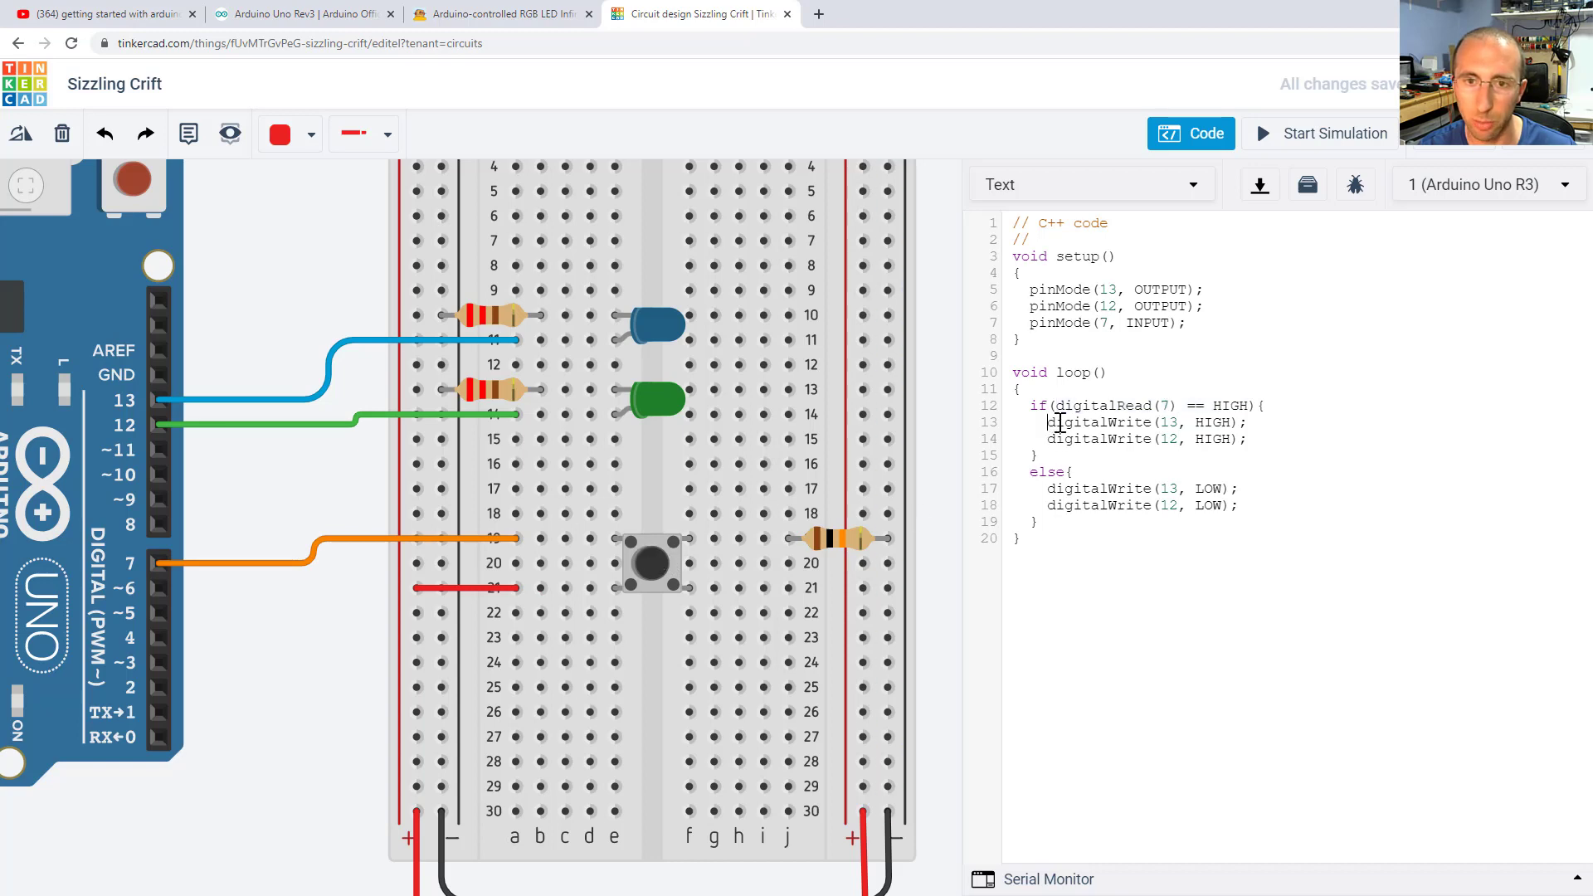
pyautogui.moveTo(1049, 422); pyautogui.dragTo(1246, 439)
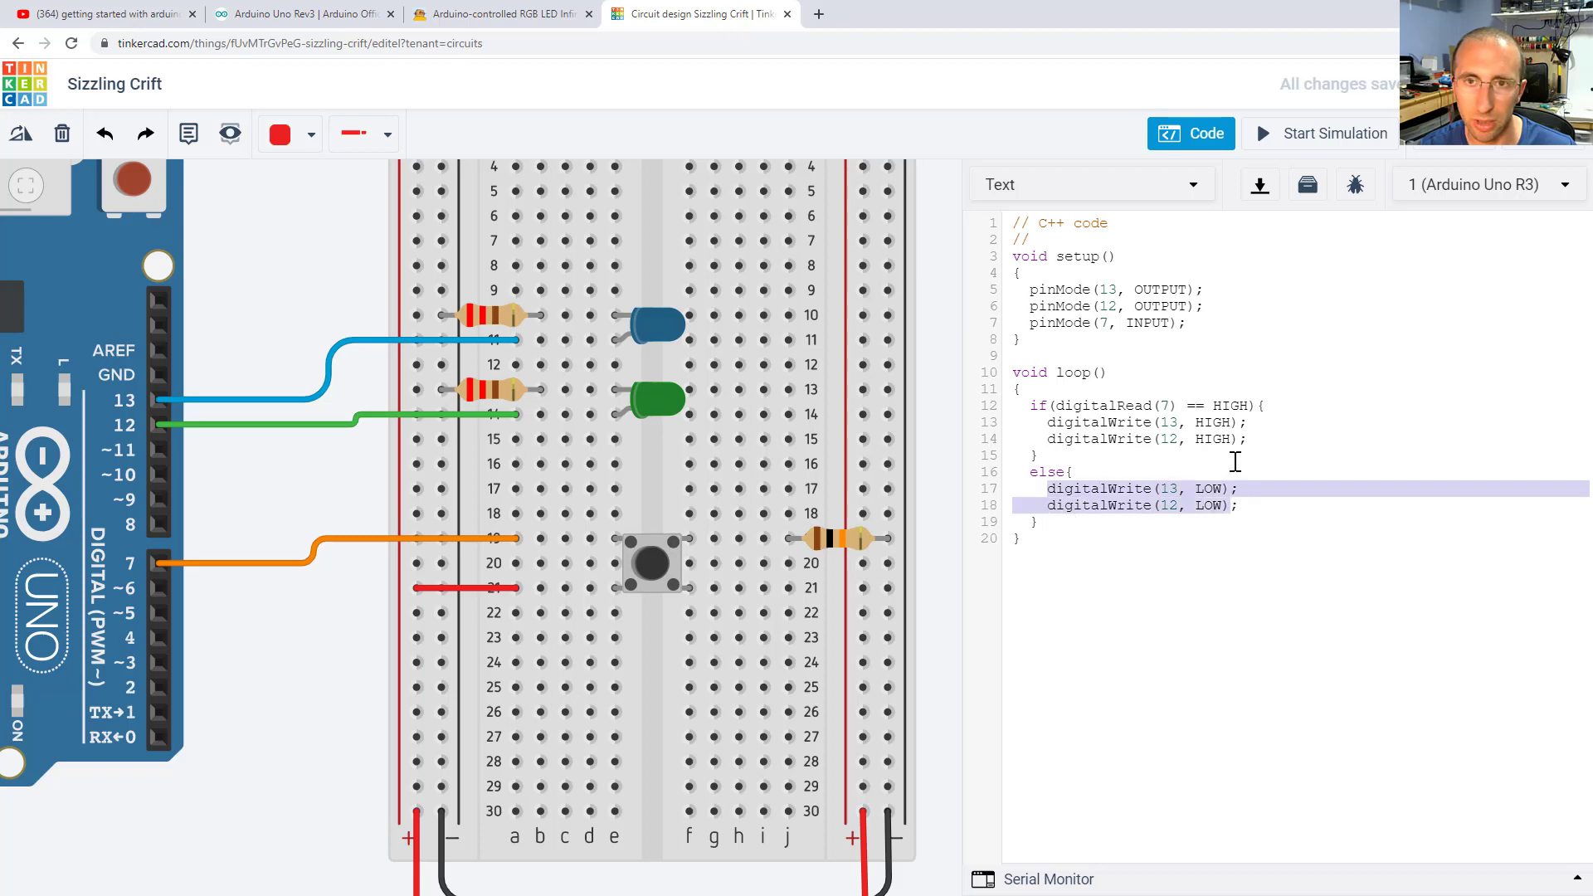
pyautogui.moveTo(1263, 133)
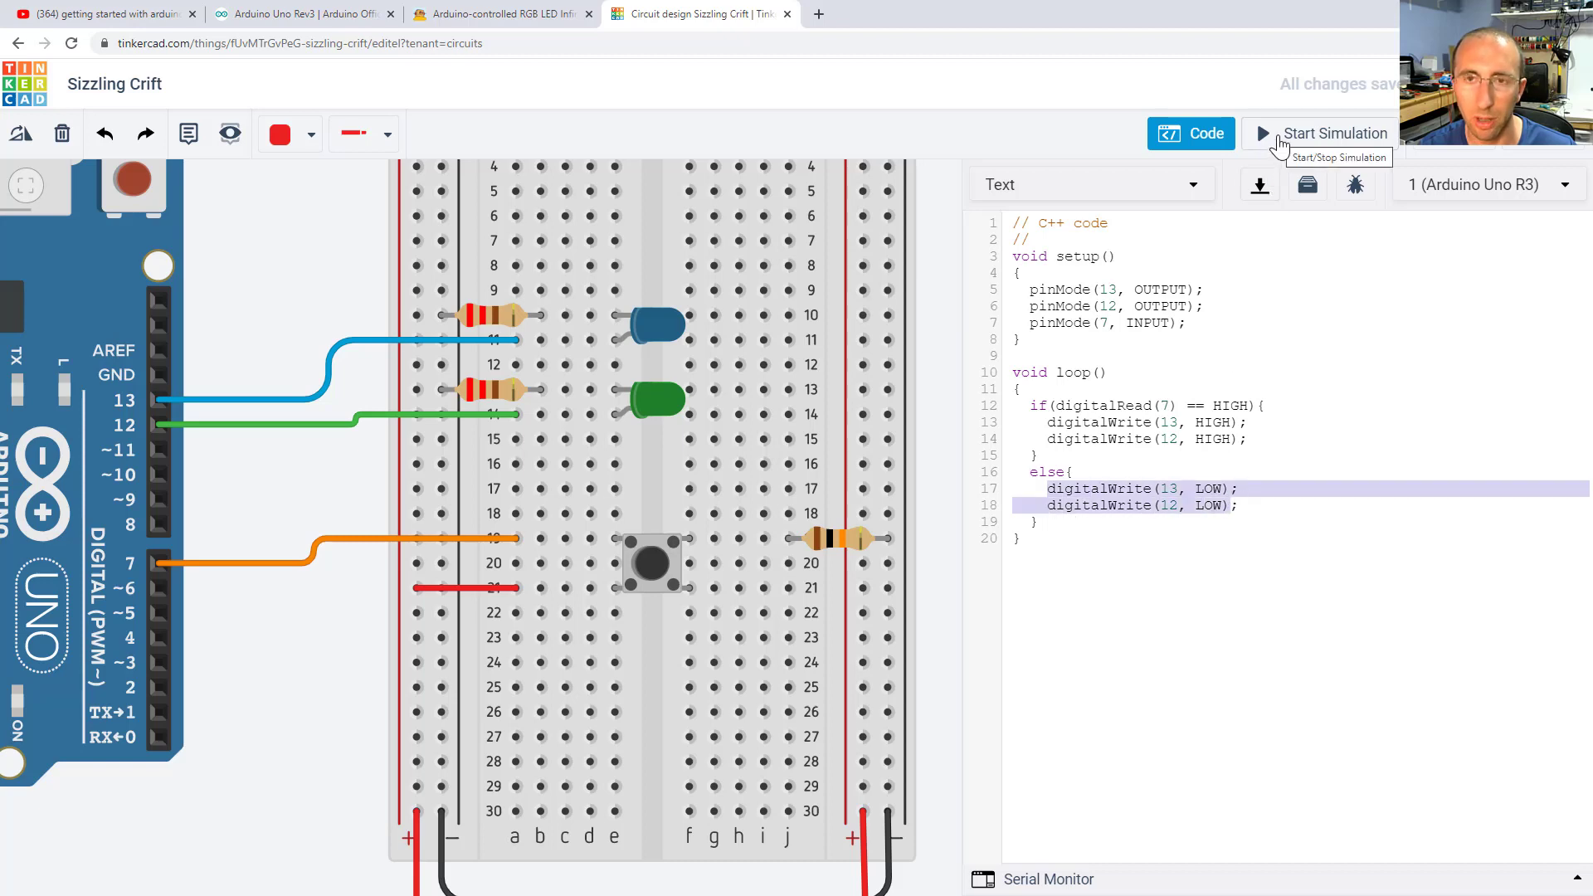
# Run and stop the pushbutton simulation, then move to the Ultrasonic Servo design's browser tab
pyautogui.click(1322, 133)
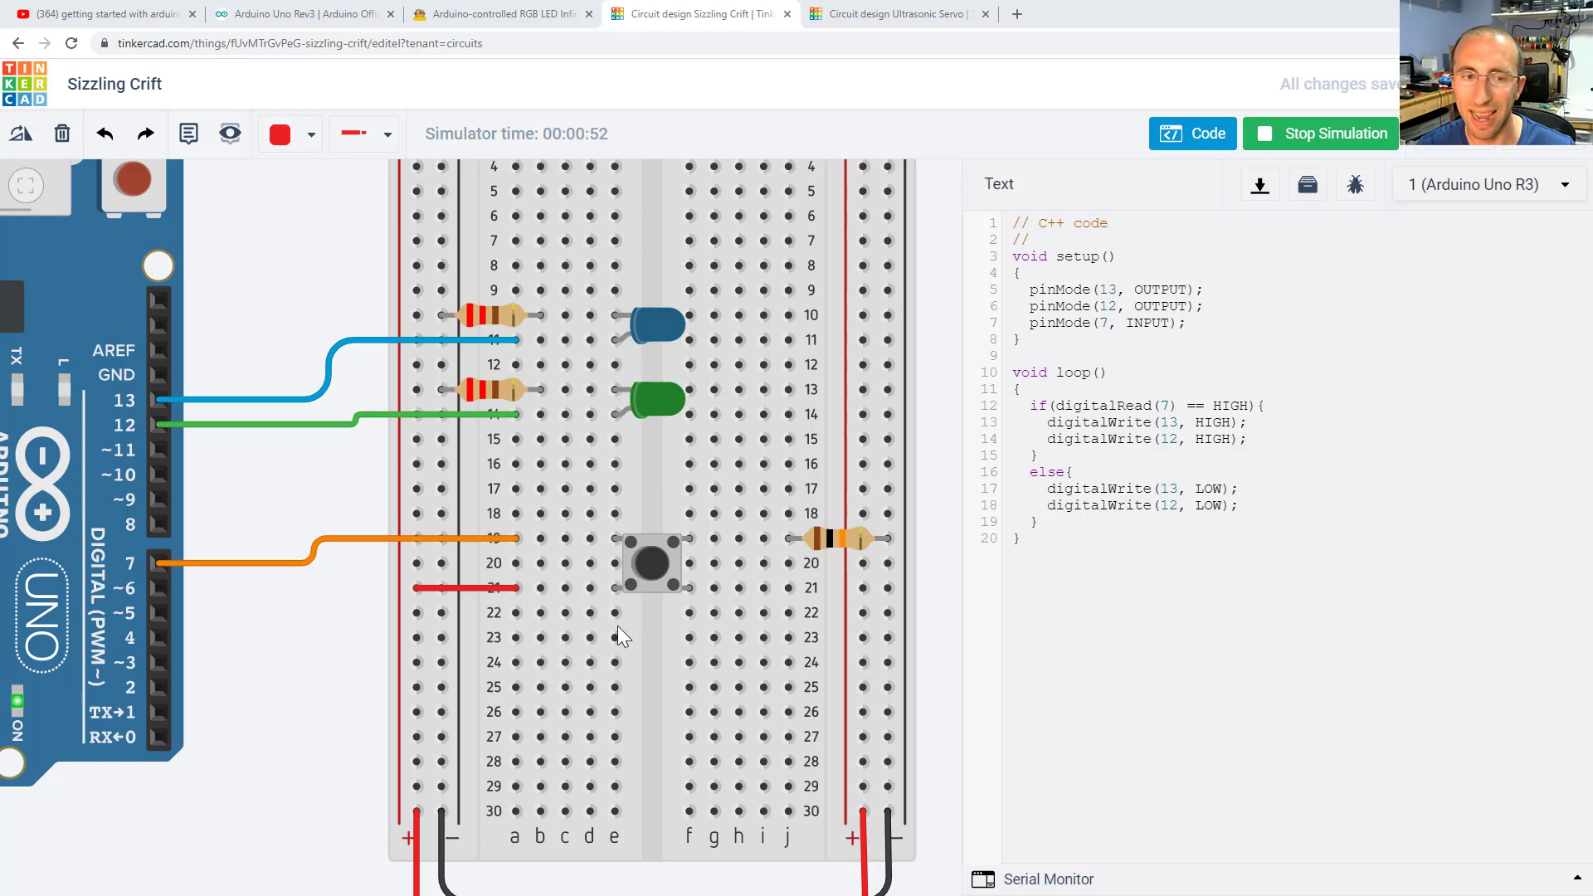
pyautogui.moveTo(666, 639)
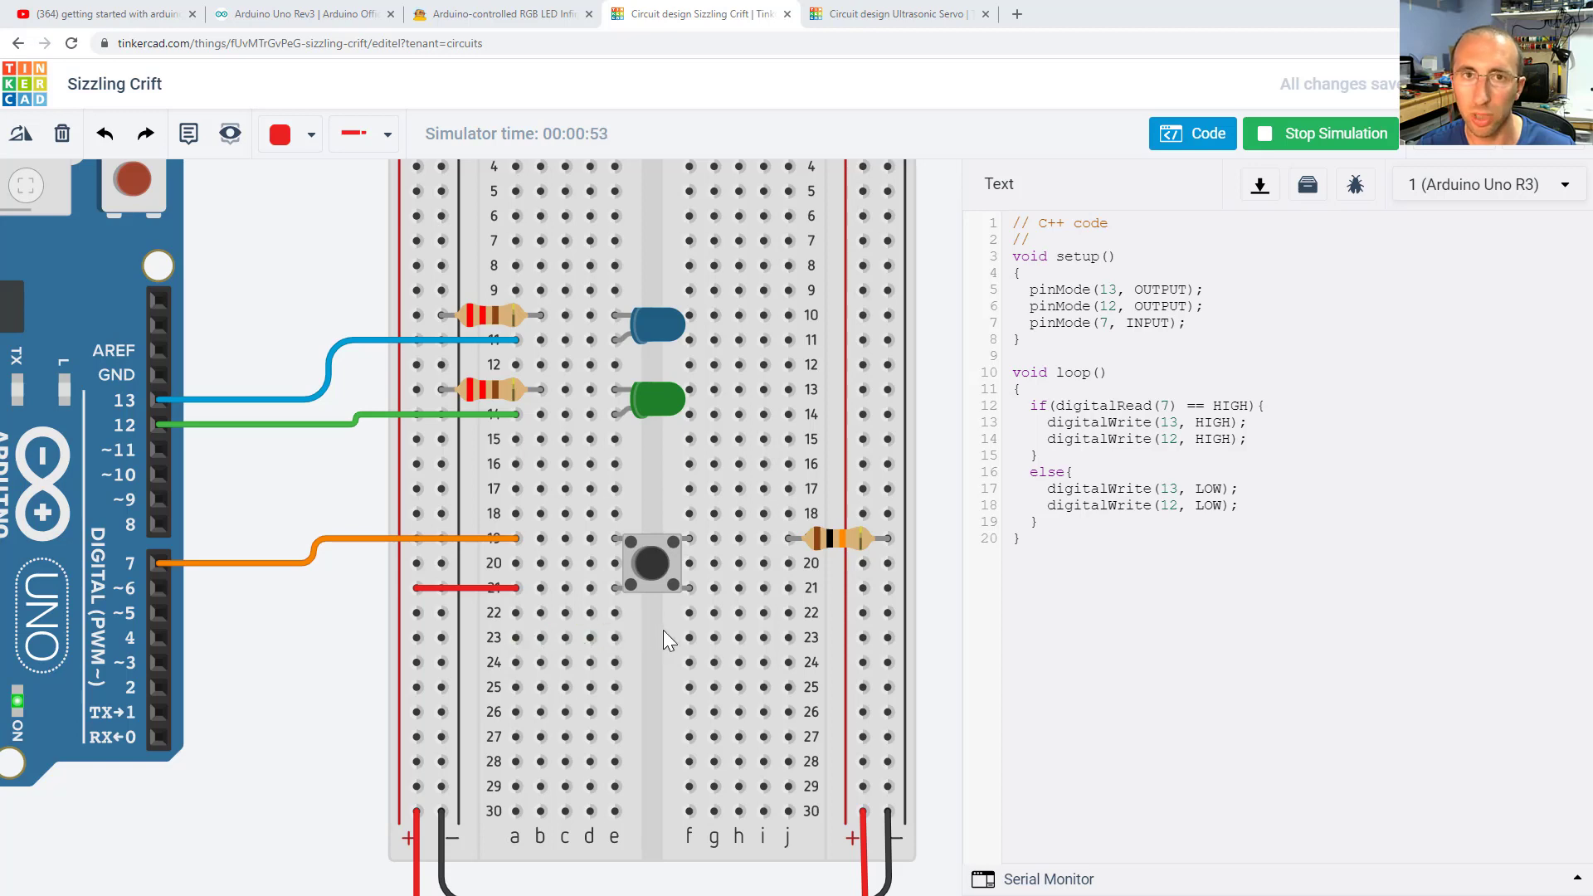
pyautogui.click(1320, 132)
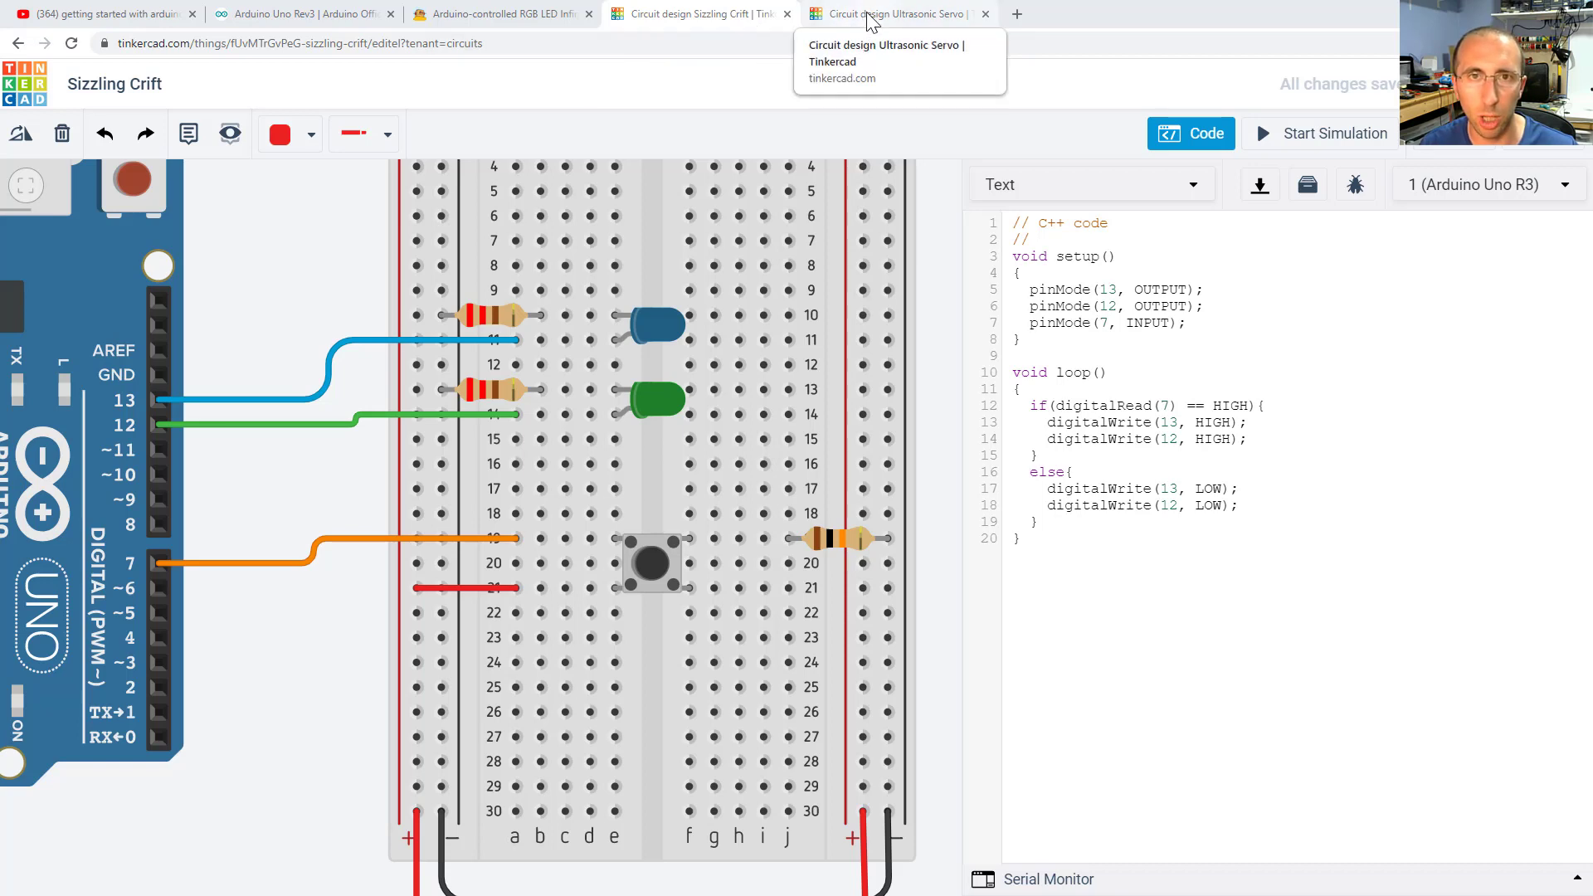
pyautogui.click(498, 13)
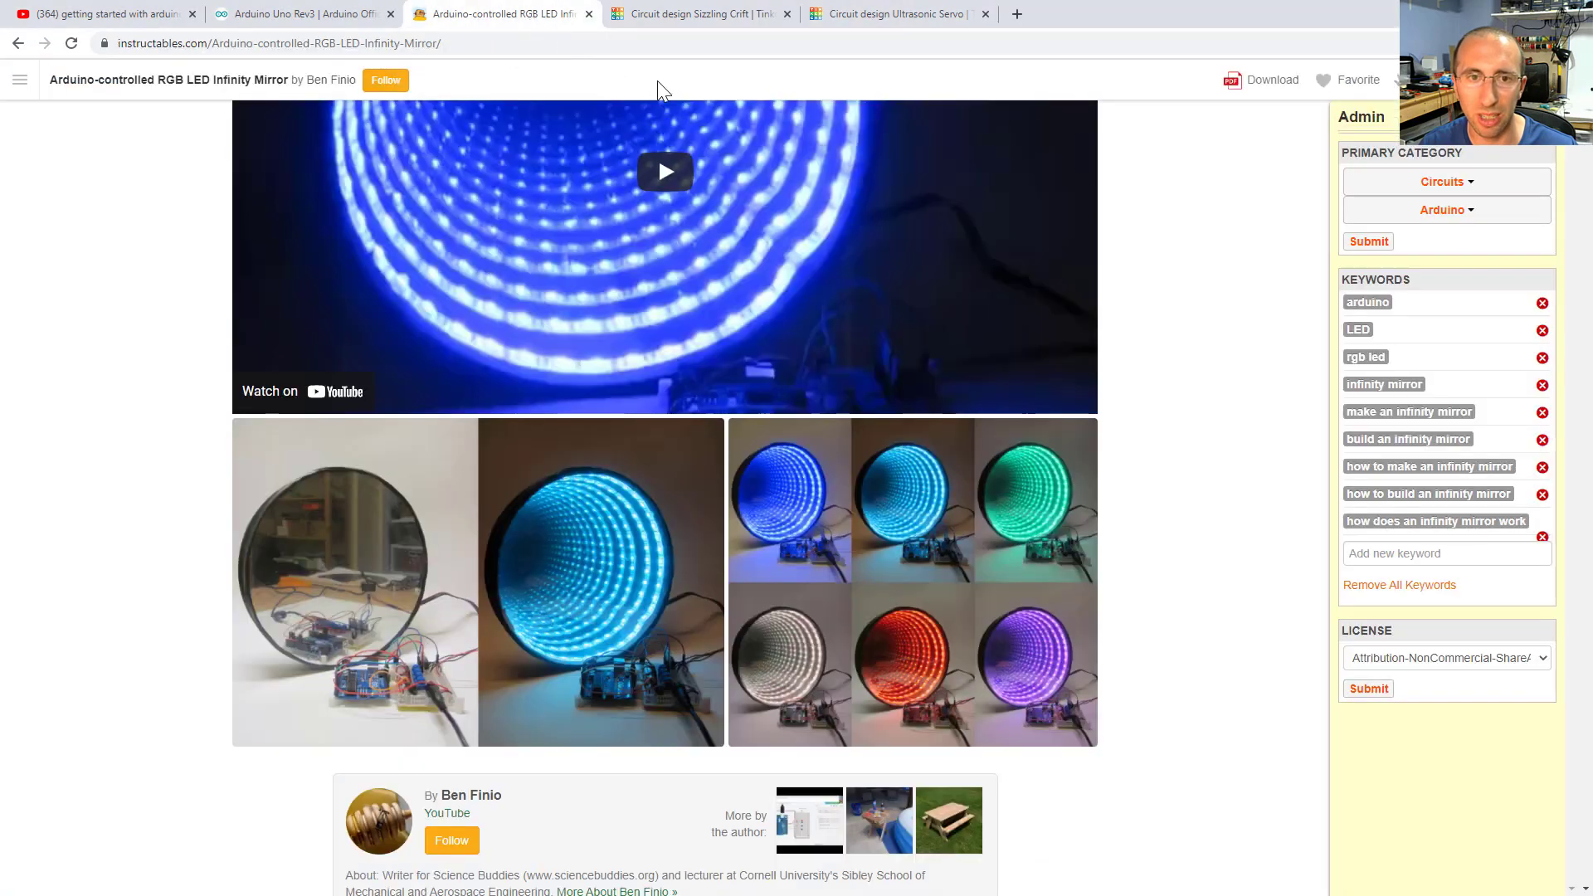
pyautogui.click(892, 13)
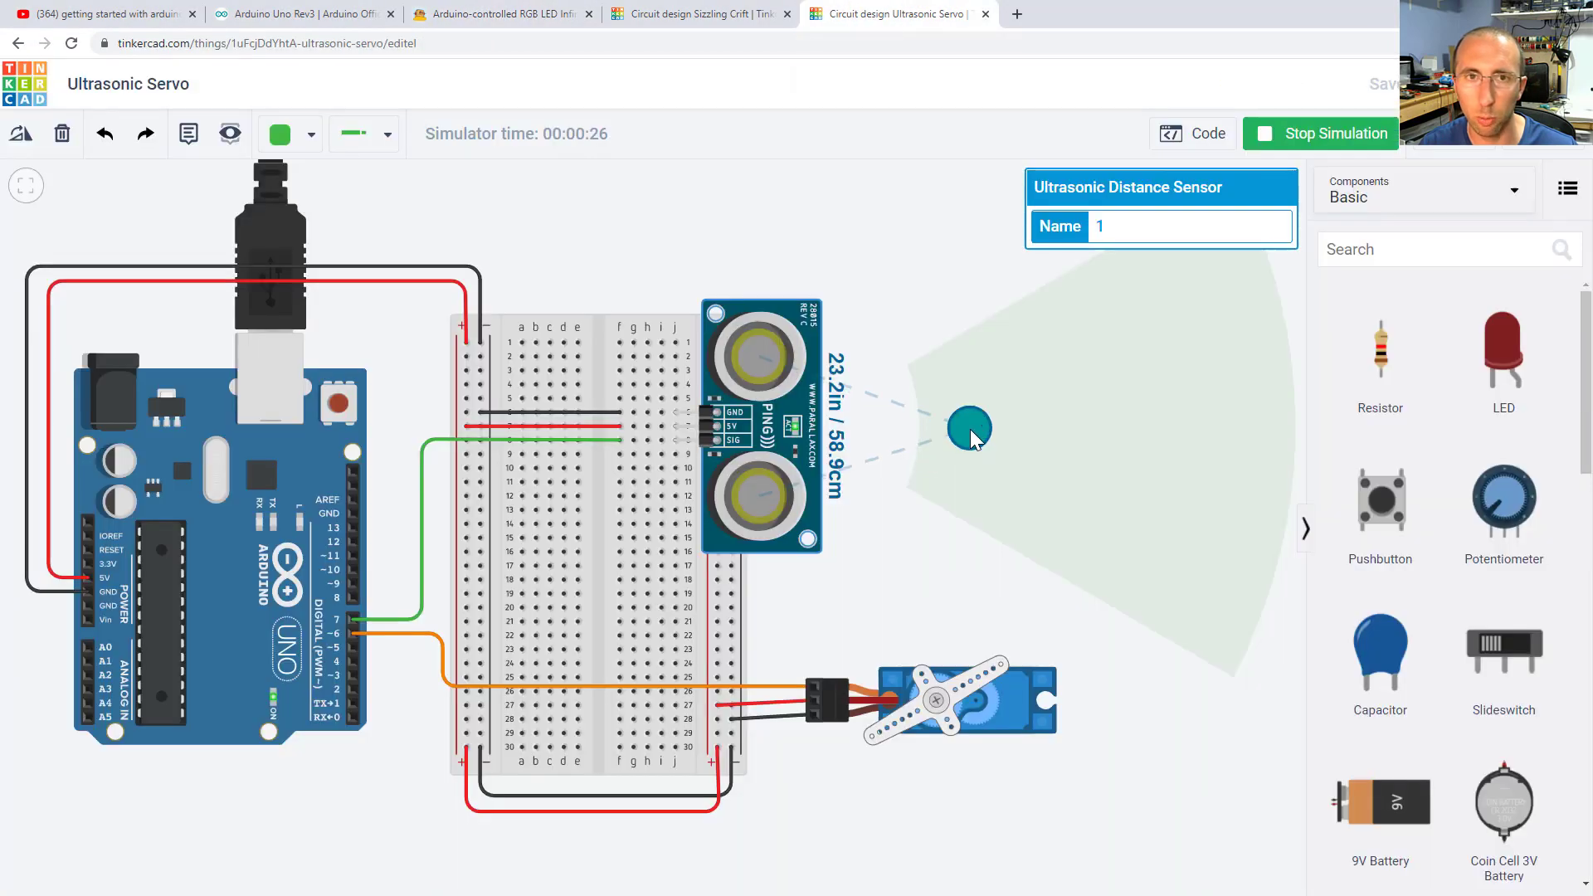